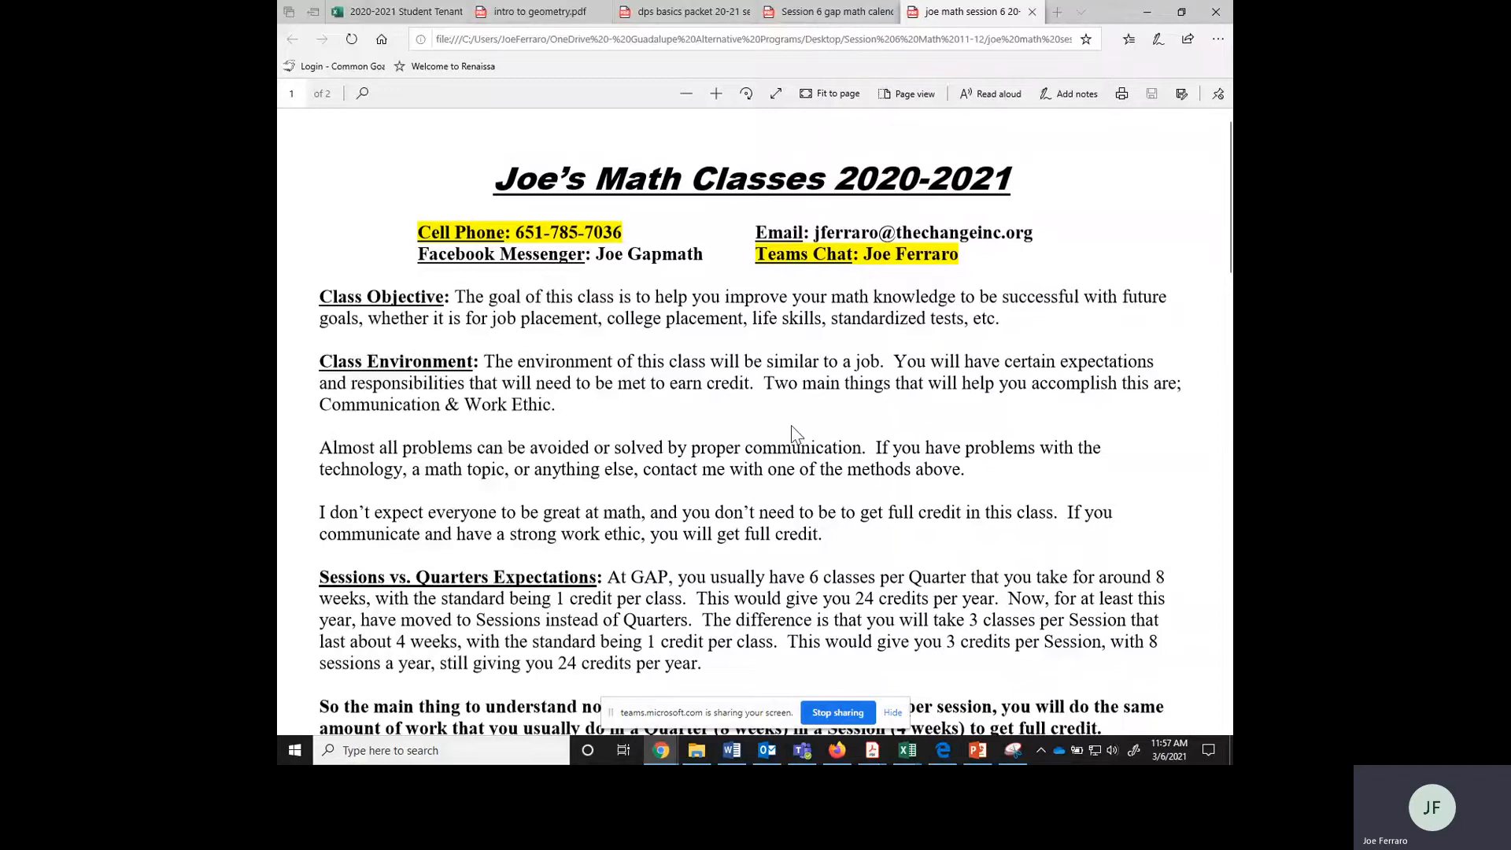
# Highlight the Cell Phone contact line in the syllabus, then clear the highlight
pyautogui.scroll(-3)
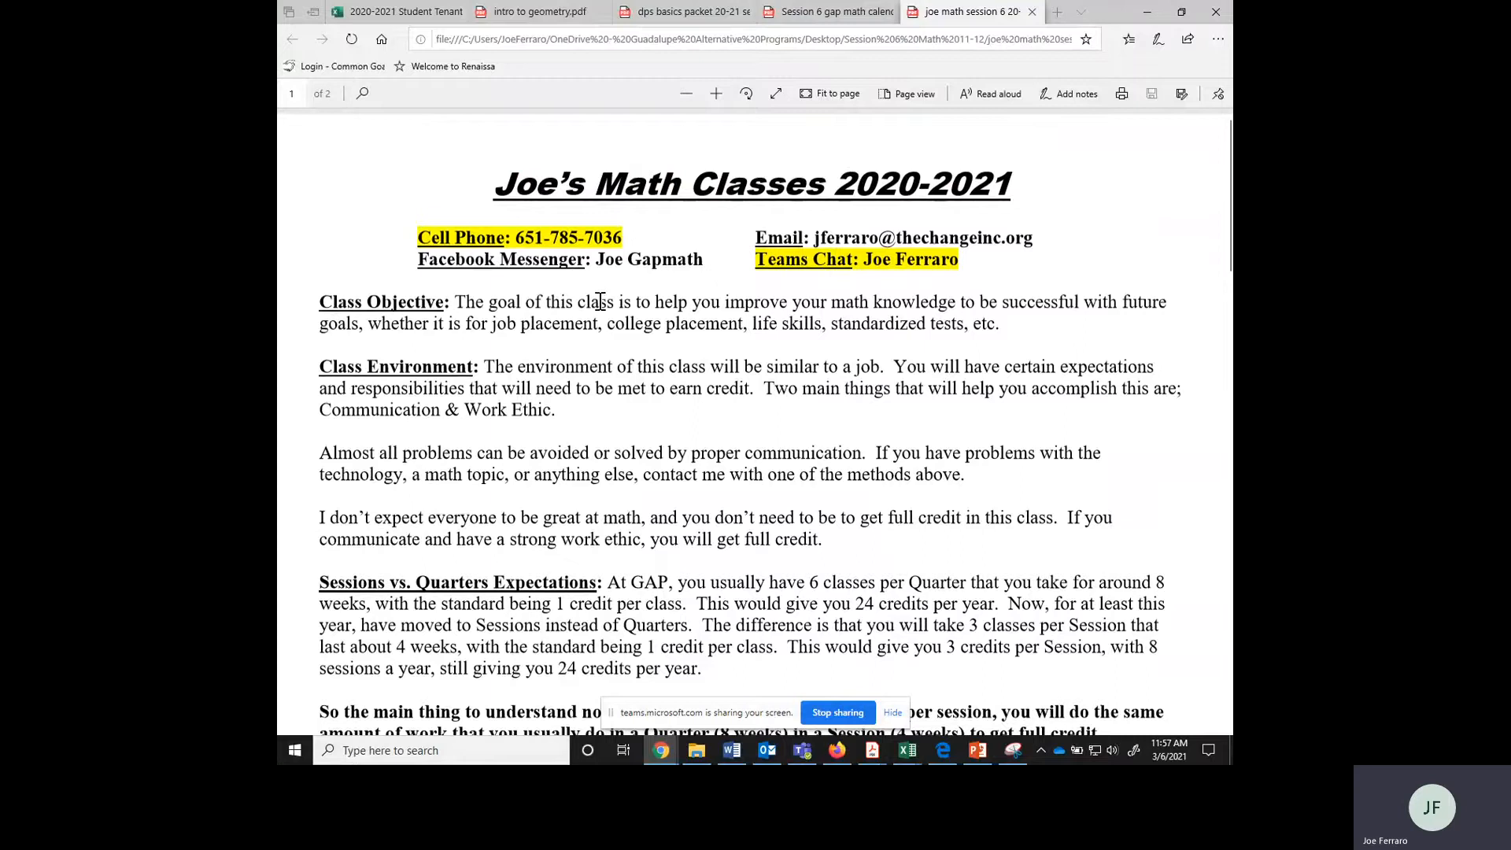
pyautogui.moveTo(581, 240)
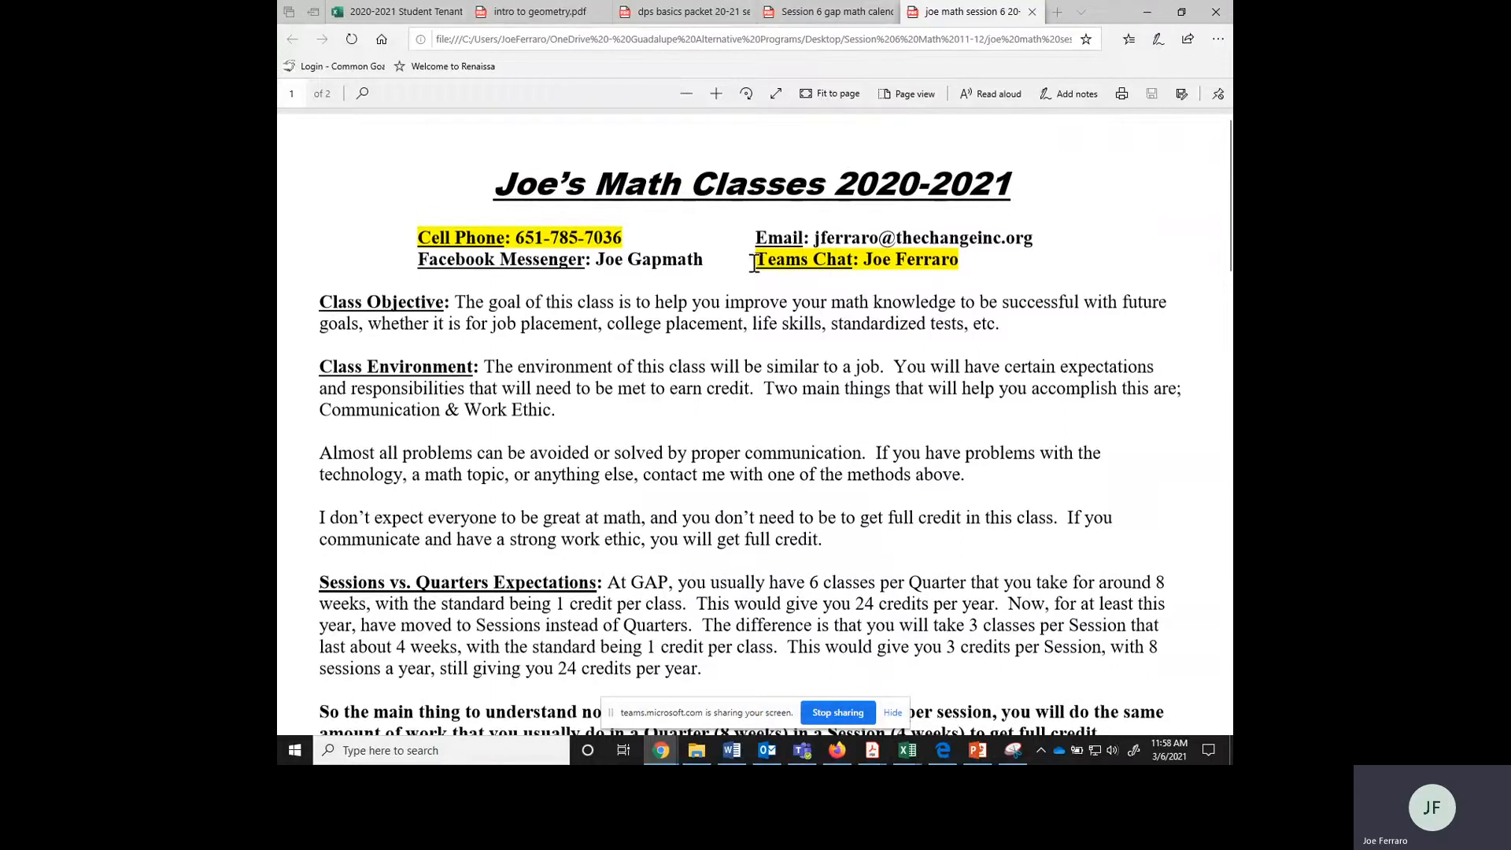
pyautogui.doubleClick(856, 259)
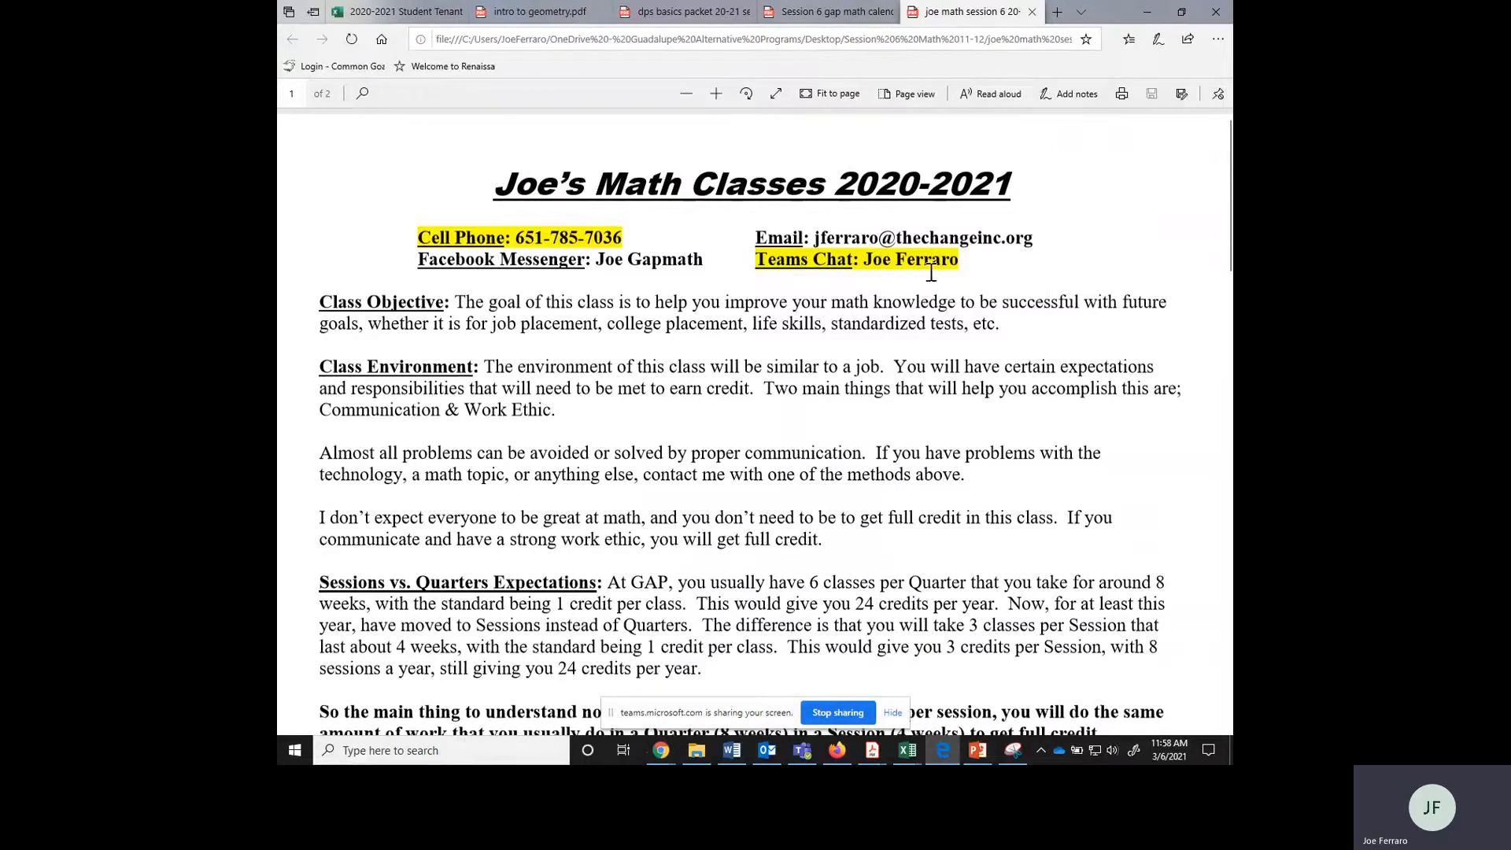
pyautogui.moveTo(419, 236)
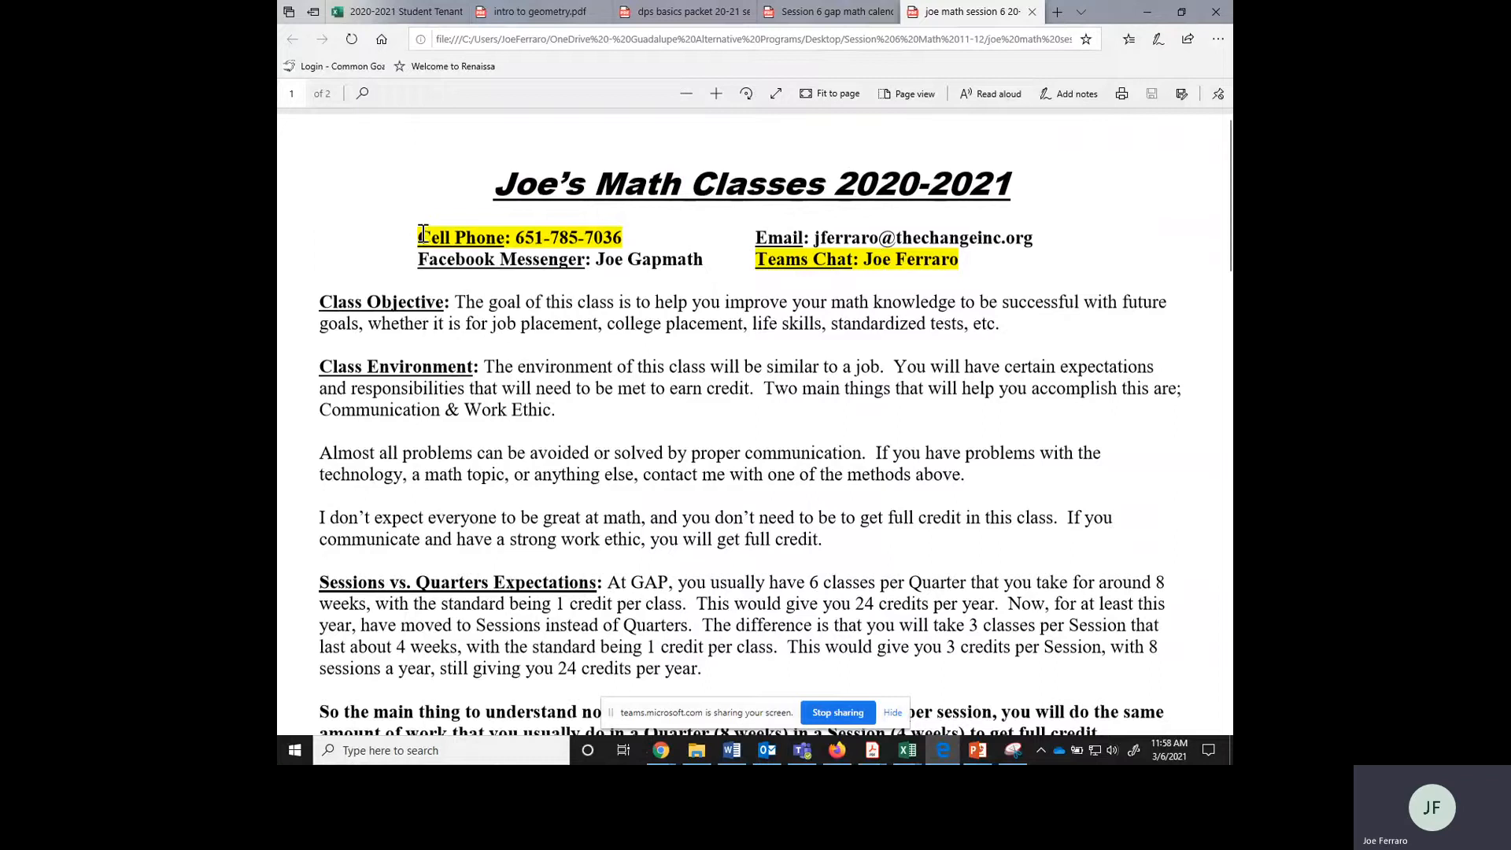
pyautogui.moveTo(418, 236); pyautogui.dragTo(622, 237)
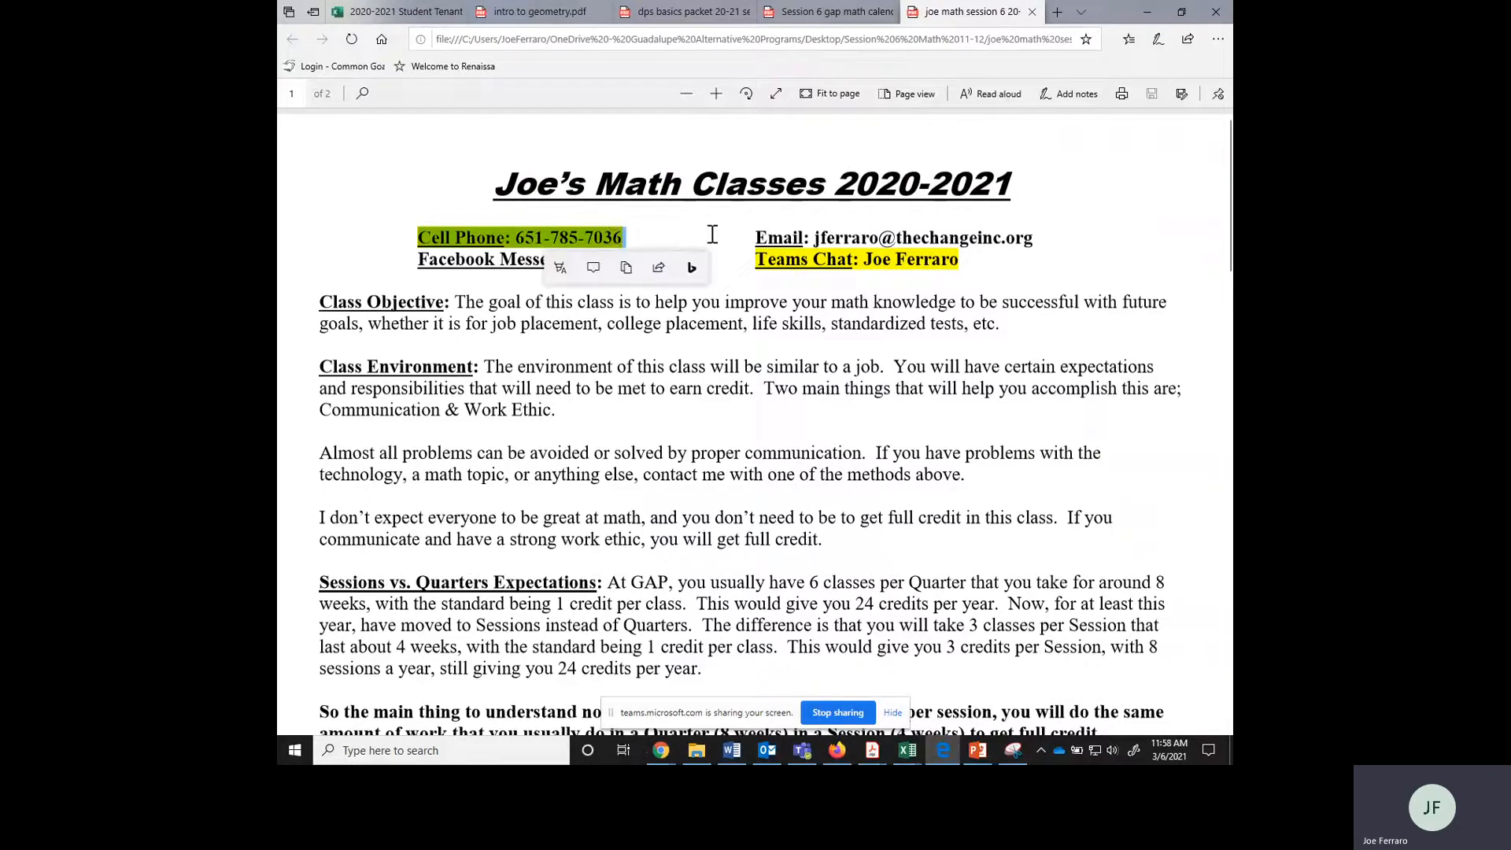
pyautogui.click(834, 287)
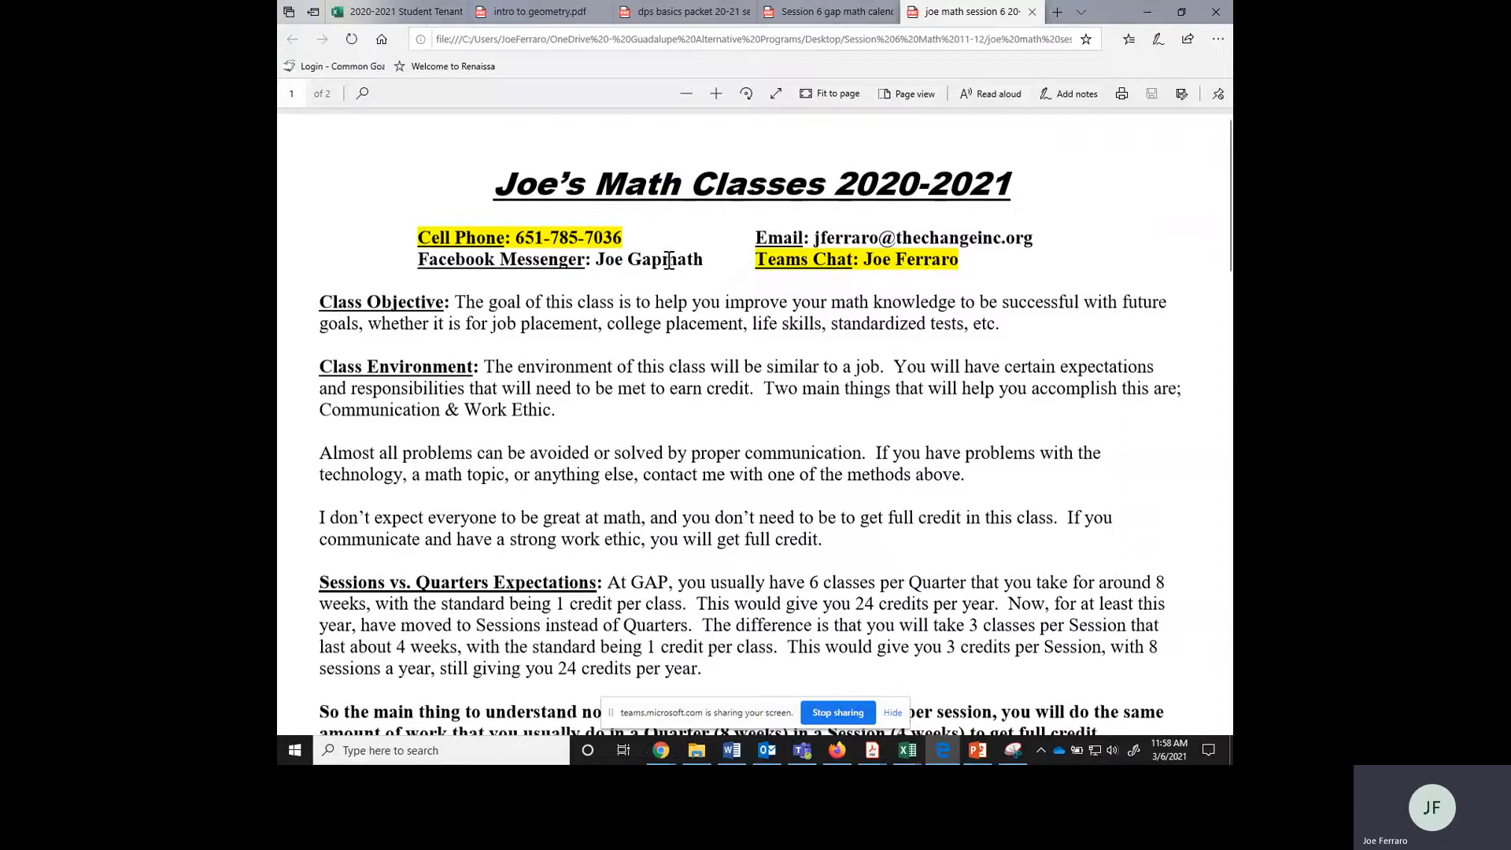
pyautogui.moveTo(605, 249)
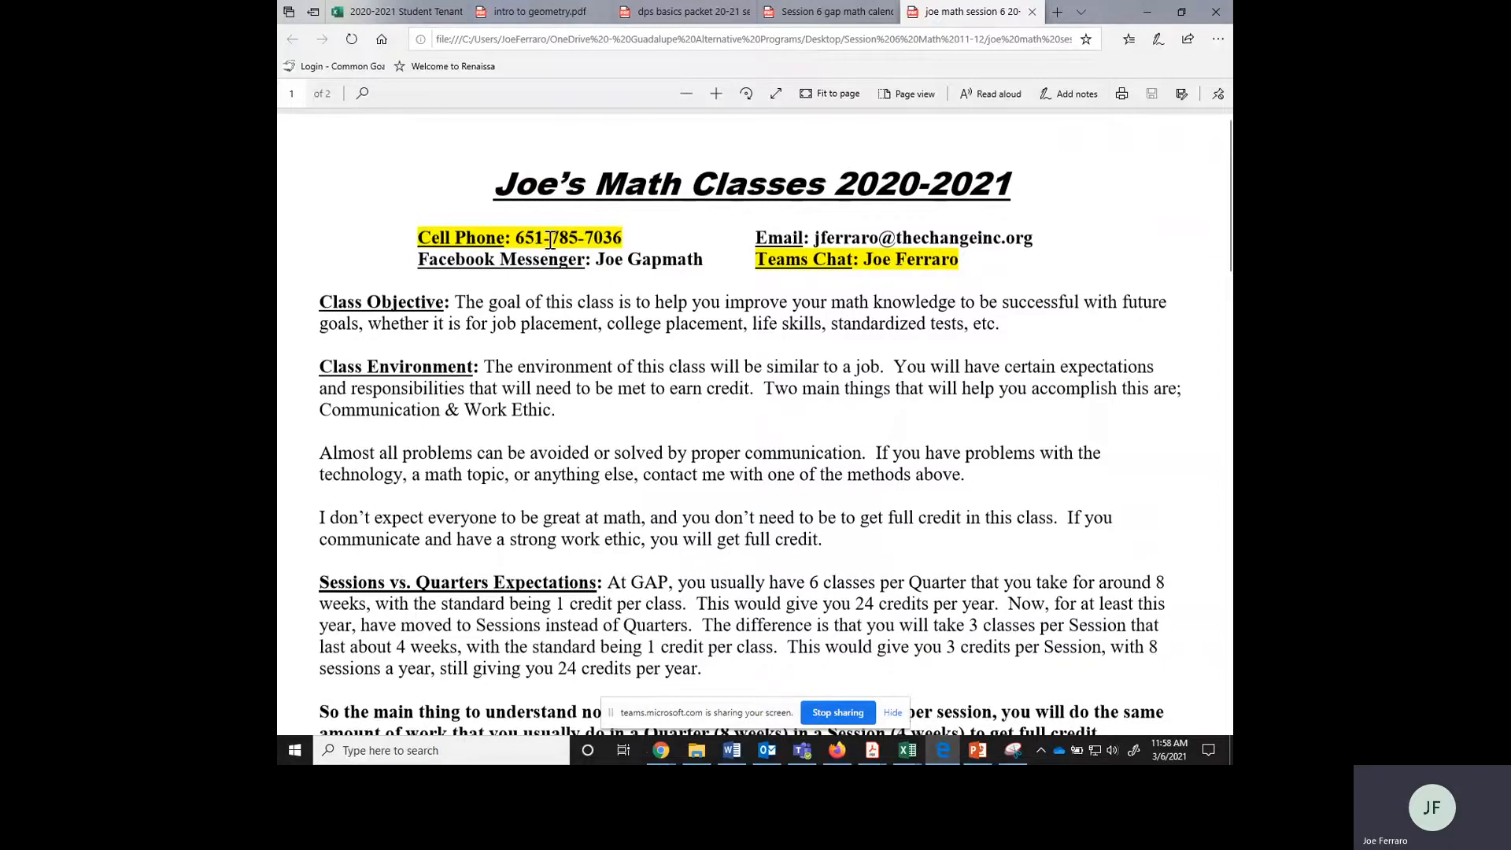
pyautogui.moveTo(853, 263)
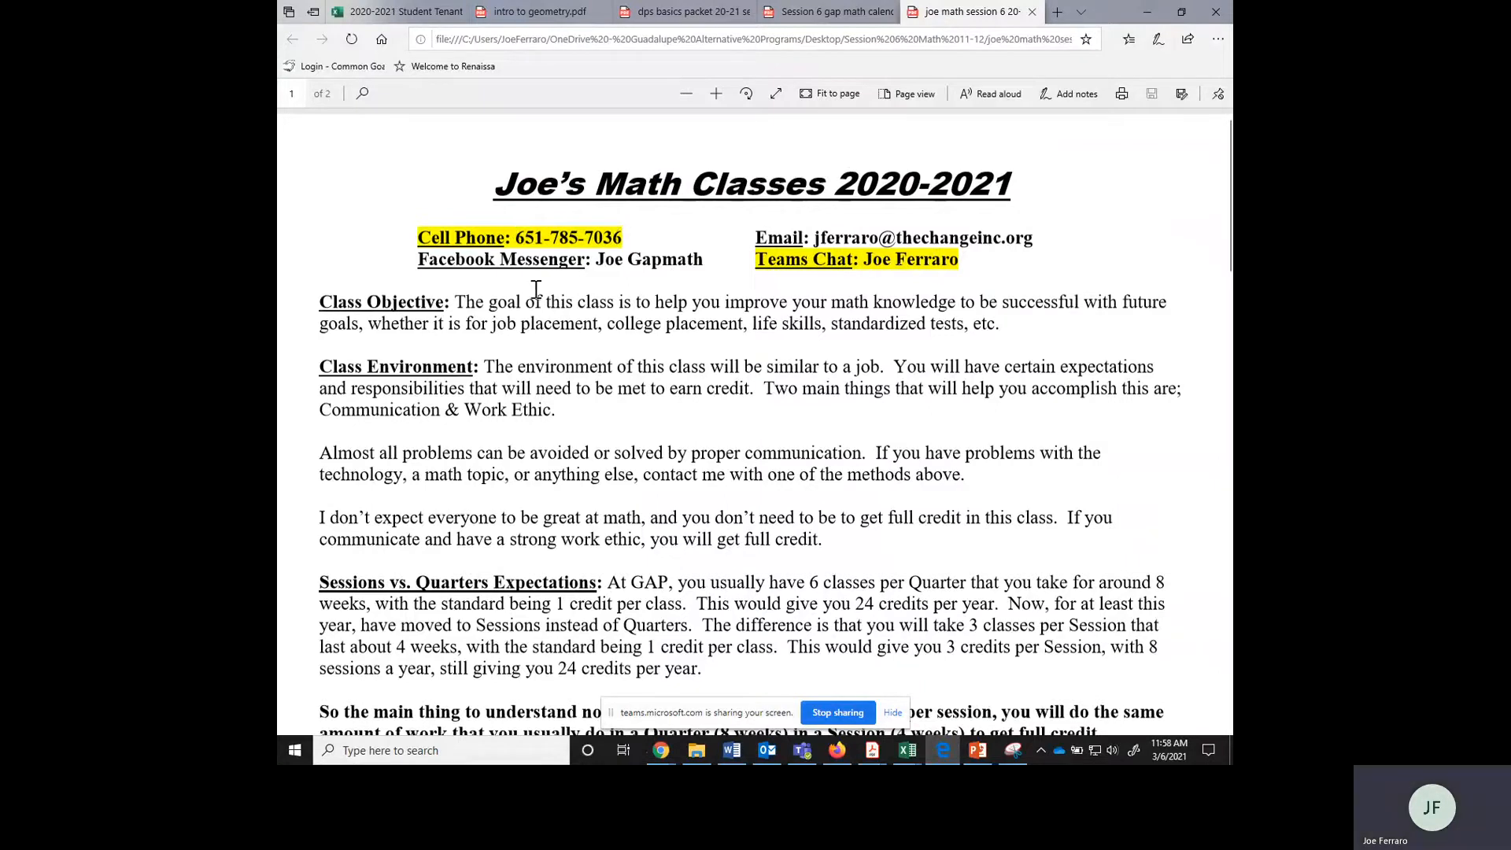
pyautogui.moveTo(554, 327)
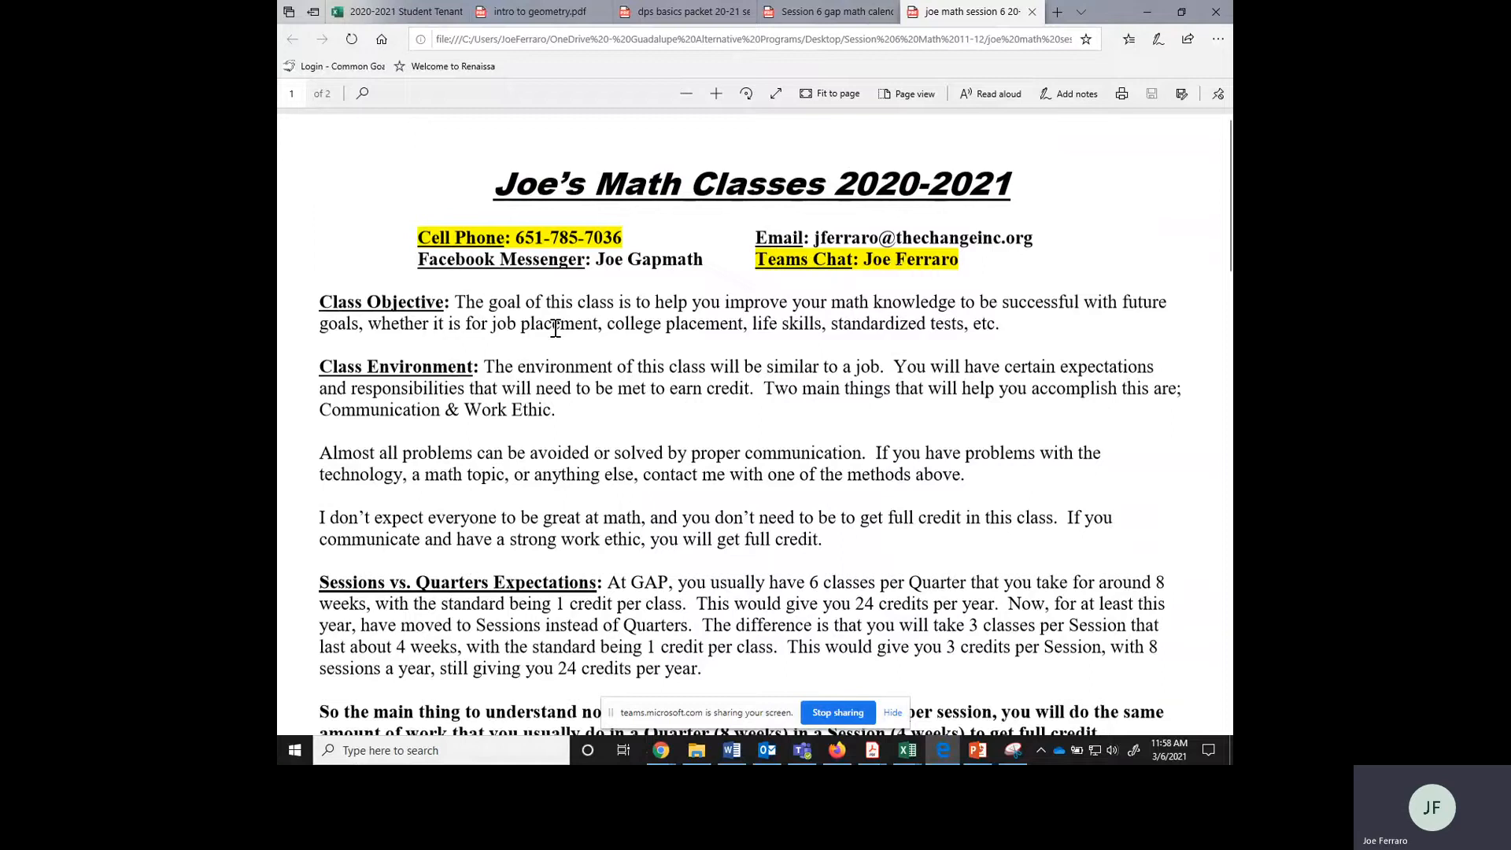
pyautogui.moveTo(613, 380)
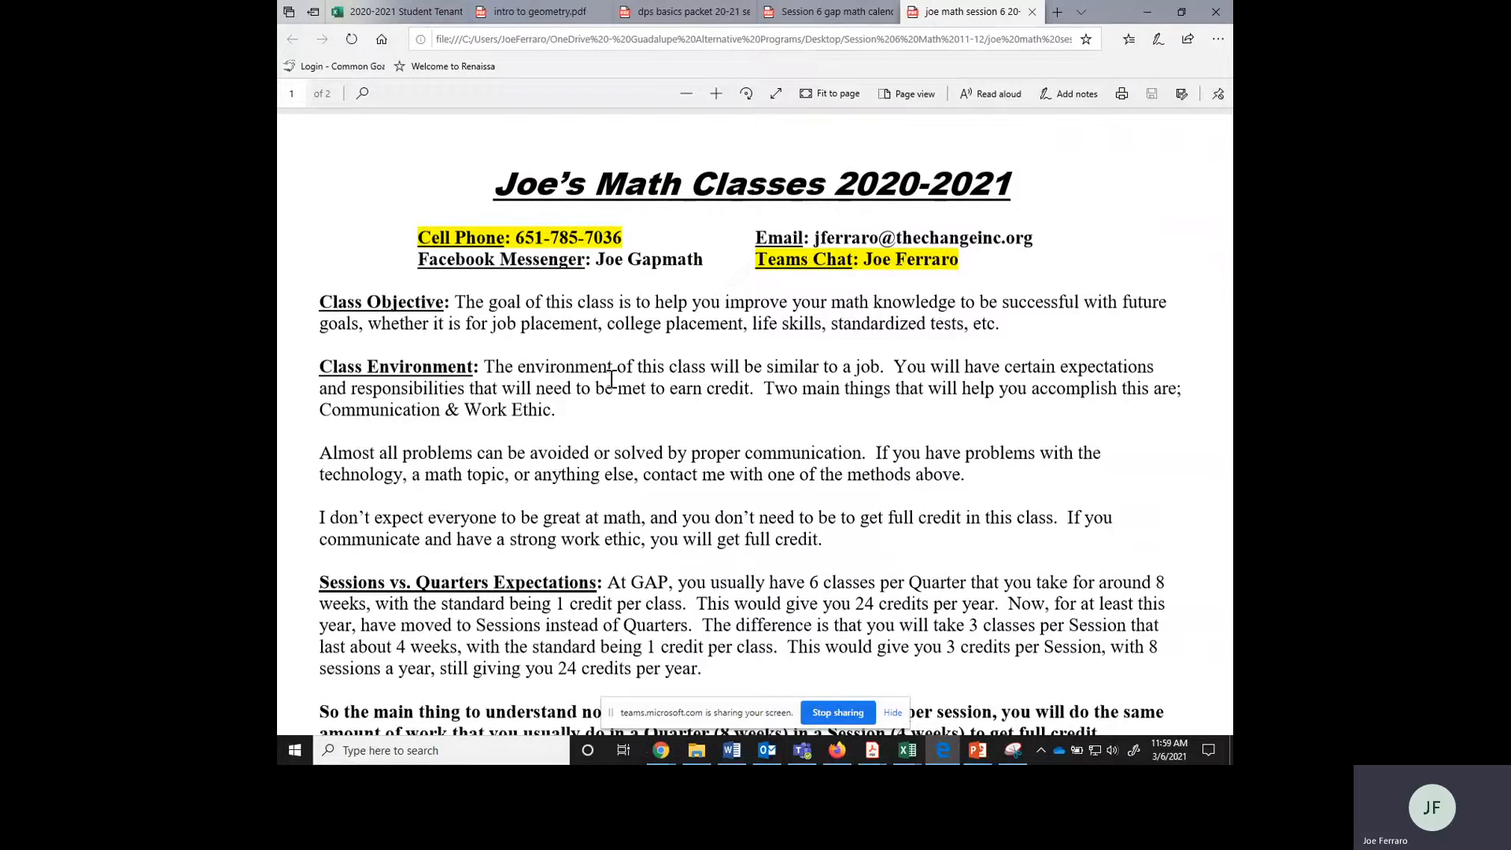
# Scroll further and highlight the sentence about proper communication, then deselect it
pyautogui.scroll(-3)
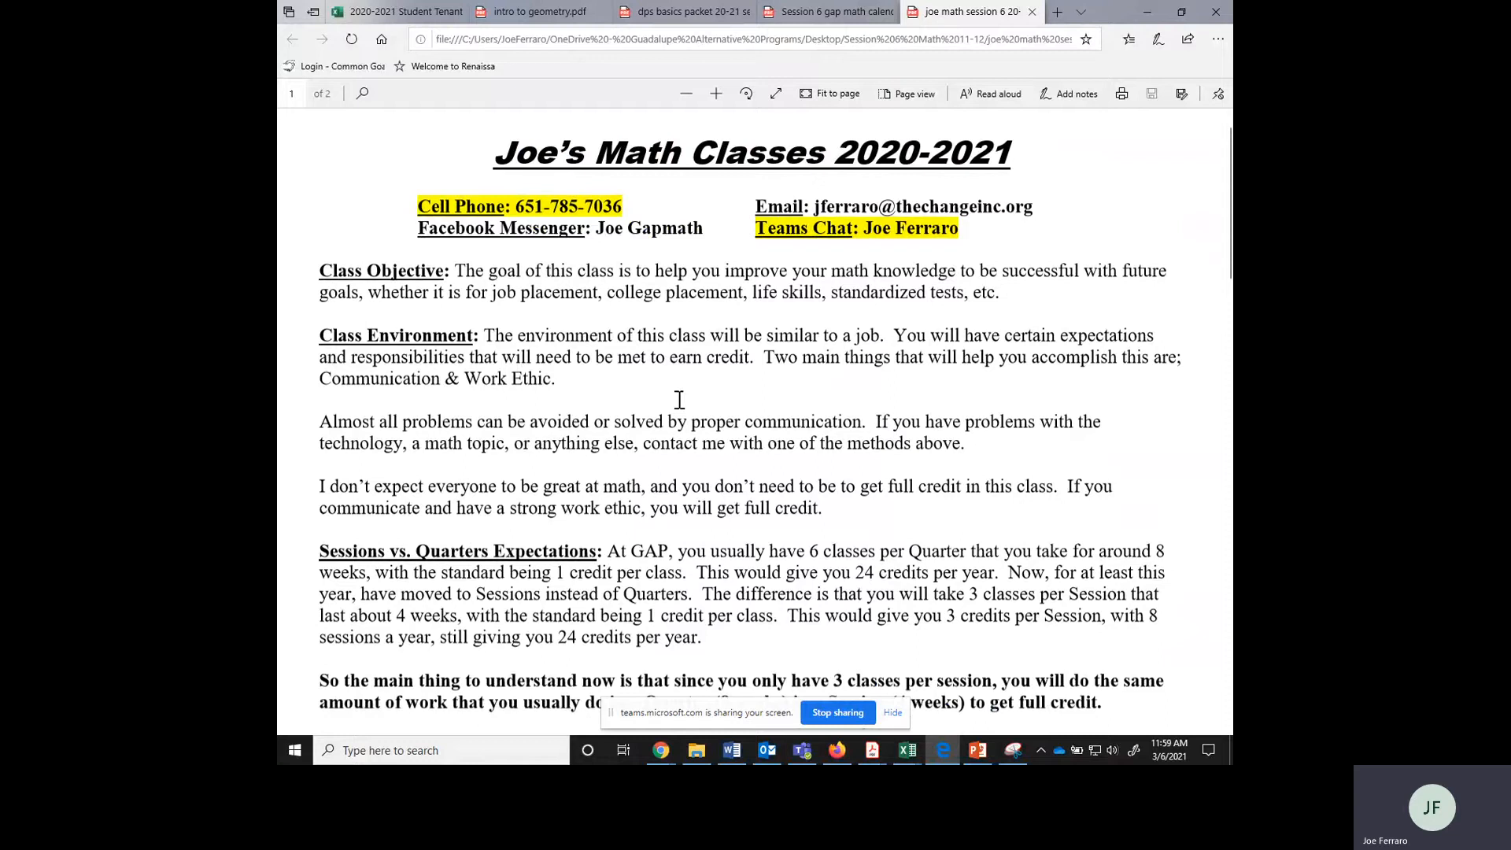
pyautogui.scroll(-3)
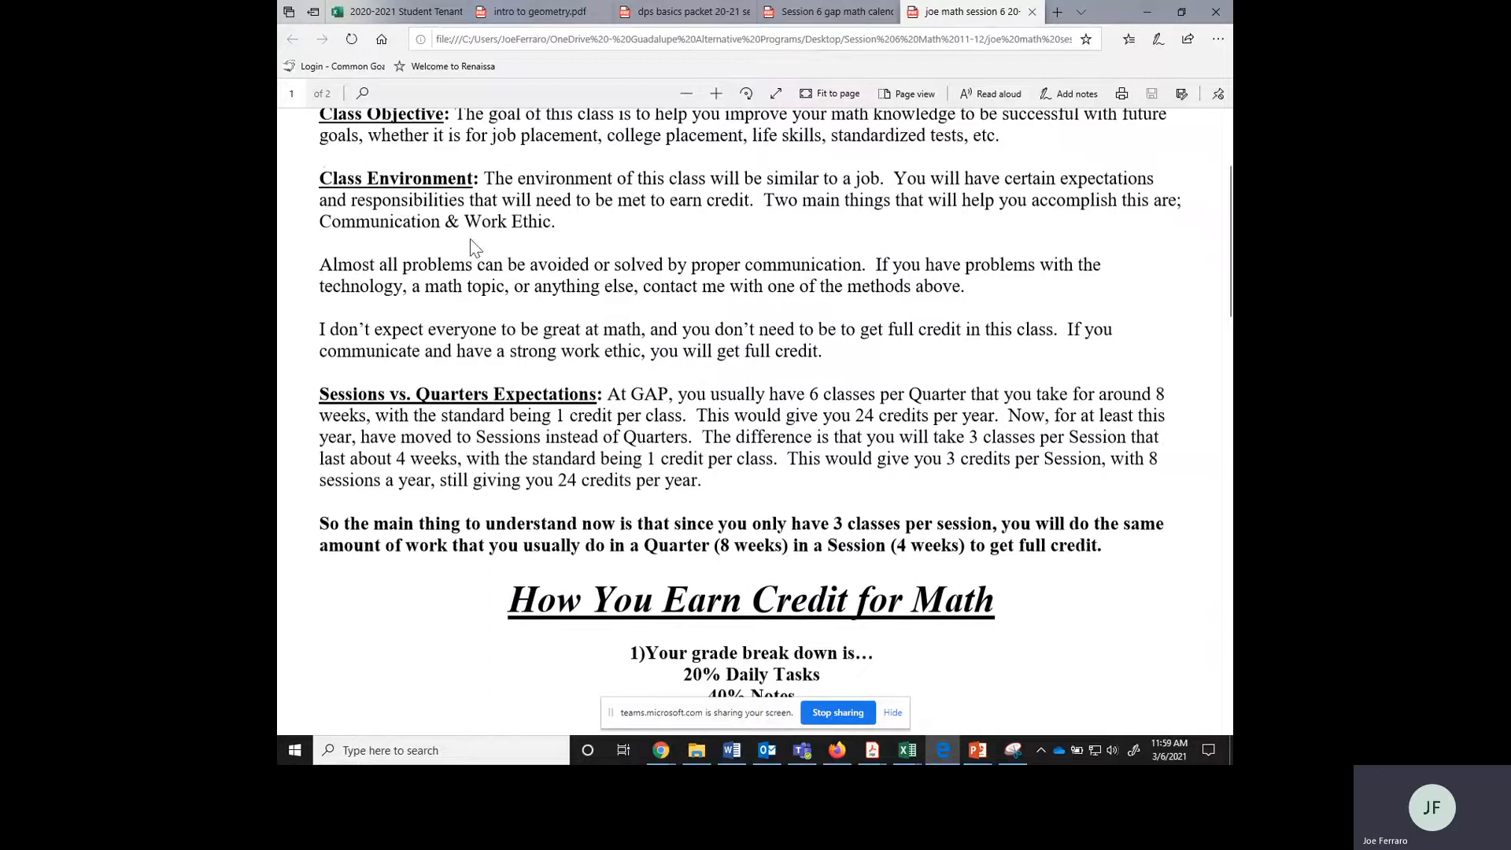
pyautogui.moveTo(319, 265); pyautogui.dragTo(665, 264)
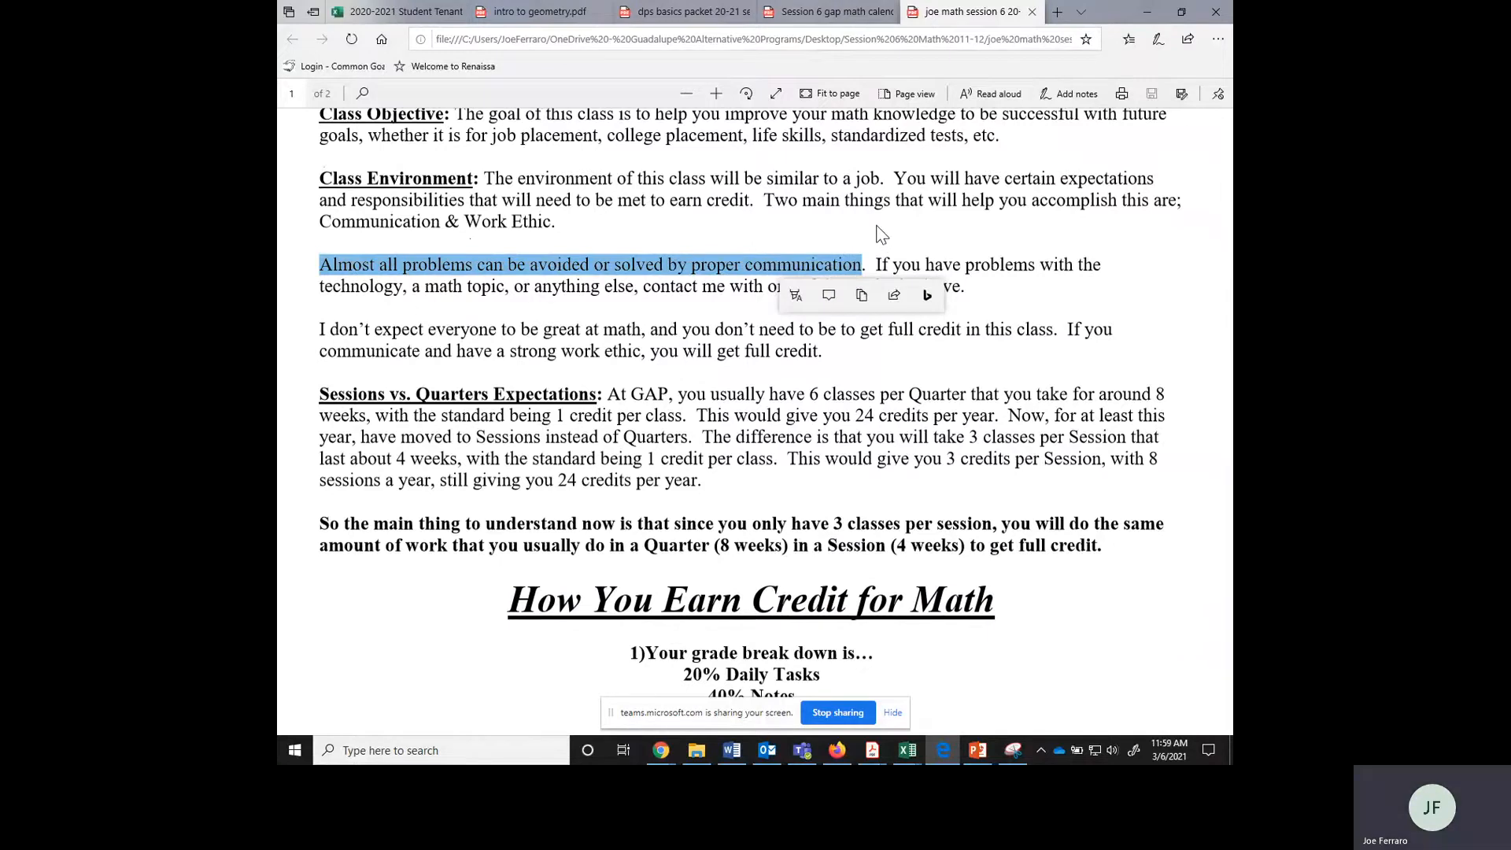
pyautogui.click(877, 233)
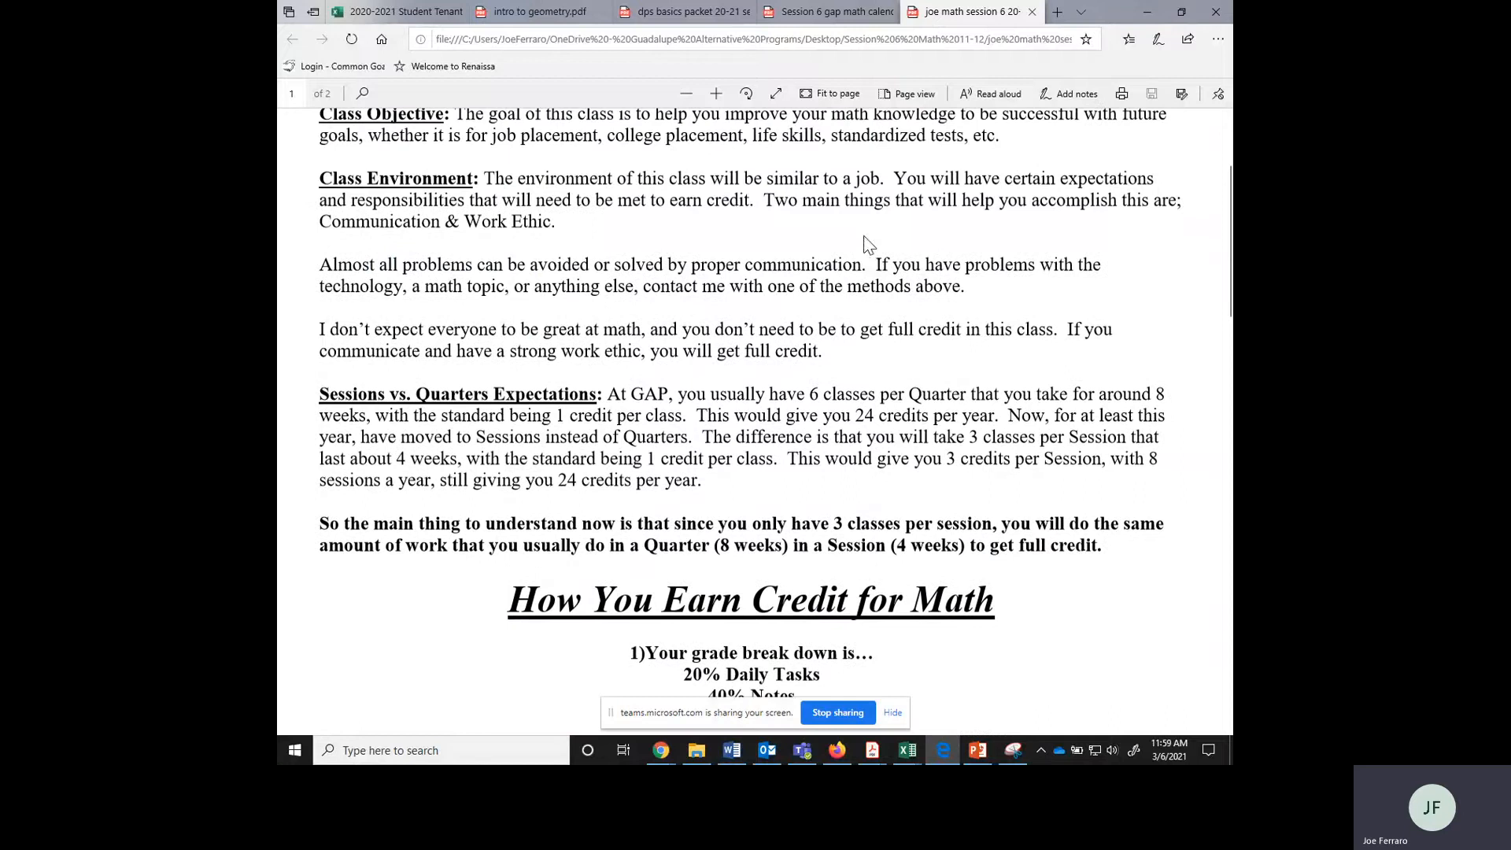
pyautogui.moveTo(875, 266)
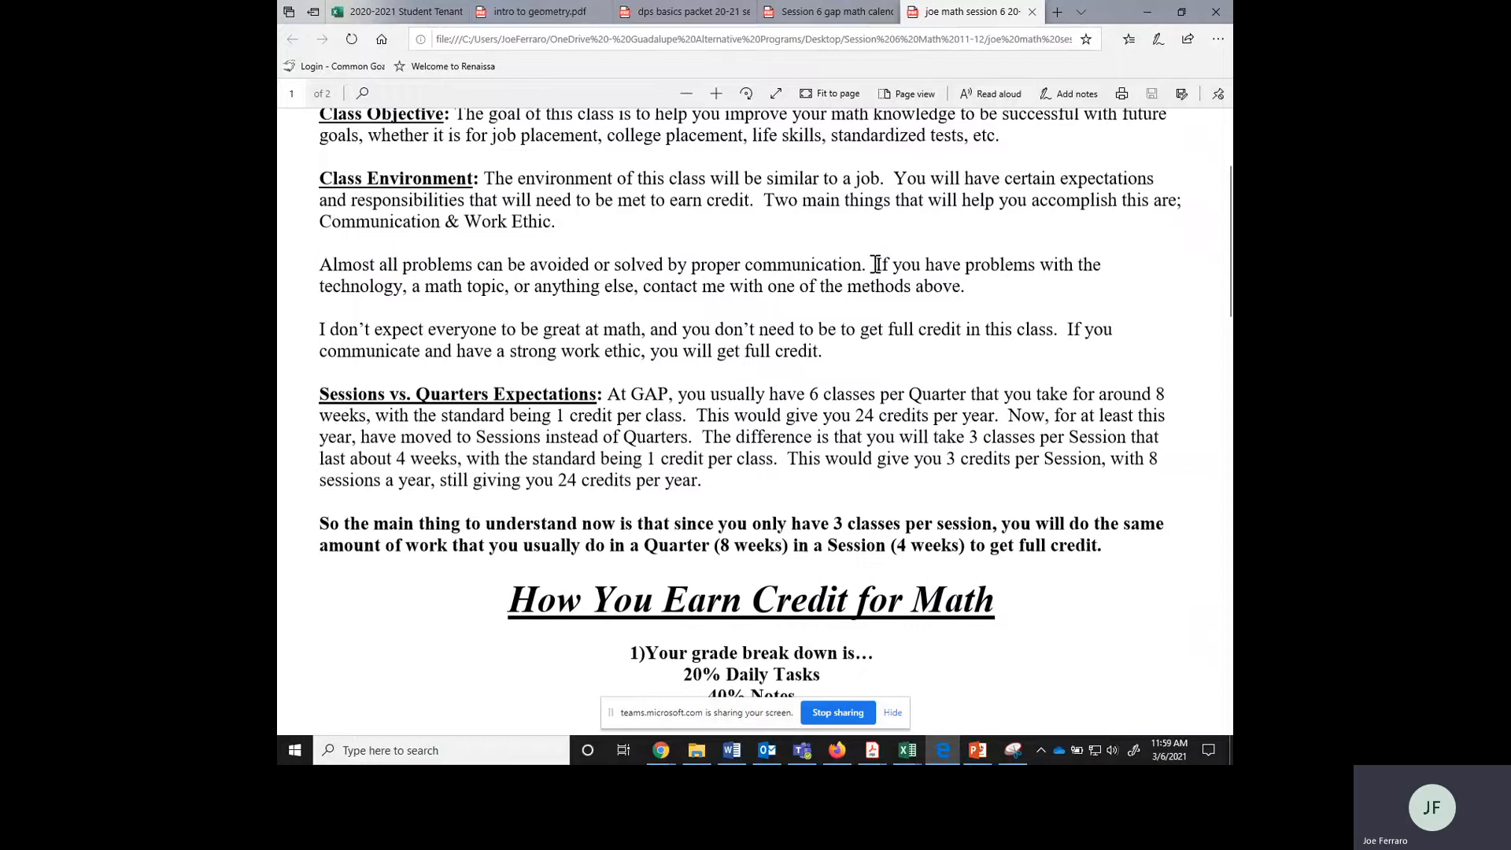
# Highlight the full-credit sentence and '3 classes per Session', deselect, then scroll further down
pyautogui.scroll(-3)
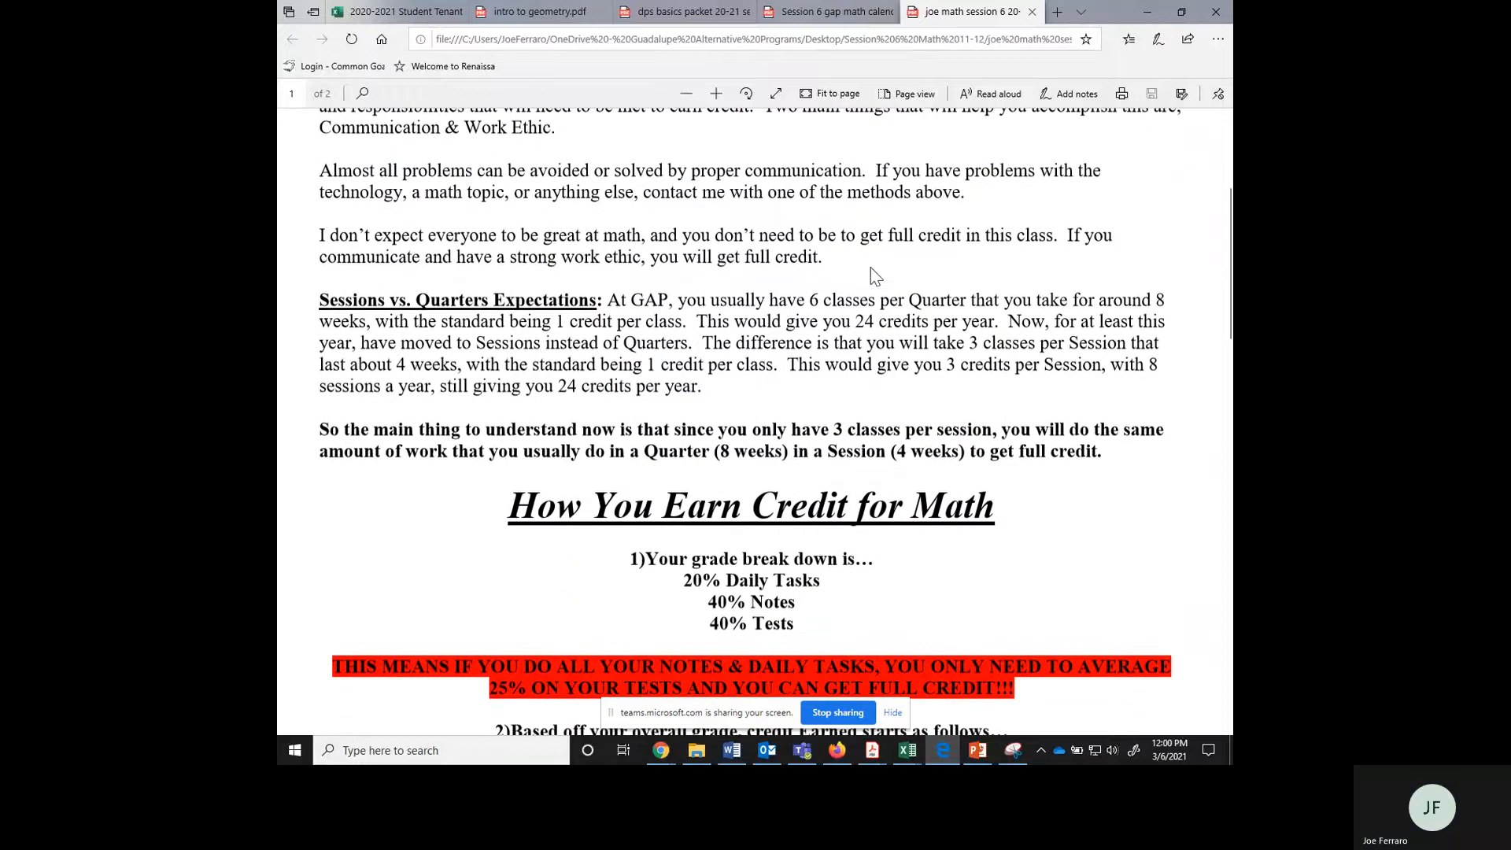
pyautogui.moveTo(945, 227)
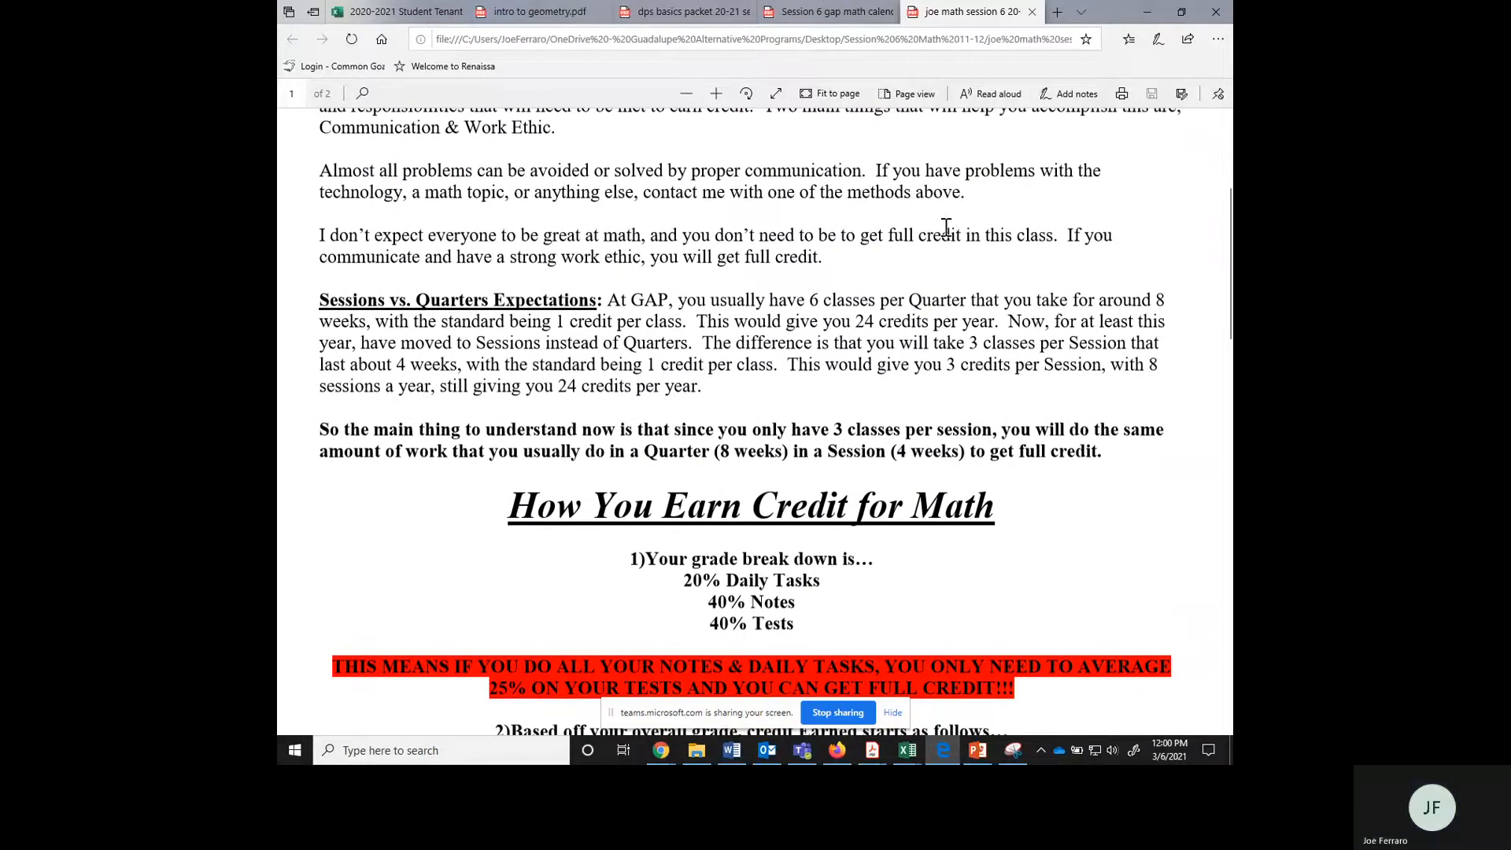
pyautogui.moveTo(1020, 264)
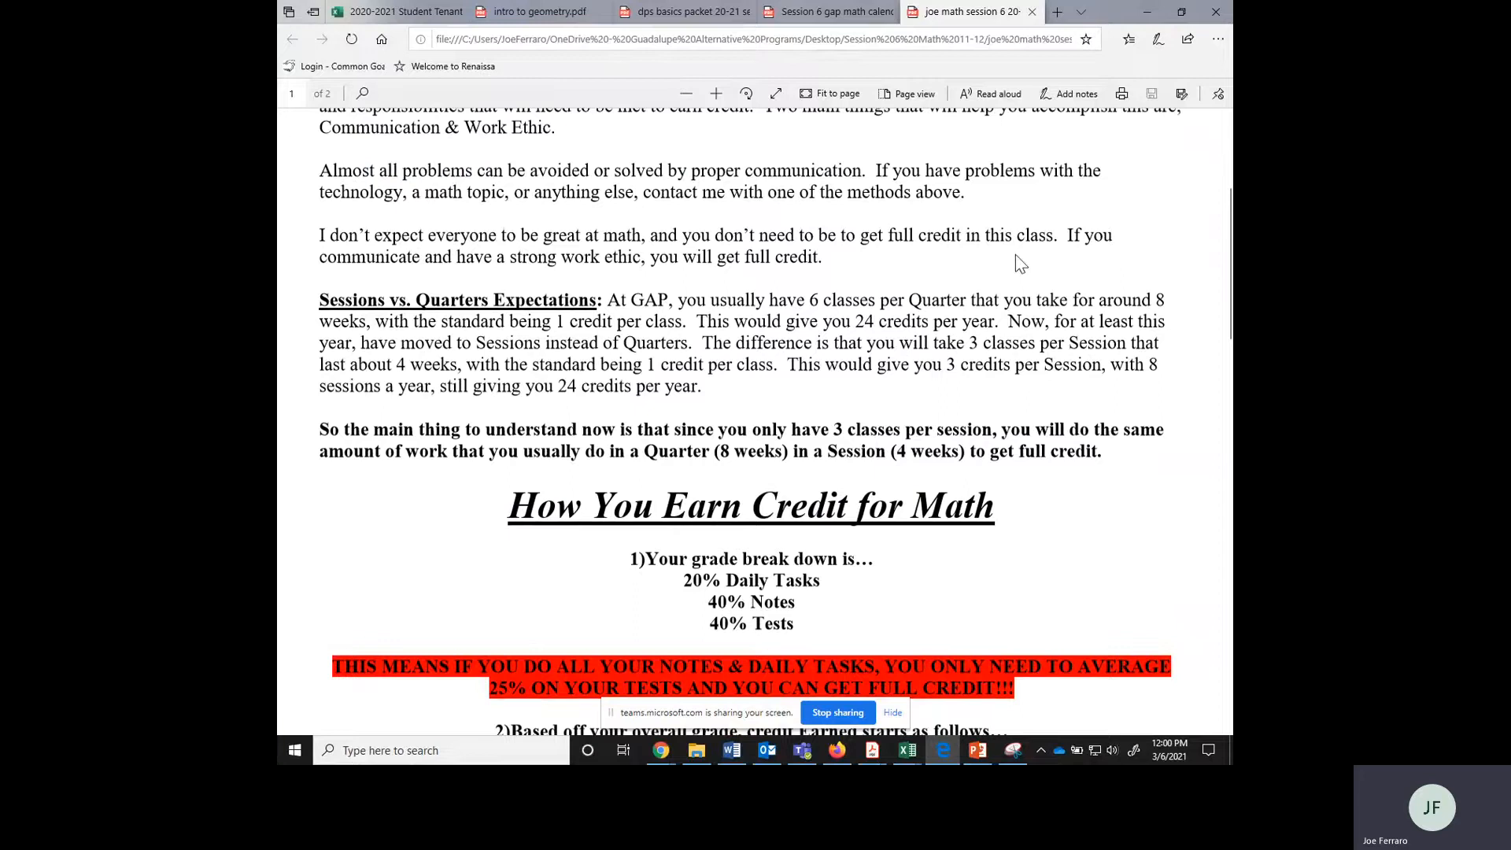
pyautogui.moveTo(1059, 235); pyautogui.dragTo(887, 300)
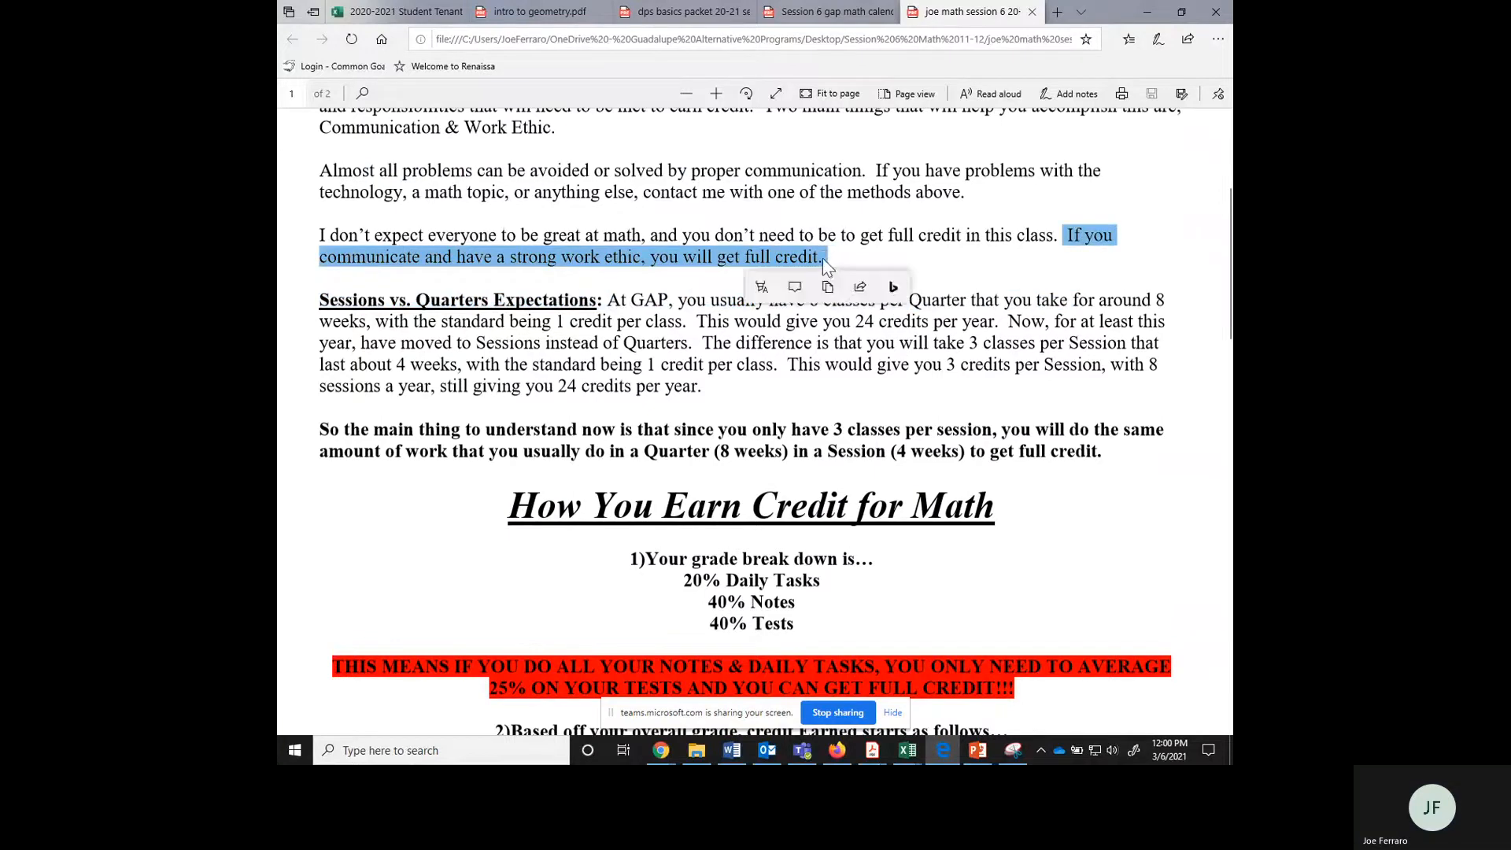
pyautogui.moveTo(913, 266)
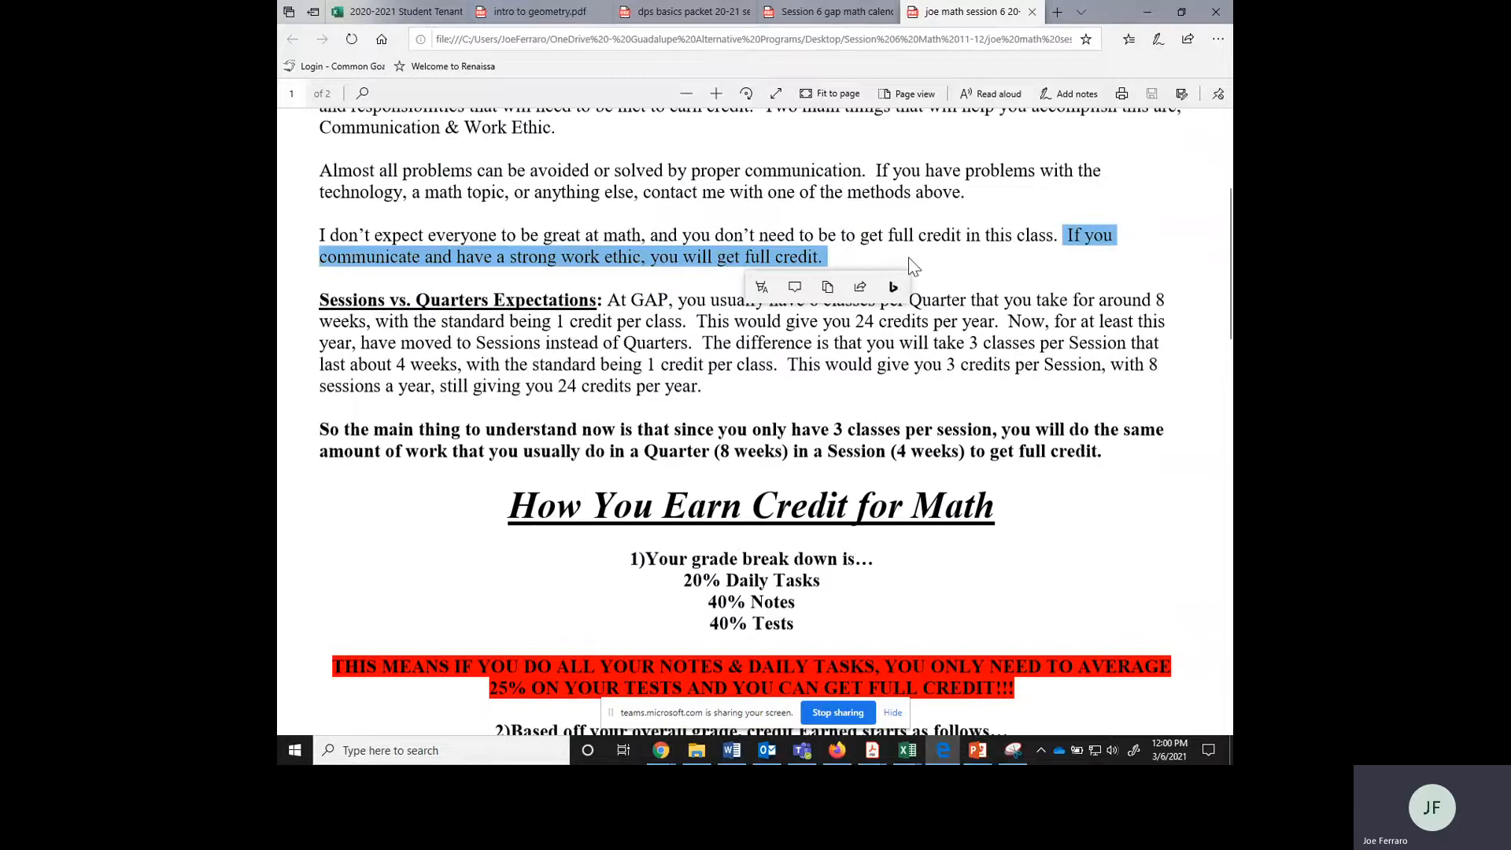
pyautogui.moveTo(605, 271)
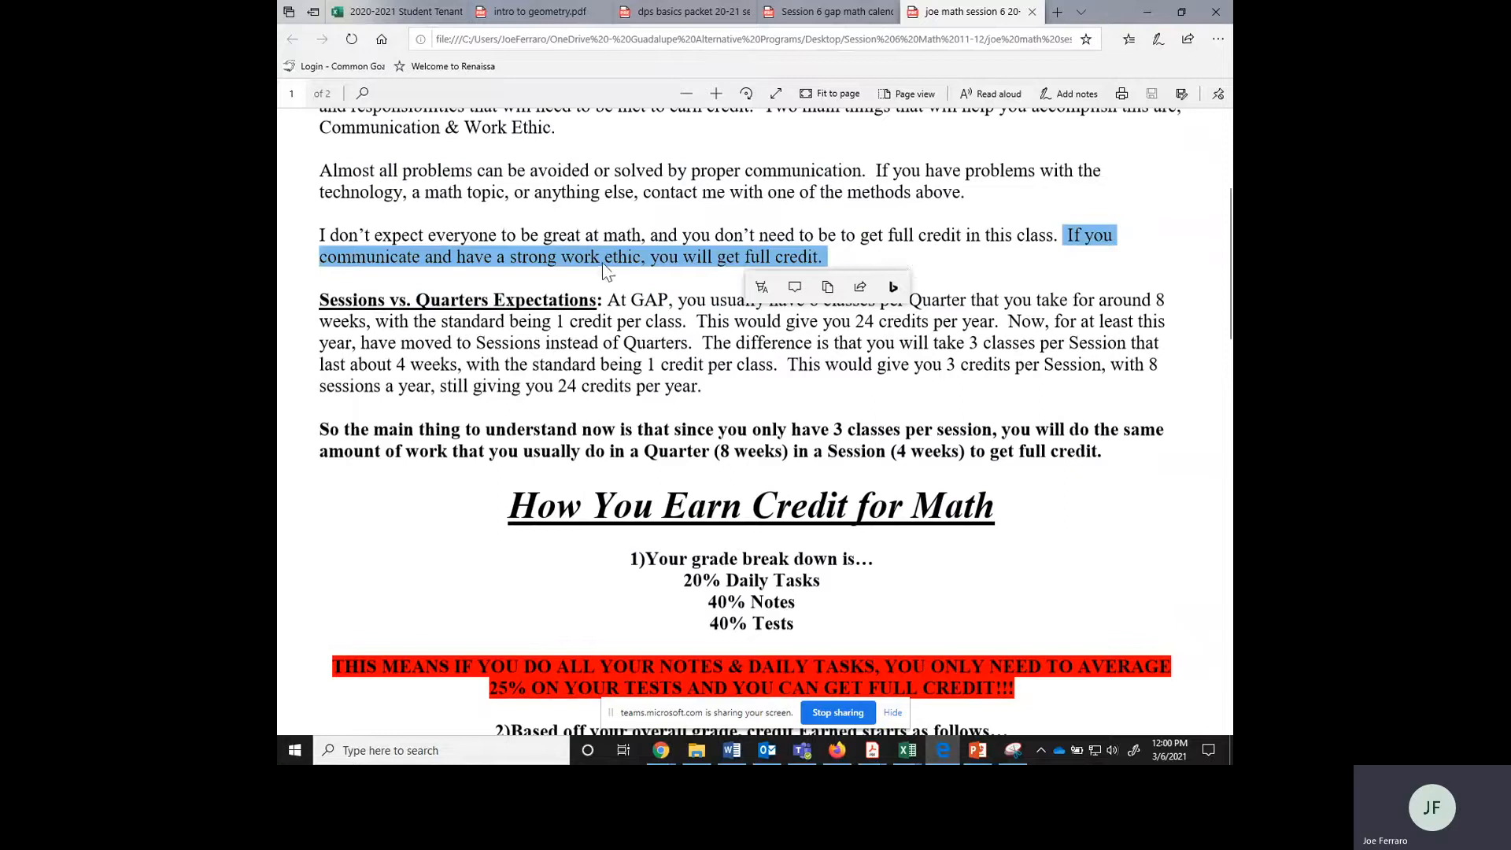
pyautogui.moveTo(626, 267)
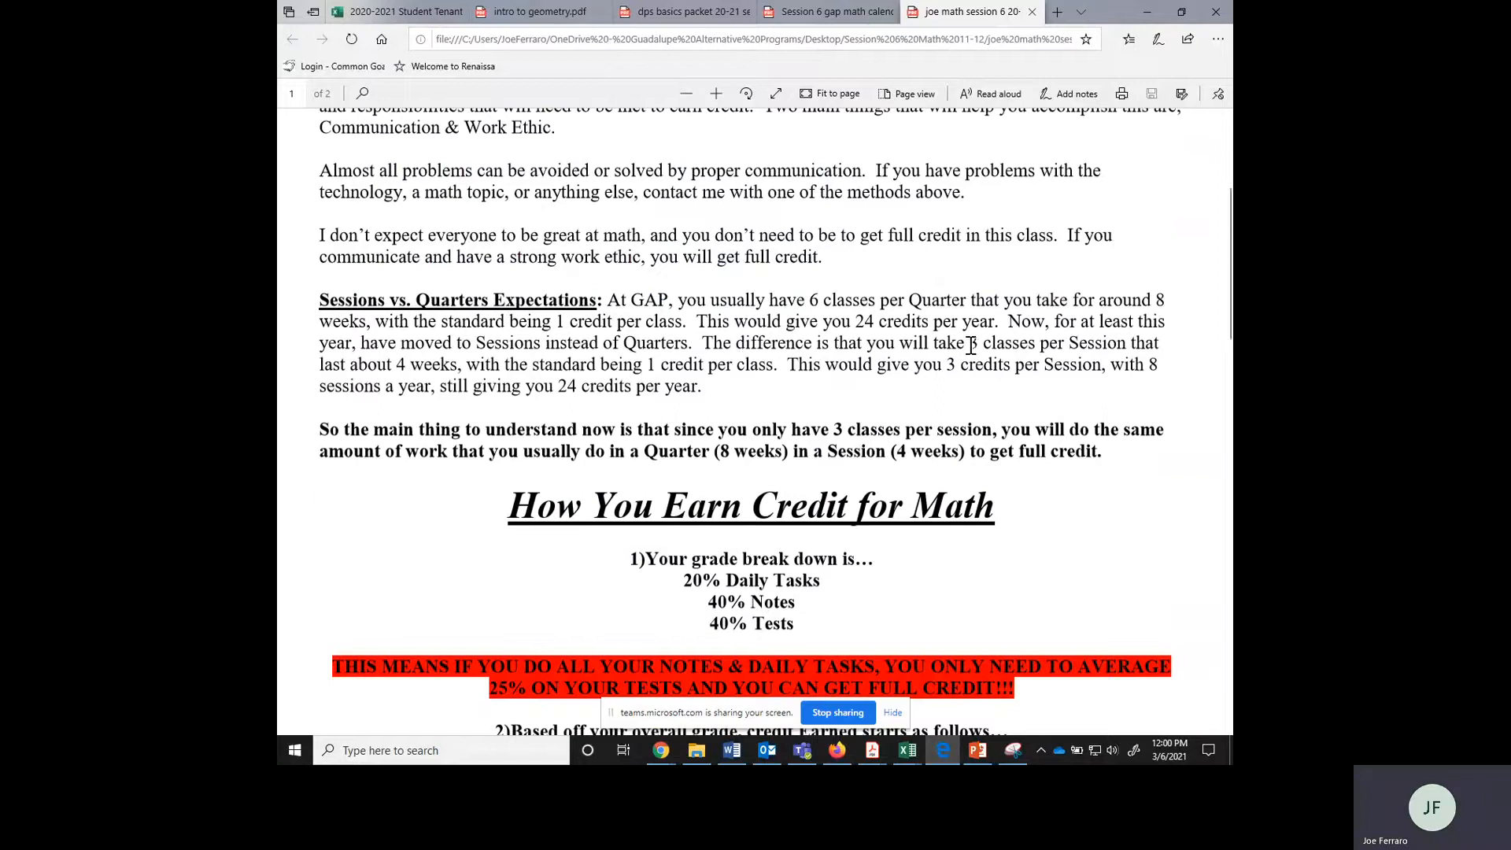
pyautogui.moveTo(970, 343); pyautogui.dragTo(1135, 343)
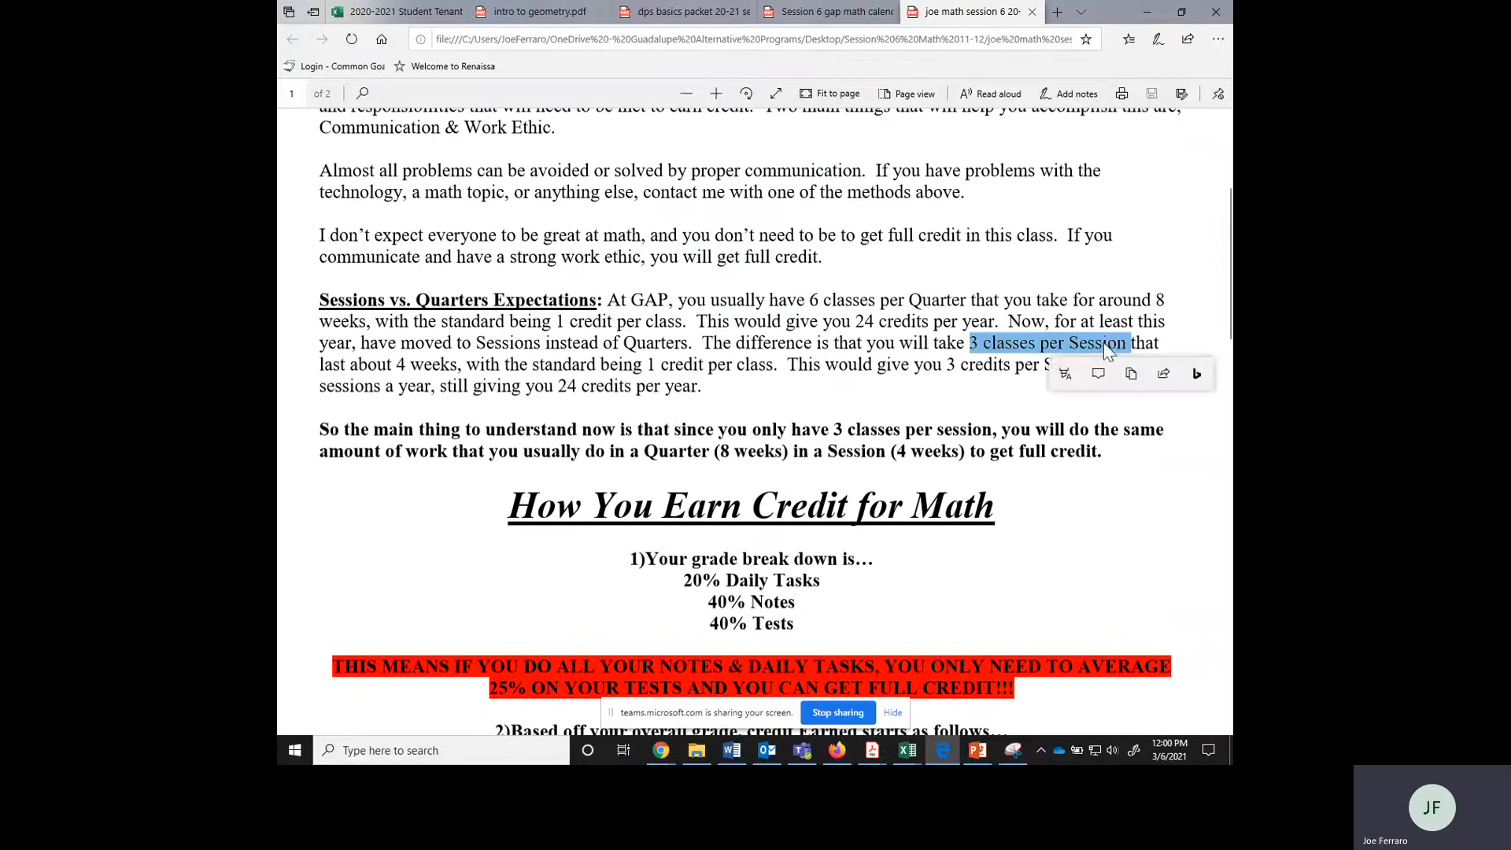
pyautogui.click(806, 402)
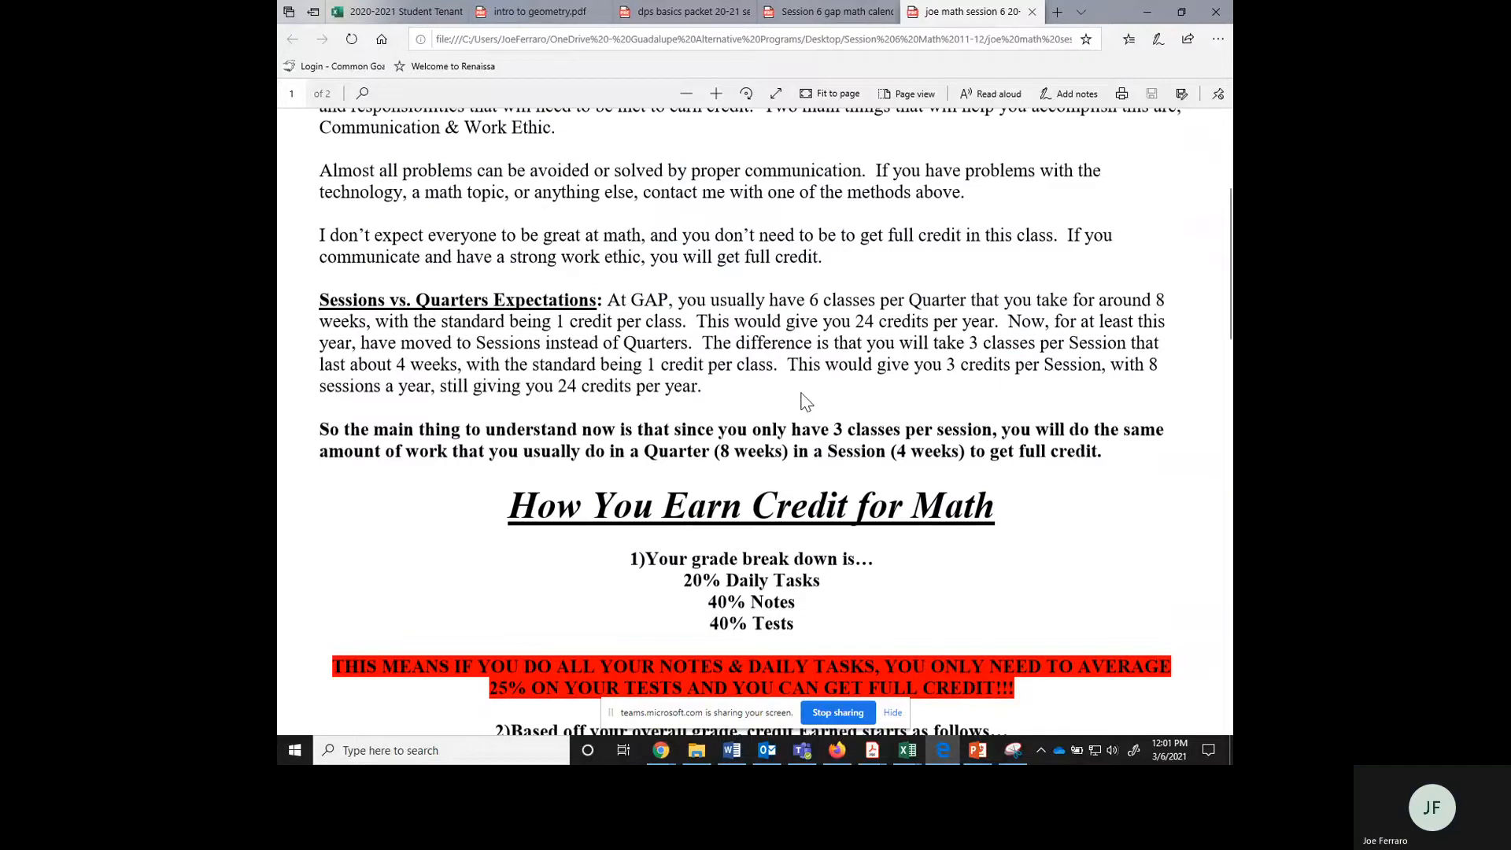
pyautogui.scroll(-3)
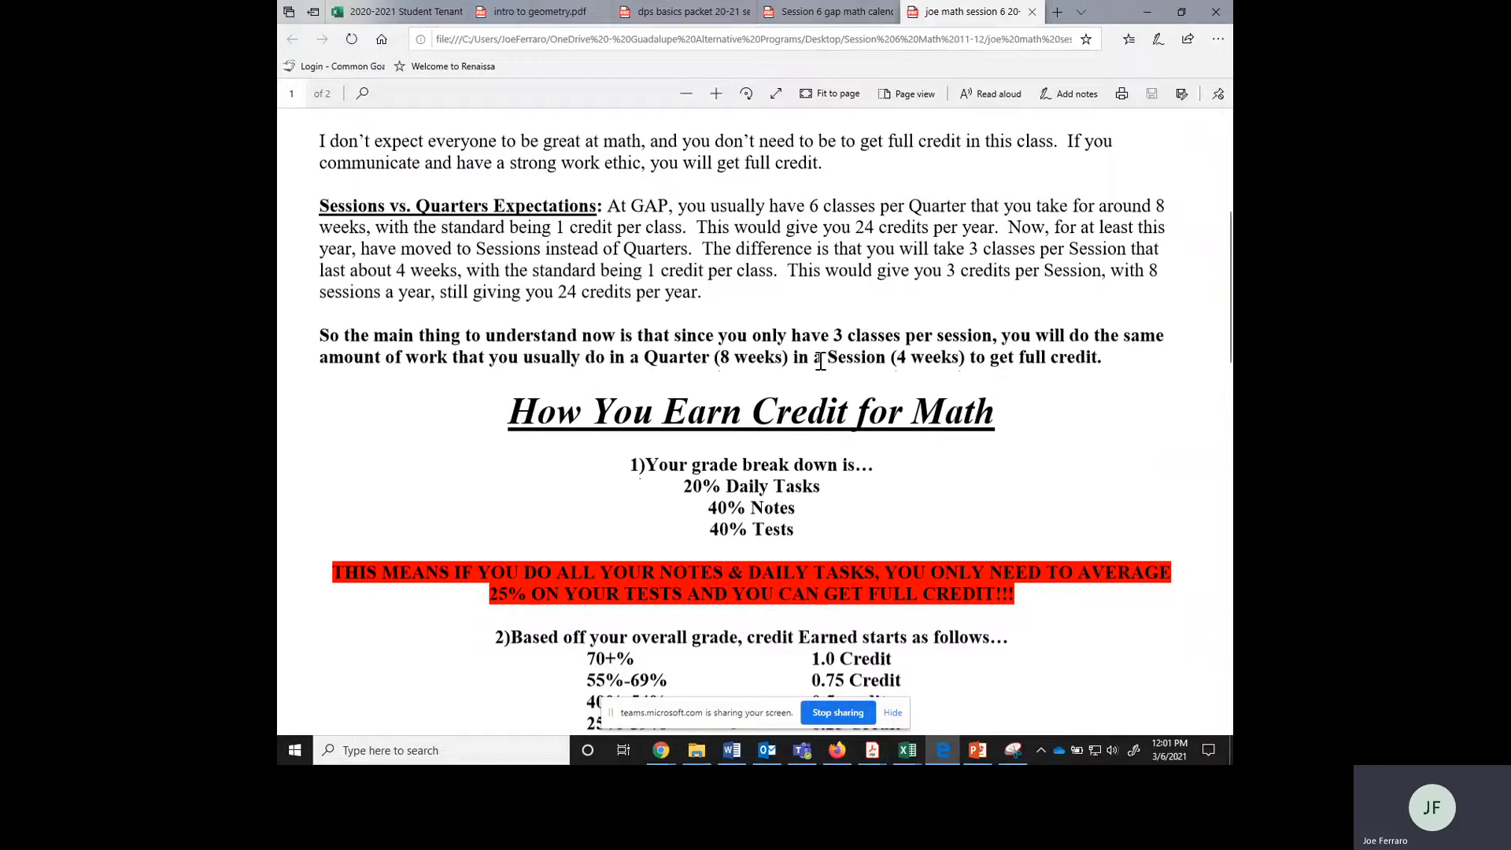
pyautogui.scroll(-3)
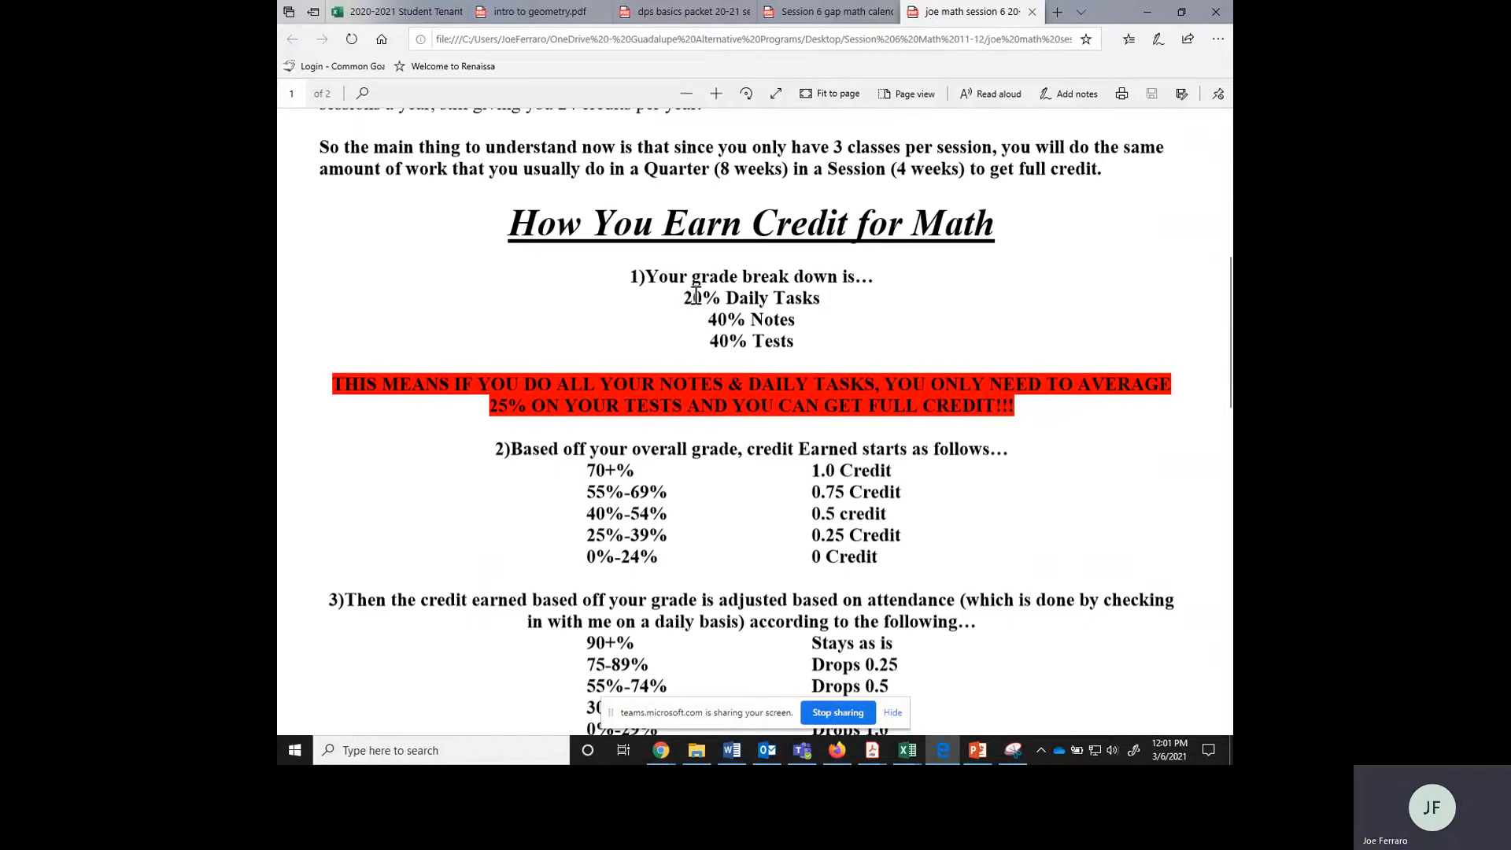
pyautogui.doubleClick(751, 297)
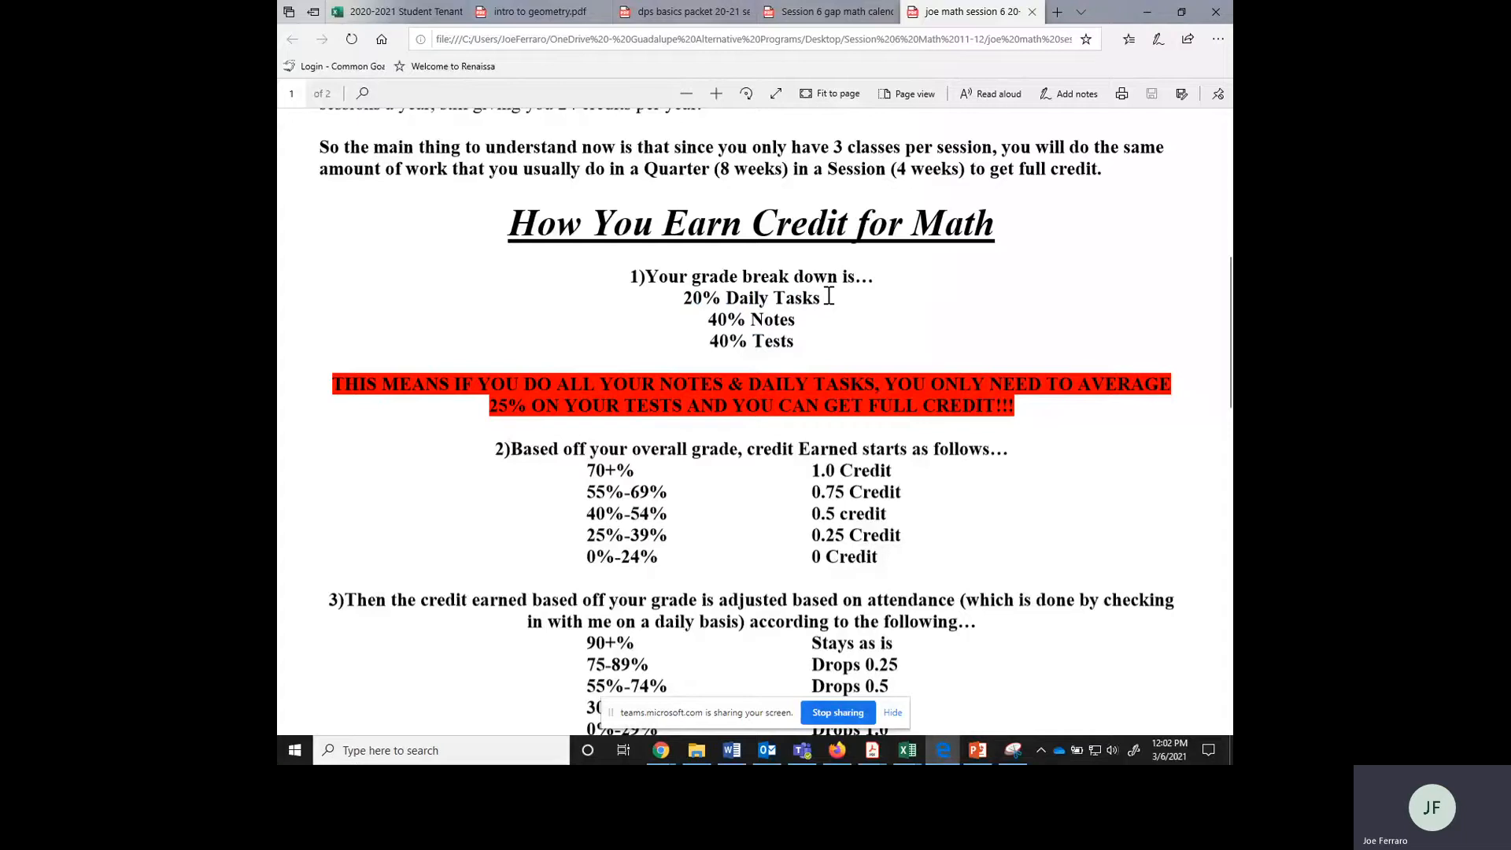
pyautogui.moveTo(718, 325)
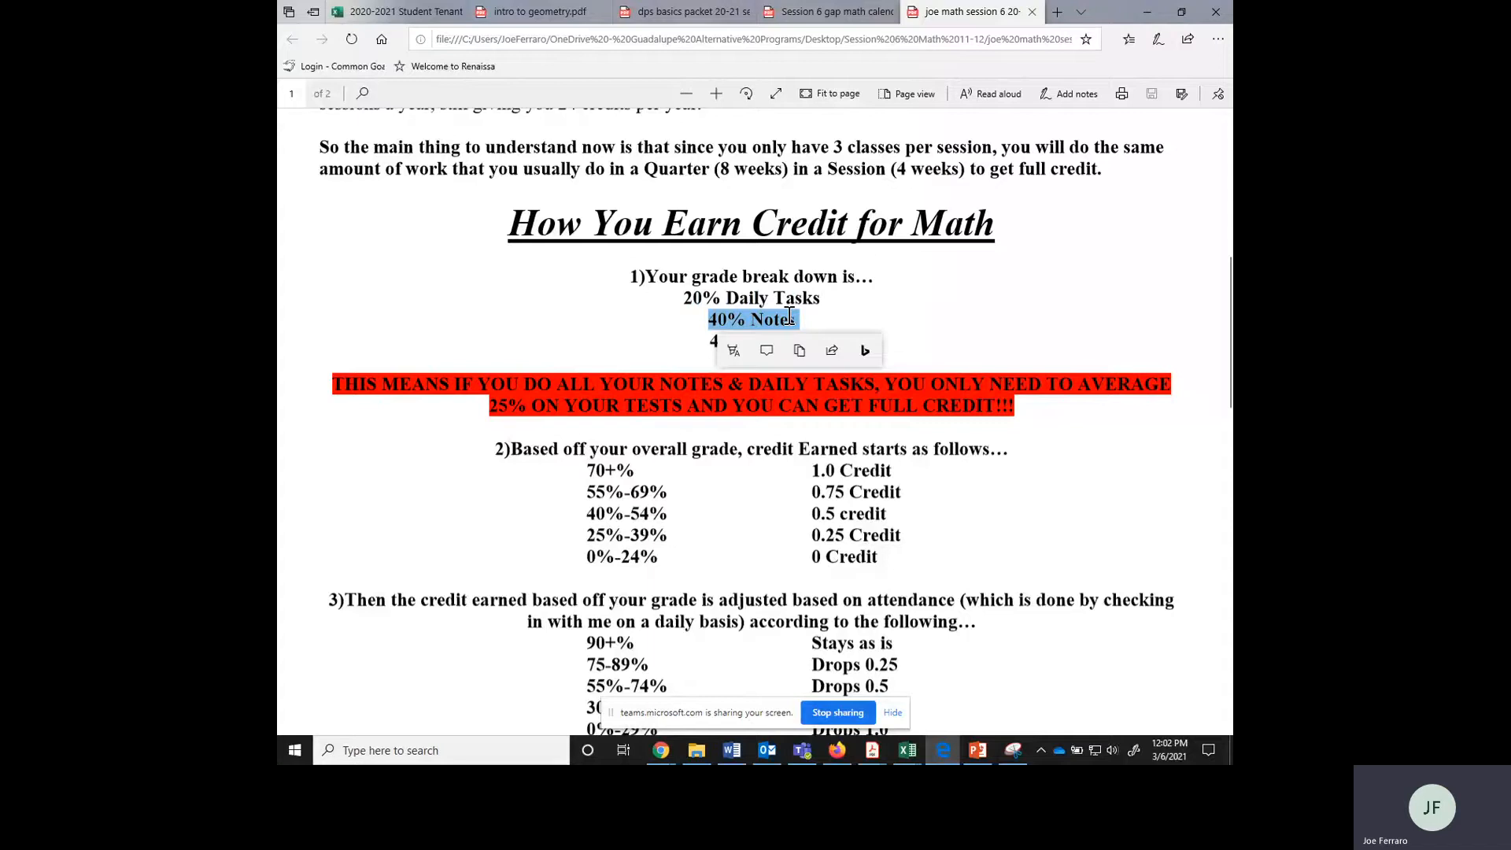
pyautogui.moveTo(815, 325)
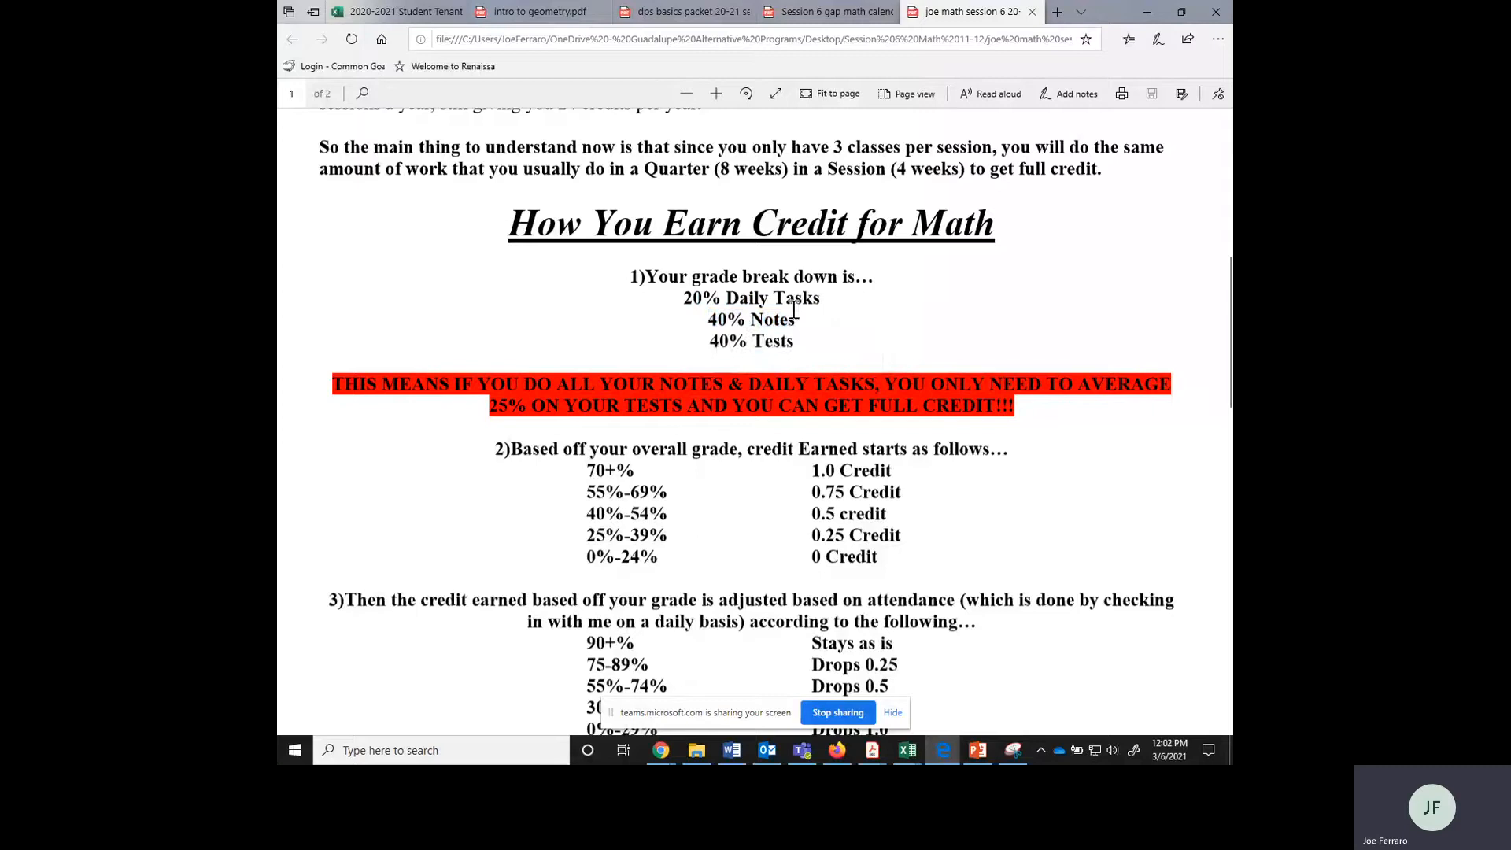
pyautogui.doubleClick(751, 340)
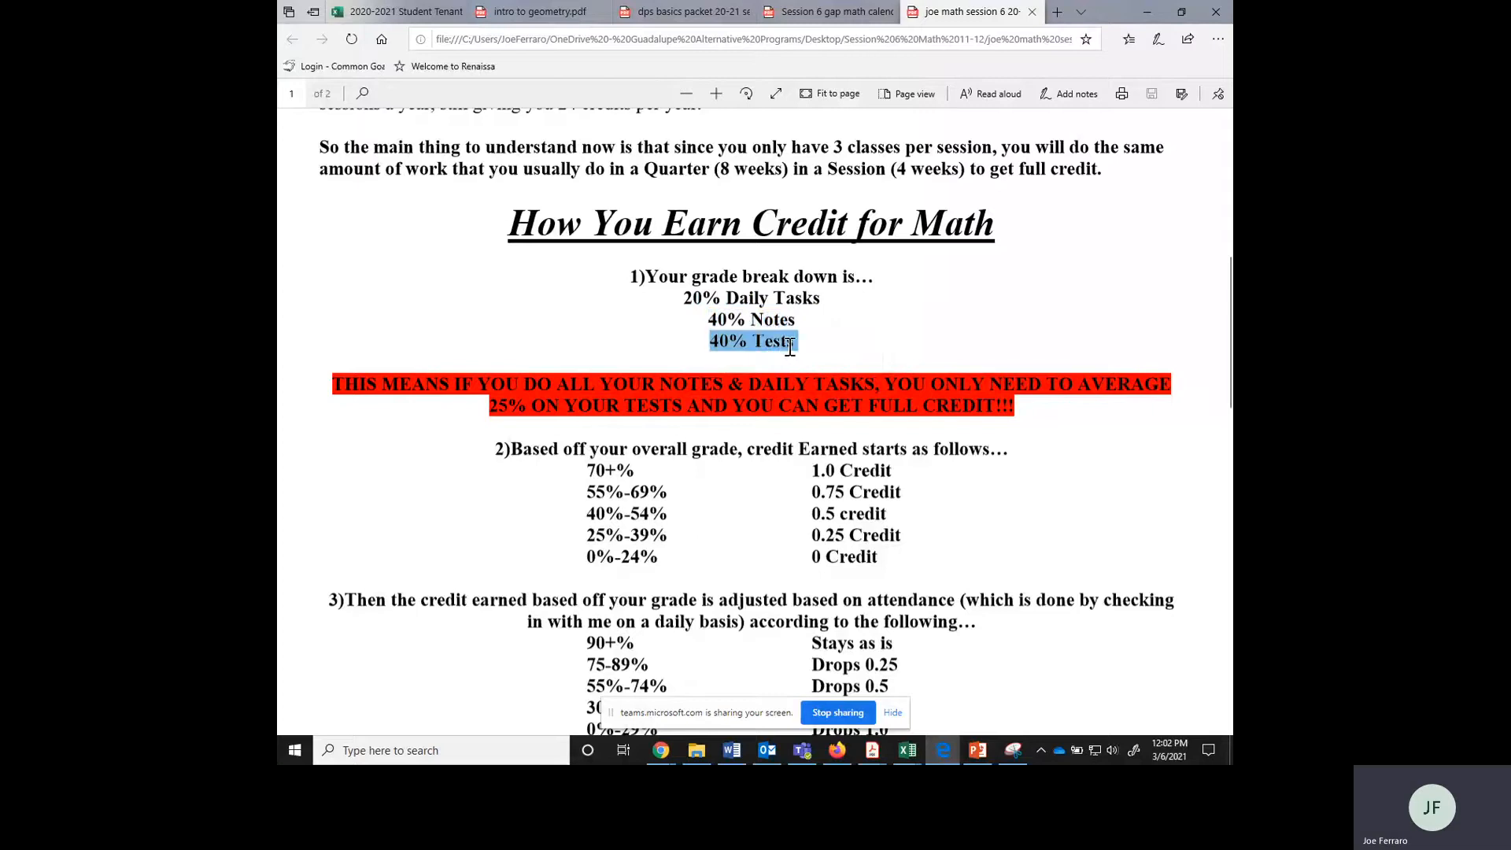
pyautogui.click(846, 342)
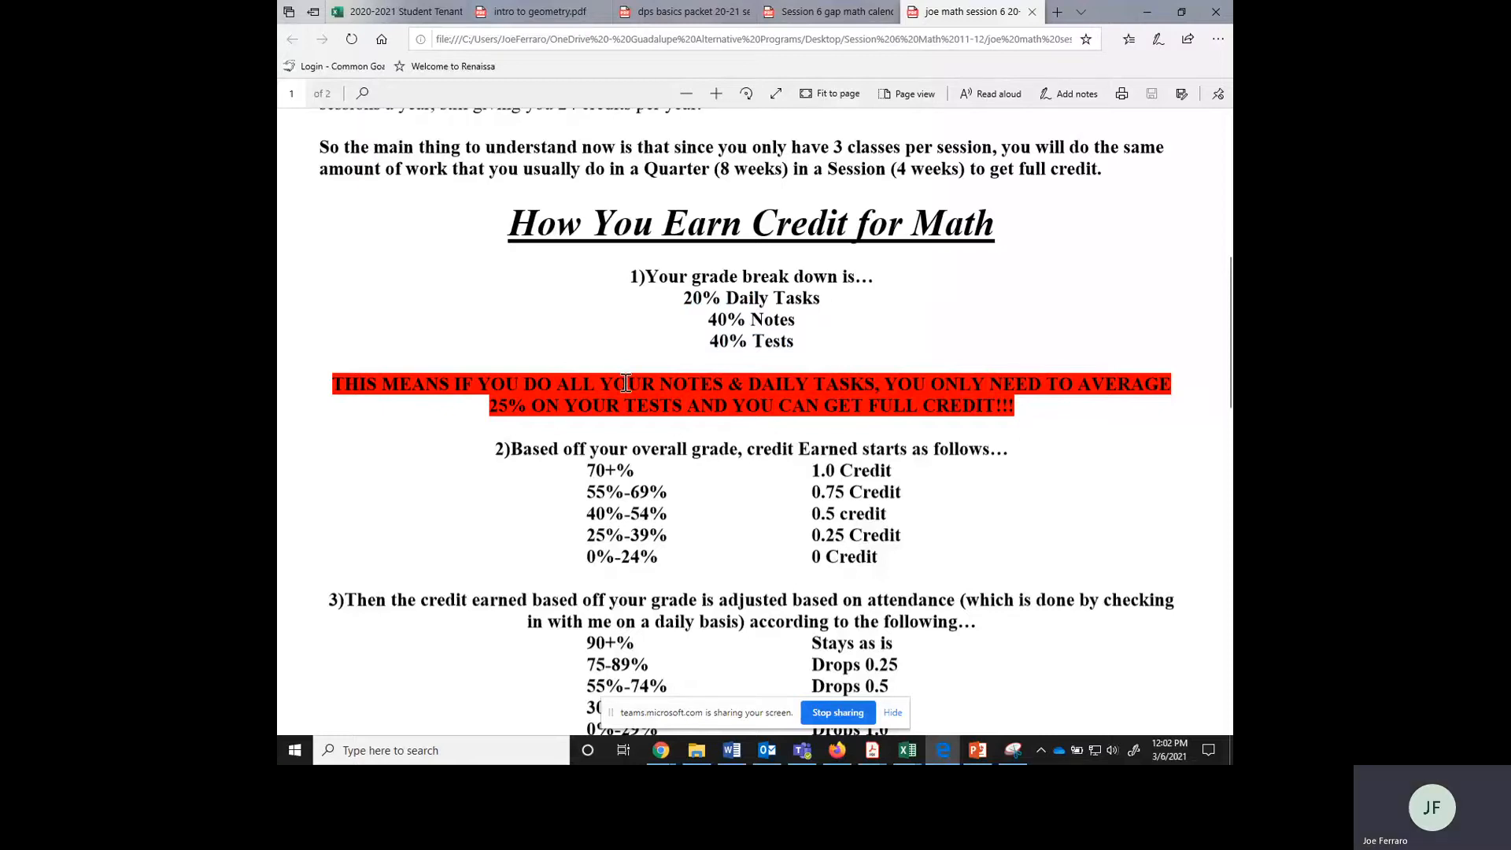
pyautogui.moveTo(862, 385)
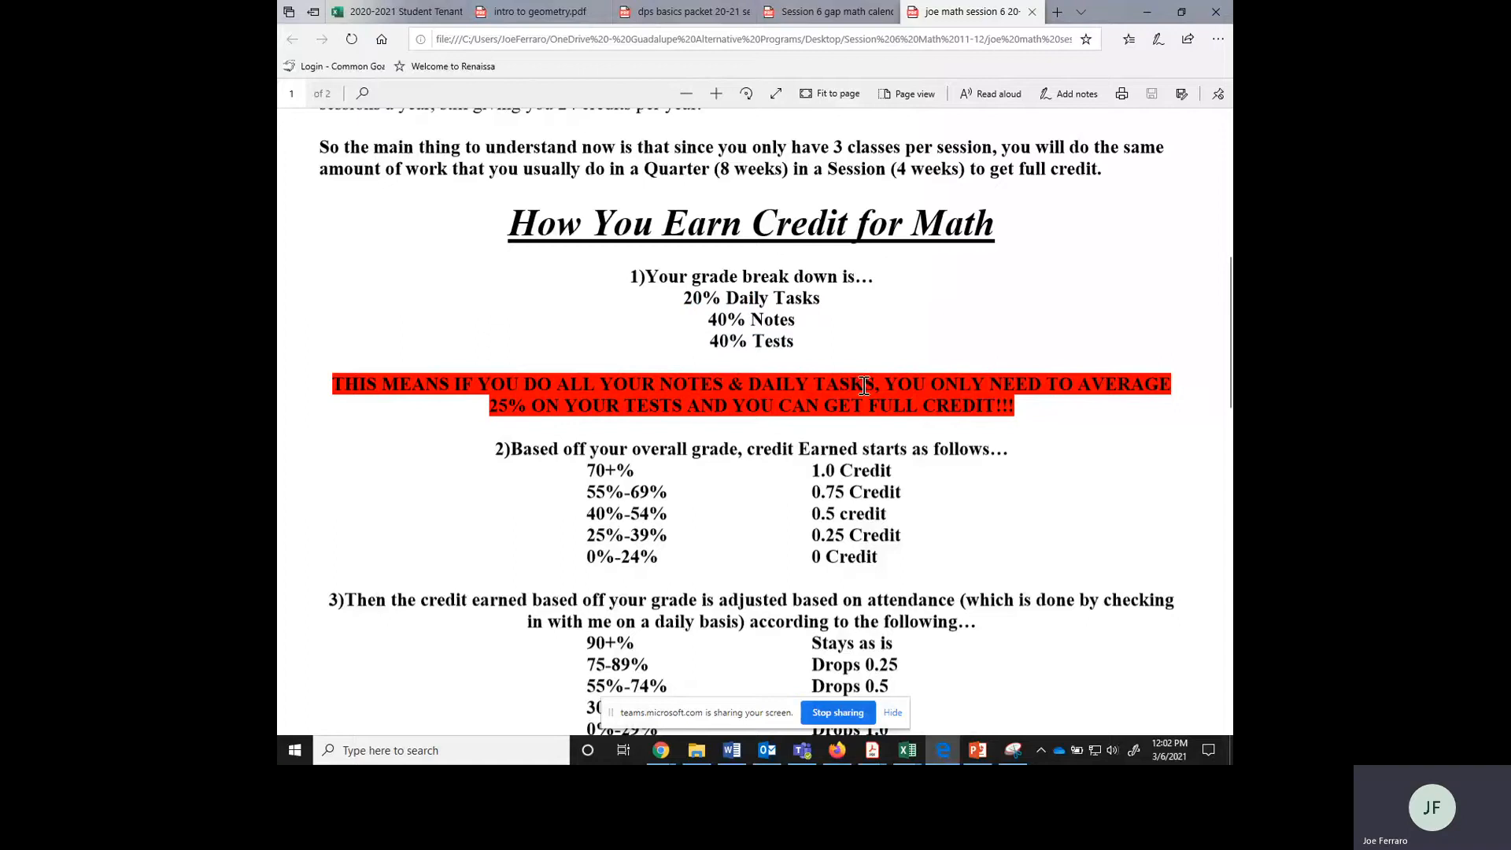
pyautogui.moveTo(730, 296)
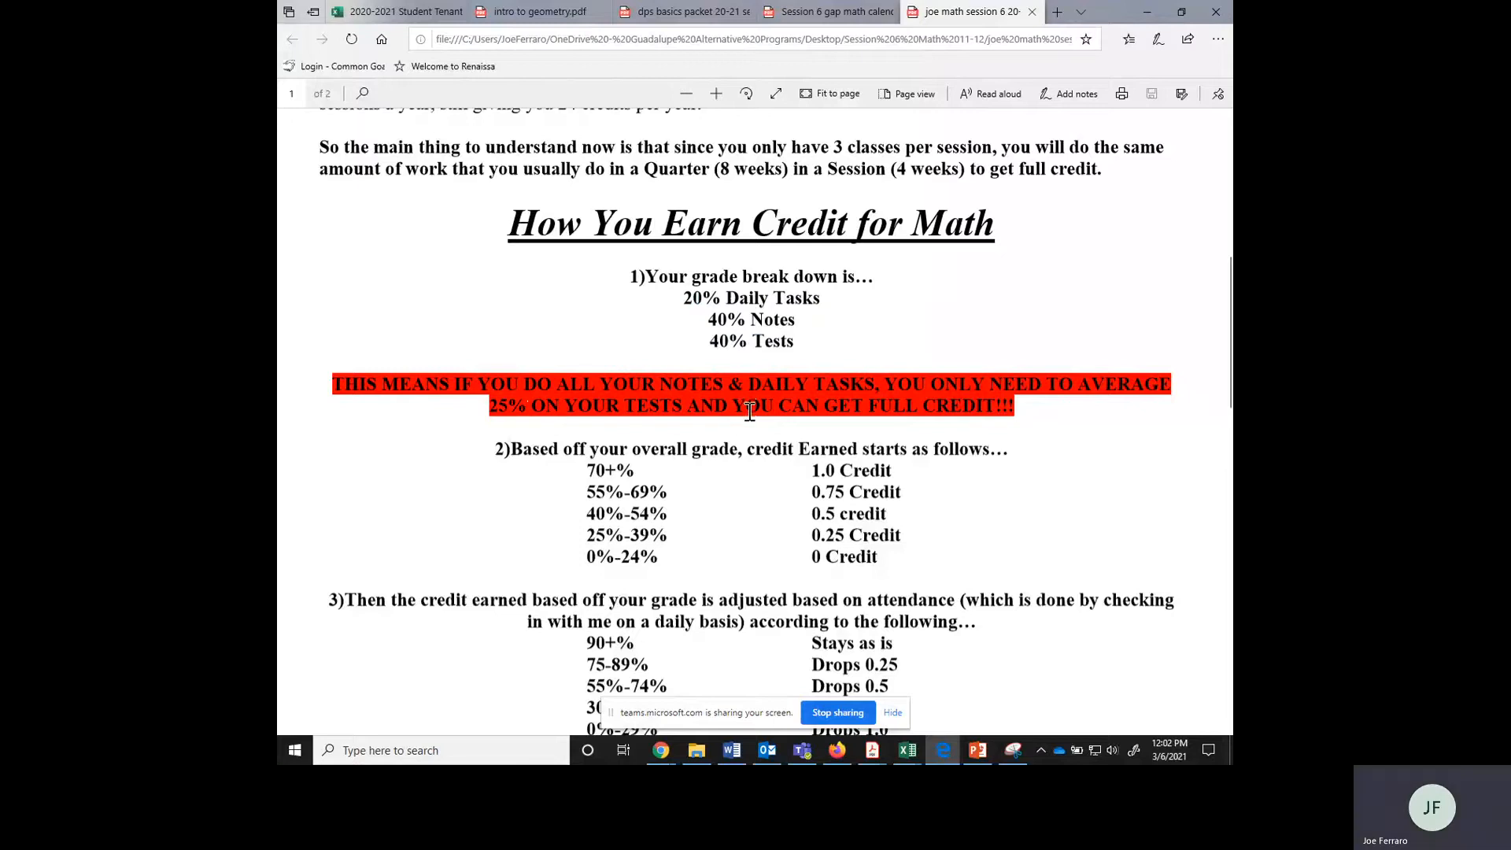
pyautogui.moveTo(749, 433)
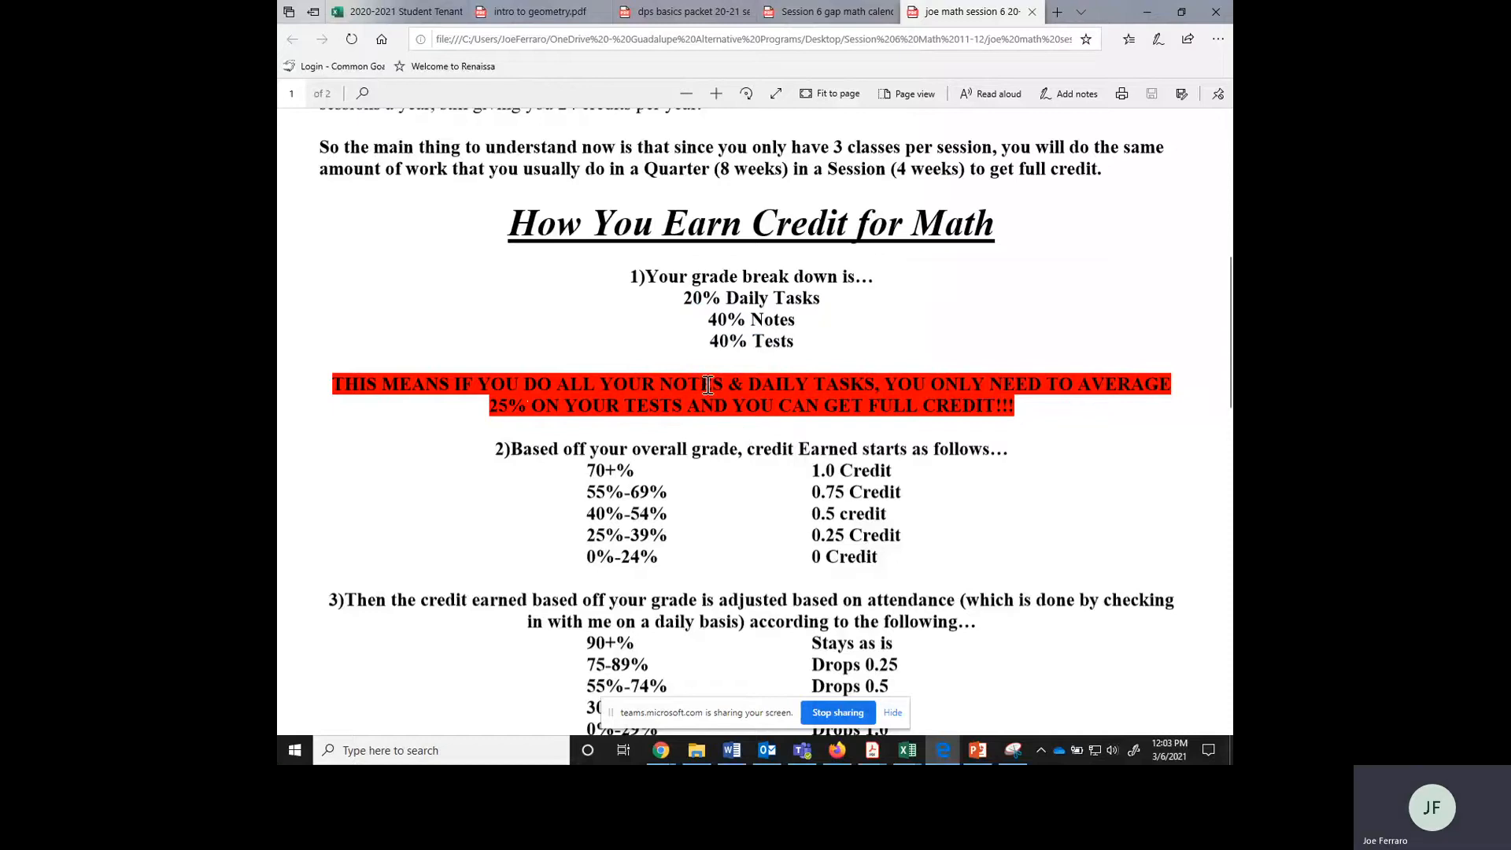
pyautogui.moveTo(737, 458)
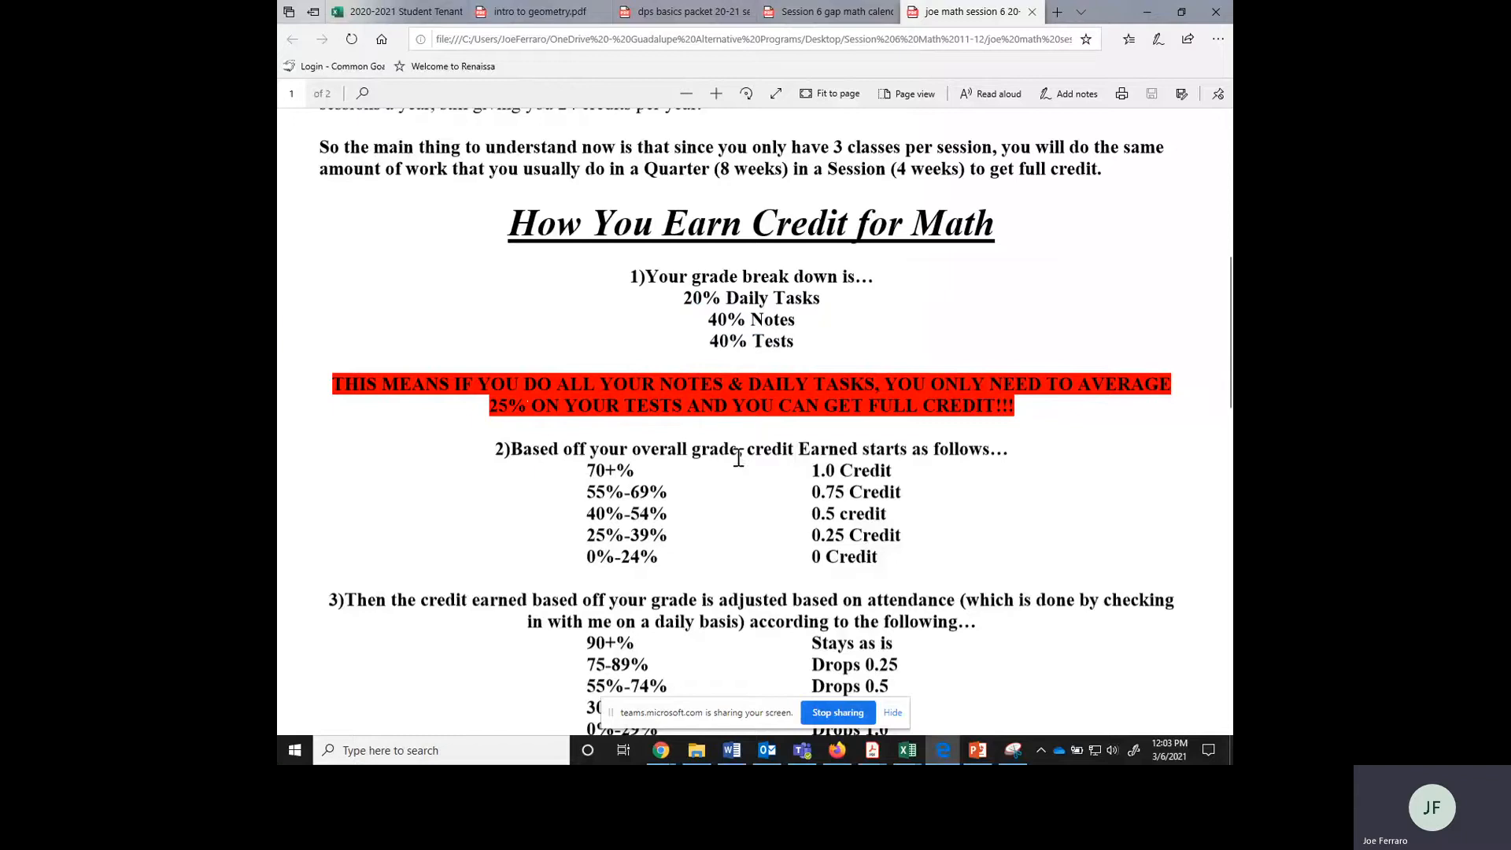
# Scroll down until both the credit earned and attendance adjustment tables are visible
pyautogui.scroll(-3)
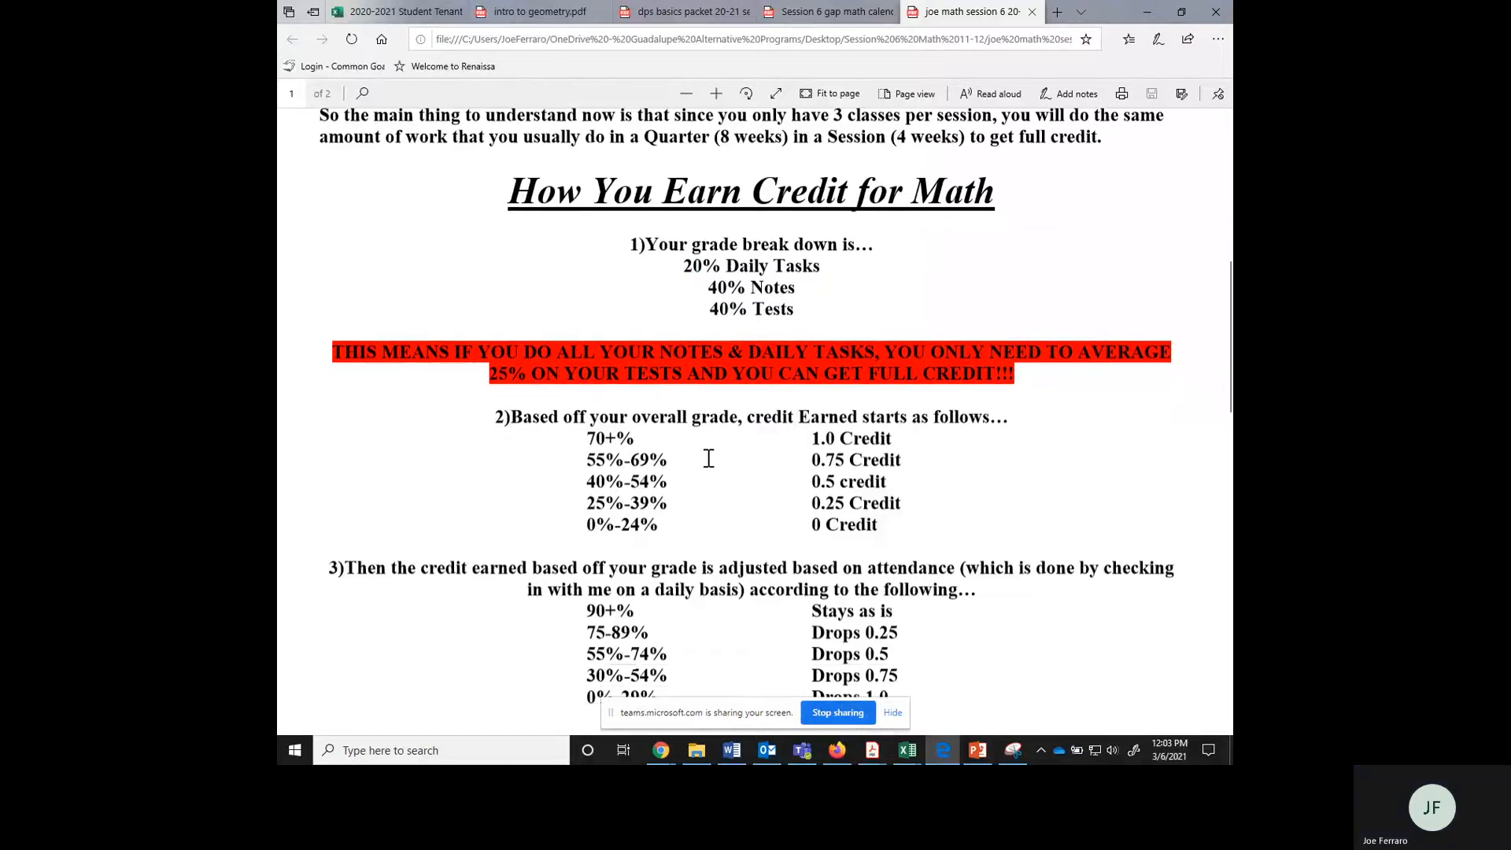
pyautogui.scroll(-3)
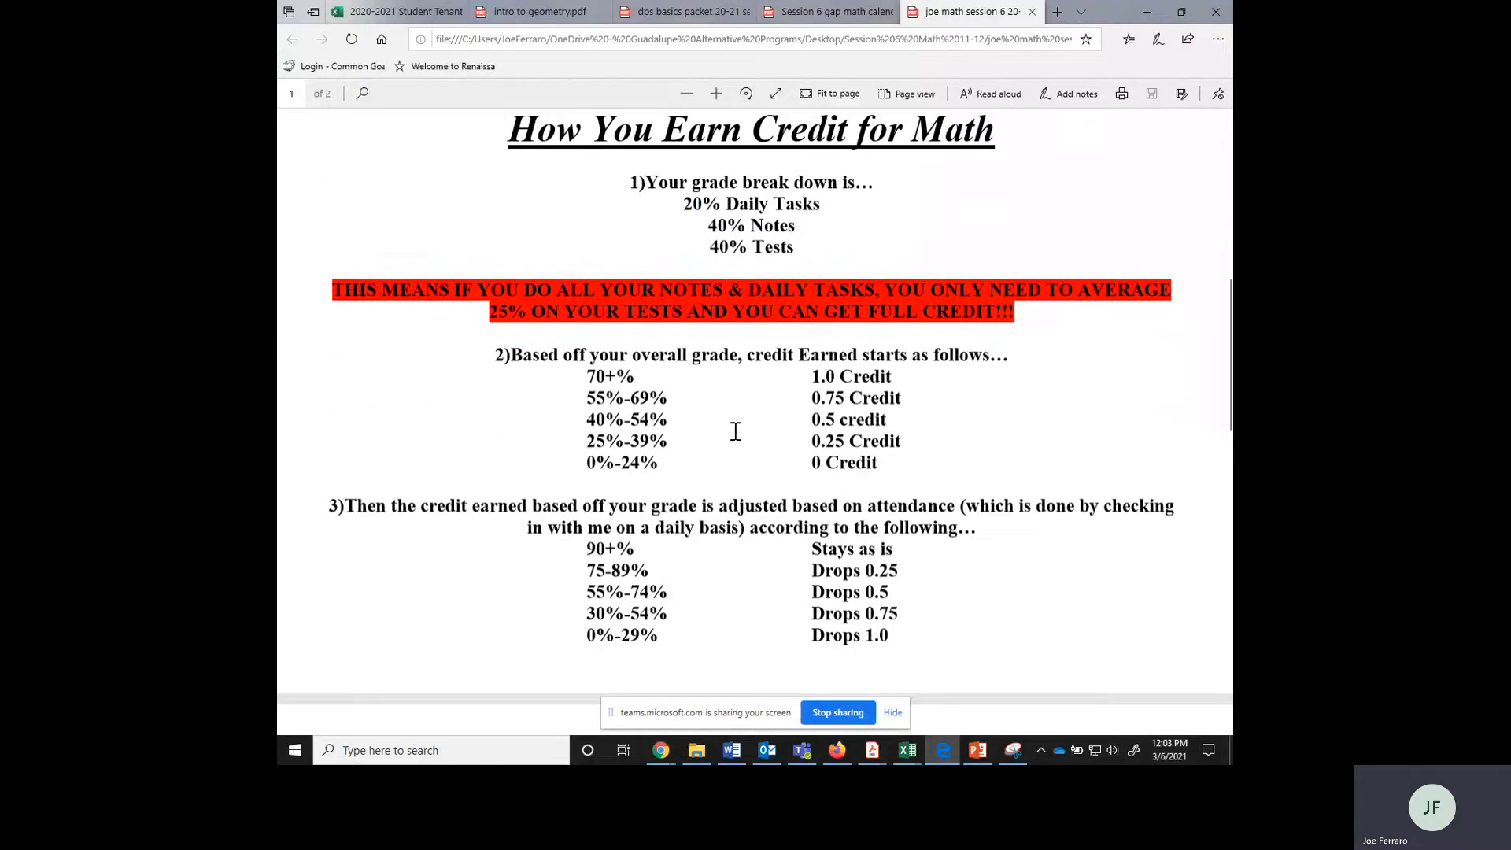
pyautogui.scroll(-3)
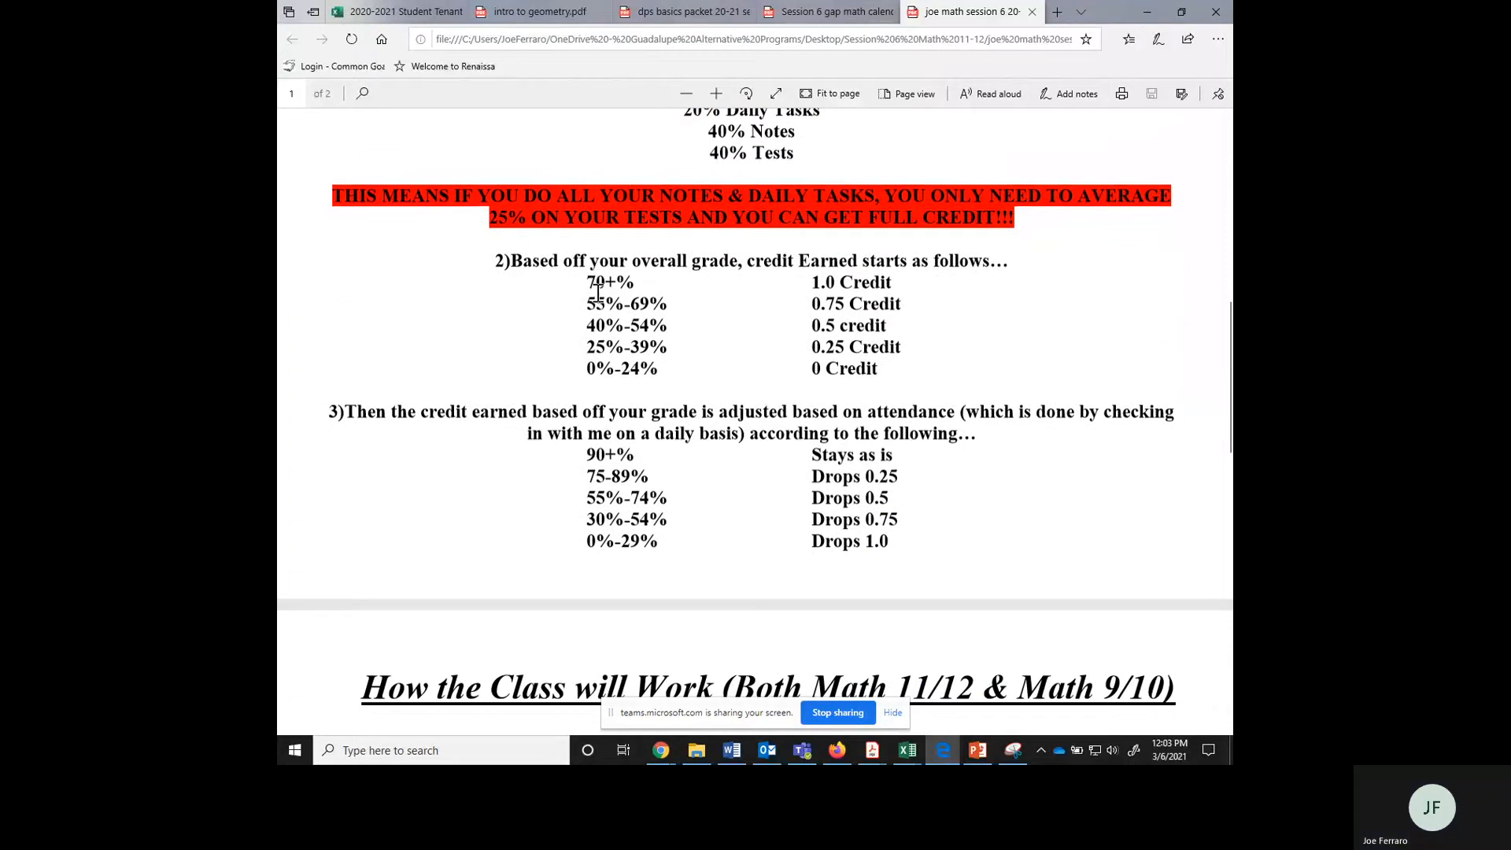
pyautogui.moveTo(603, 286)
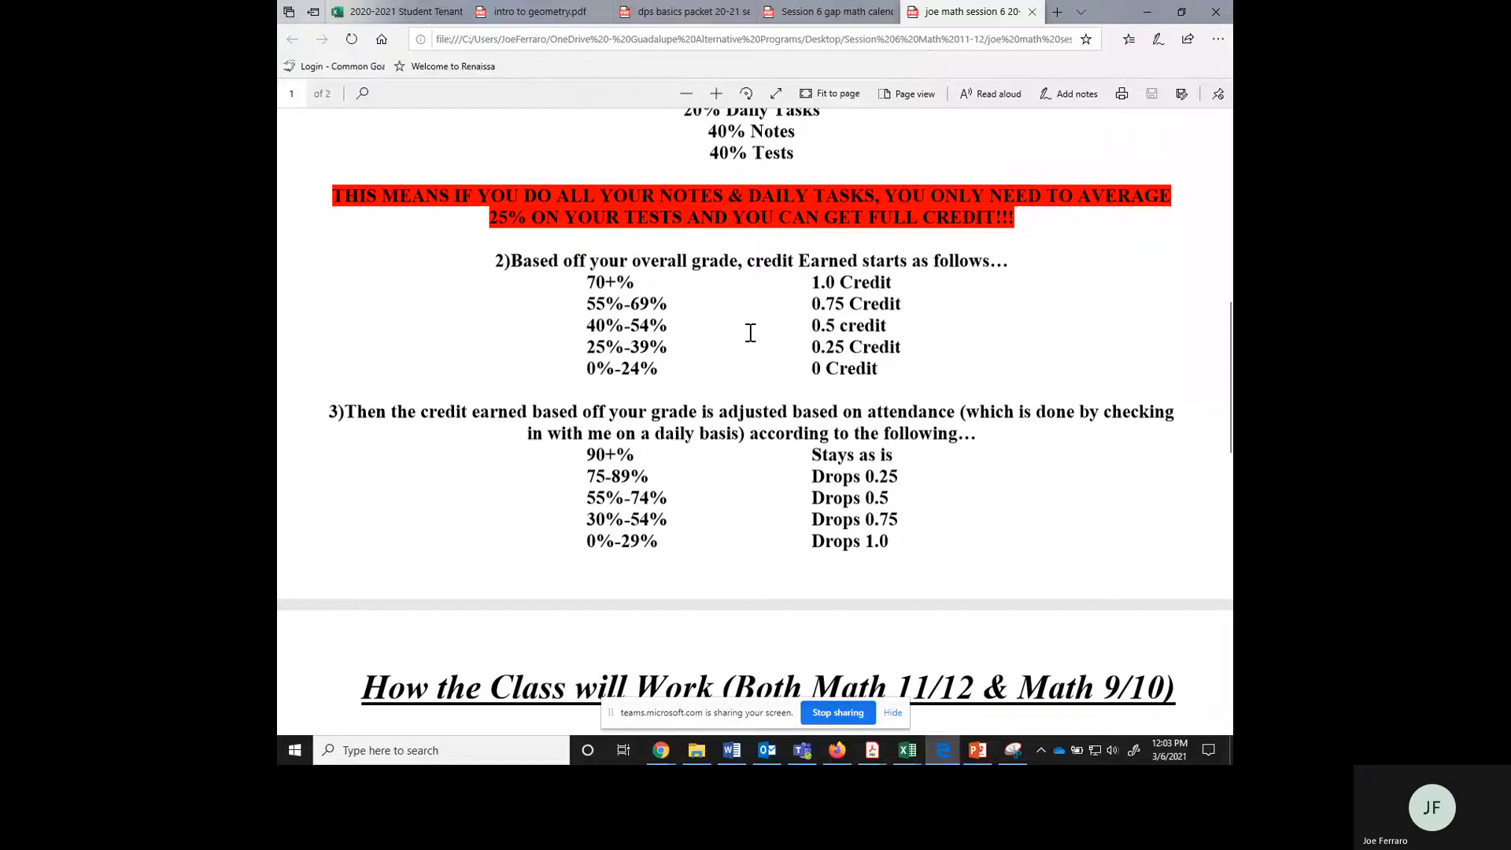
pyautogui.scroll(-3)
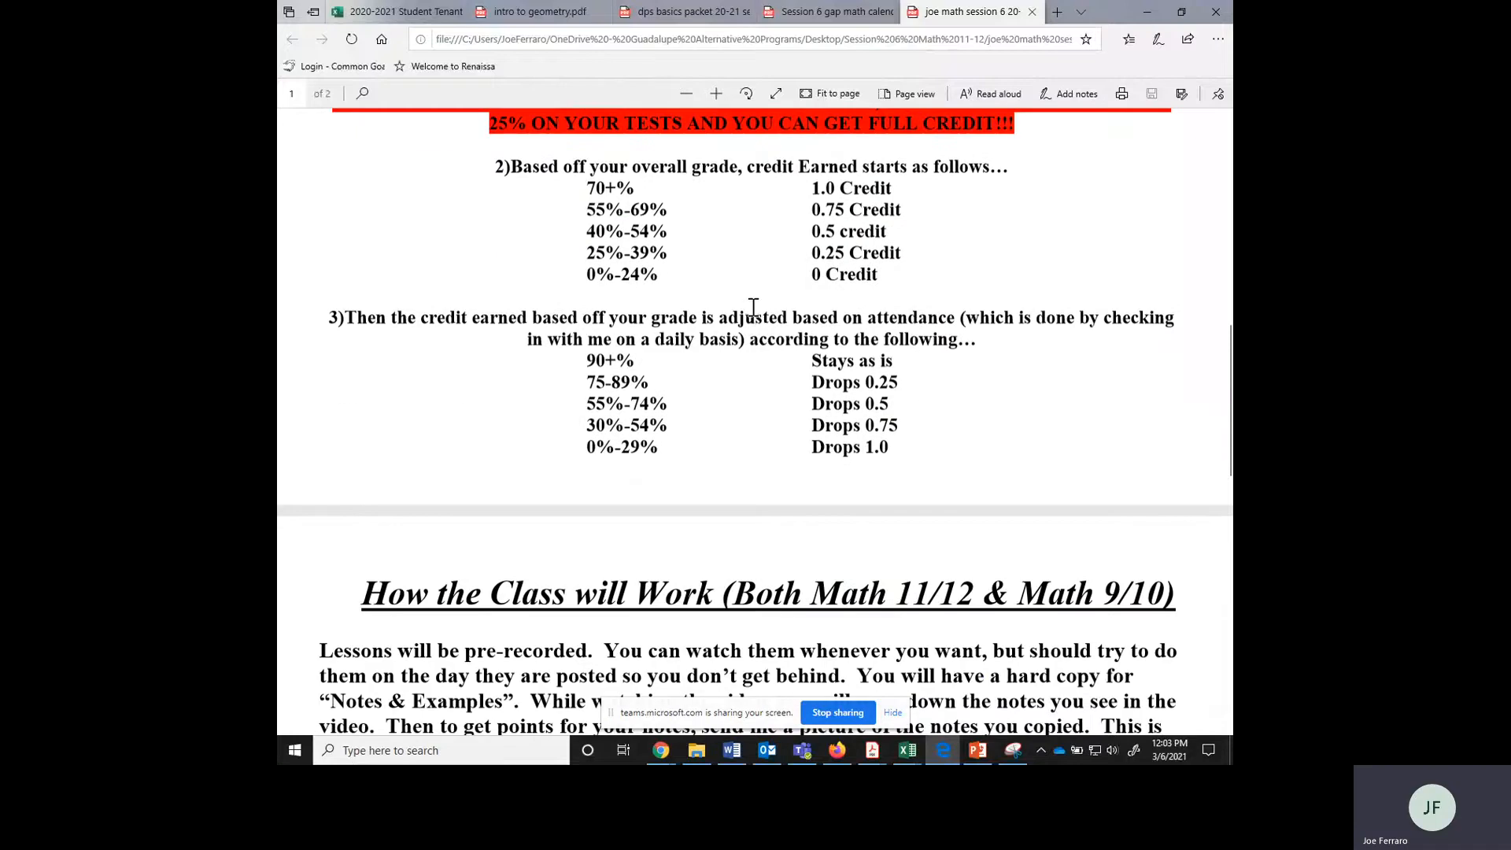
pyautogui.moveTo(678, 385)
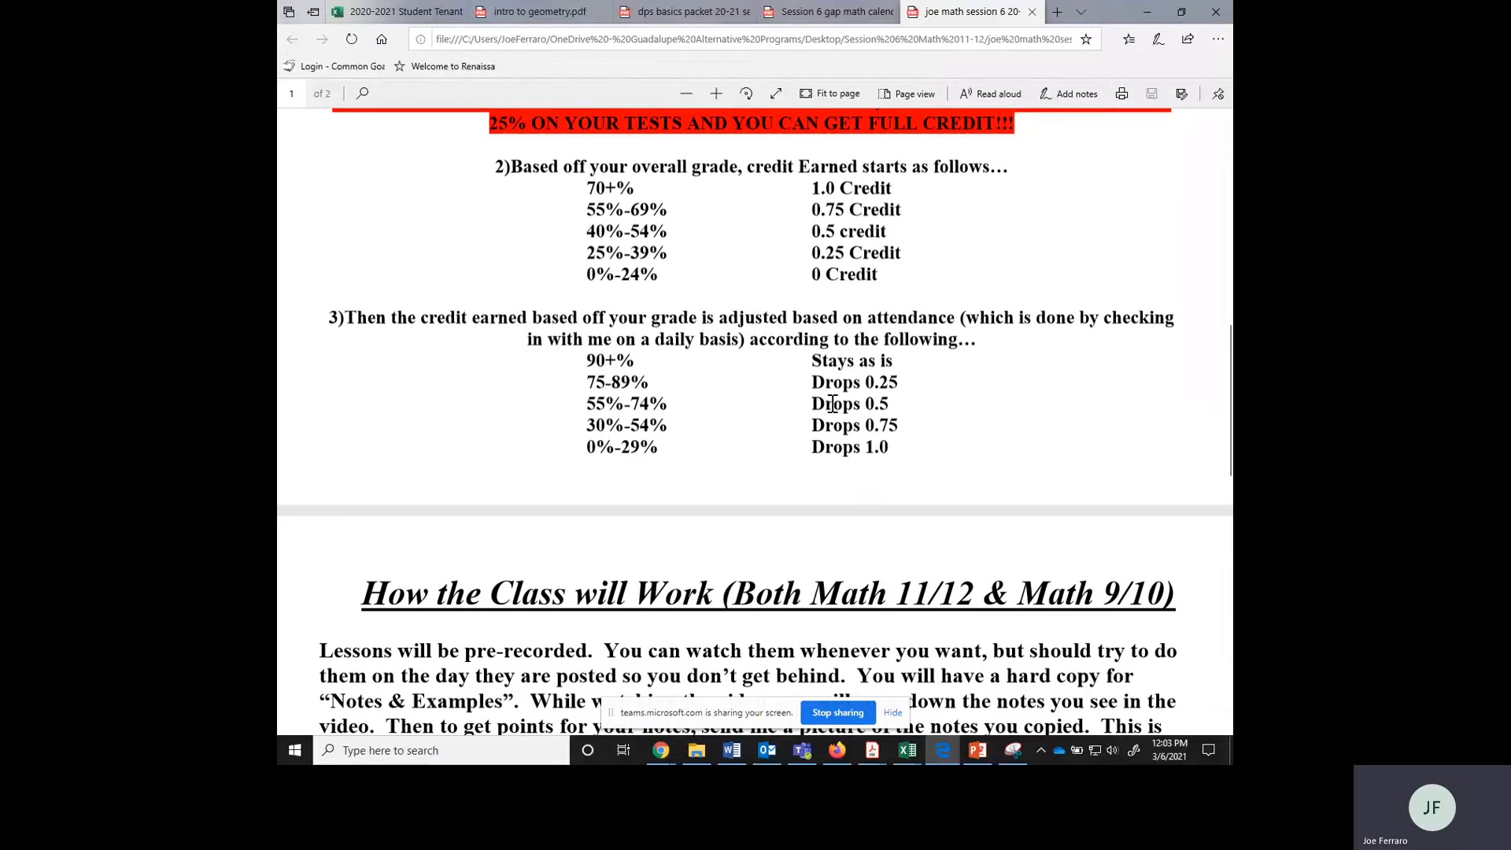
pyautogui.moveTo(781, 231)
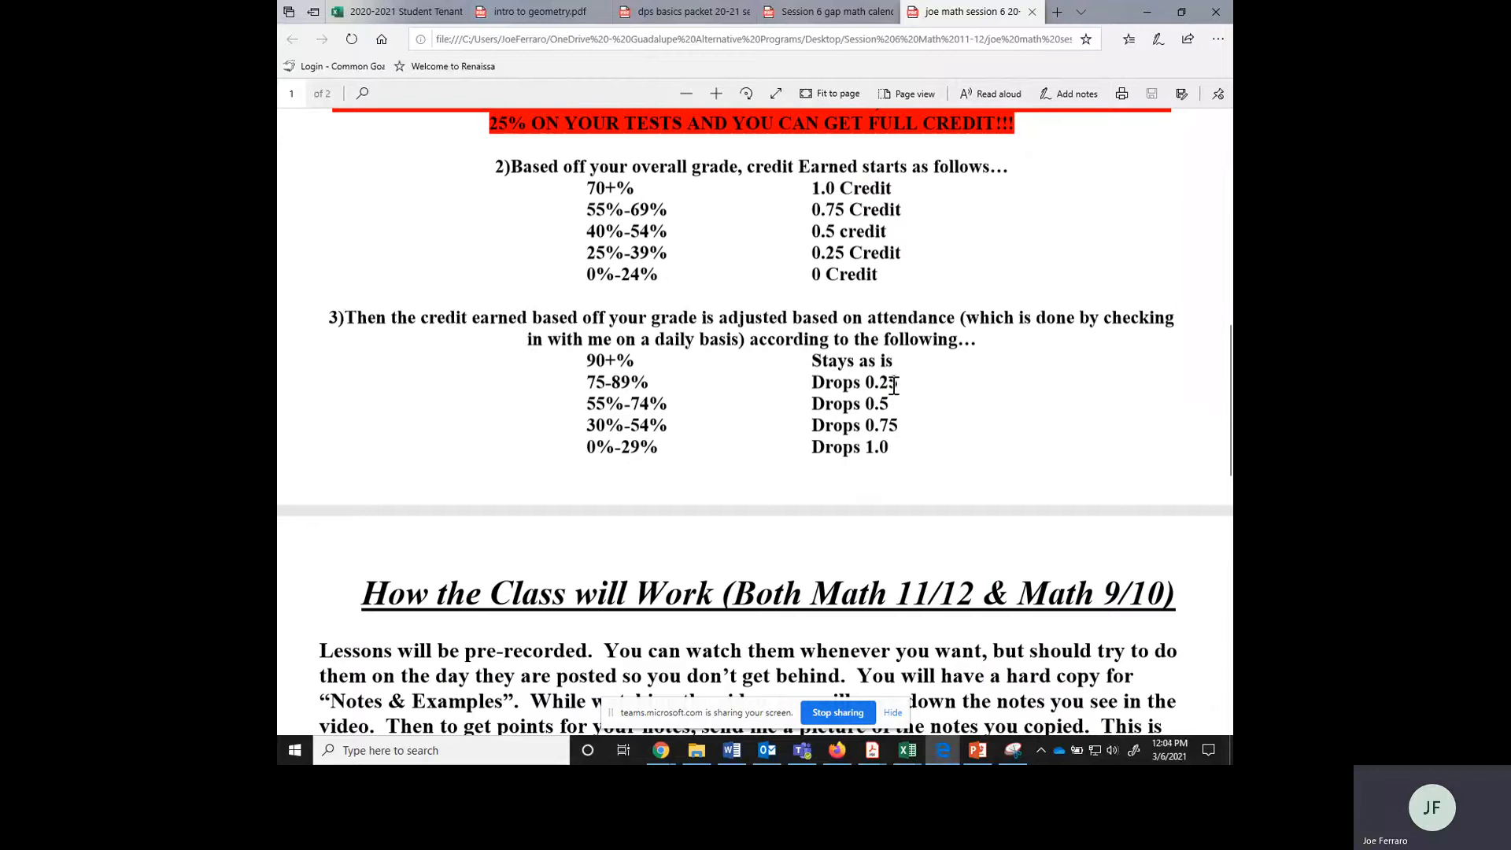
pyautogui.scroll(-3)
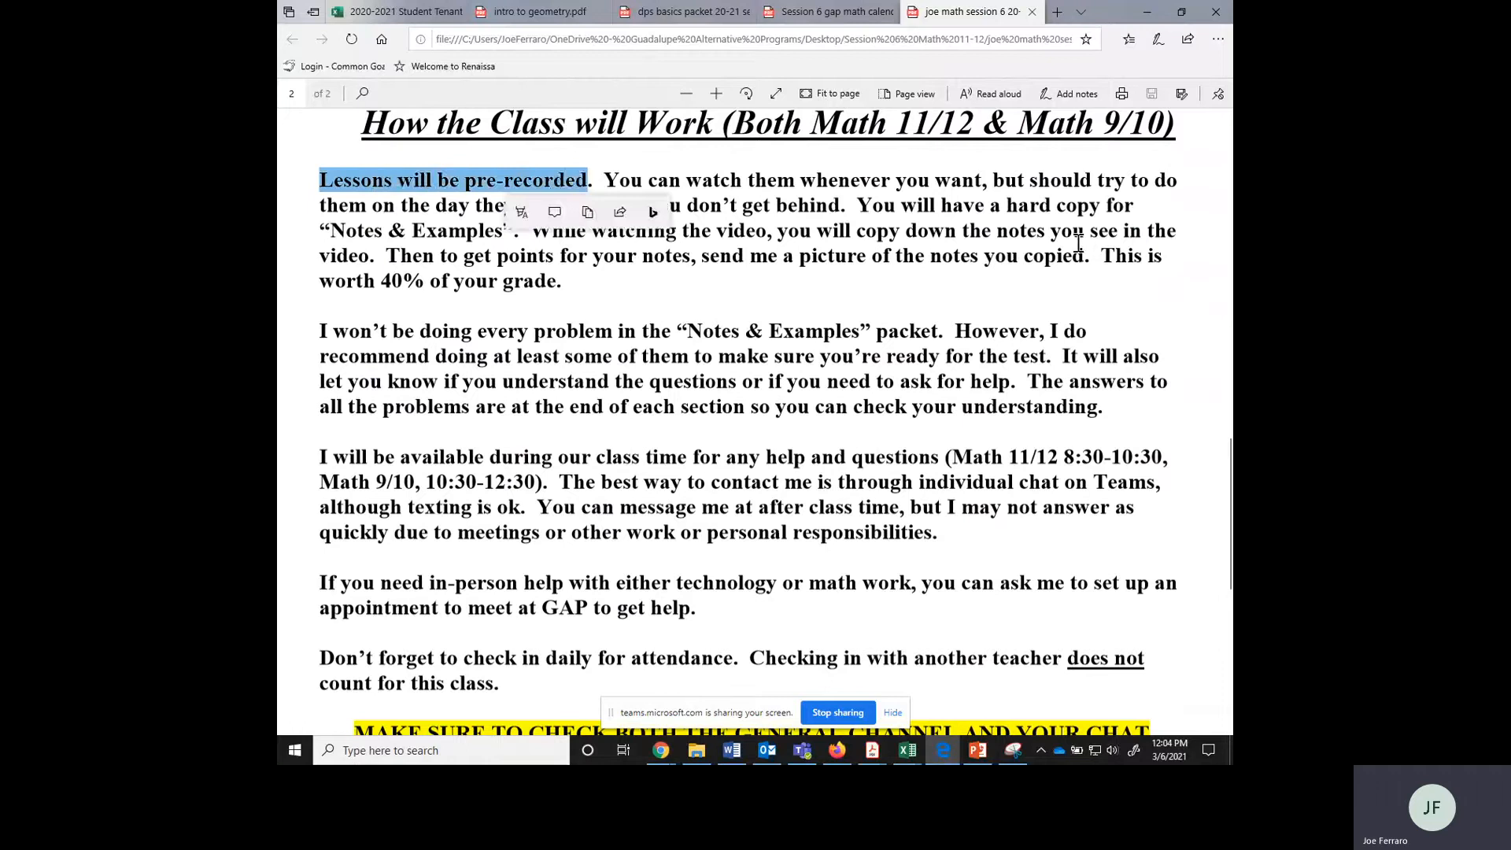
# Highlight the hard copy of Notes & Examples sentence, then clear the highlight
pyautogui.click(815, 283)
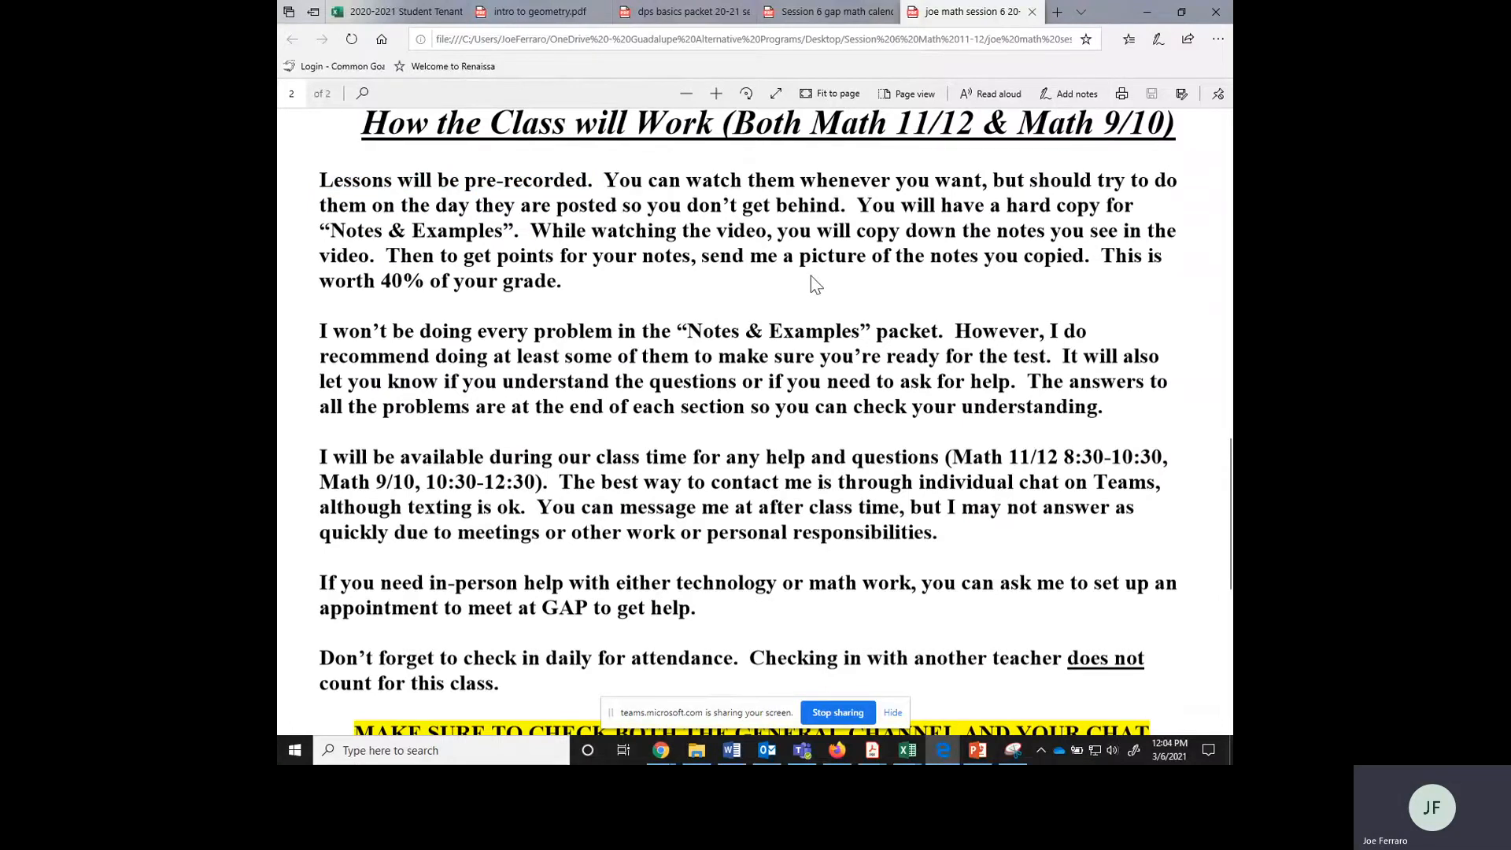
pyautogui.moveTo(855, 205); pyautogui.dragTo(990, 205)
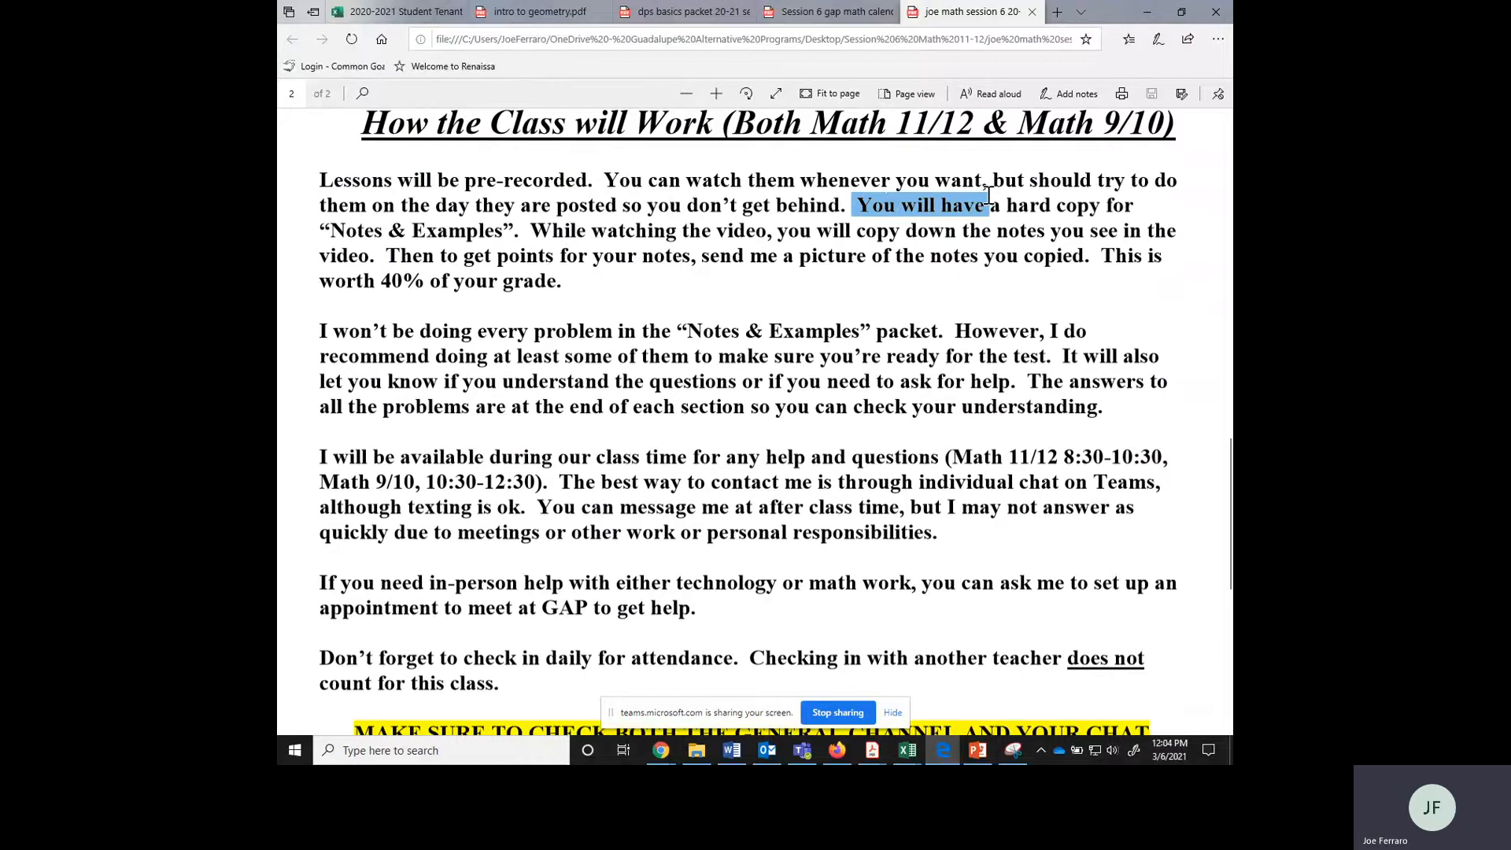
pyautogui.moveTo(987, 205); pyautogui.dragTo(516, 231)
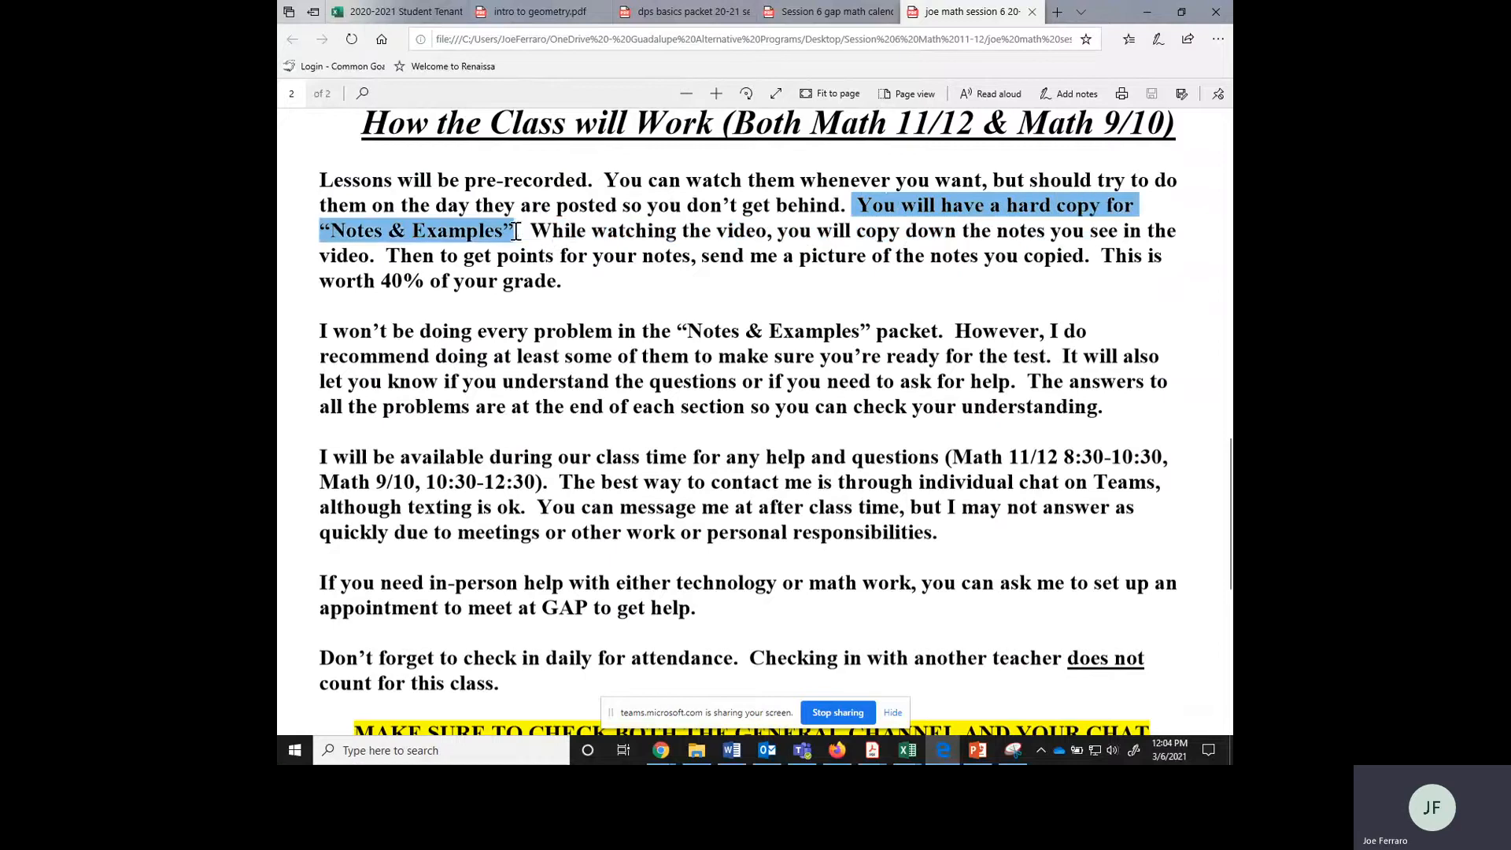
pyautogui.click(738, 314)
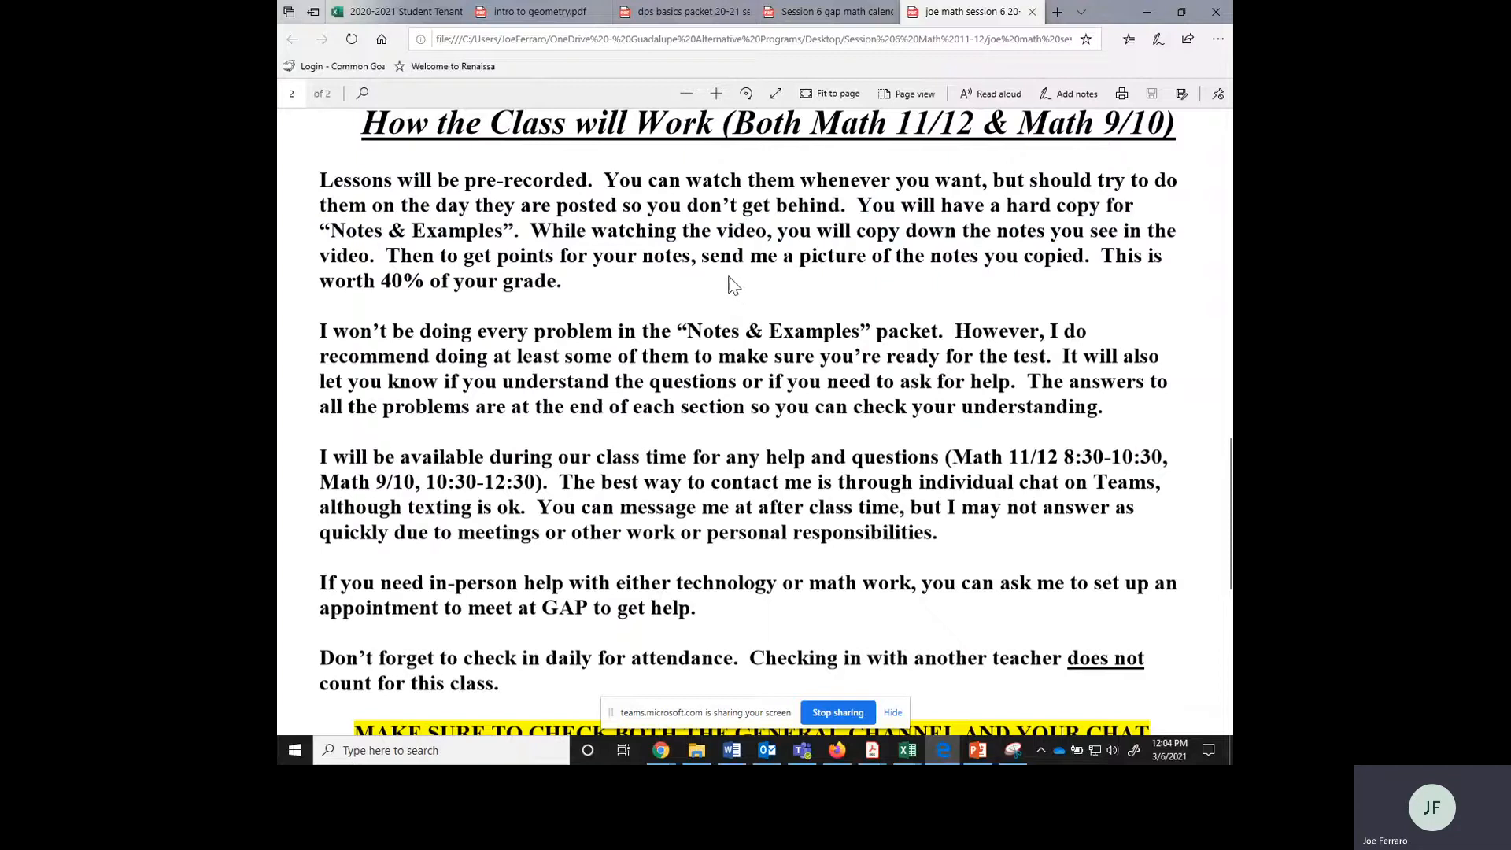
# Highlight copying notes from the video and answers at each section's end, then scroll down
pyautogui.moveTo(771, 230); pyautogui.dragTo(516, 282)
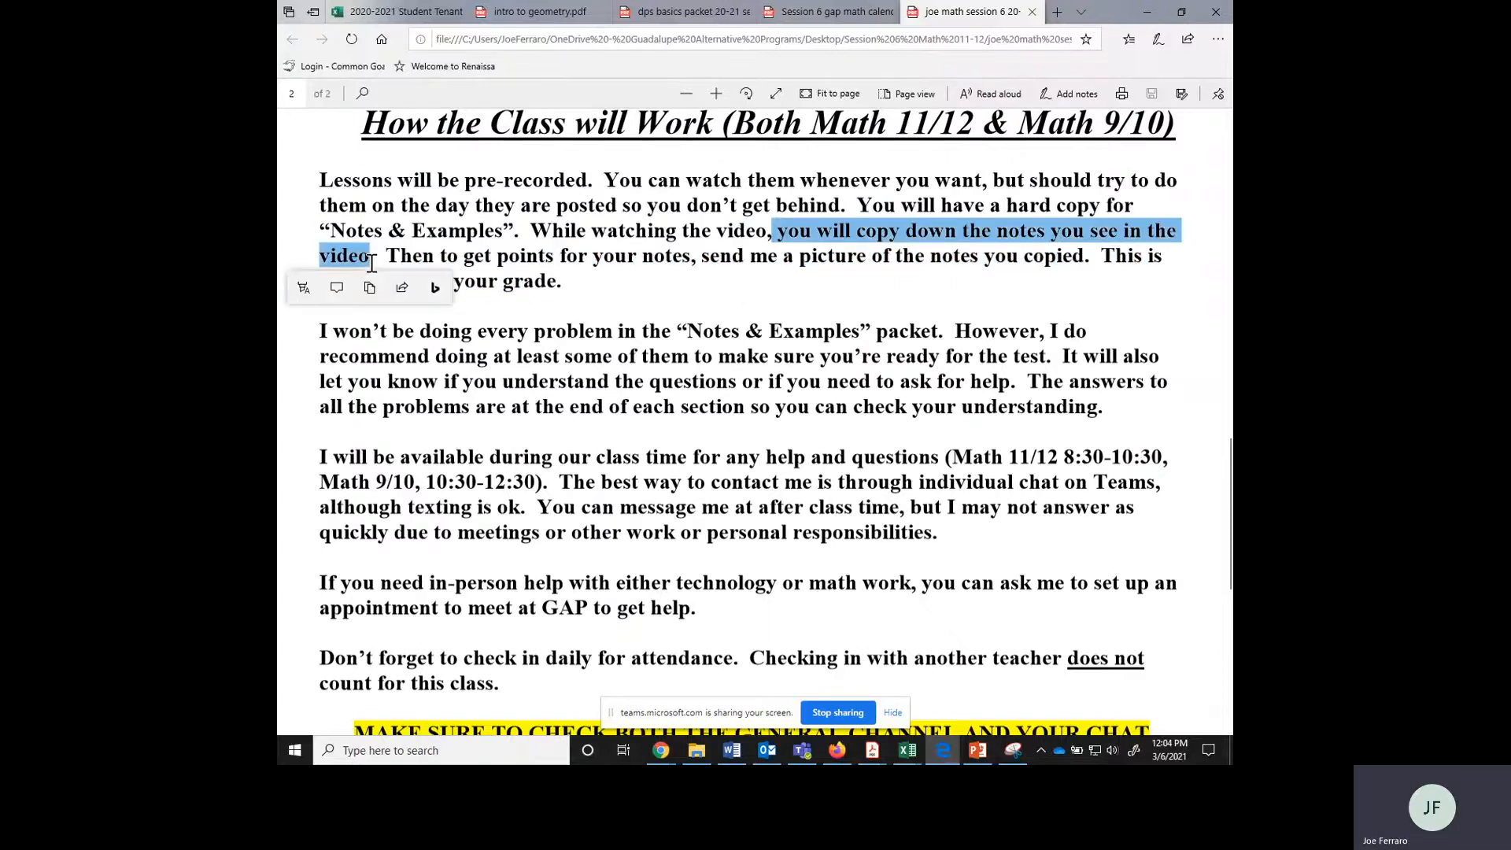
pyautogui.moveTo(628, 300)
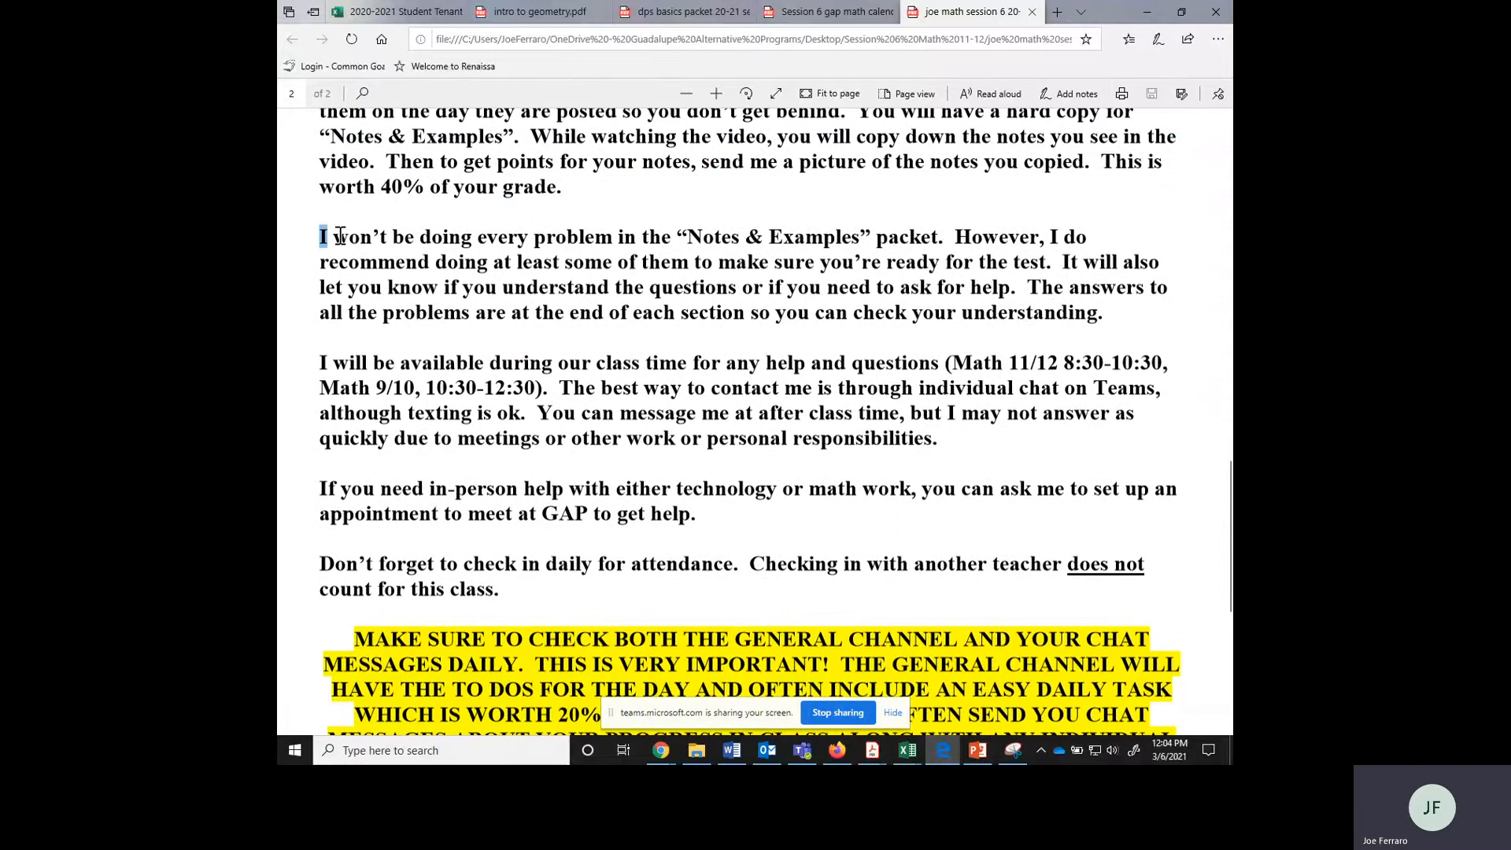
pyautogui.moveTo(321, 237); pyautogui.dragTo(943, 261)
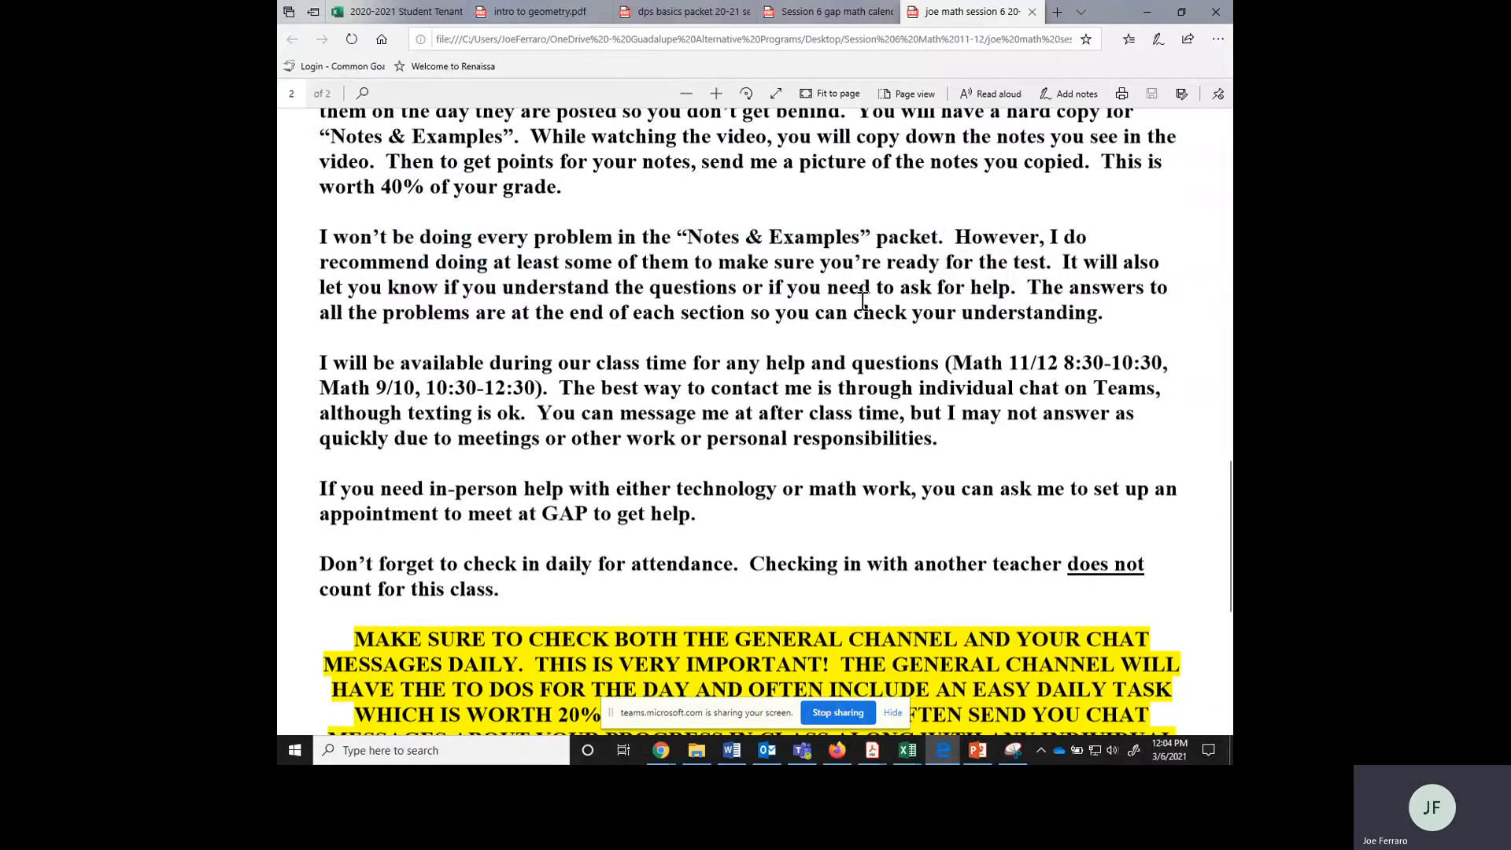
pyautogui.moveTo(628, 280)
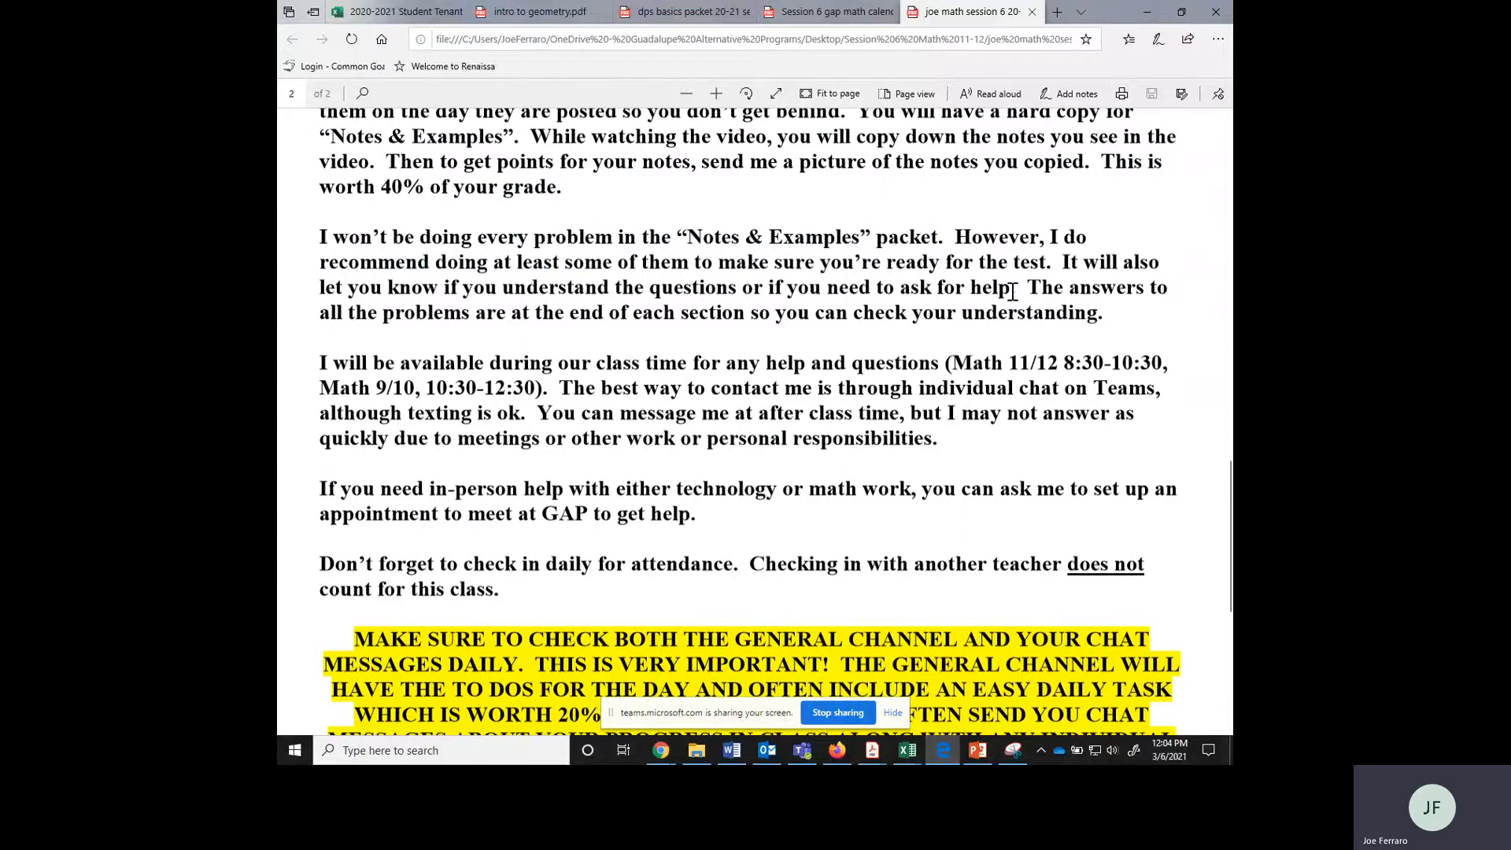
pyautogui.moveTo(1027, 286); pyautogui.dragTo(1056, 313)
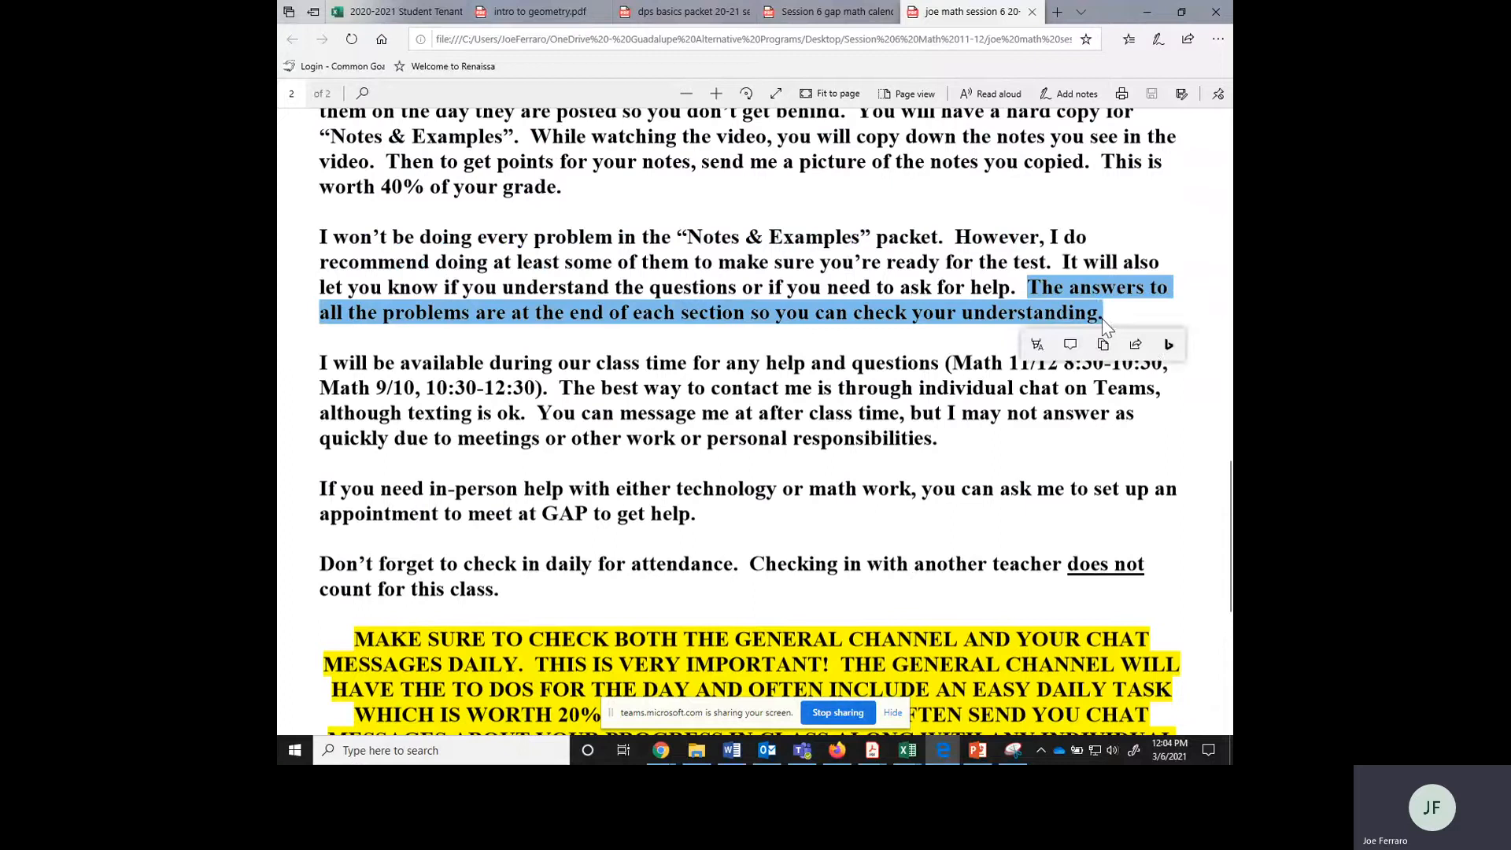
pyautogui.moveTo(1104, 323)
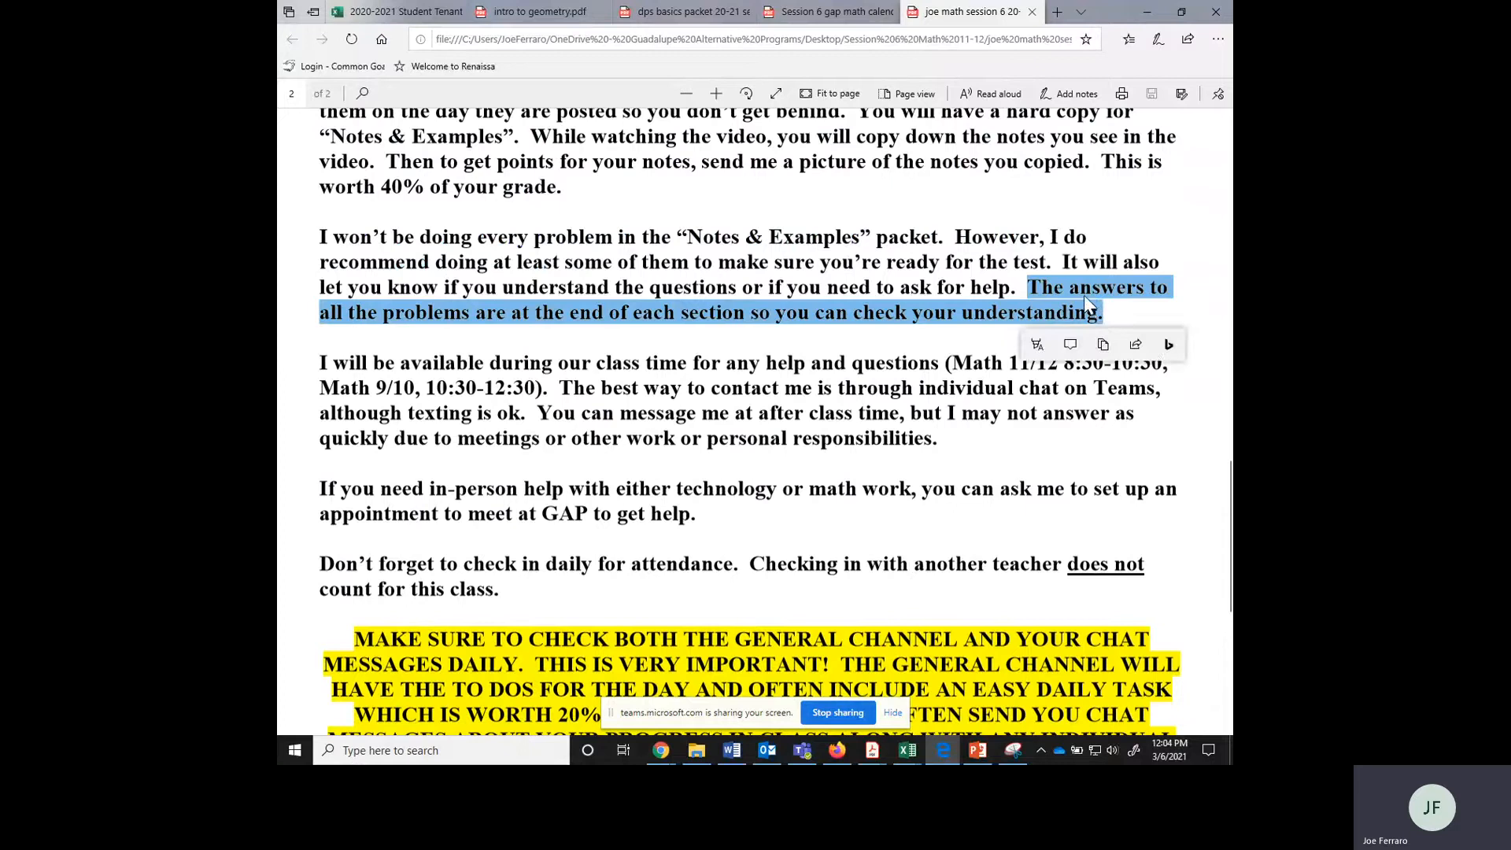
pyautogui.moveTo(1086, 301)
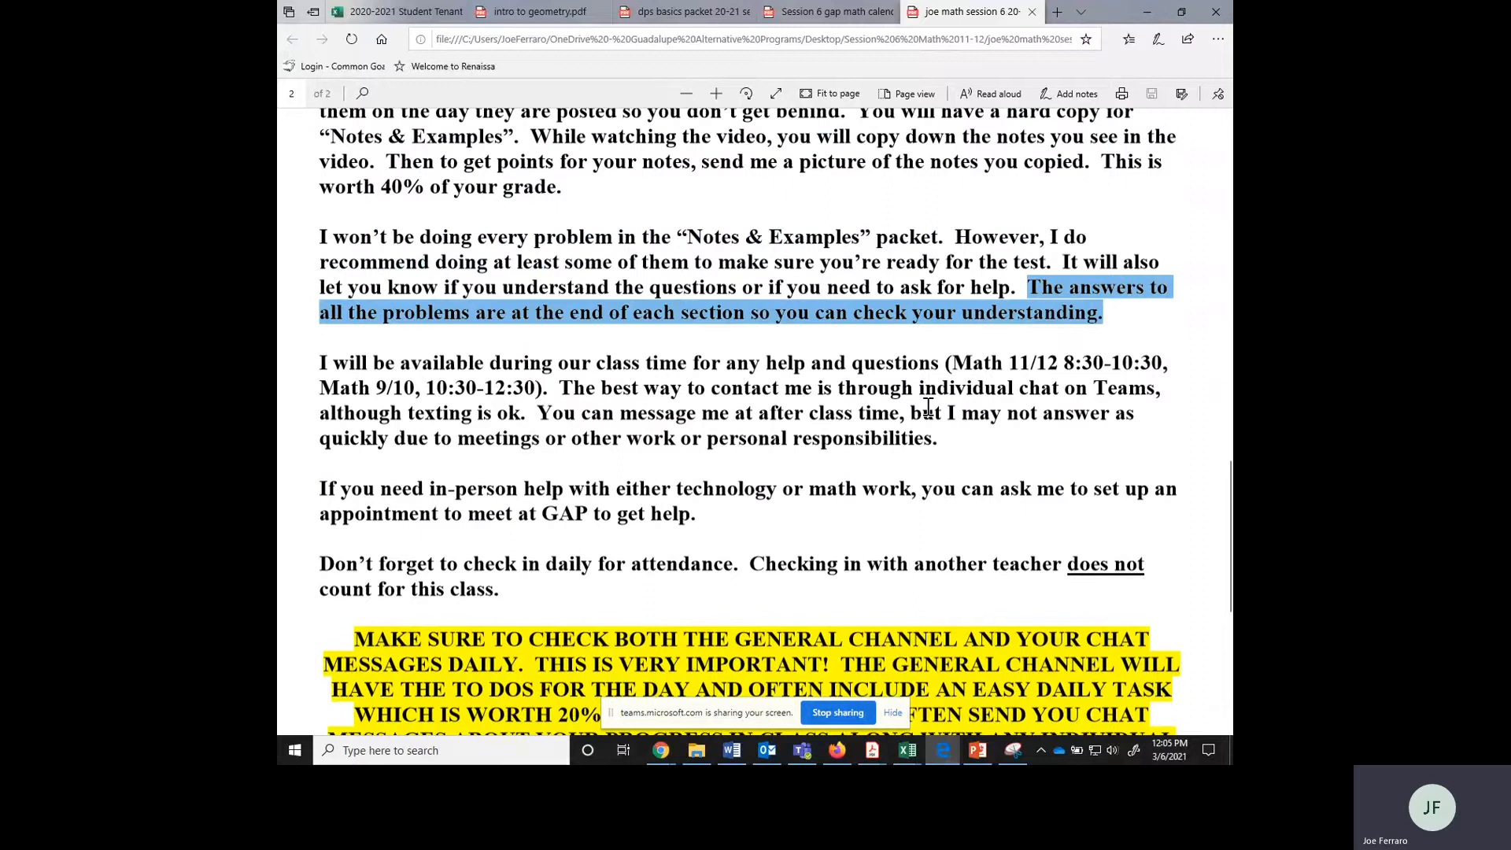
pyautogui.scroll(-3)
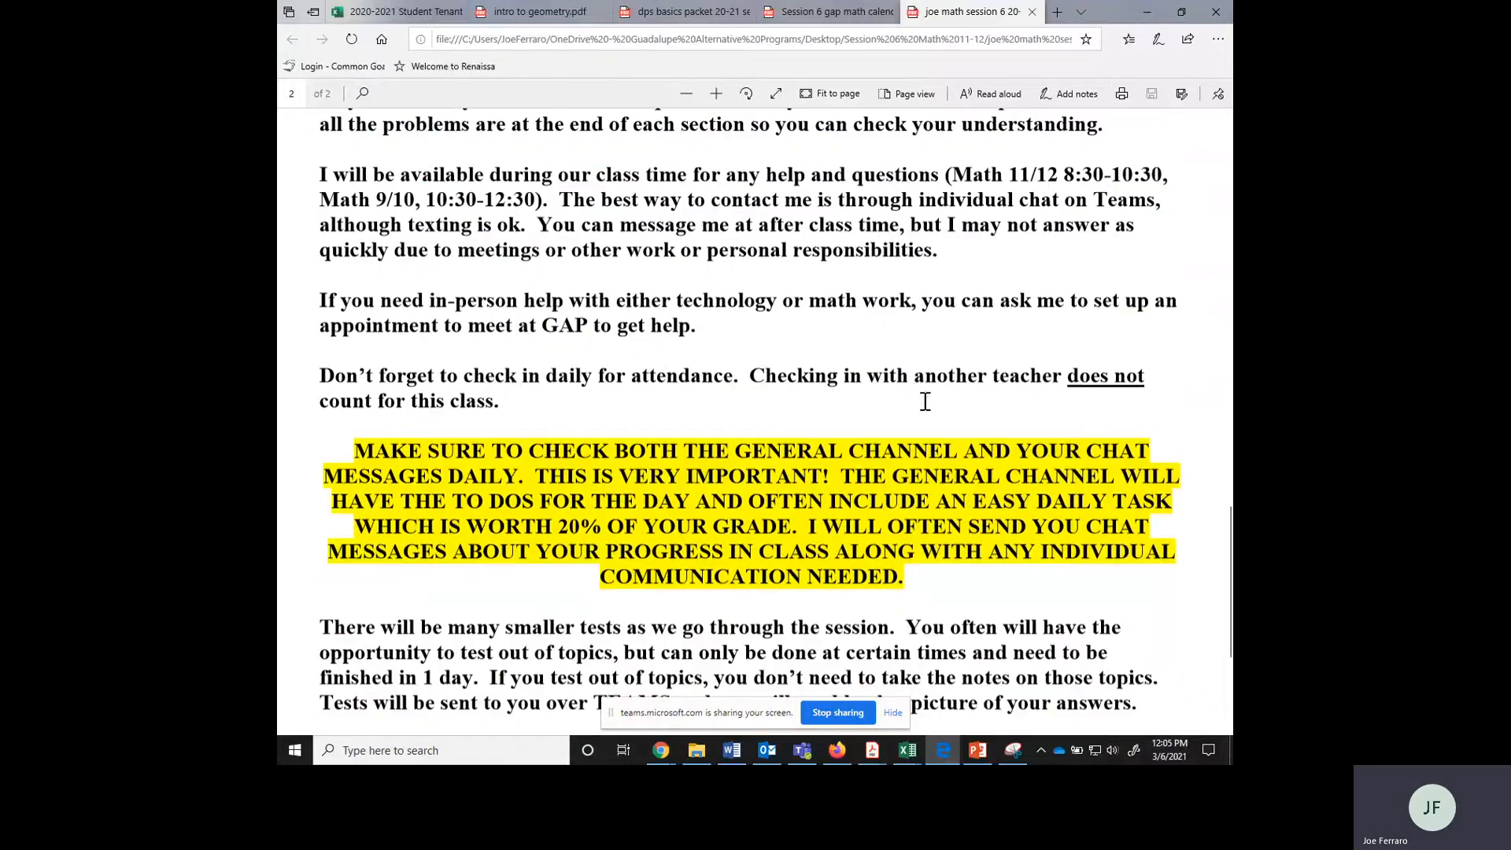
pyautogui.moveTo(475, 199)
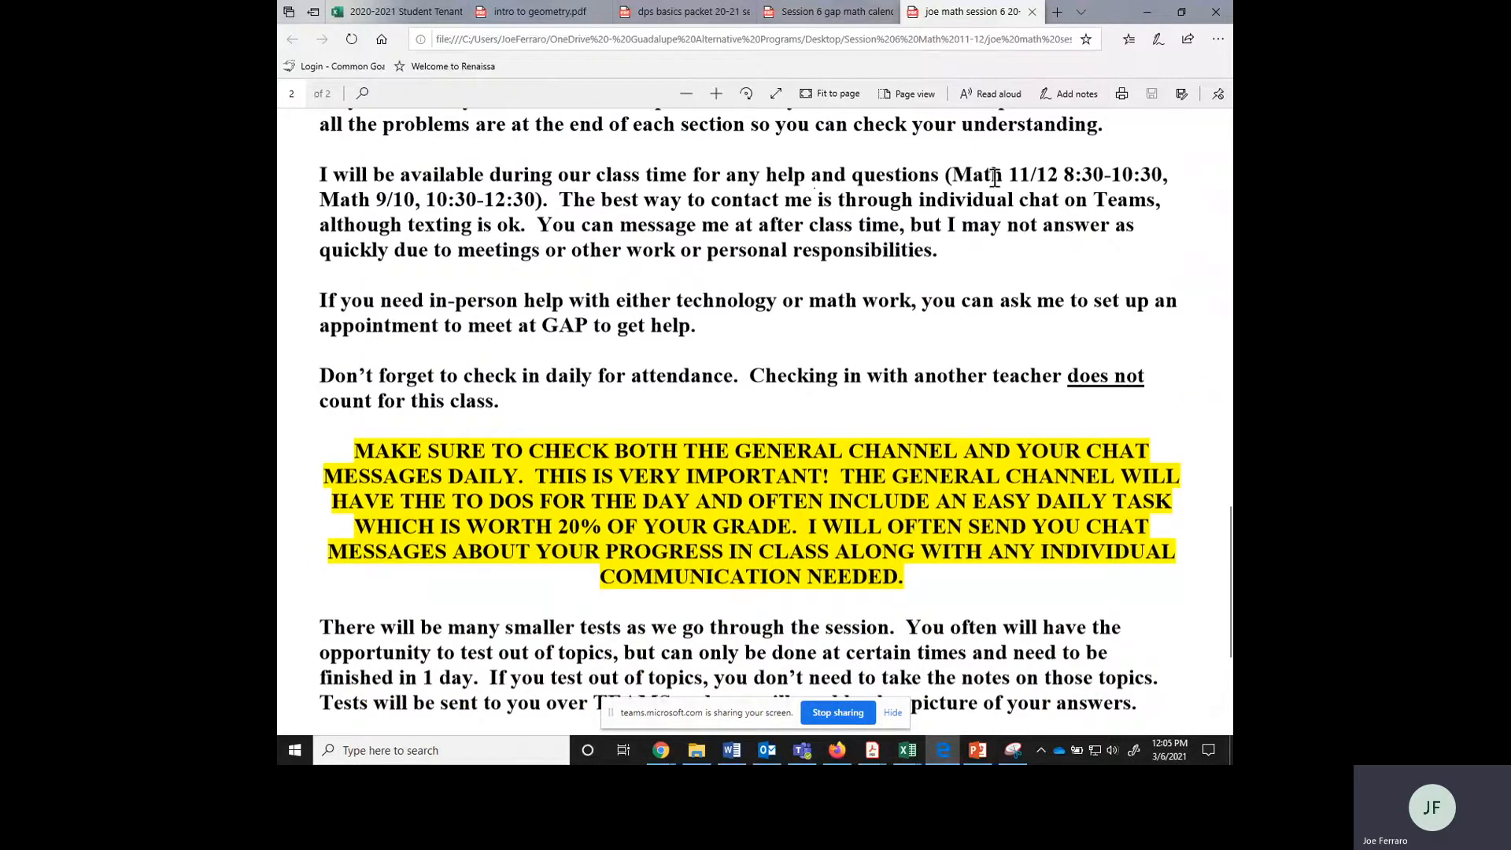
pyautogui.moveTo(954, 174); pyautogui.dragTo(1089, 175)
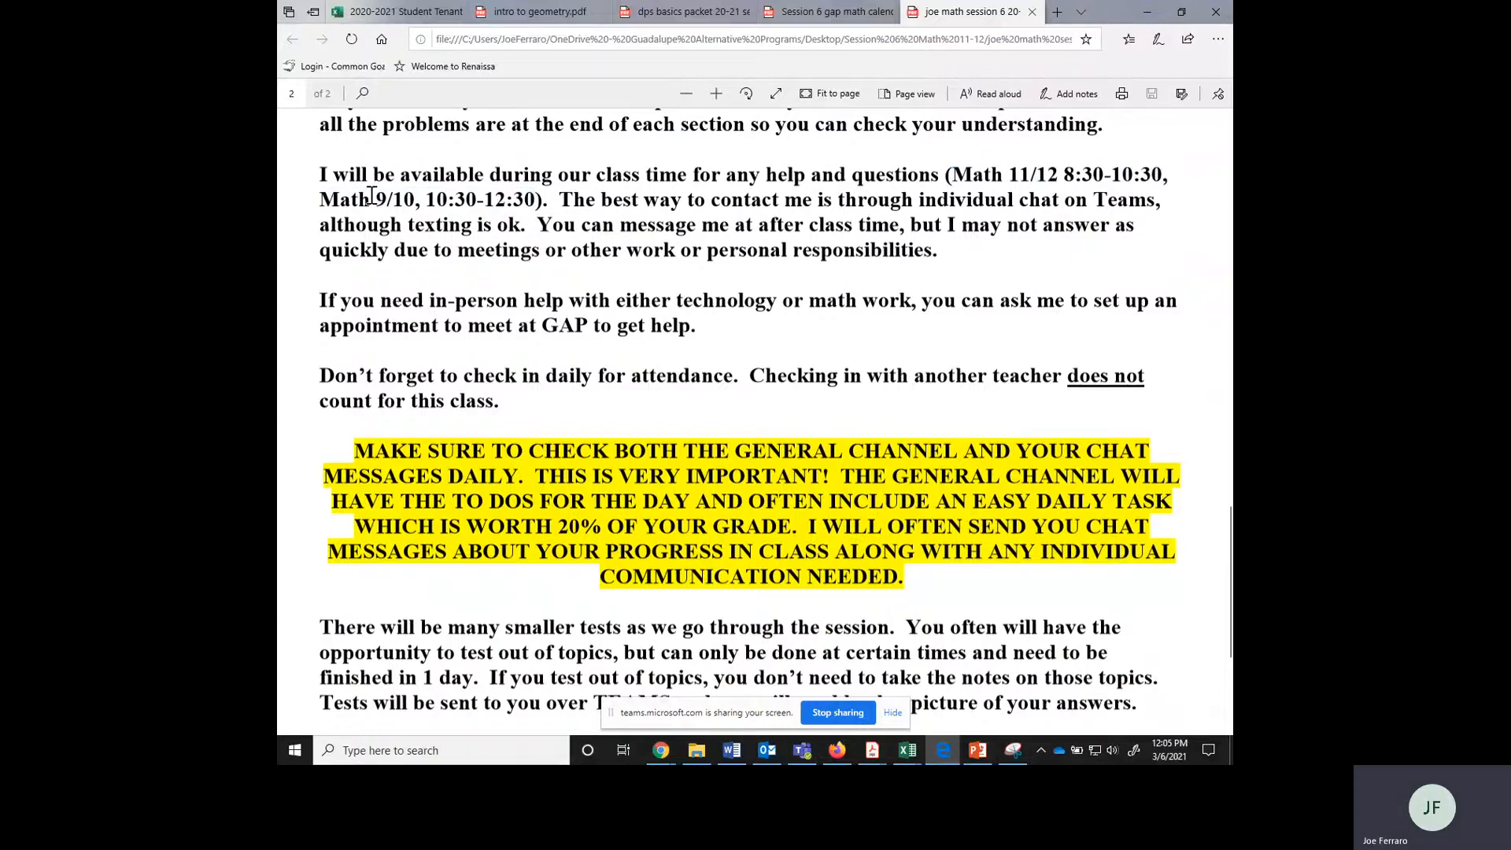
pyautogui.moveTo(1118, 181)
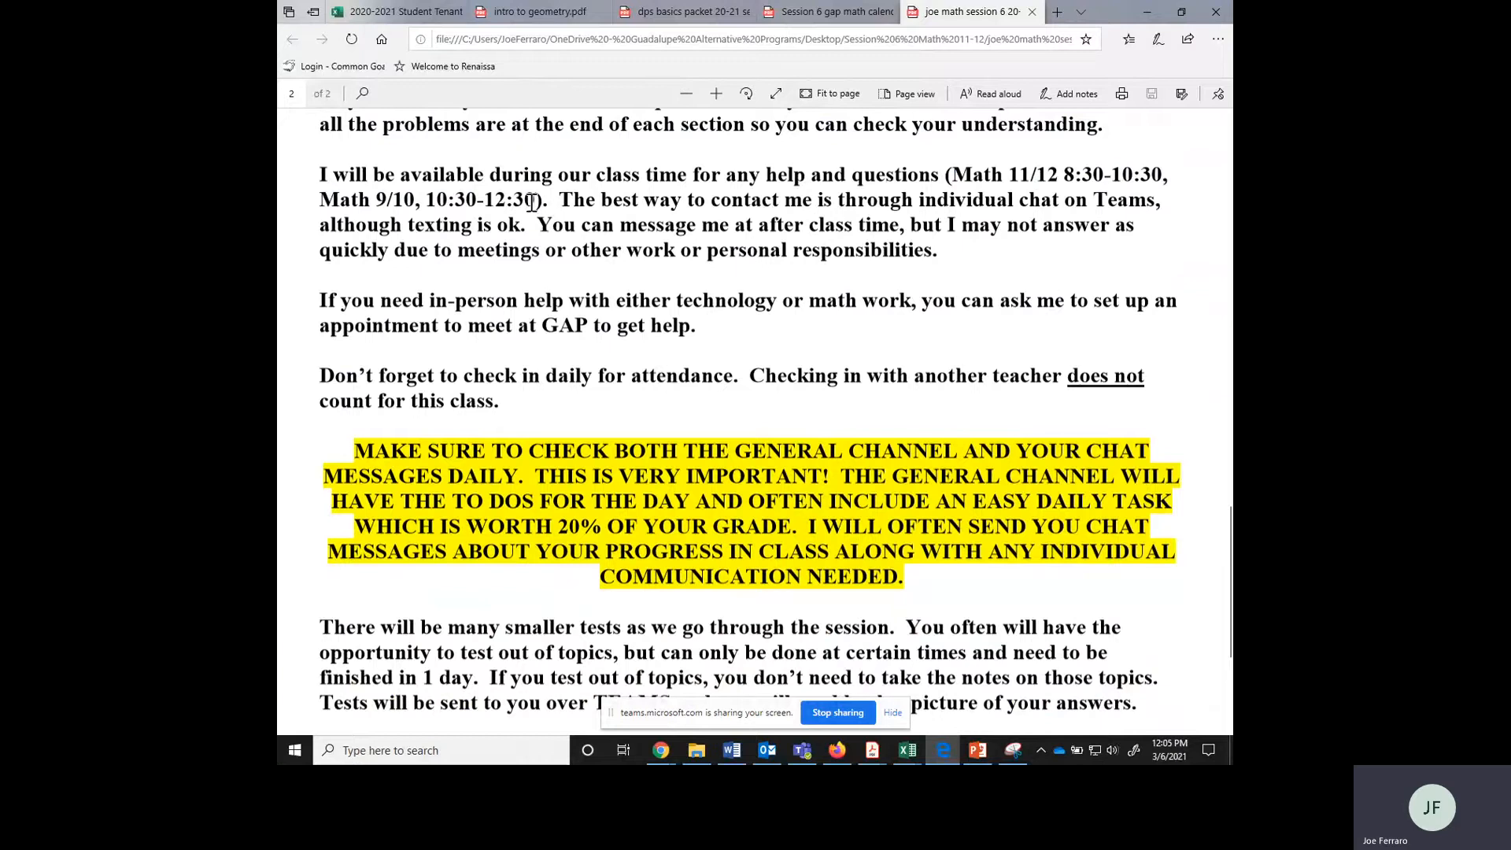
pyautogui.moveTo(525, 205)
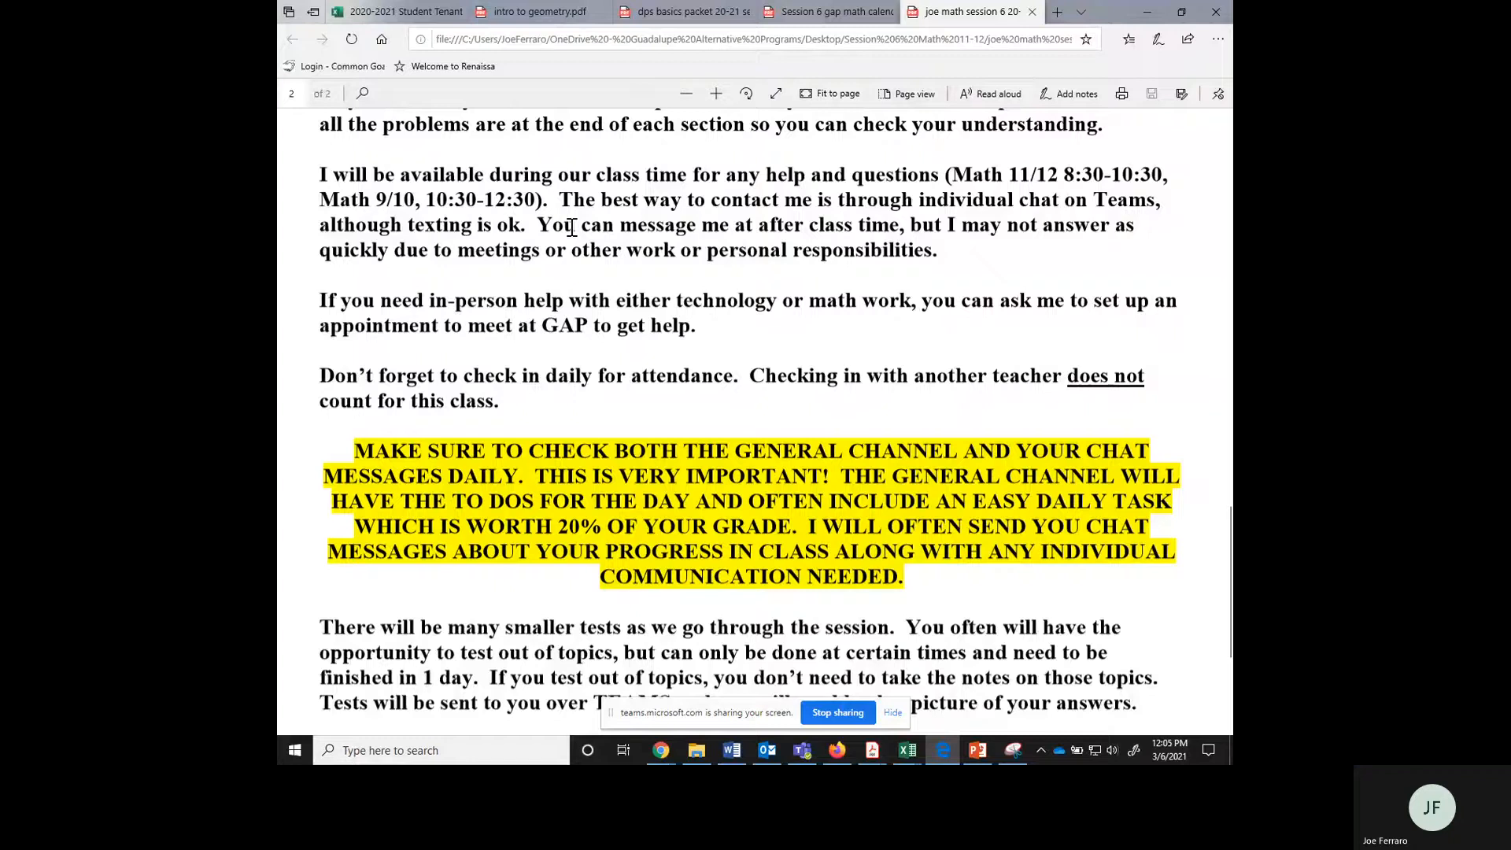
pyautogui.scroll(-3)
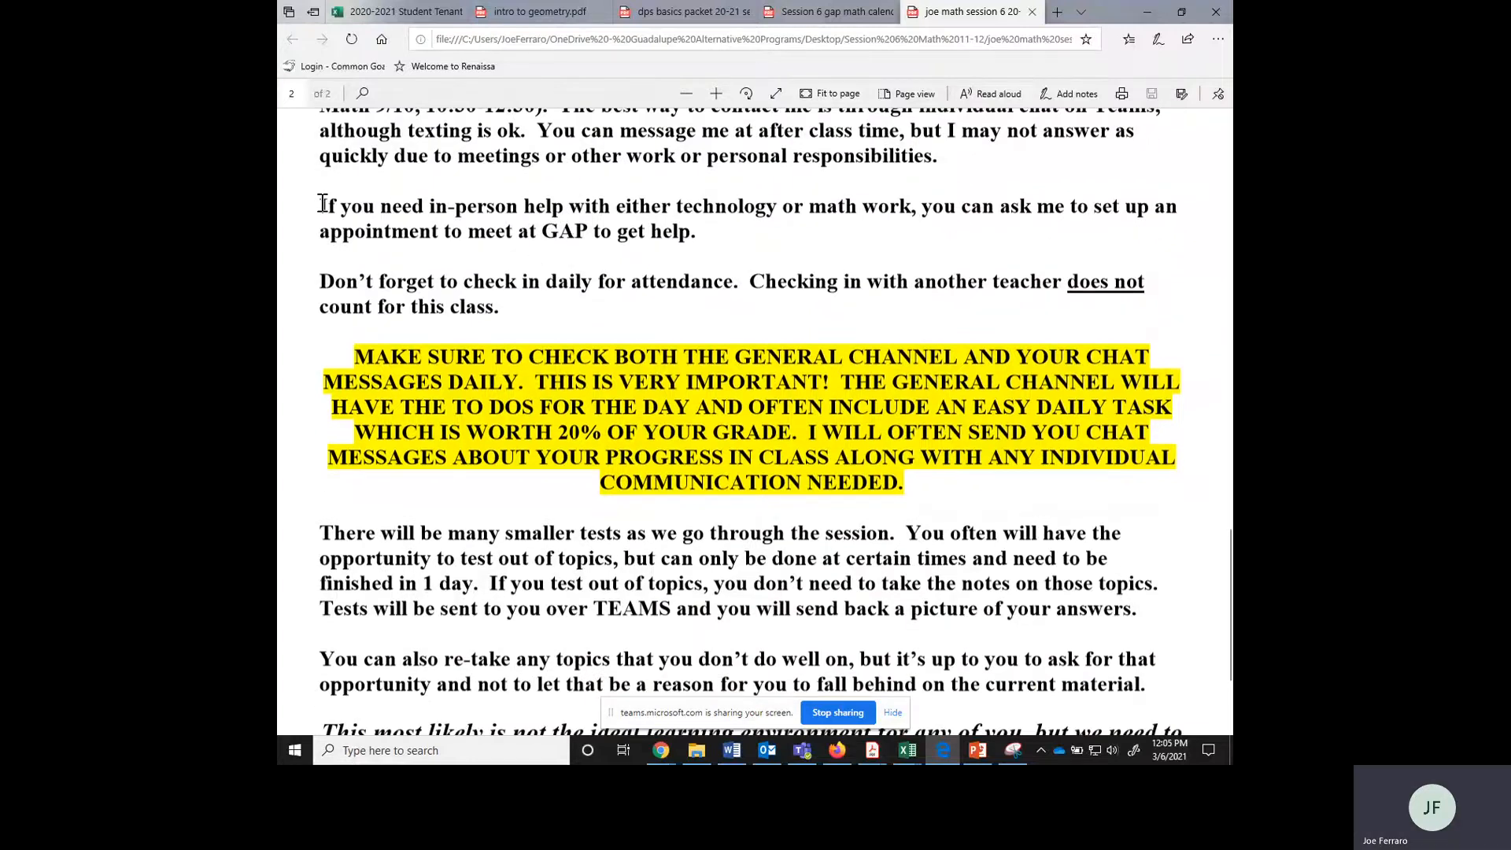
# Highlight the in-person help paragraph, then scroll toward the attendance check-in paragraph
pyautogui.moveTo(321, 205); pyautogui.dragTo(694, 231)
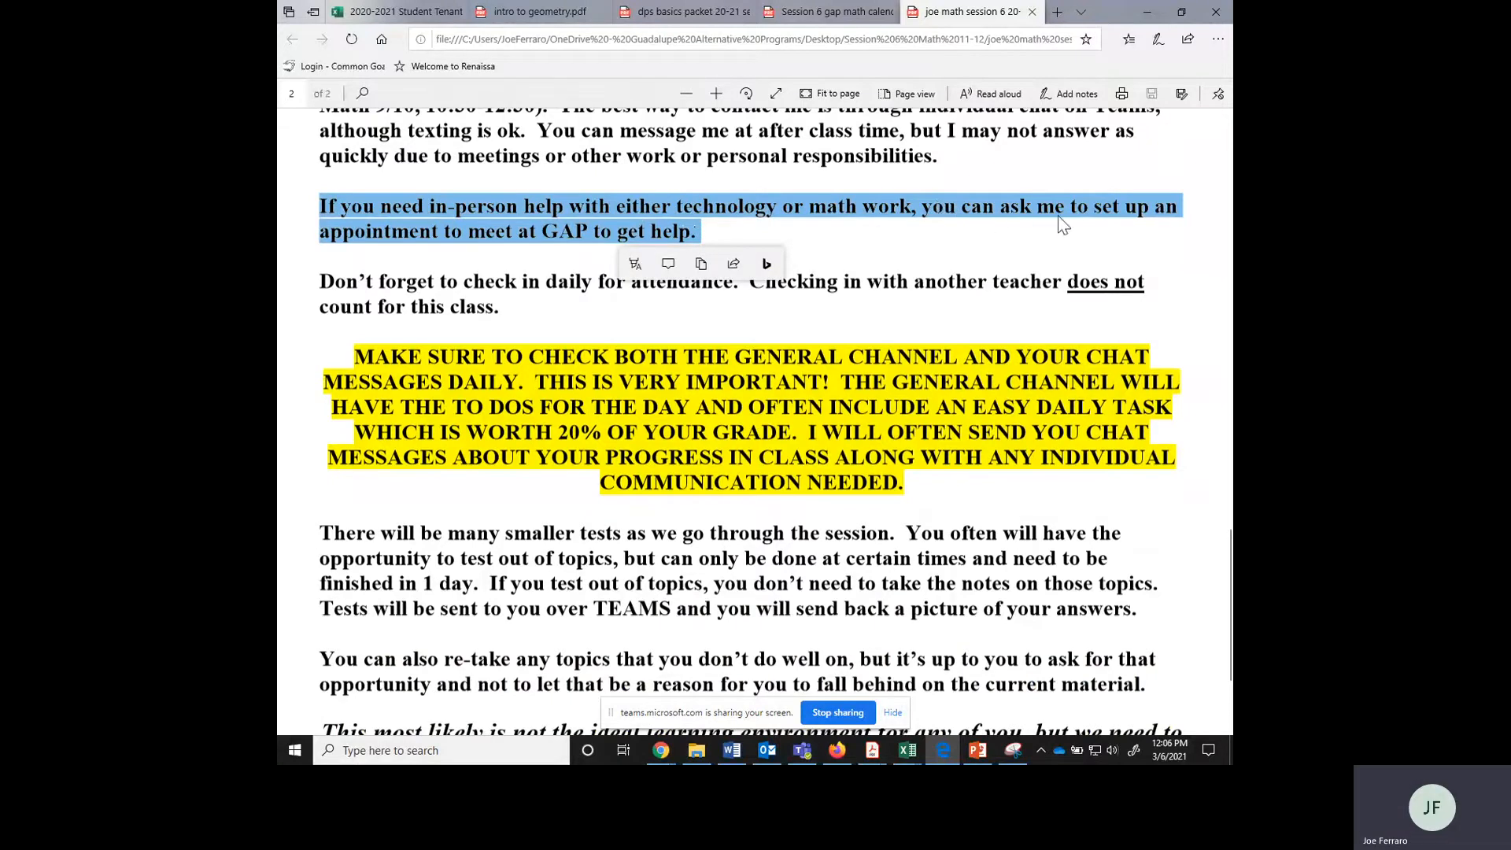
pyautogui.moveTo(1055, 237)
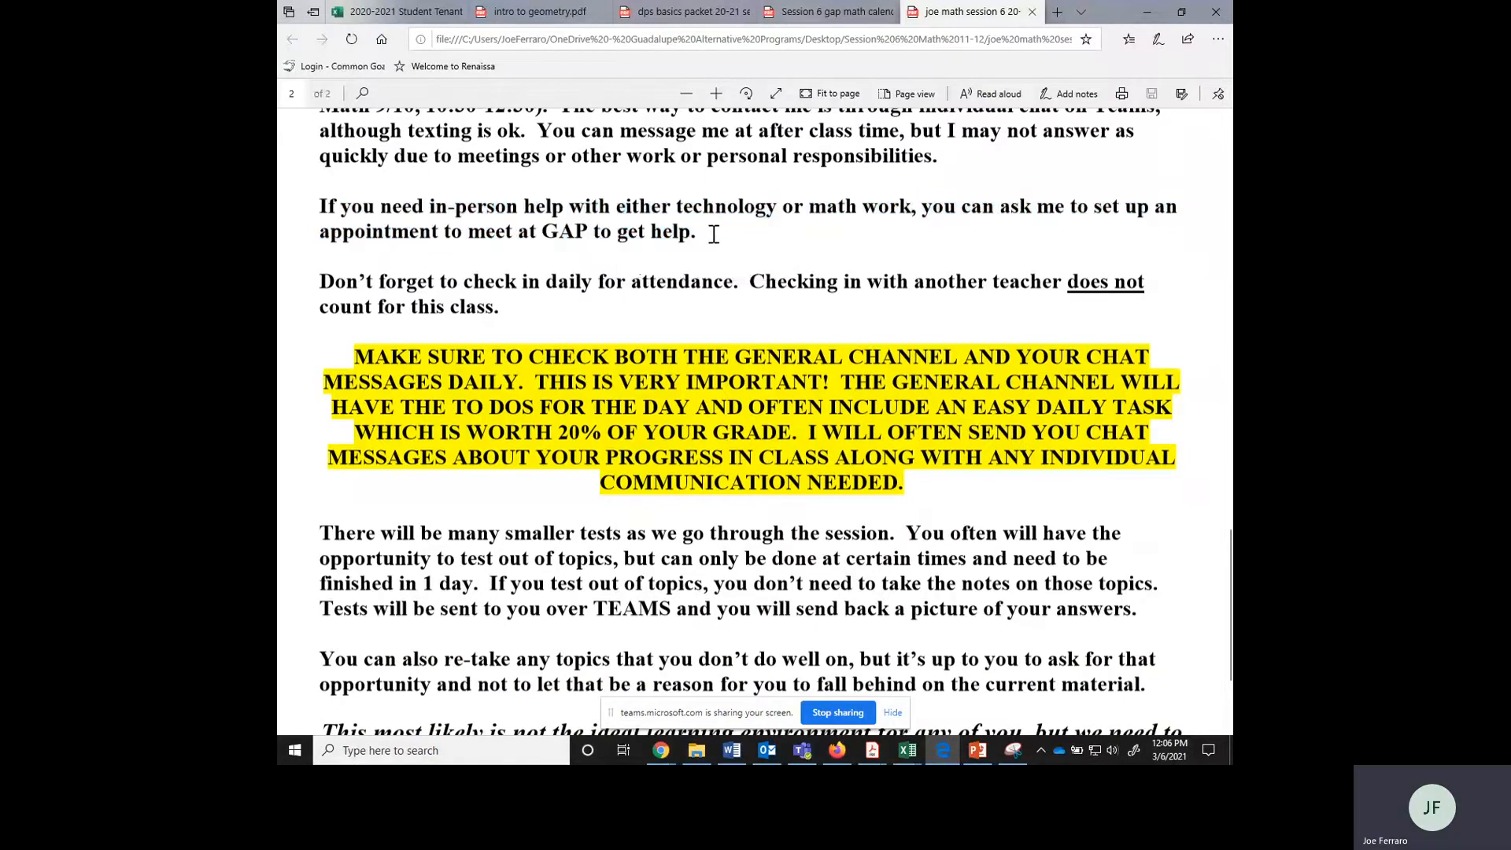
pyautogui.moveTo(324, 205); pyautogui.dragTo(704, 232)
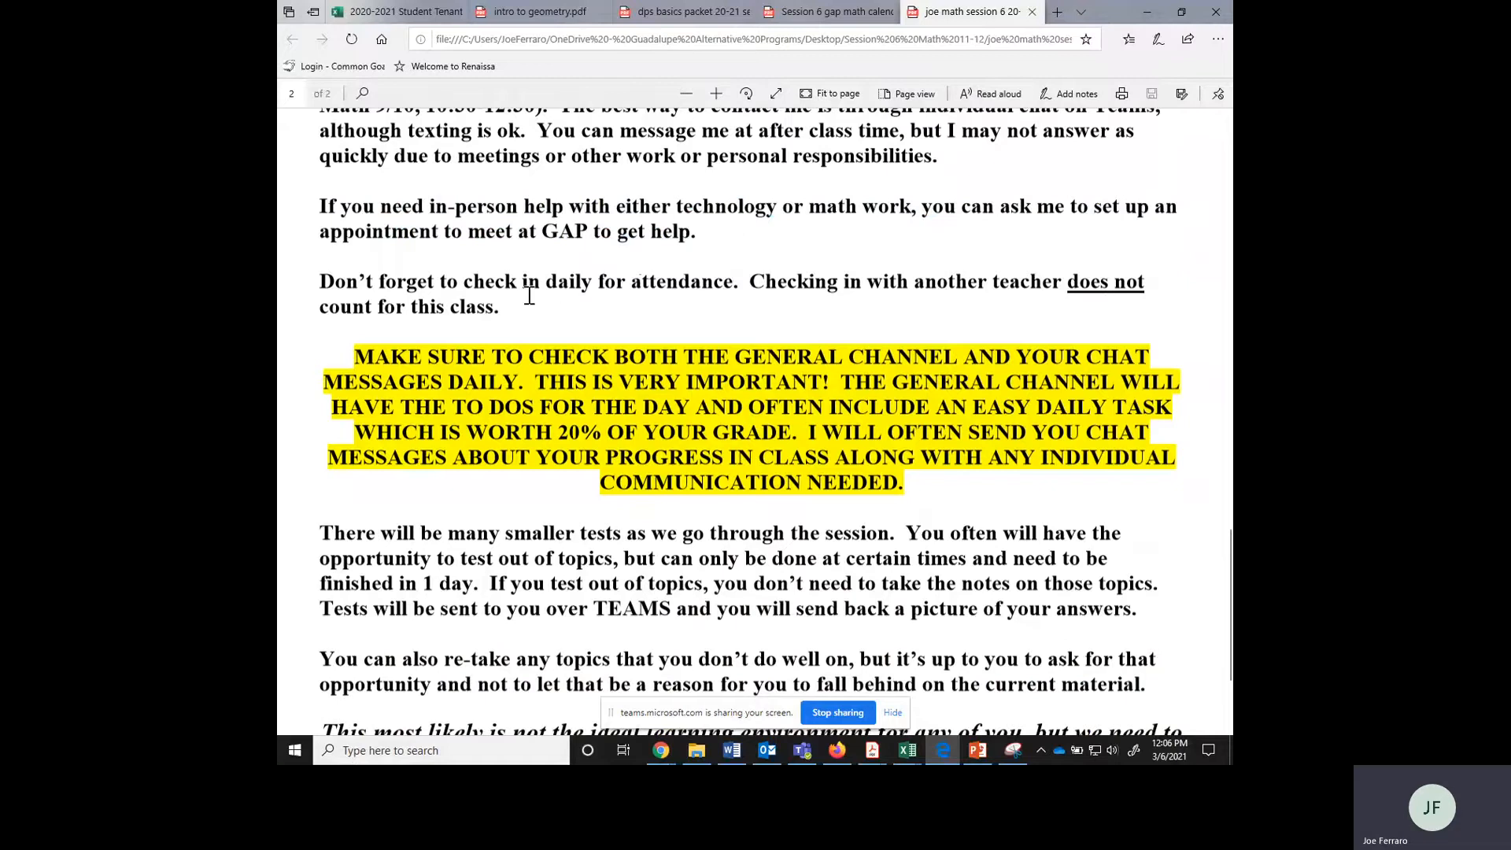
pyautogui.moveTo(320, 281); pyautogui.dragTo(499, 306)
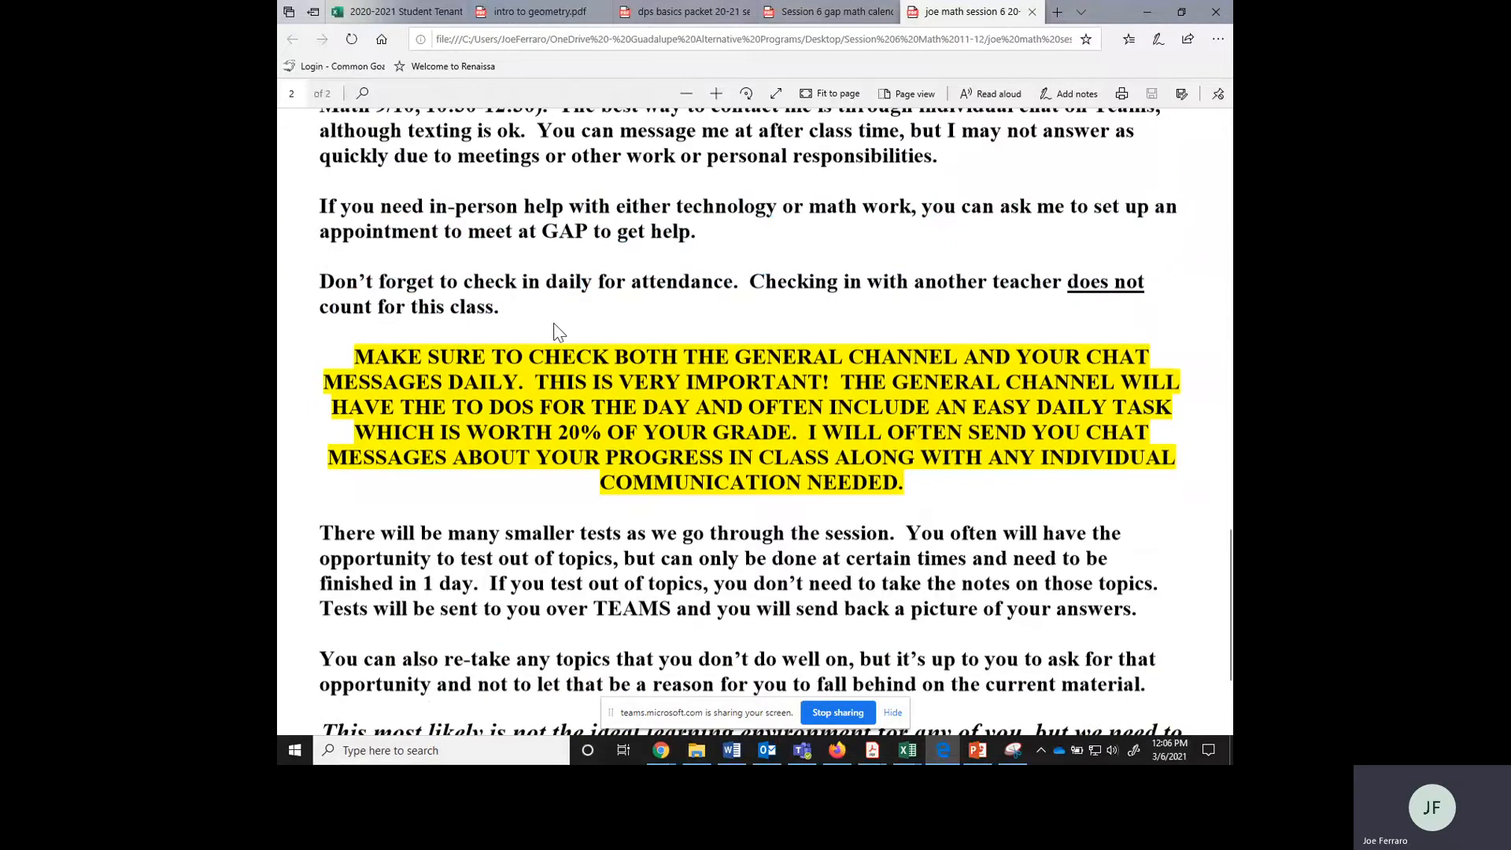
pyautogui.scroll(-3)
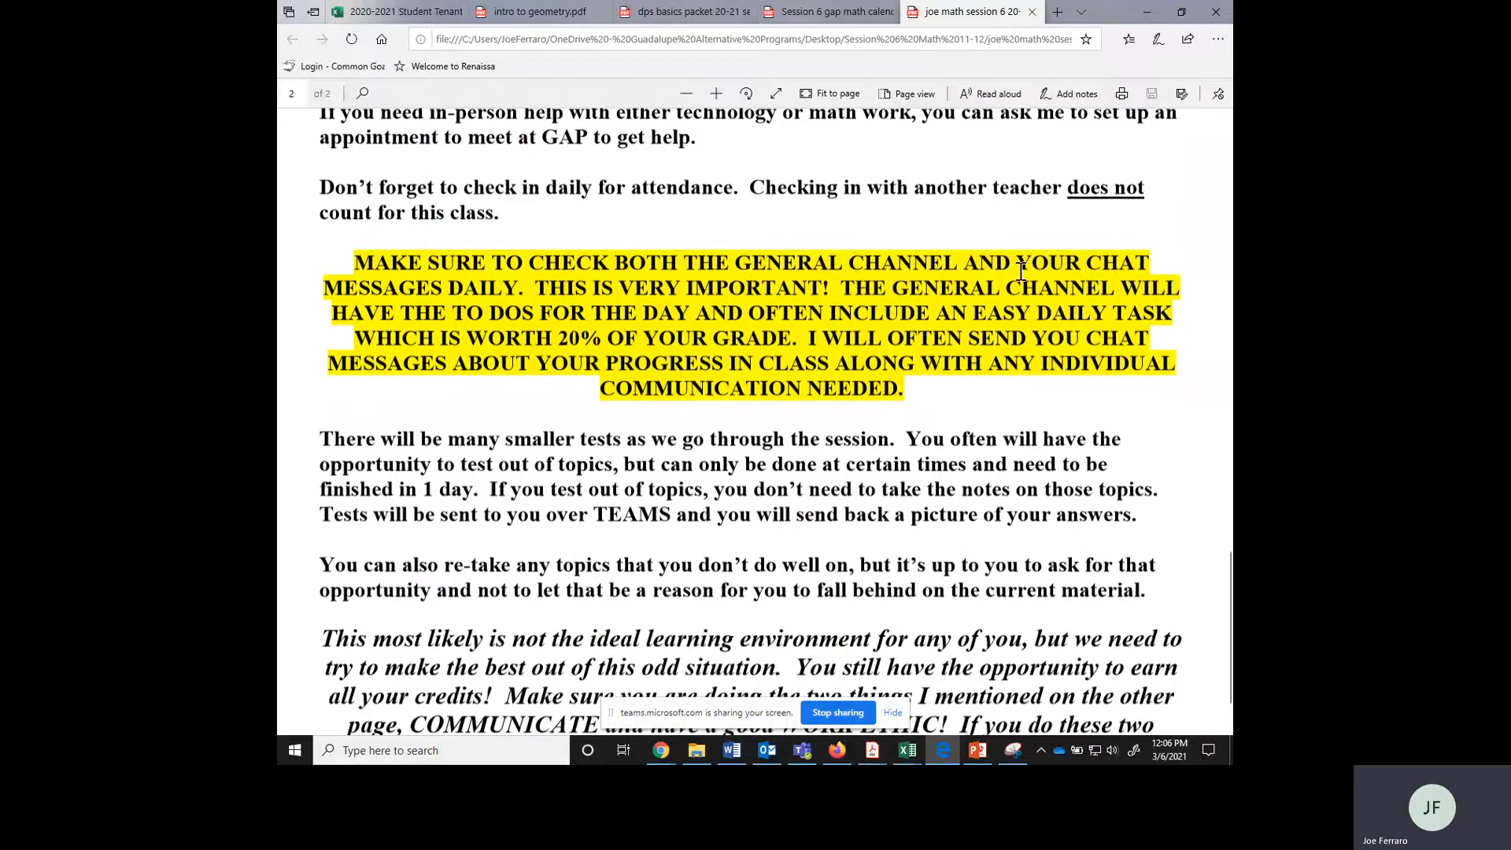
pyautogui.moveTo(486, 323)
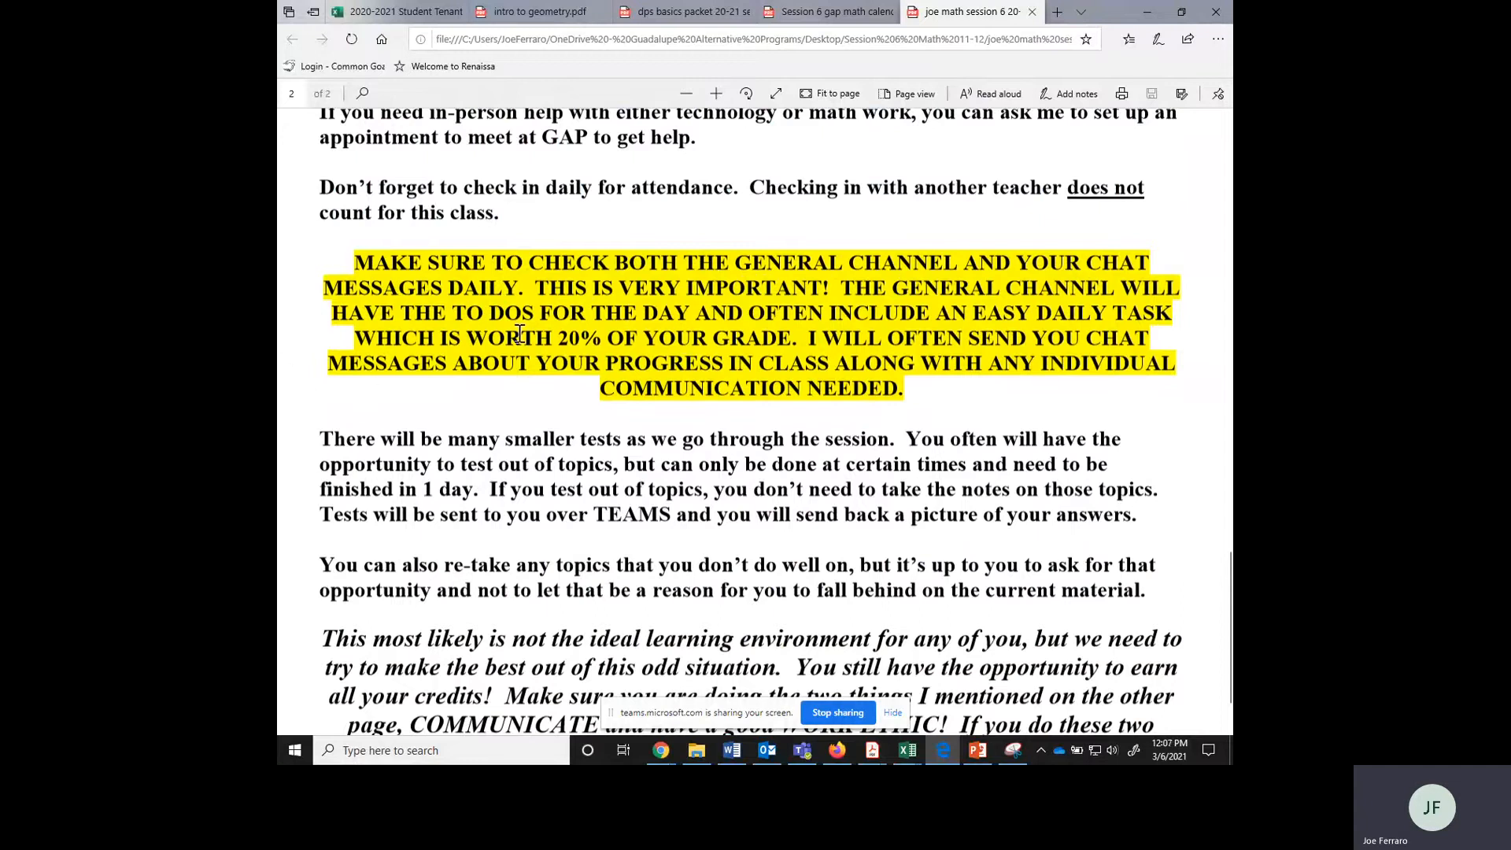
pyautogui.moveTo(808, 340)
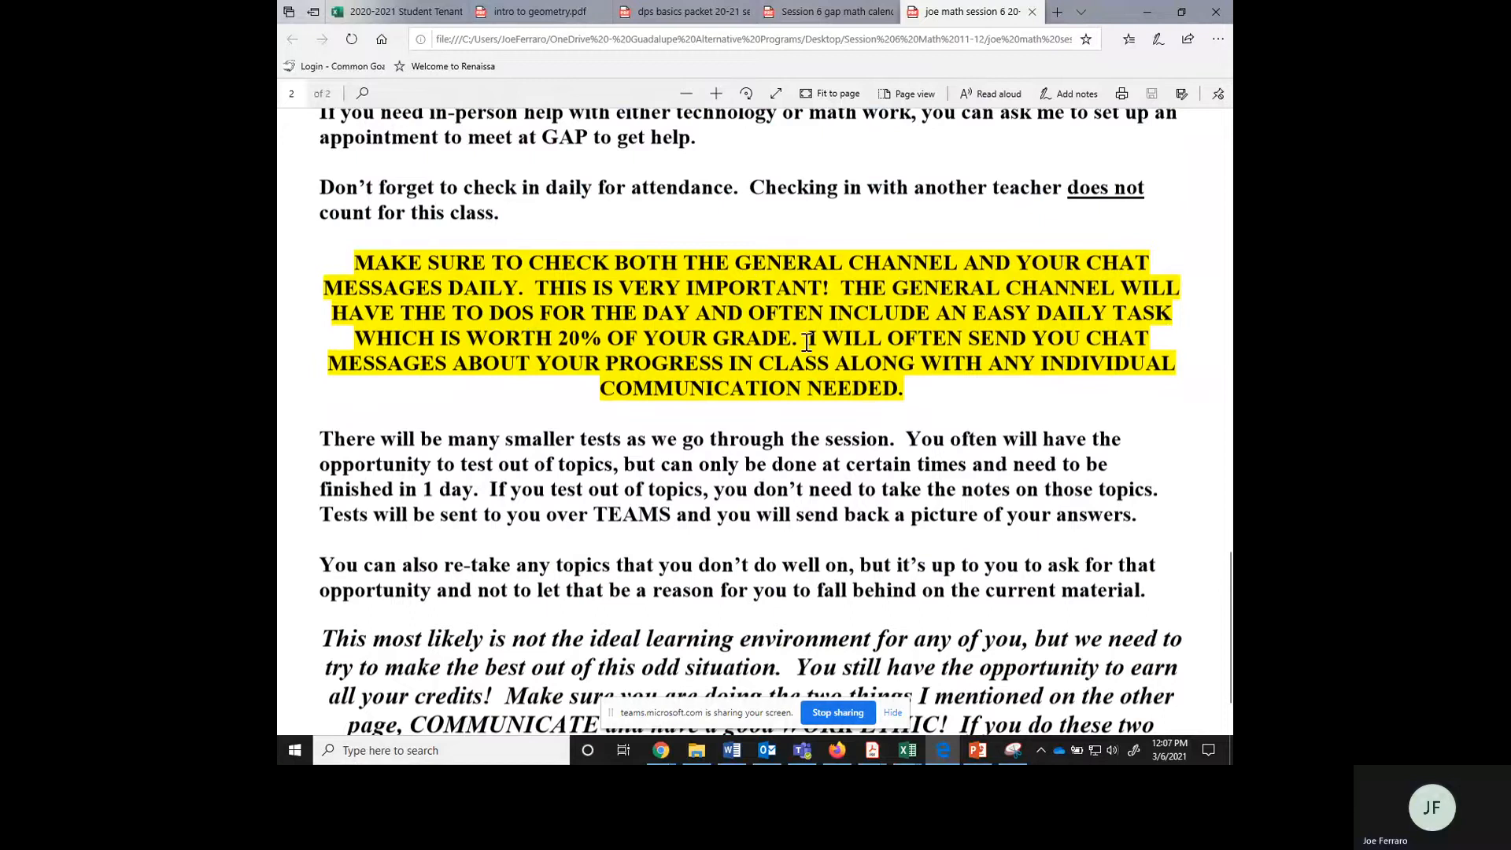
pyautogui.moveTo(499, 376)
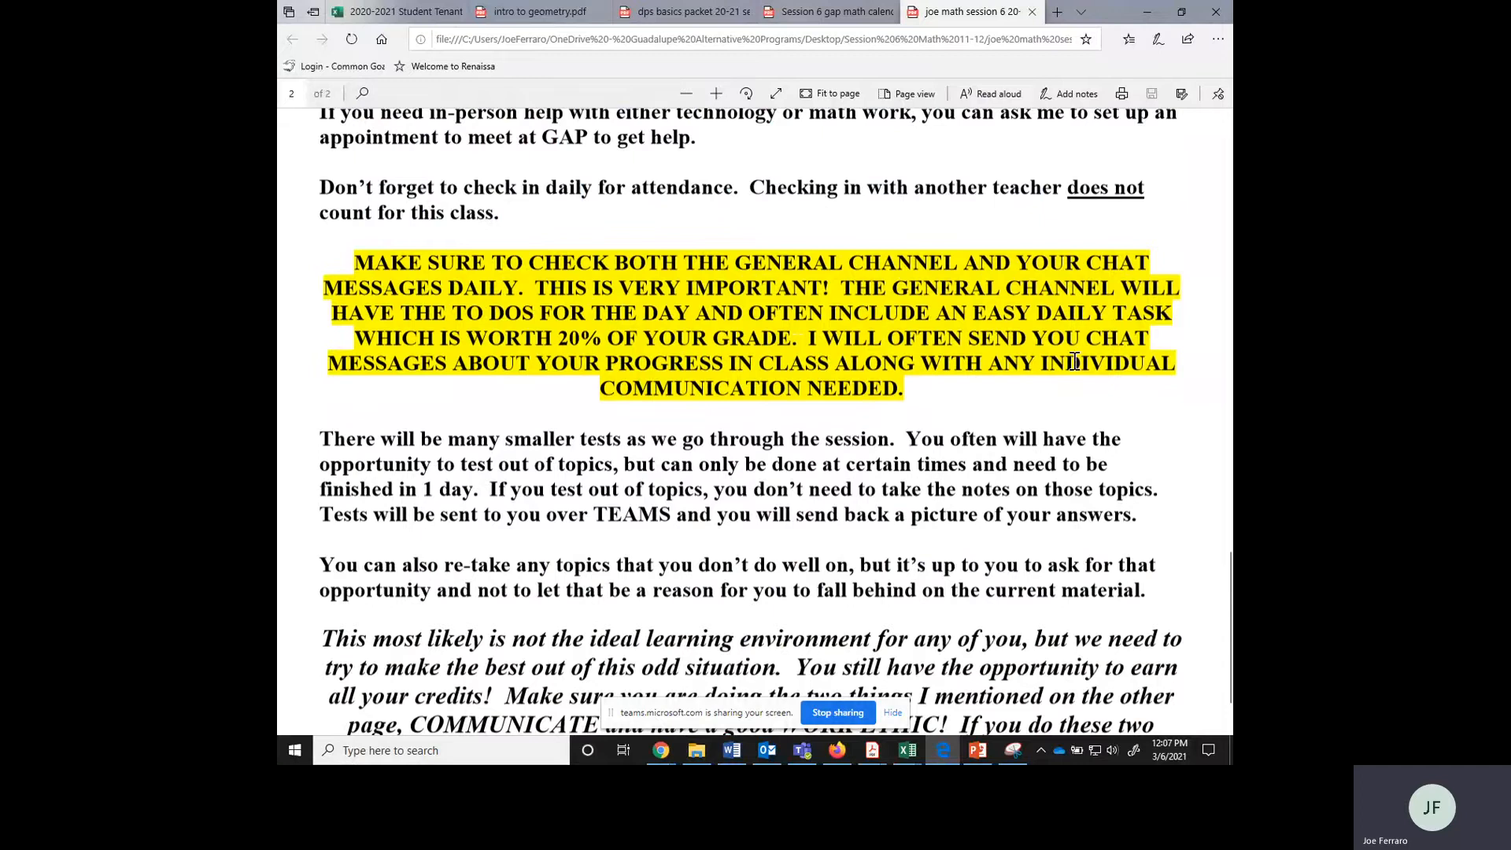
pyautogui.moveTo(742, 370)
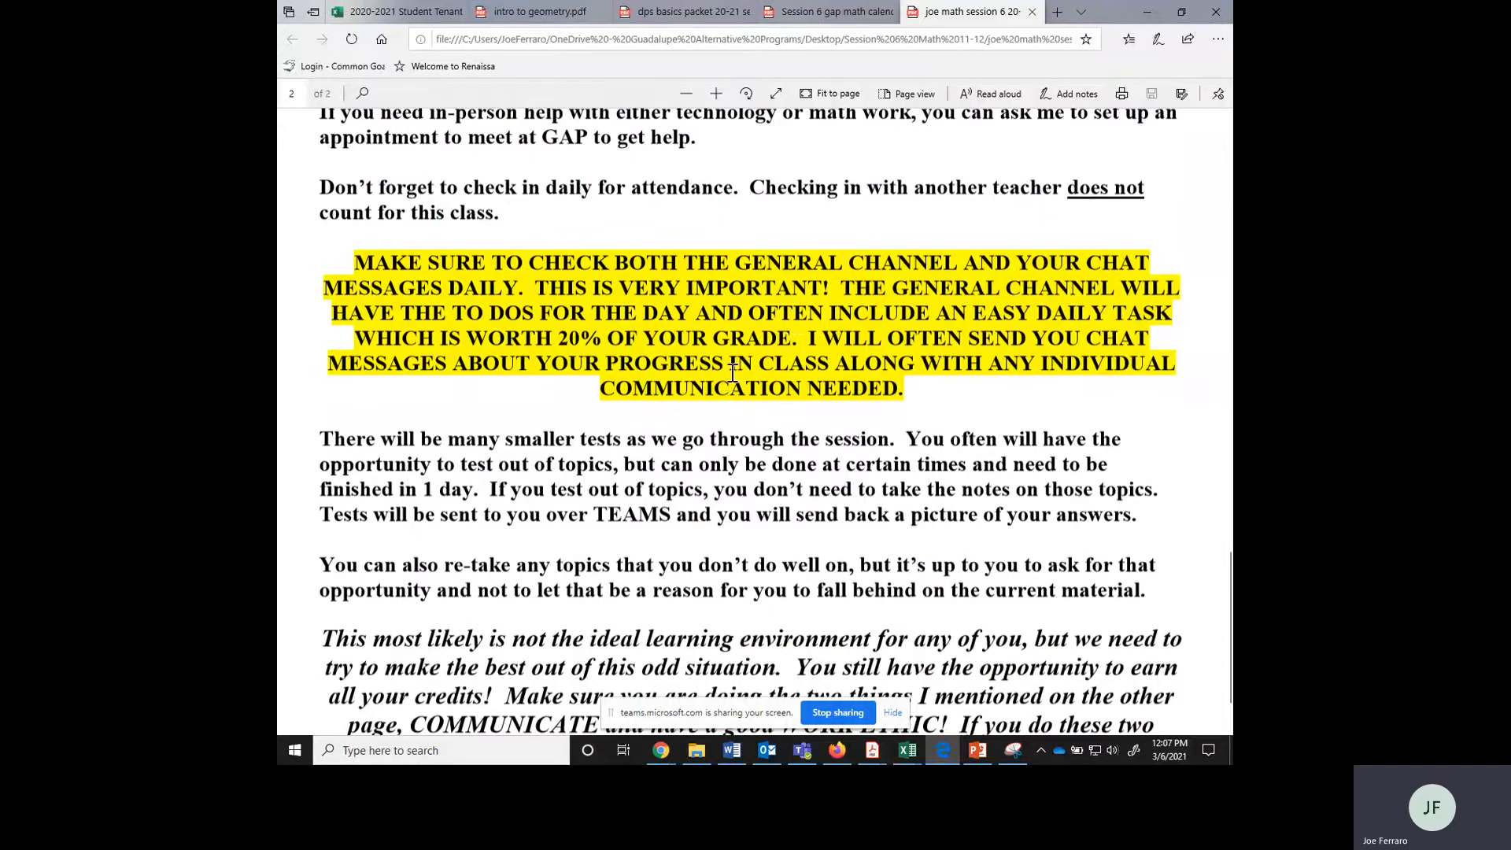
pyautogui.moveTo(771, 316)
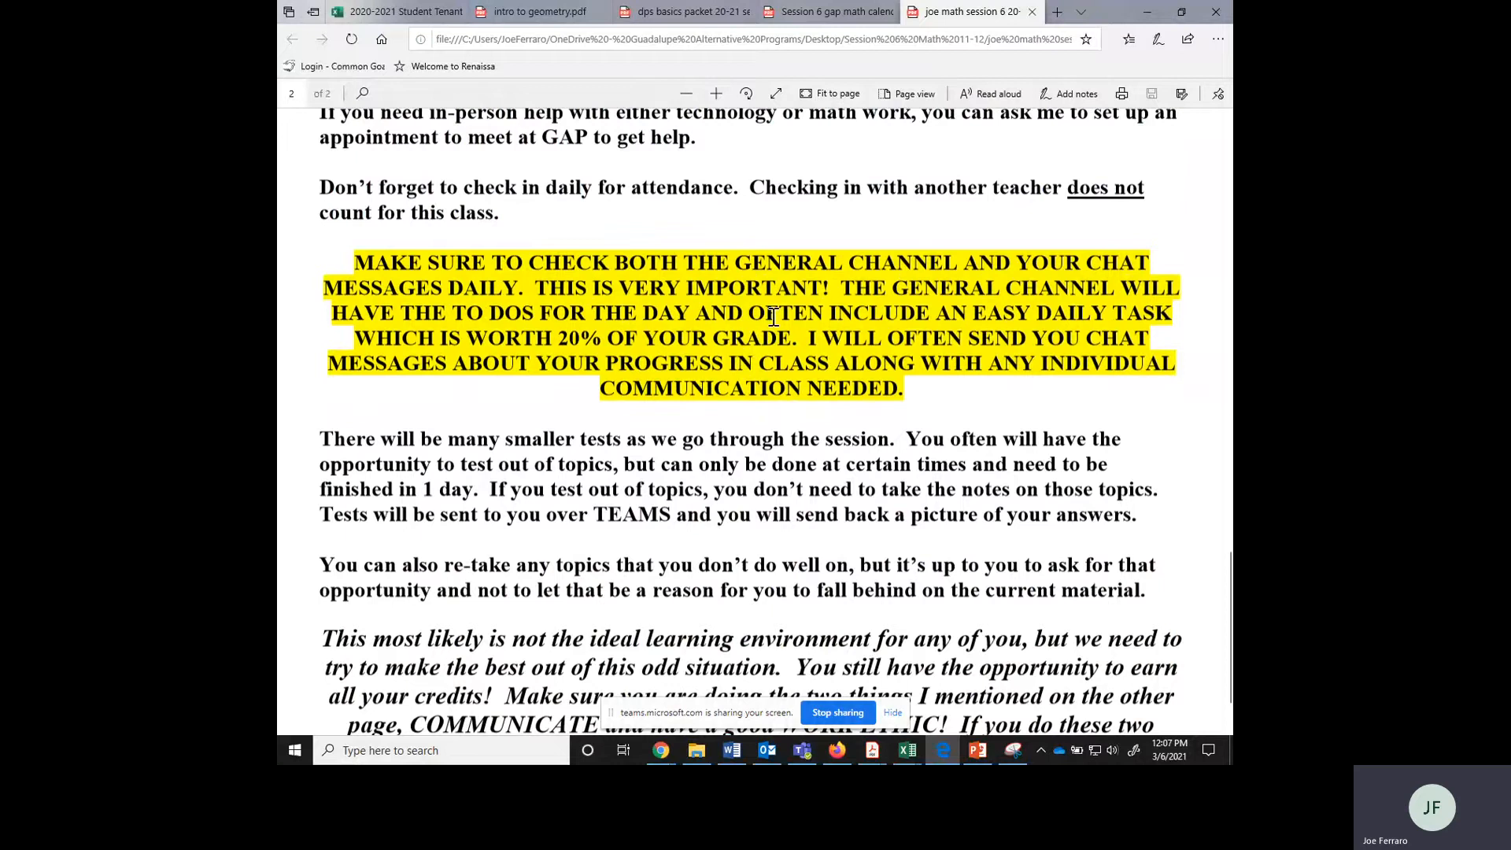
# Scroll down a little to reveal the yellow General channel and chat reminder
pyautogui.scroll(-3)
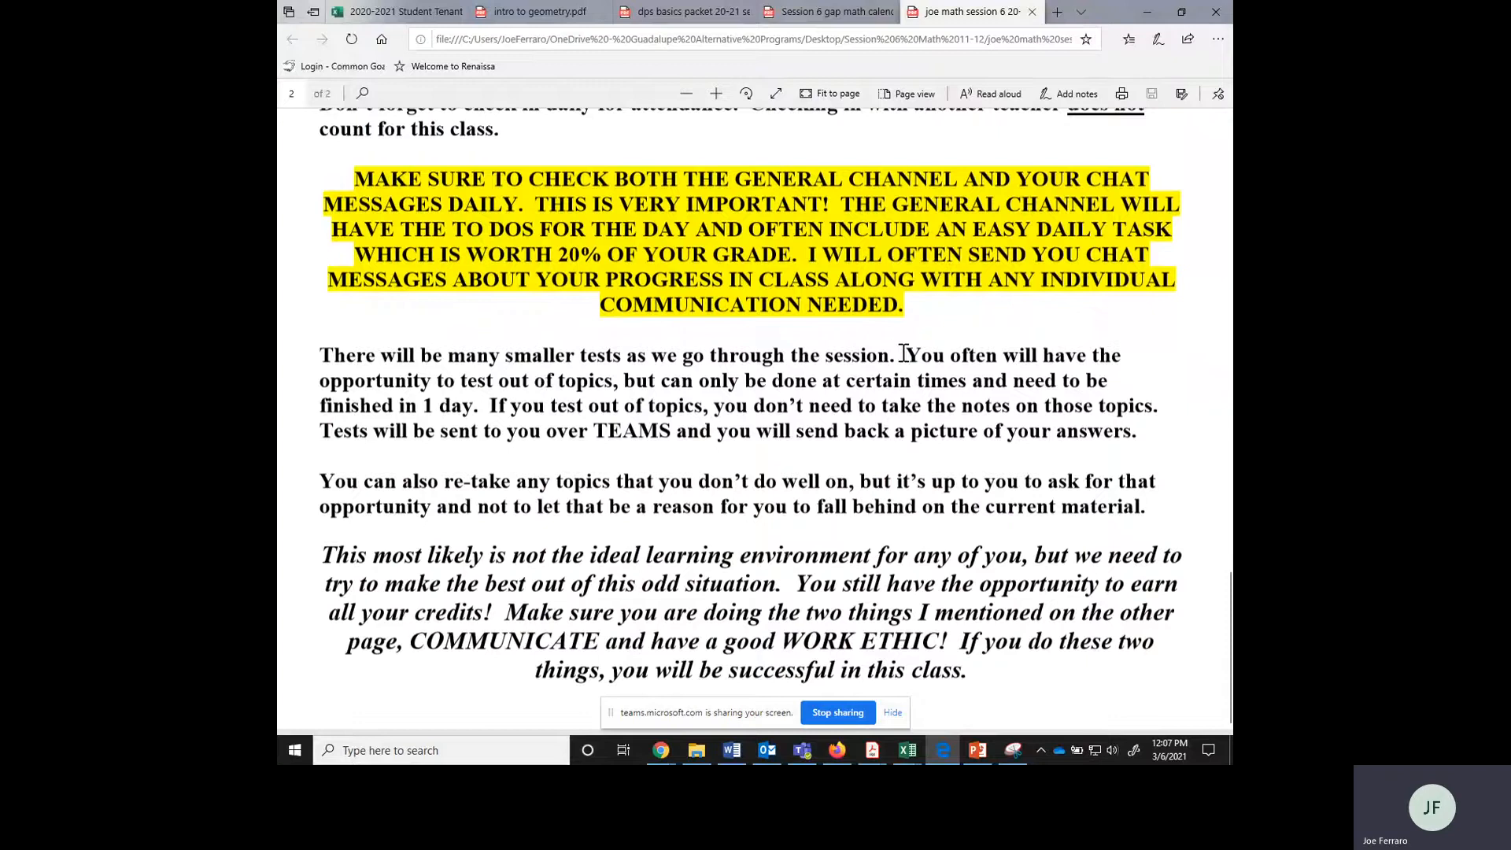
# Highlight the sentence about often having the opportunity to test out of topics
pyautogui.moveTo(898, 355); pyautogui.dragTo(610, 380)
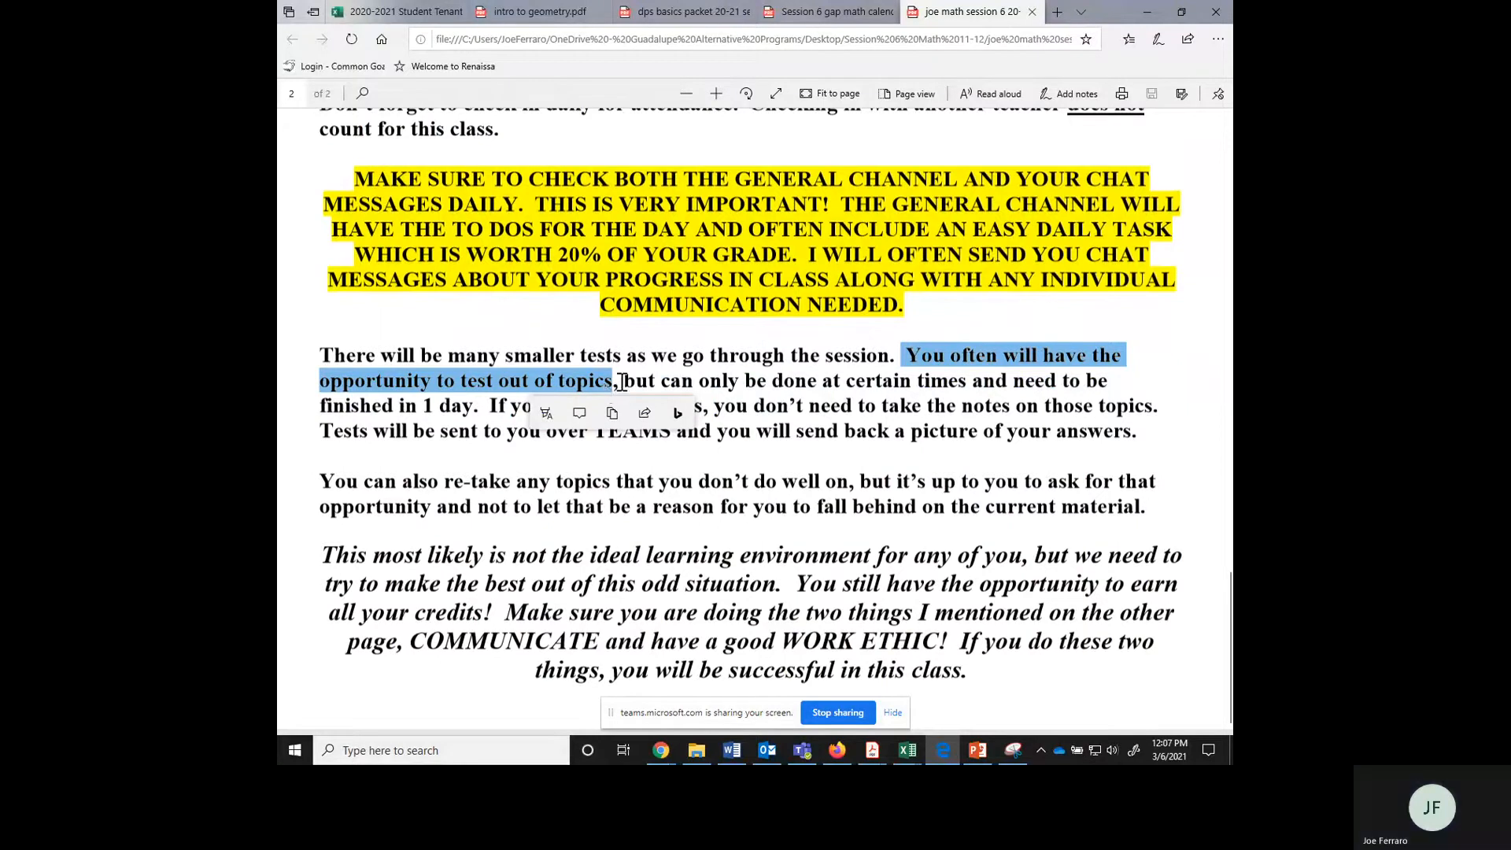
pyautogui.moveTo(648, 379)
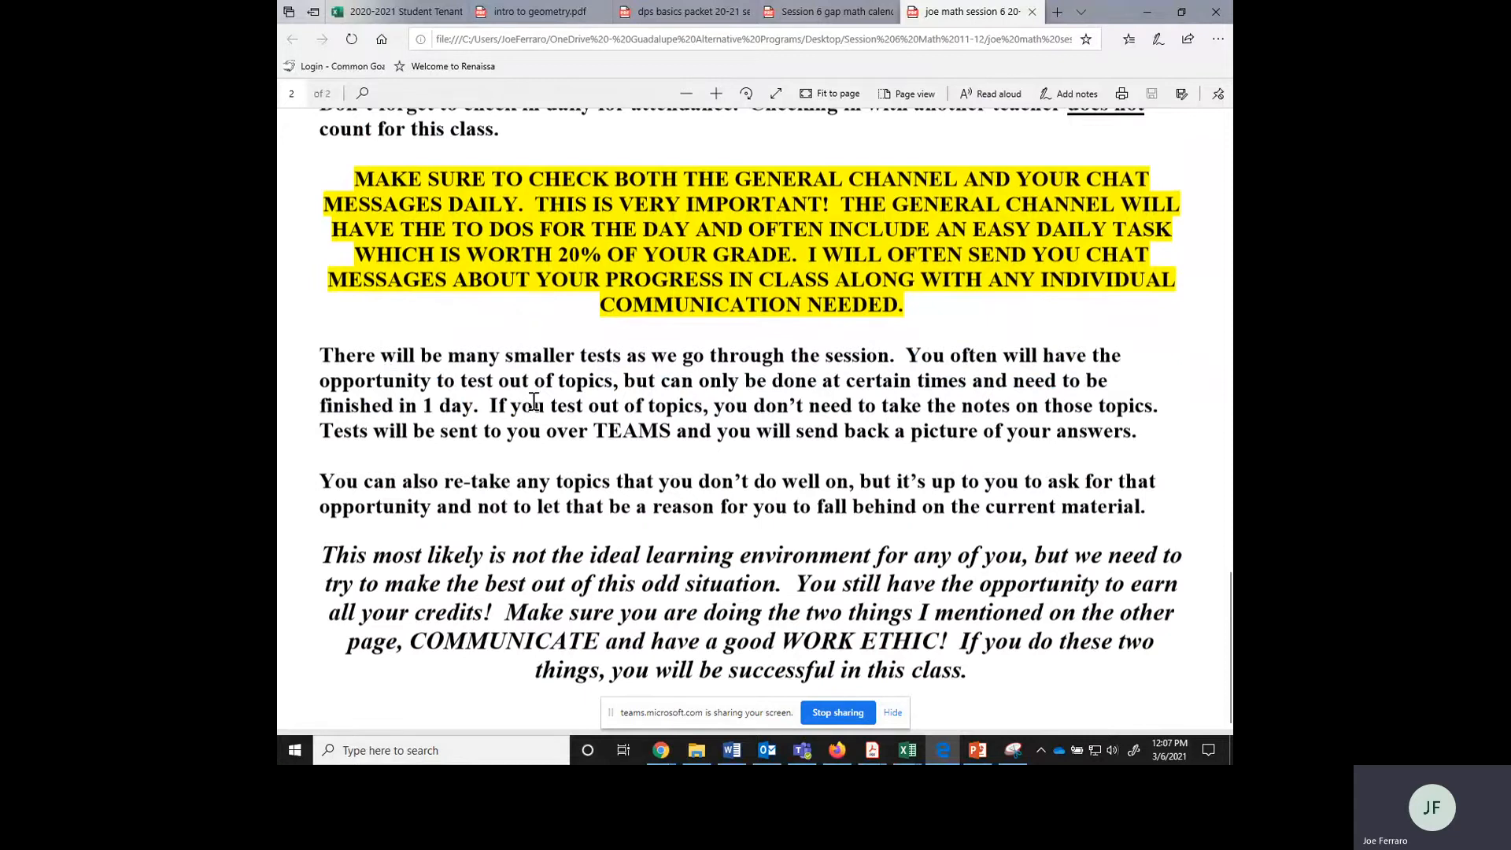
pyautogui.moveTo(520, 355)
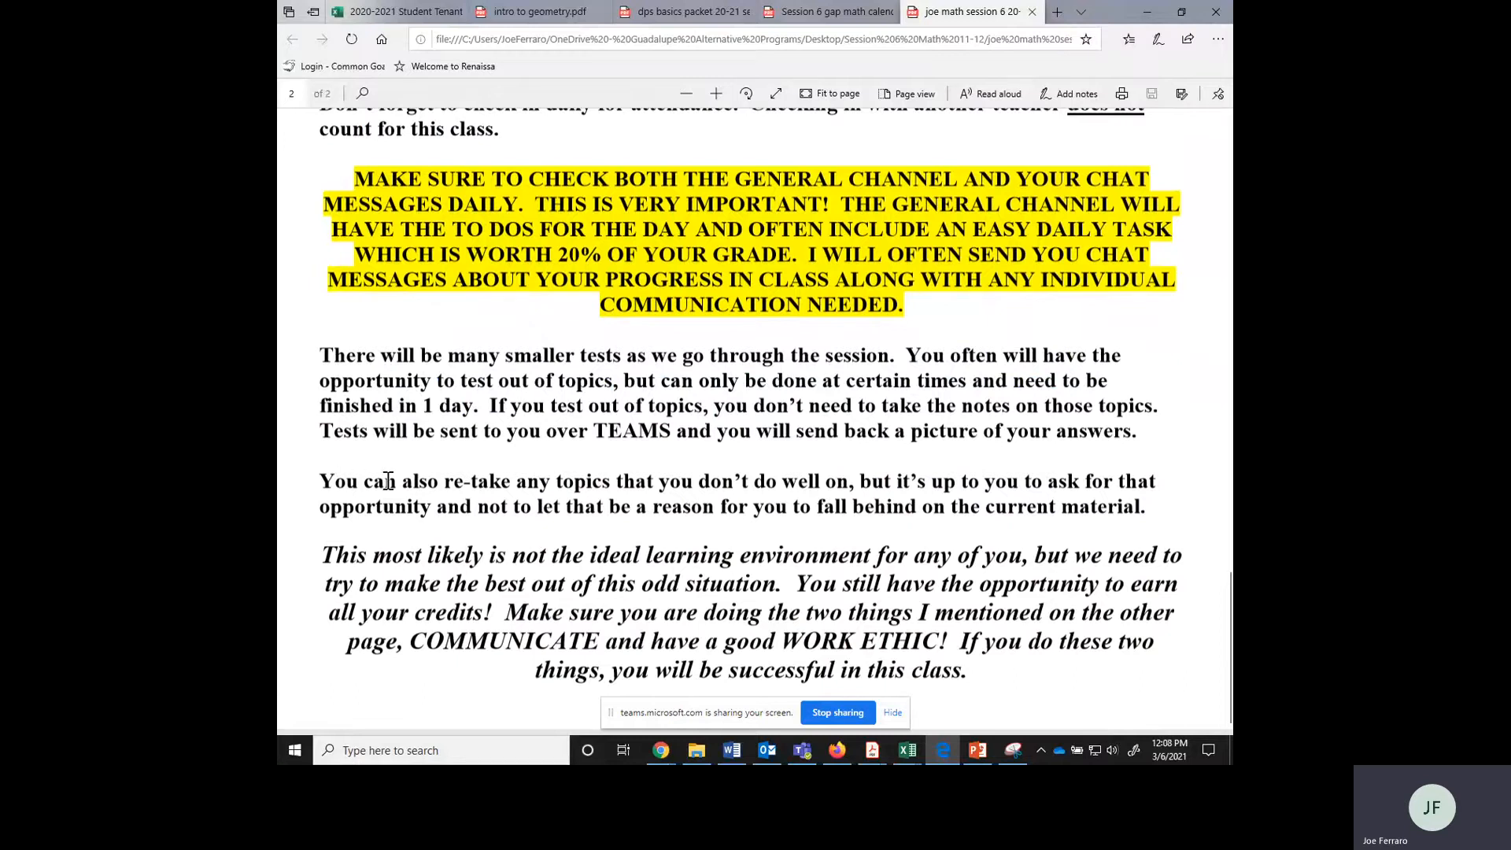
pyautogui.moveTo(580, 477)
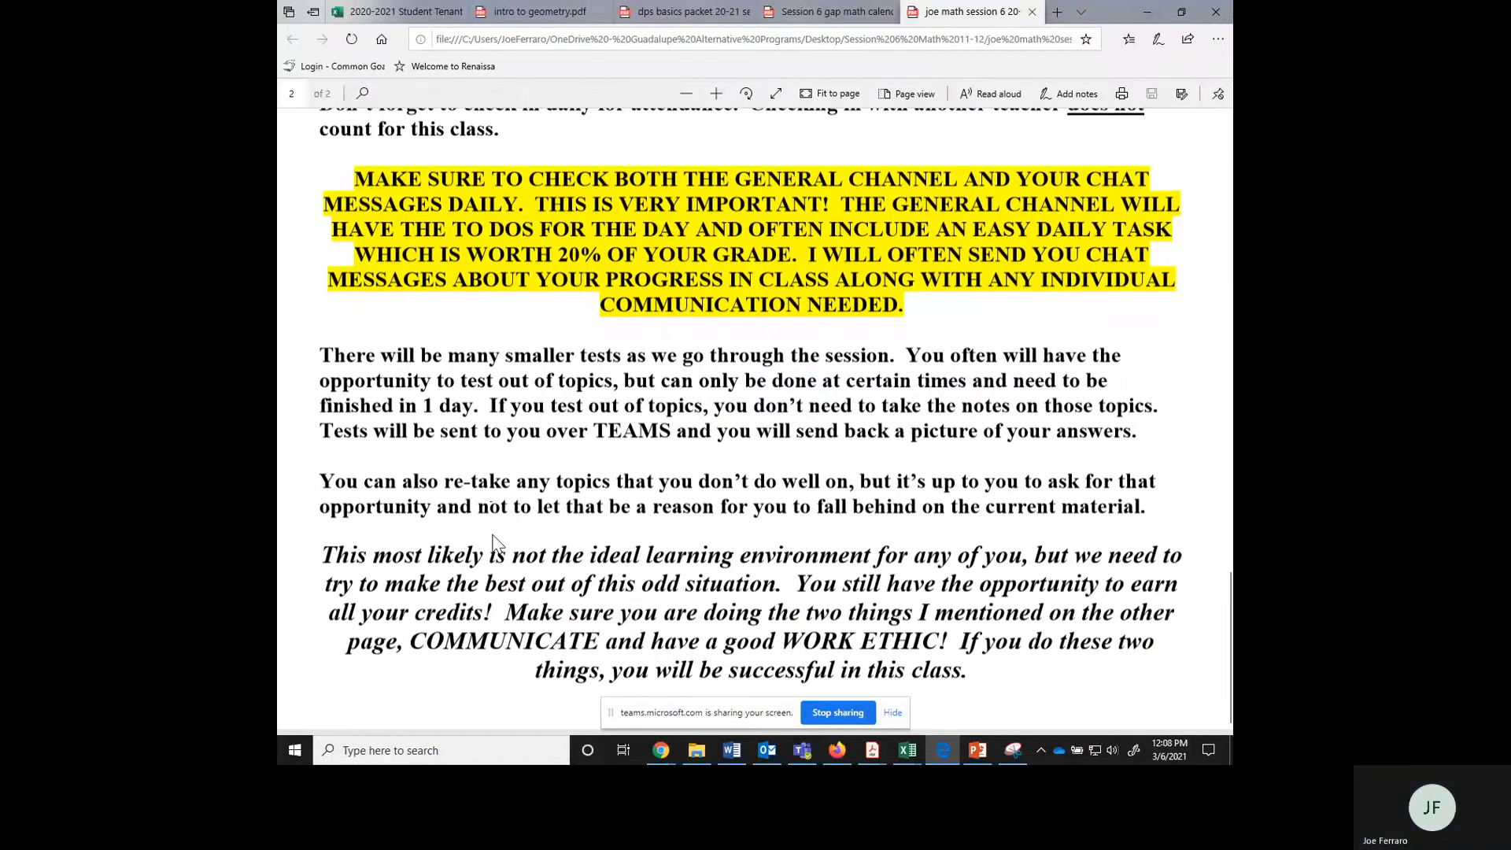
pyautogui.moveTo(486, 541)
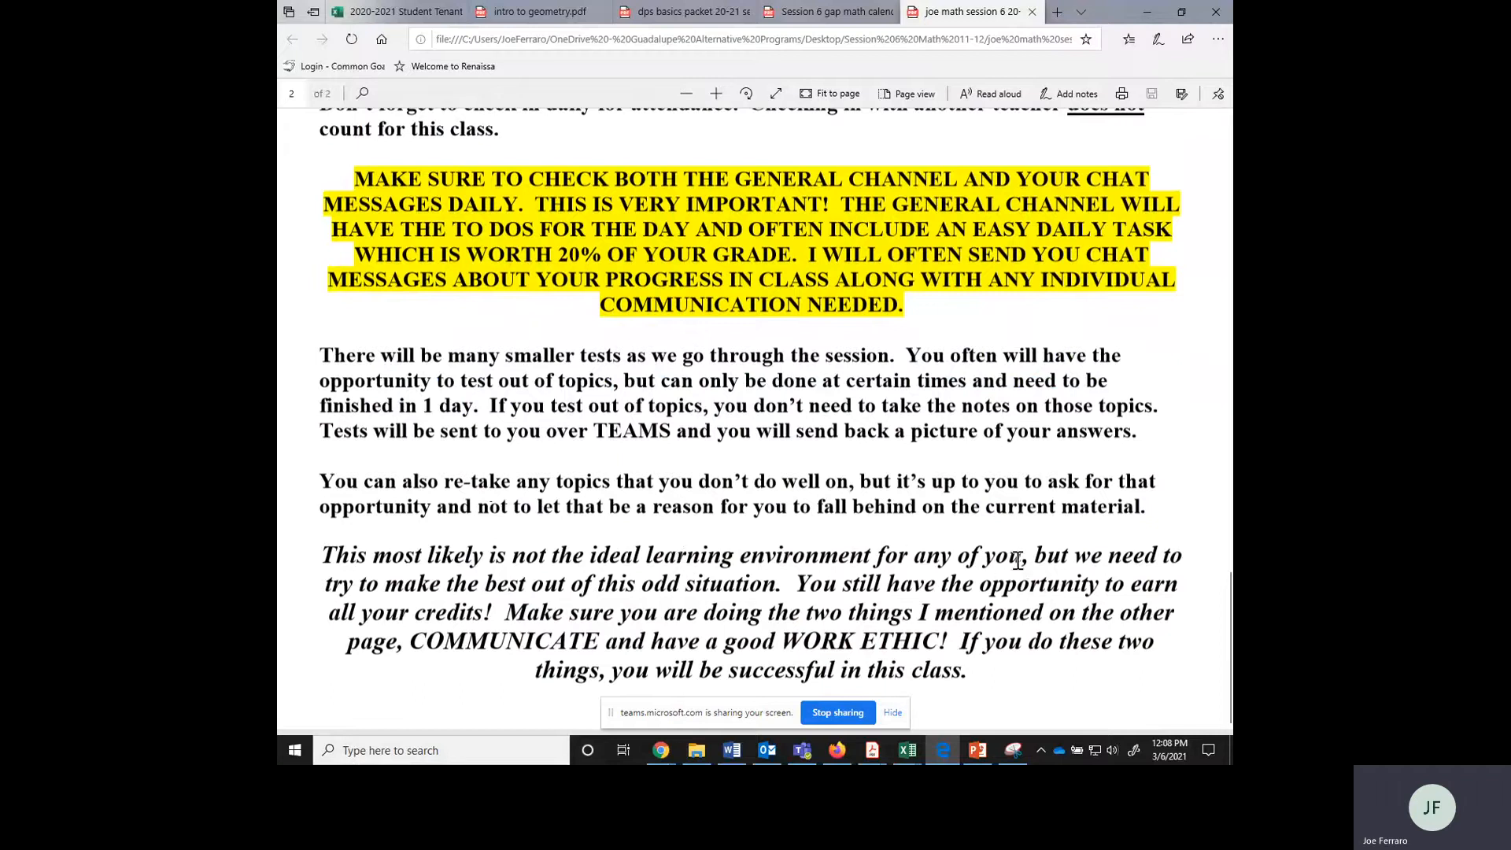
pyautogui.moveTo(992, 567)
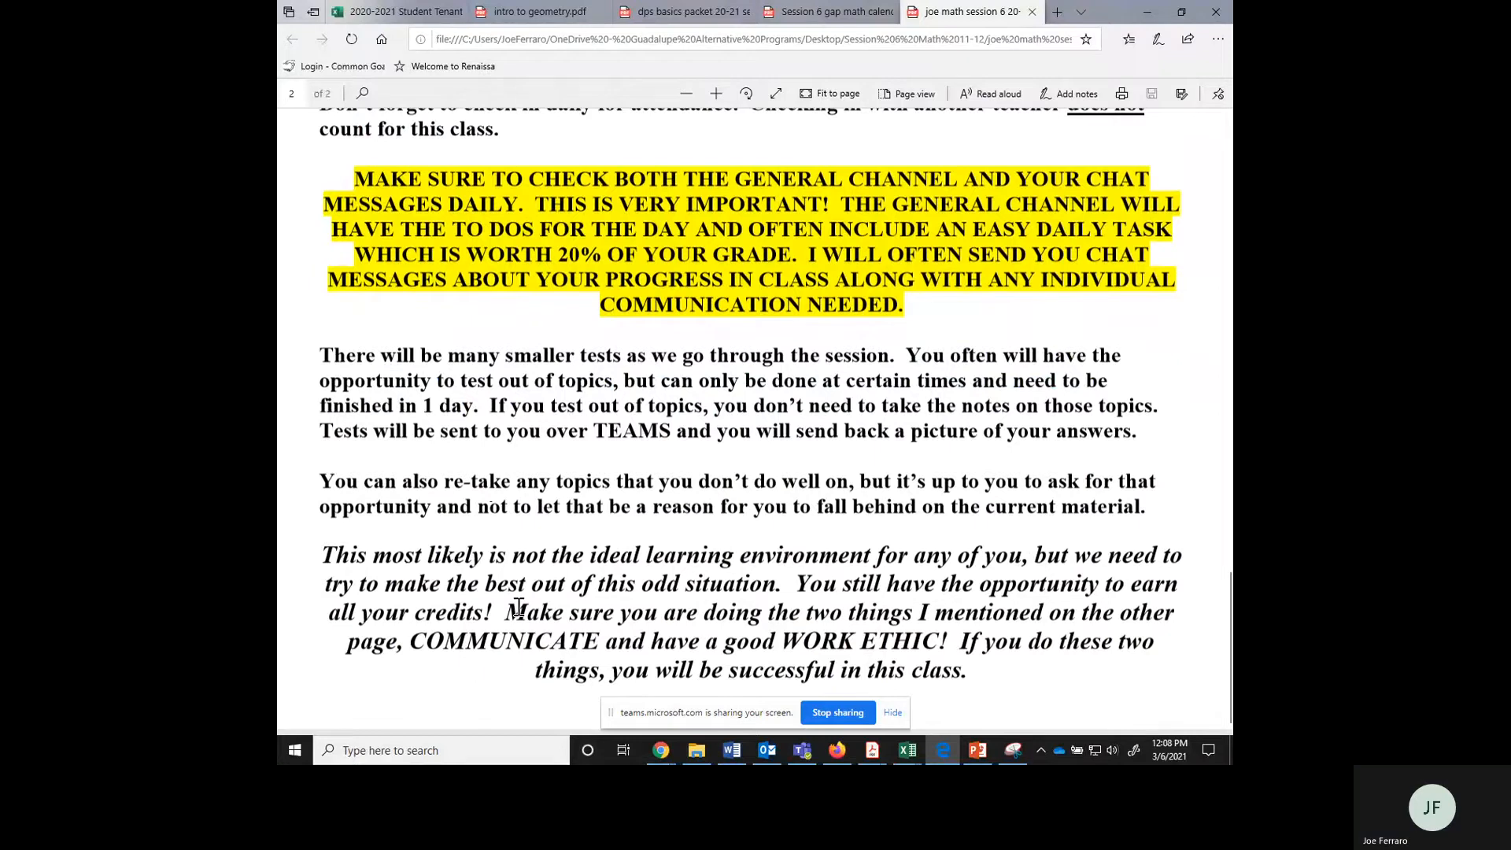
pyautogui.moveTo(446, 649)
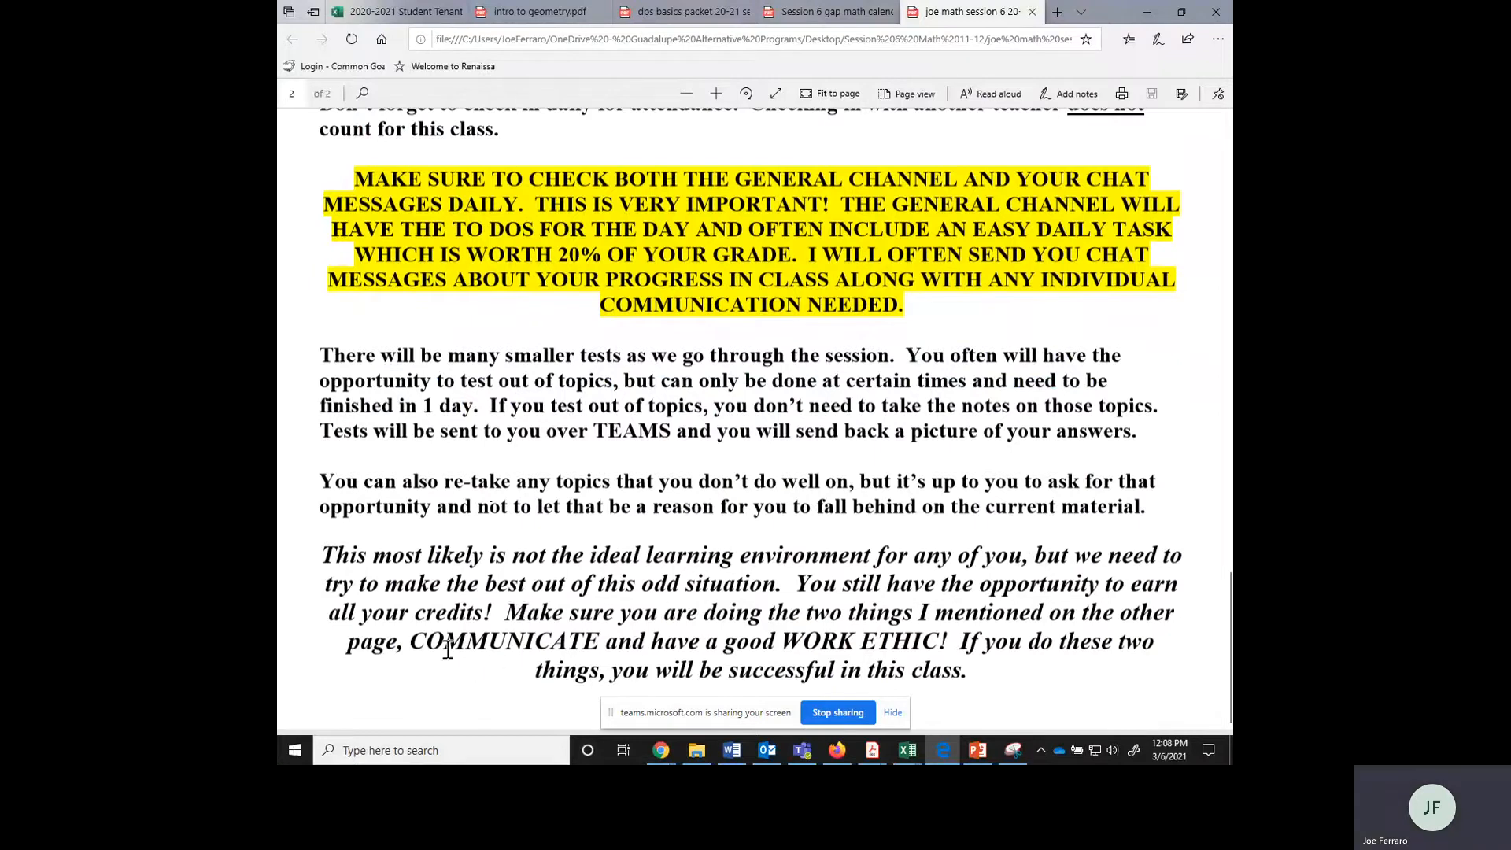
pyautogui.moveTo(407, 640); pyautogui.dragTo(935, 640)
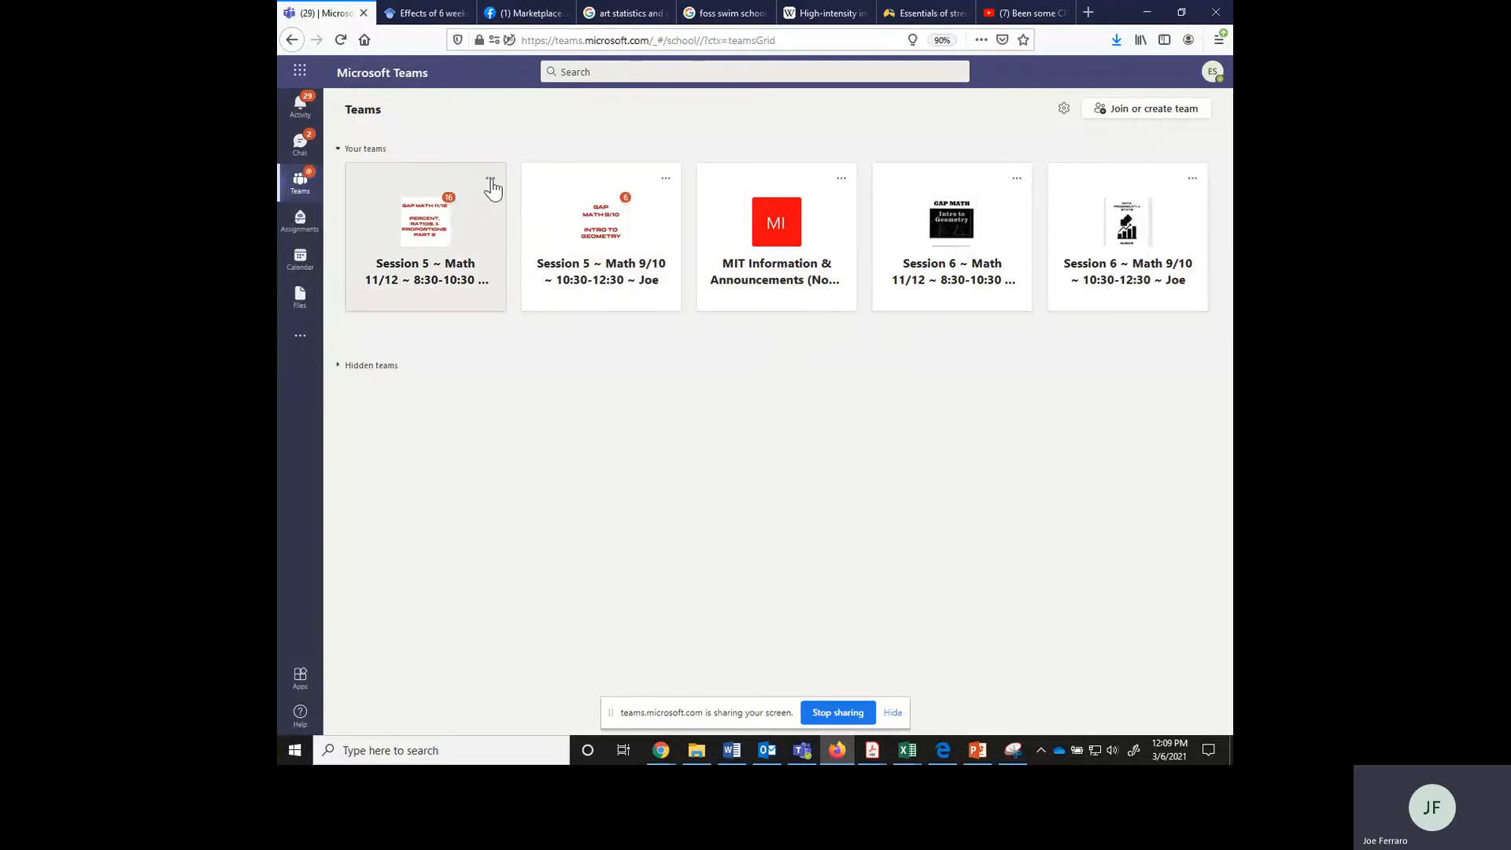
# Hide the old Session 5 team, then open Session 6's syllabus attachment full view
pyautogui.click(490, 181)
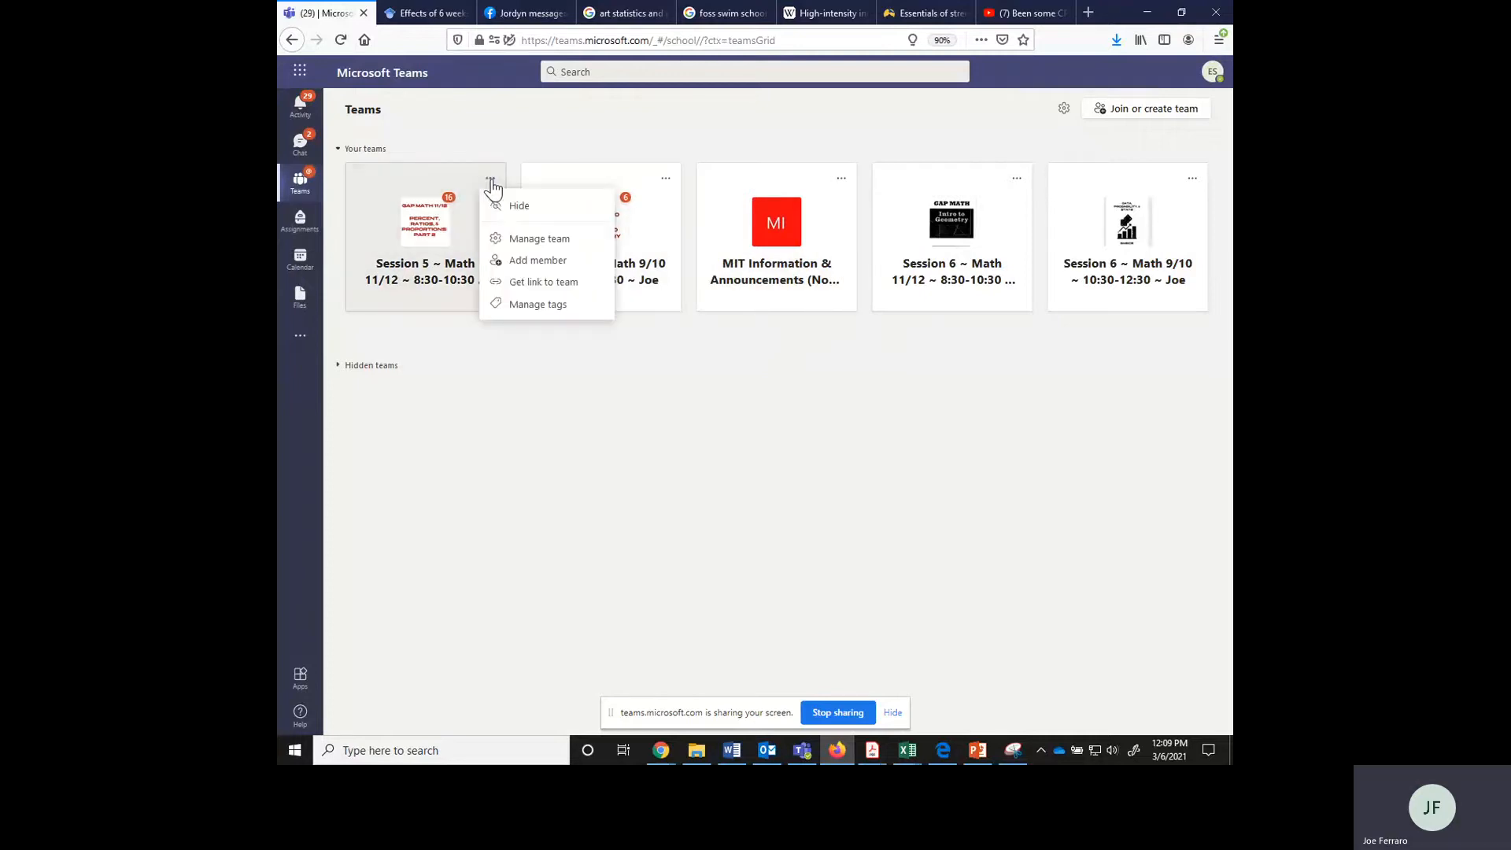
pyautogui.click(519, 205)
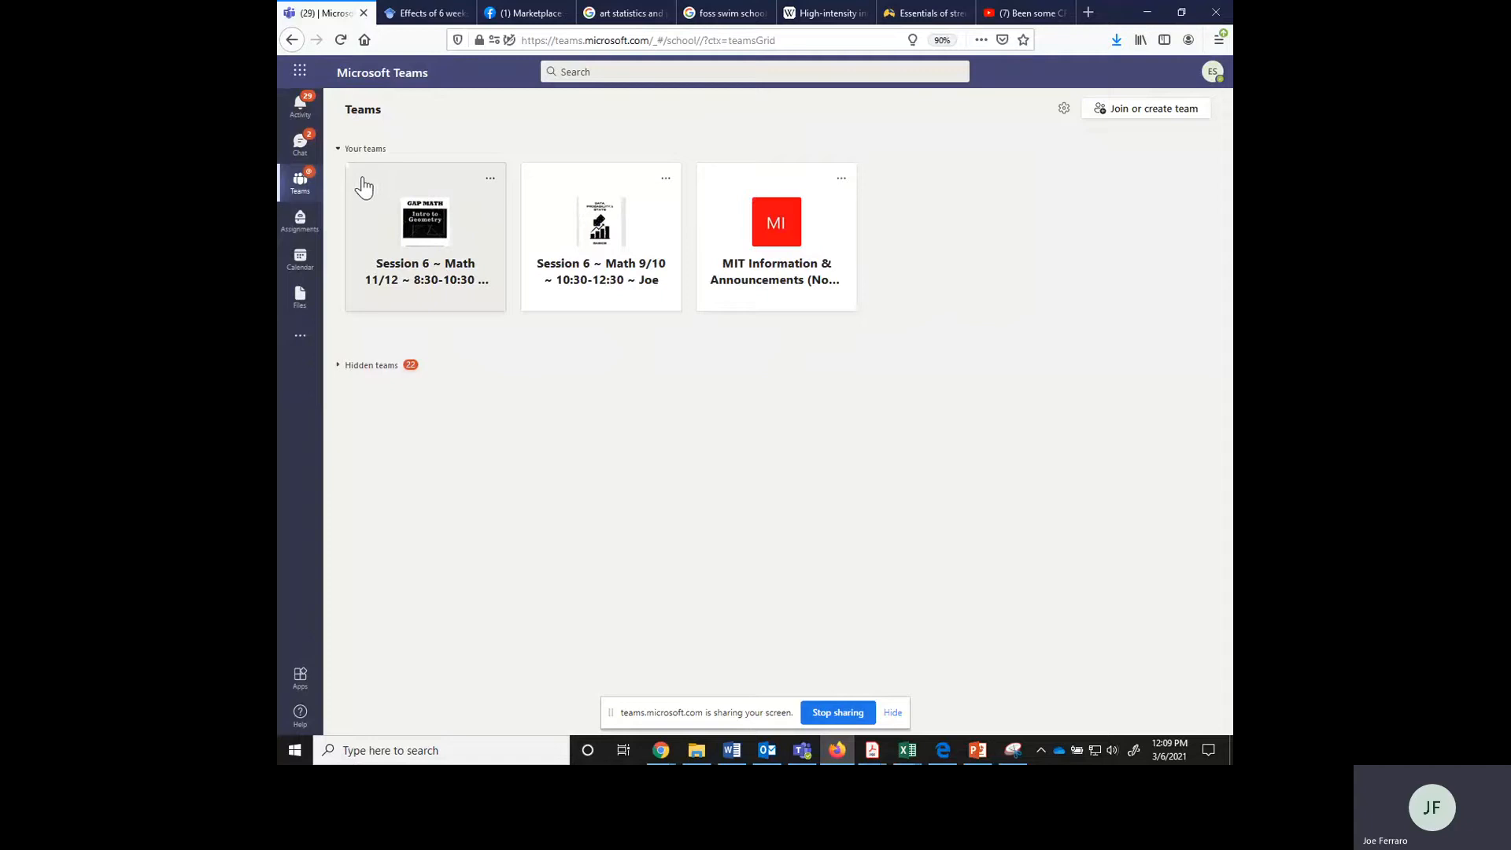
pyautogui.click(425, 223)
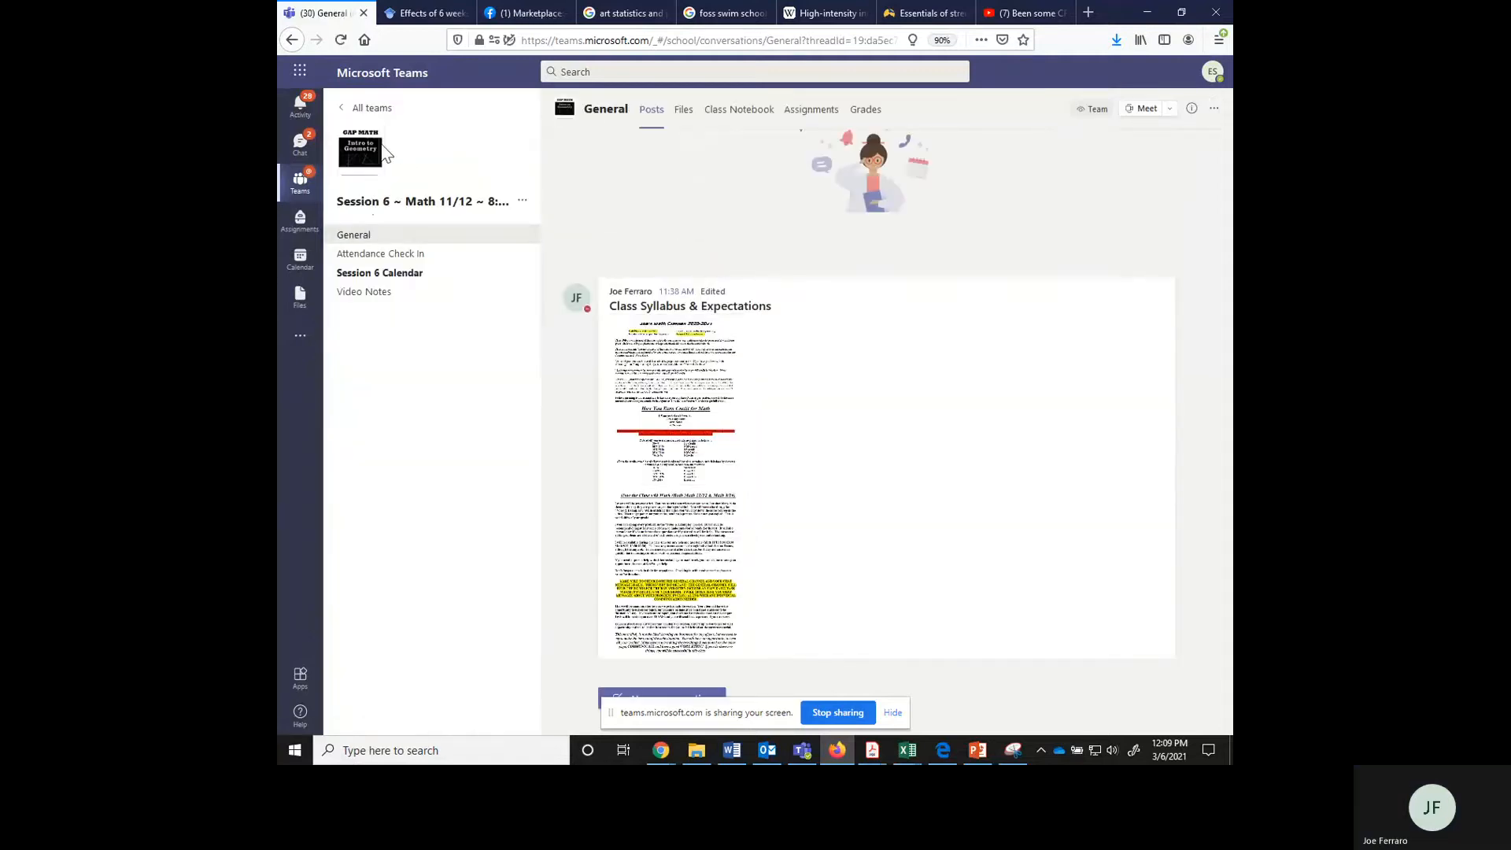
pyautogui.moveTo(360, 149)
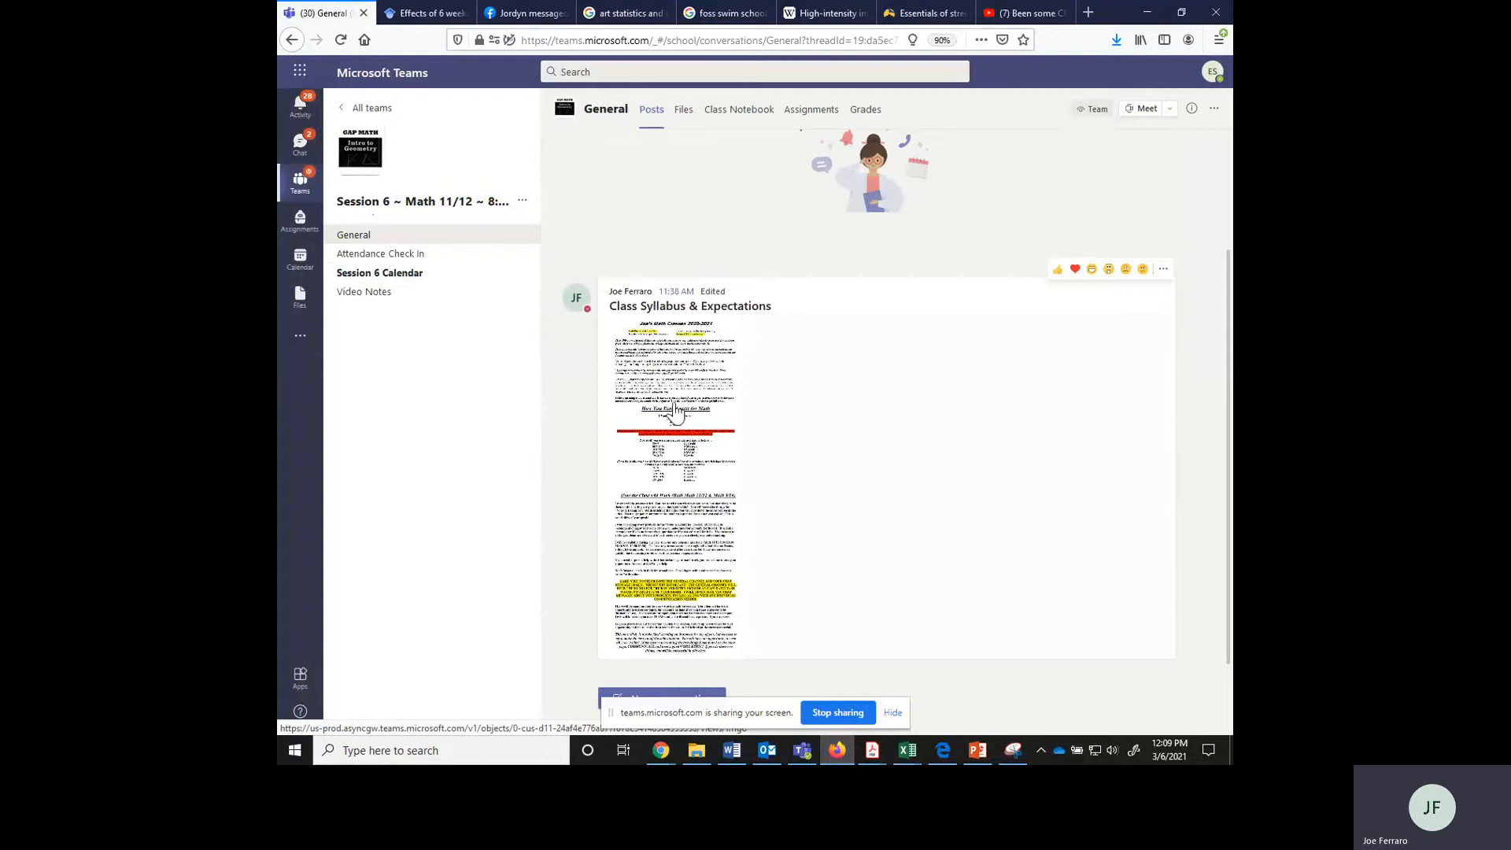
pyautogui.click(675, 405)
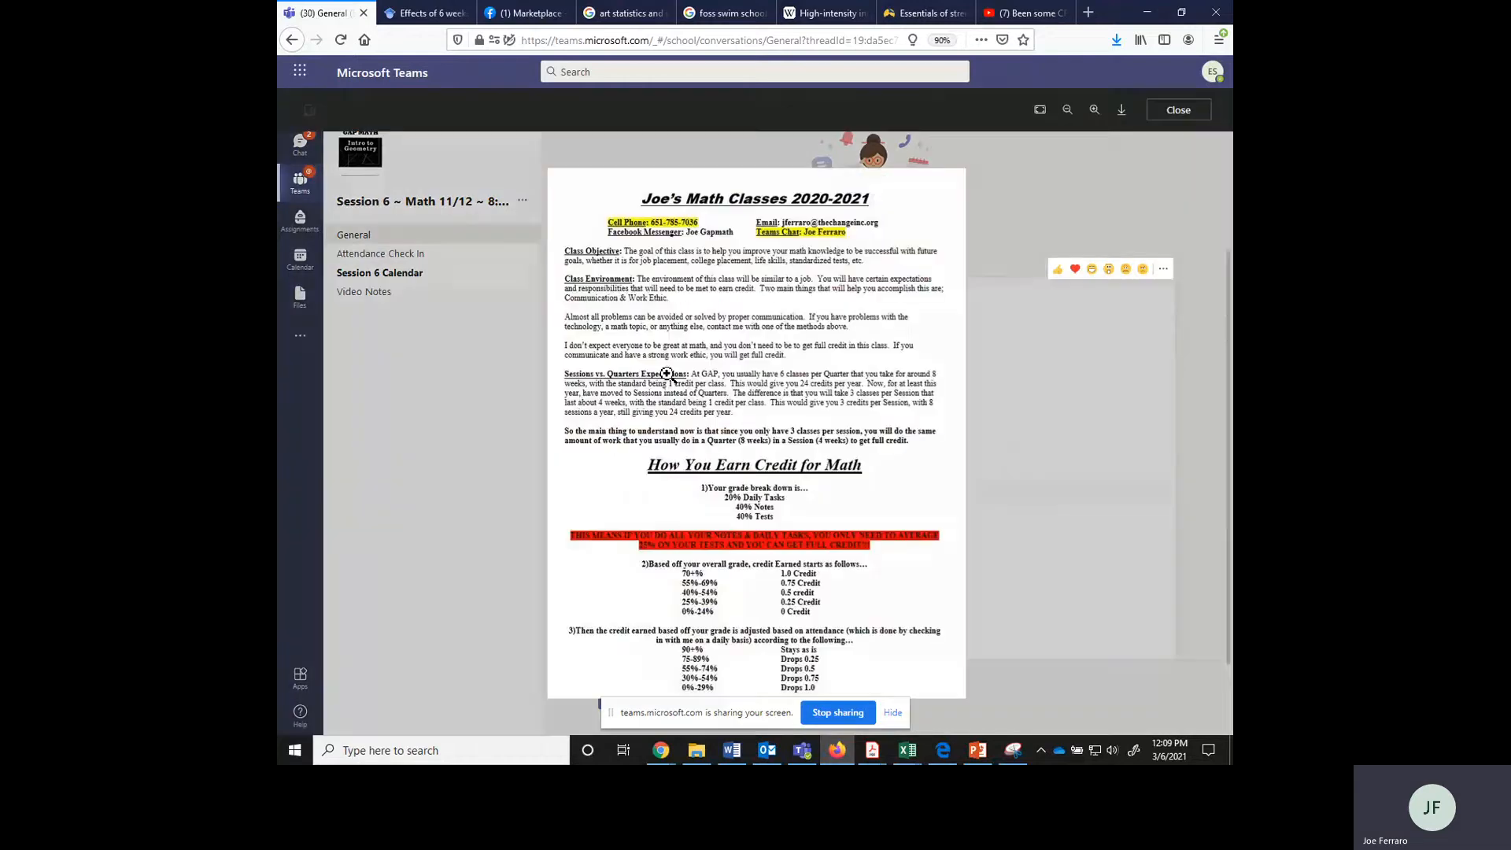
pyautogui.click(1178, 109)
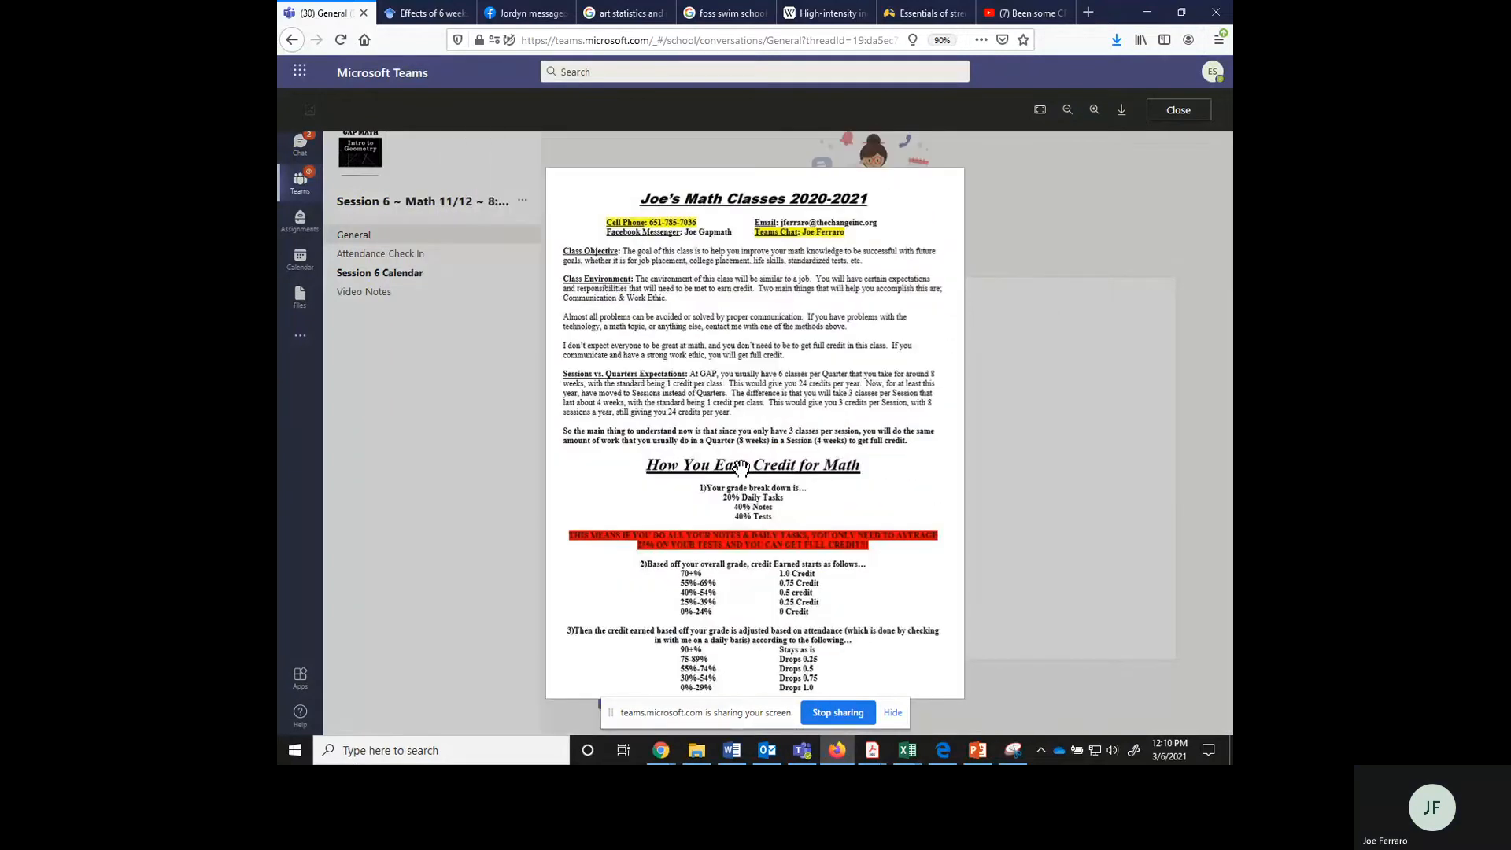
# Post 'here' in Attendance Check In, then open the Session 6 Calendar channel's calendar
pyautogui.click(1176, 109)
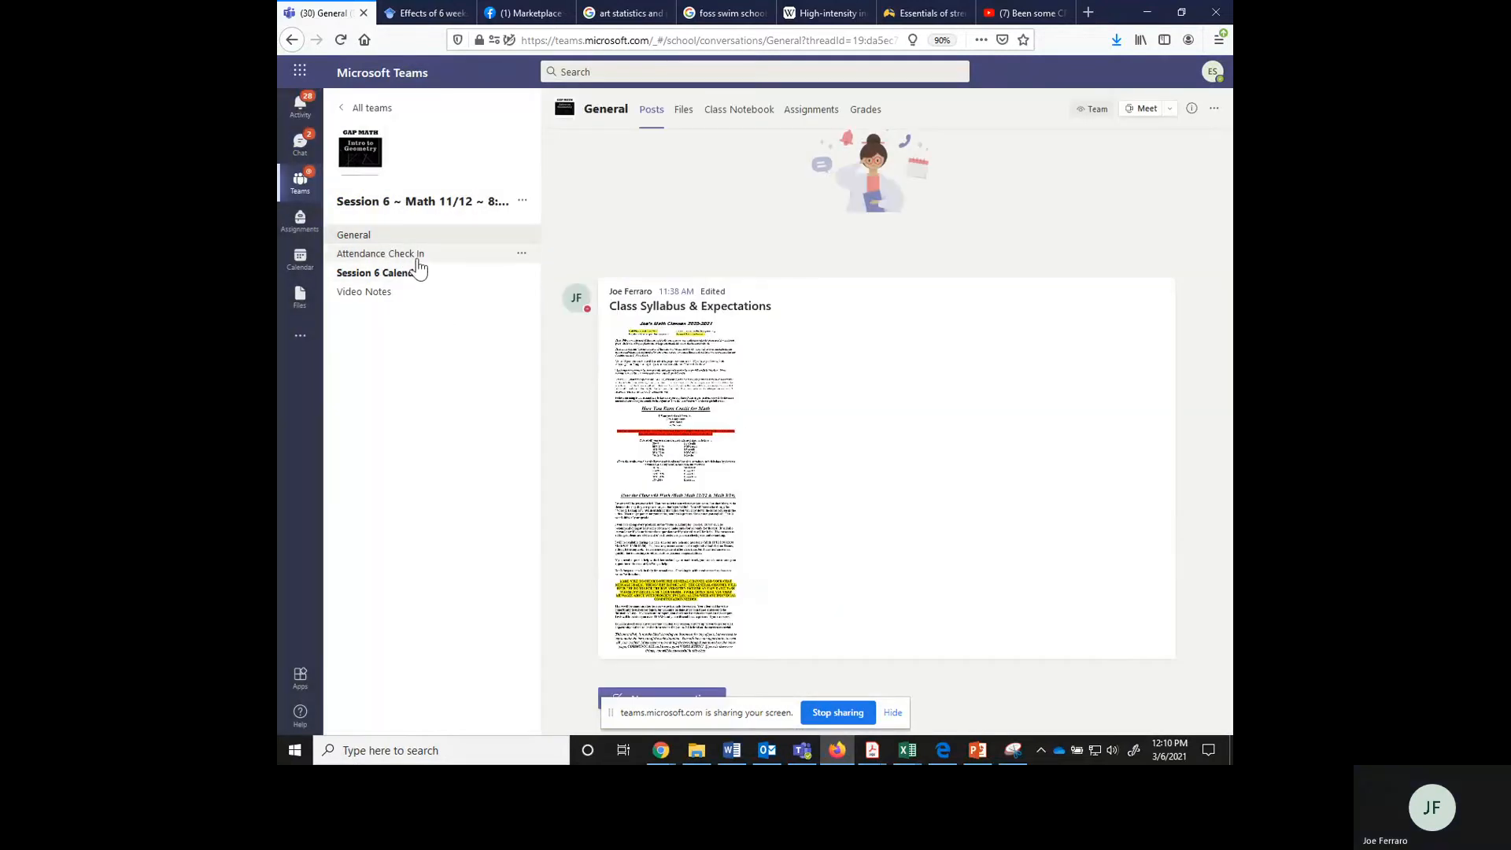
pyautogui.moveTo(380, 254)
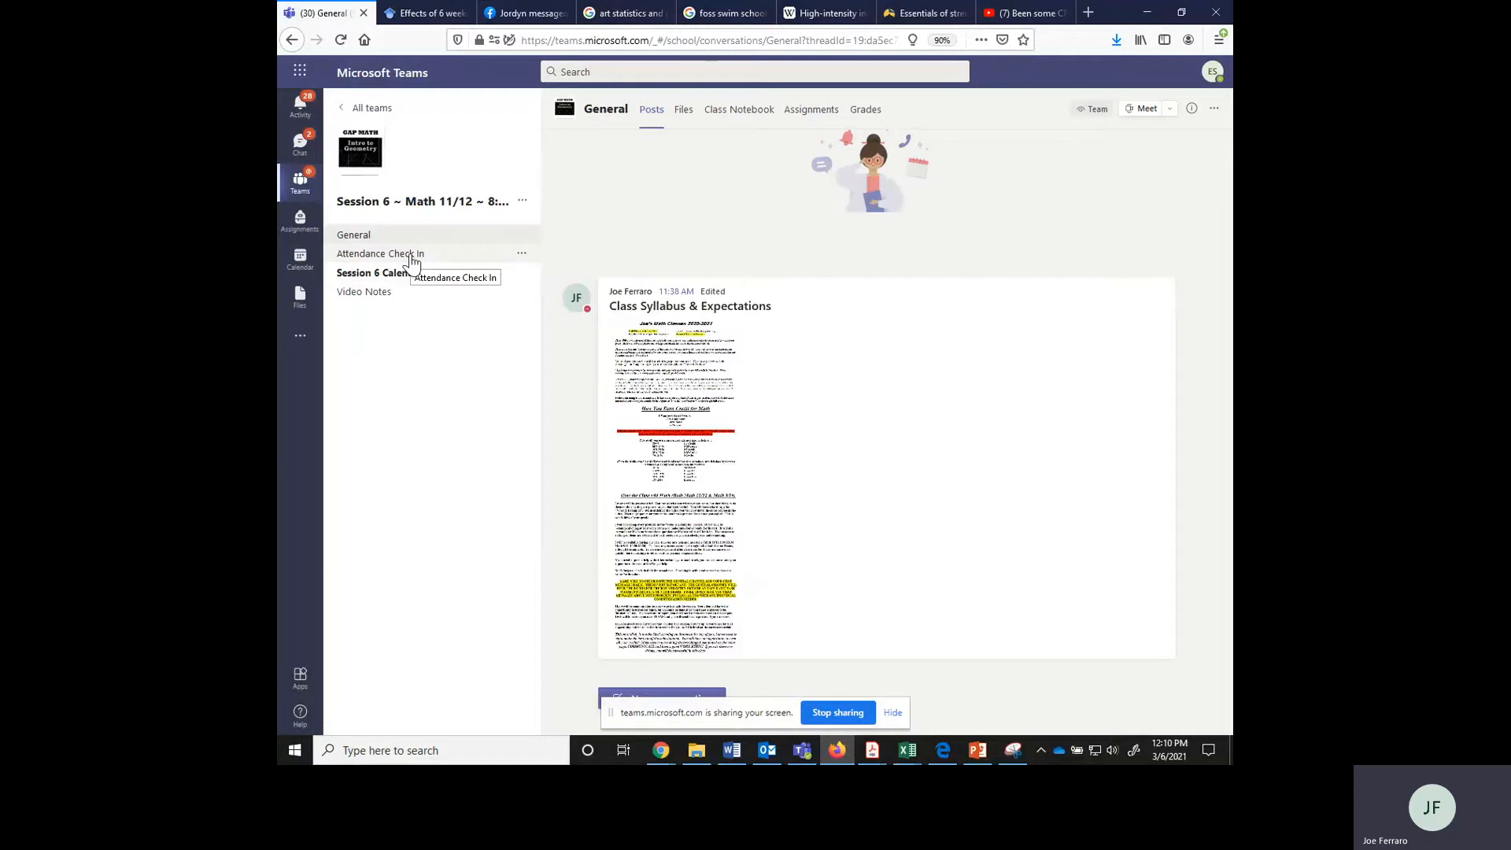
pyautogui.click(380, 254)
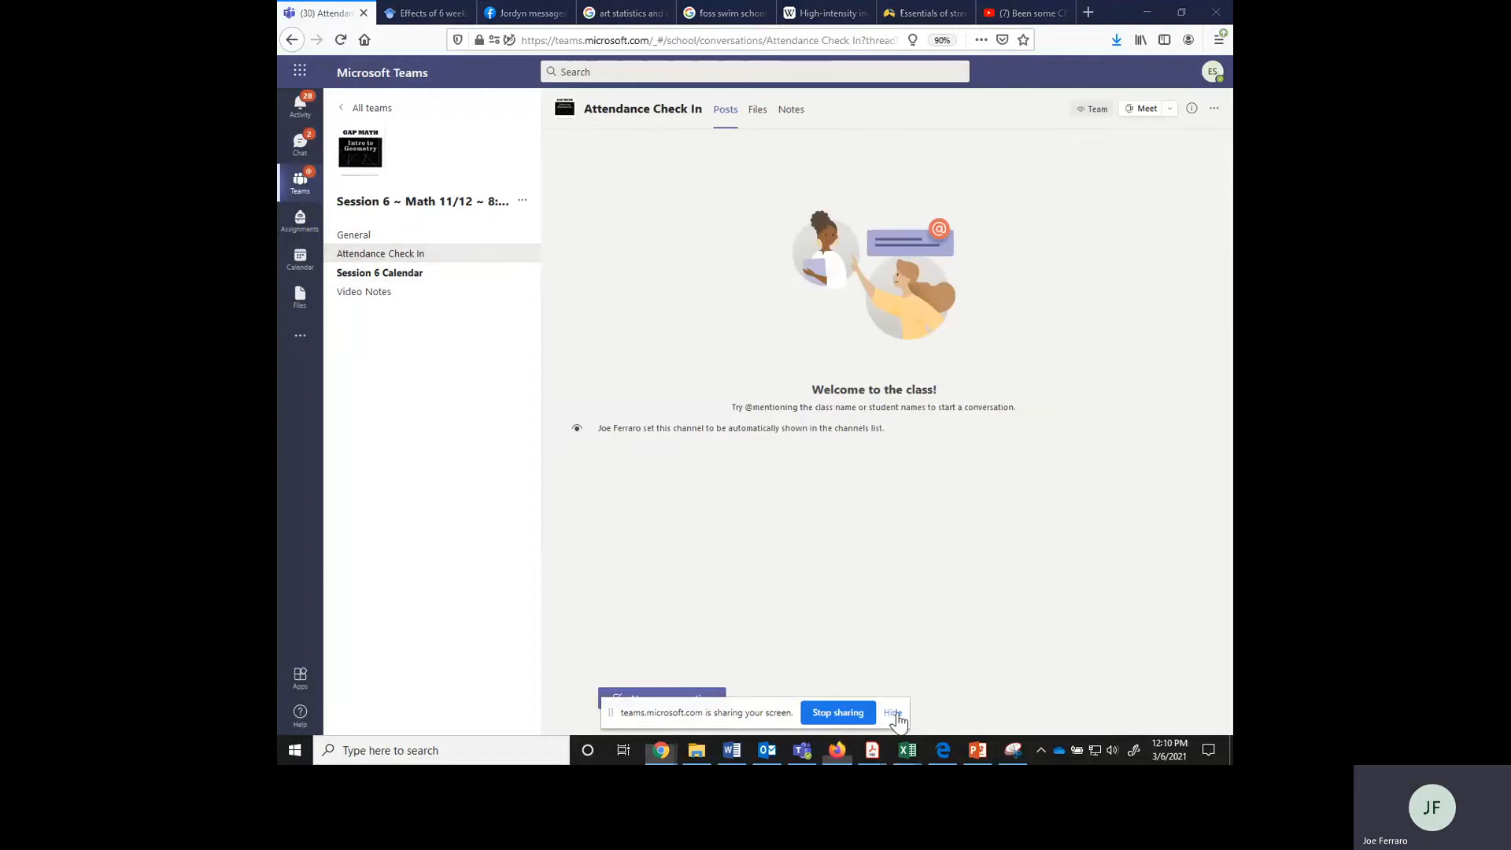
pyautogui.click(892, 712)
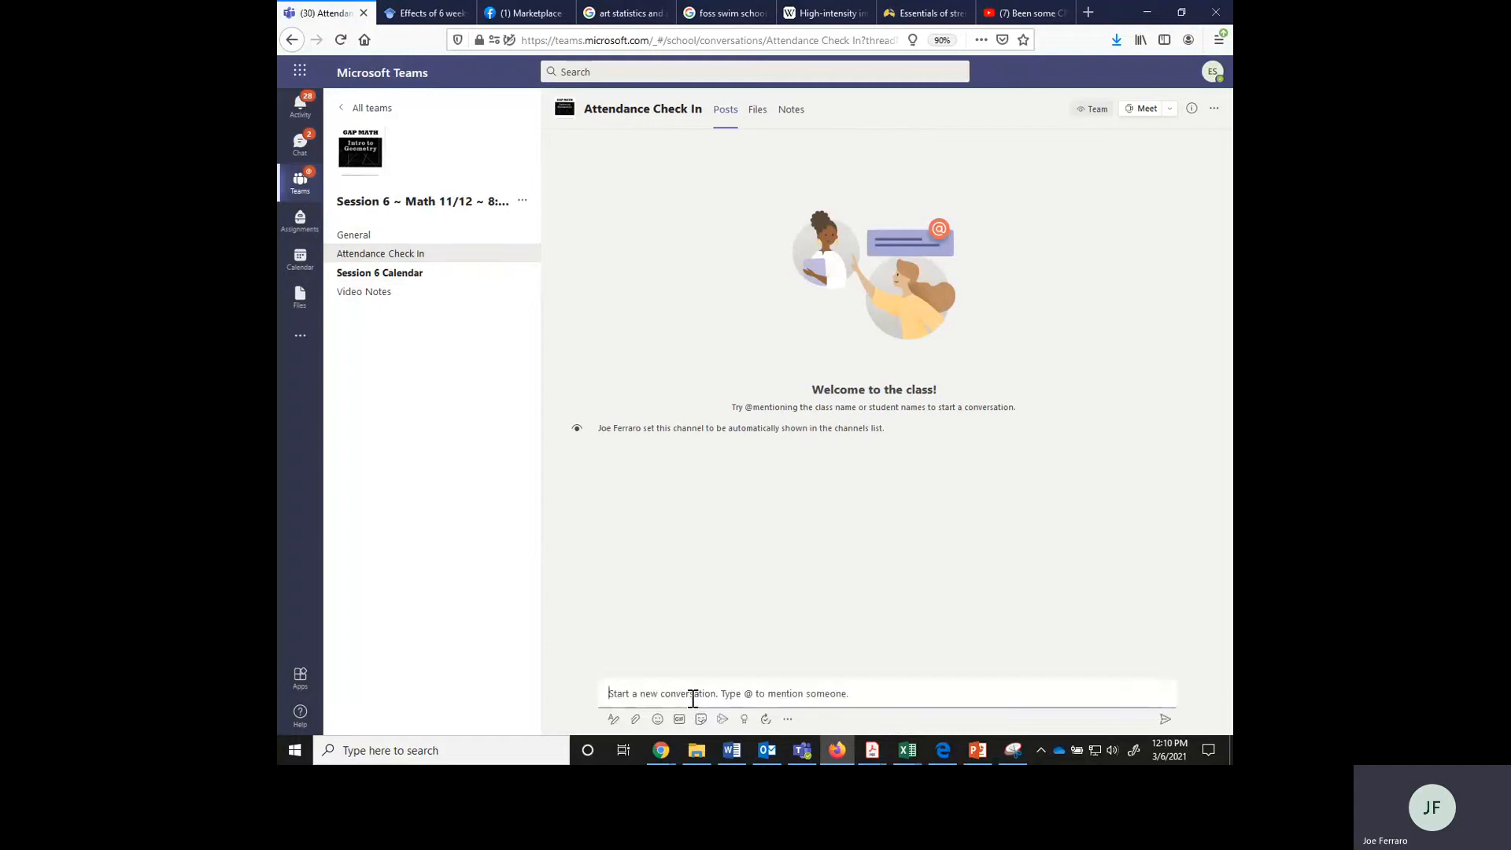
pyautogui.write('here')
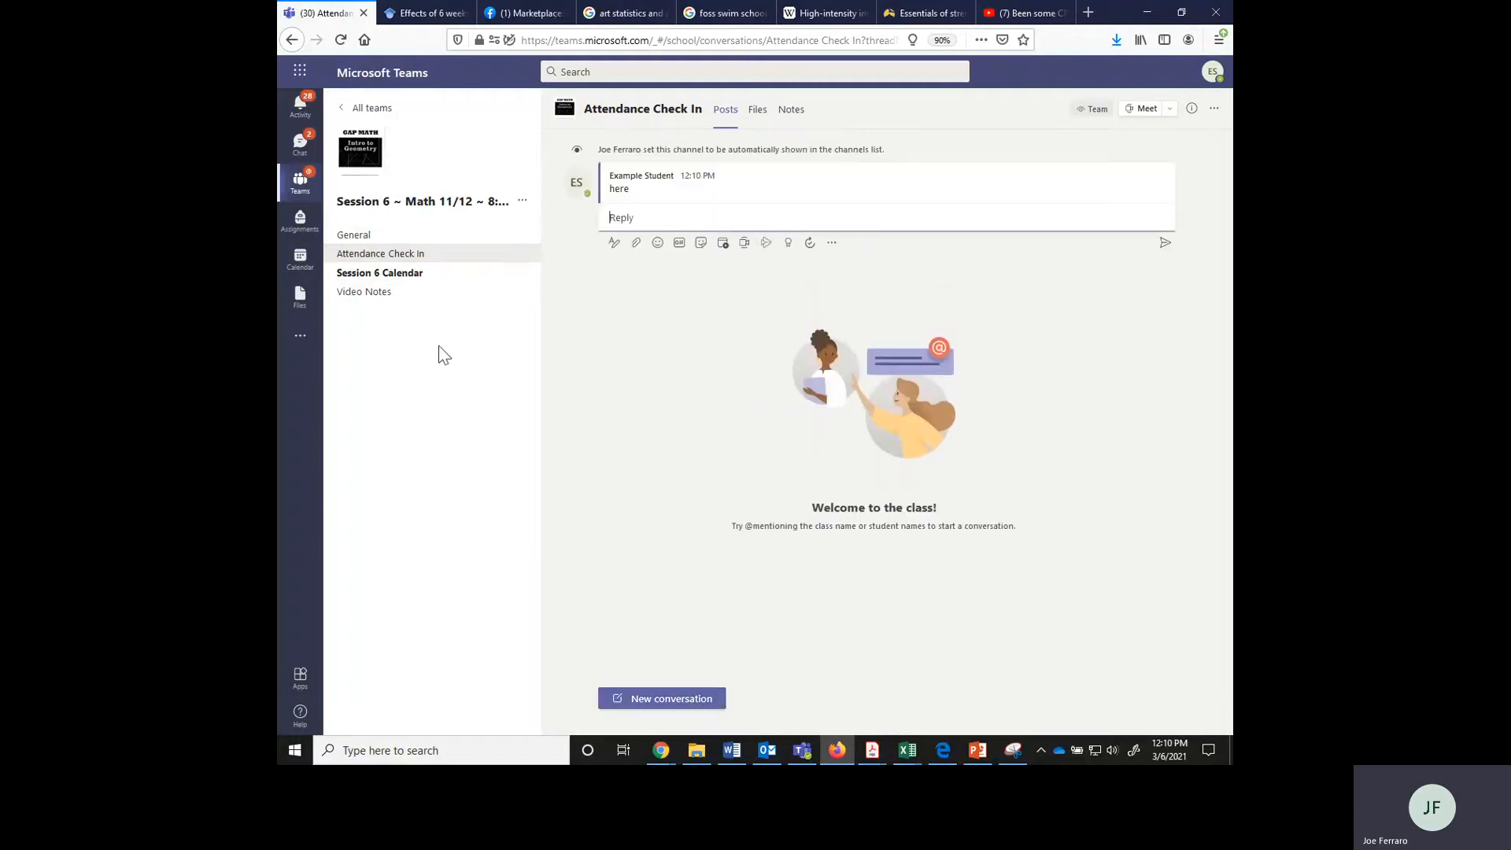
pyautogui.click(379, 273)
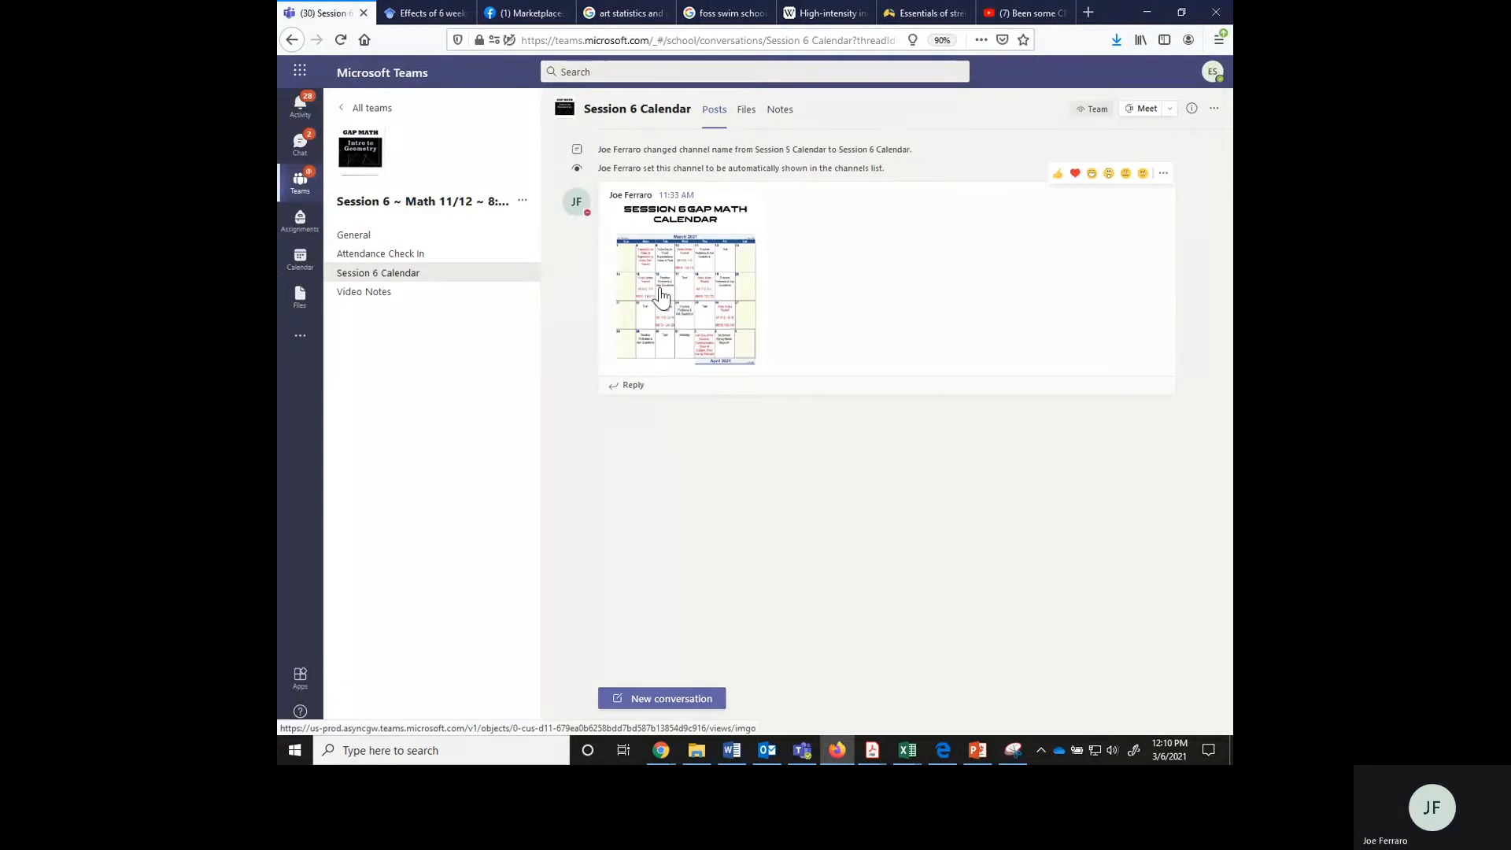
pyautogui.click(684, 299)
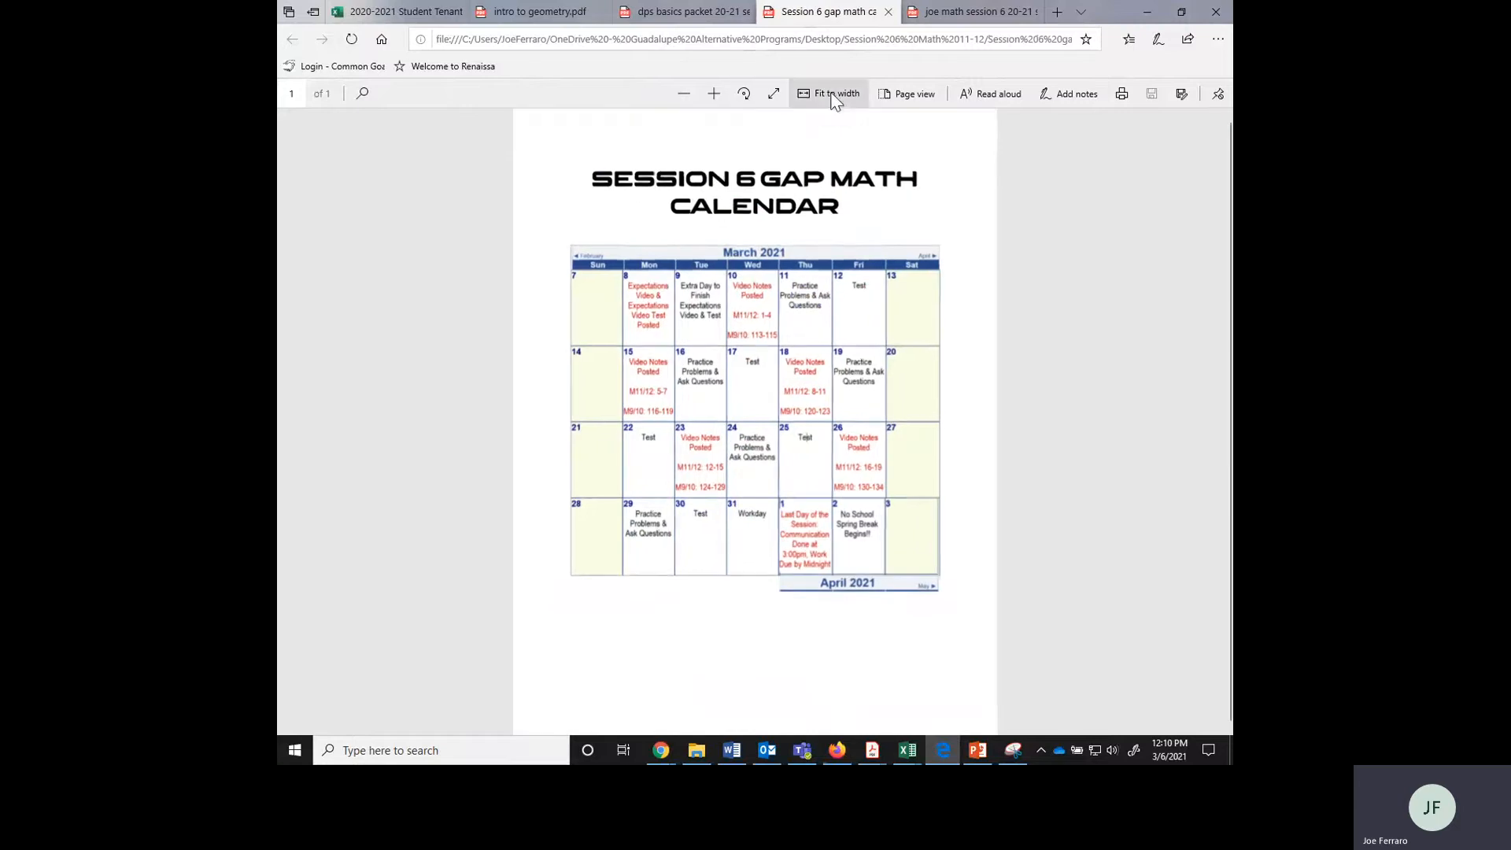
# Fit the calendar PDF to width and zoom in on the March 2021 schedule
pyautogui.click(684, 93)
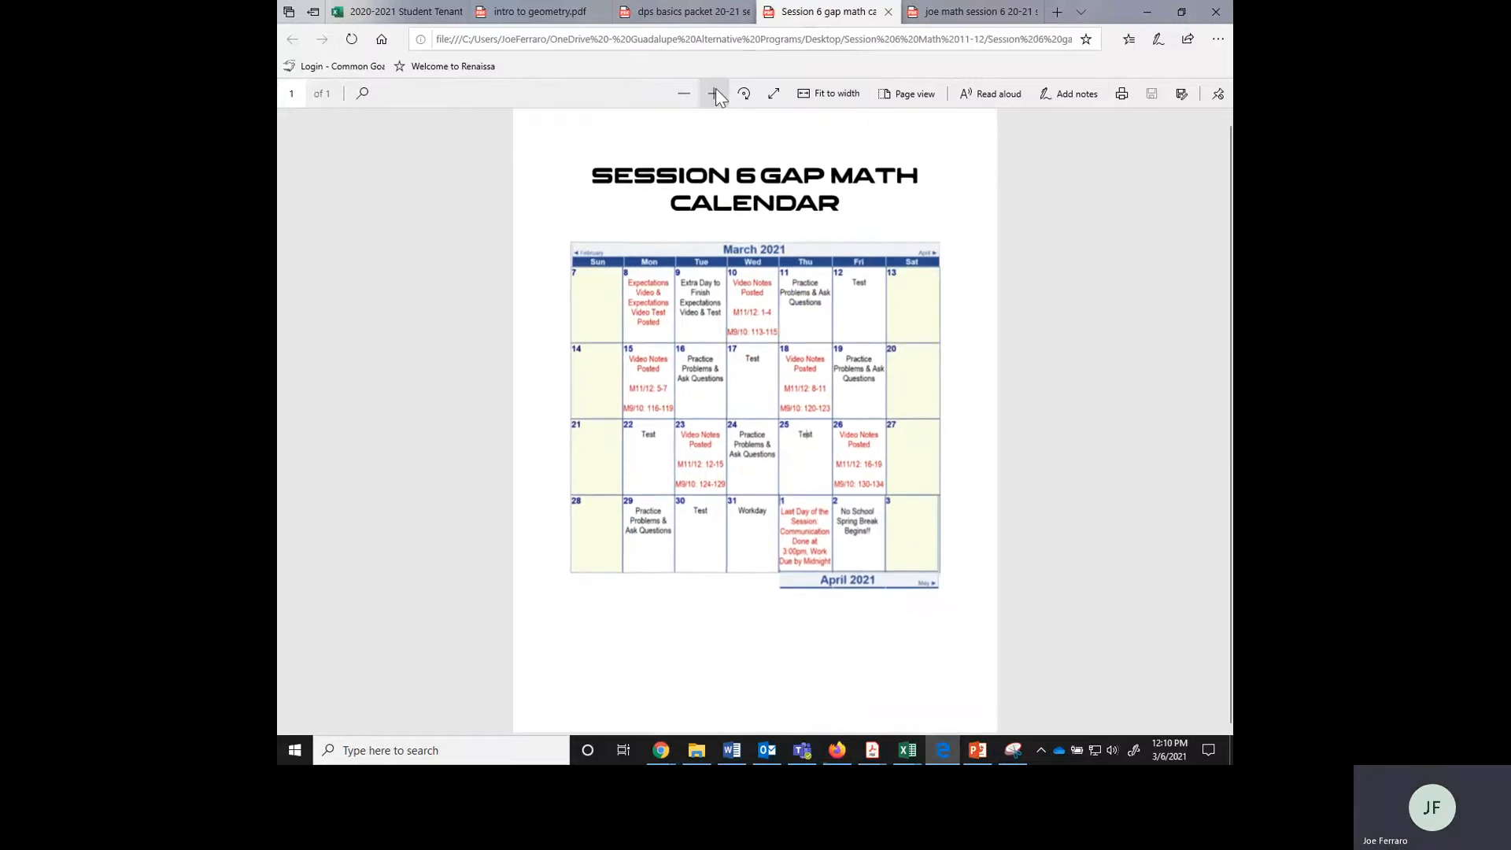
pyautogui.click(716, 94)
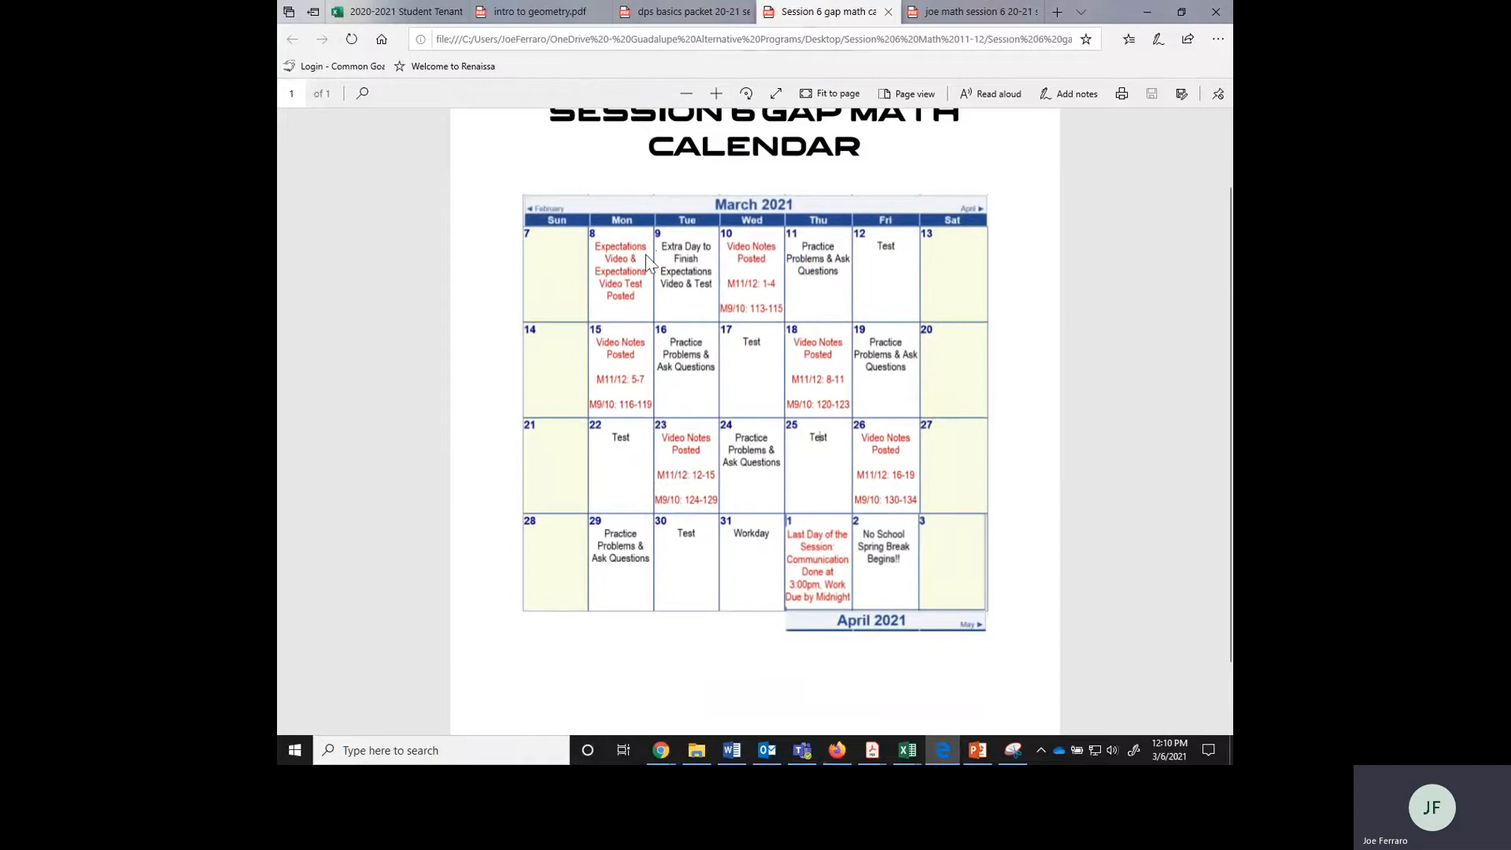
pyautogui.moveTo(641, 280)
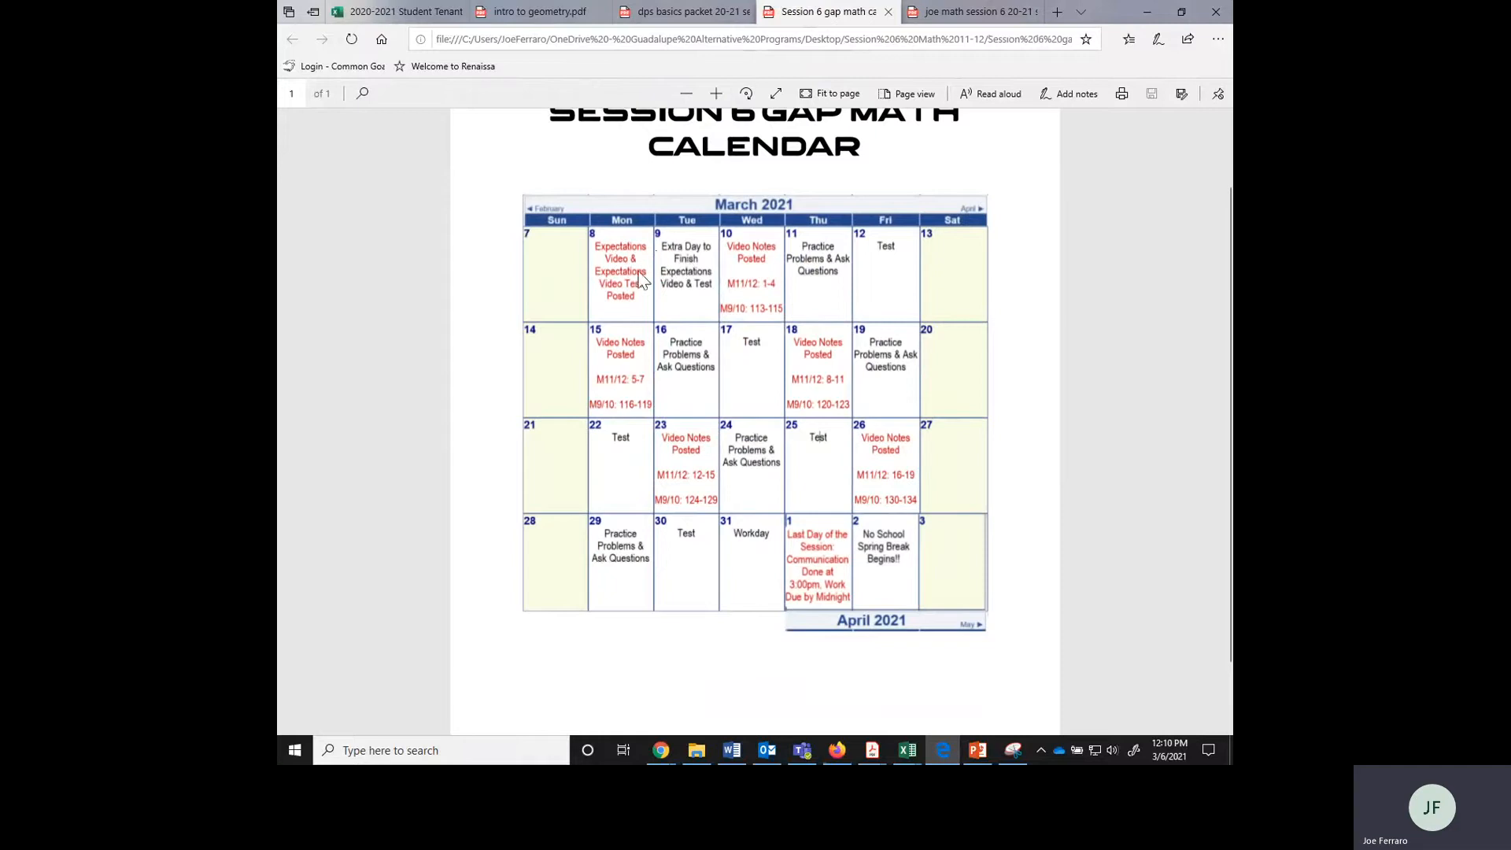
pyautogui.moveTo(679, 267)
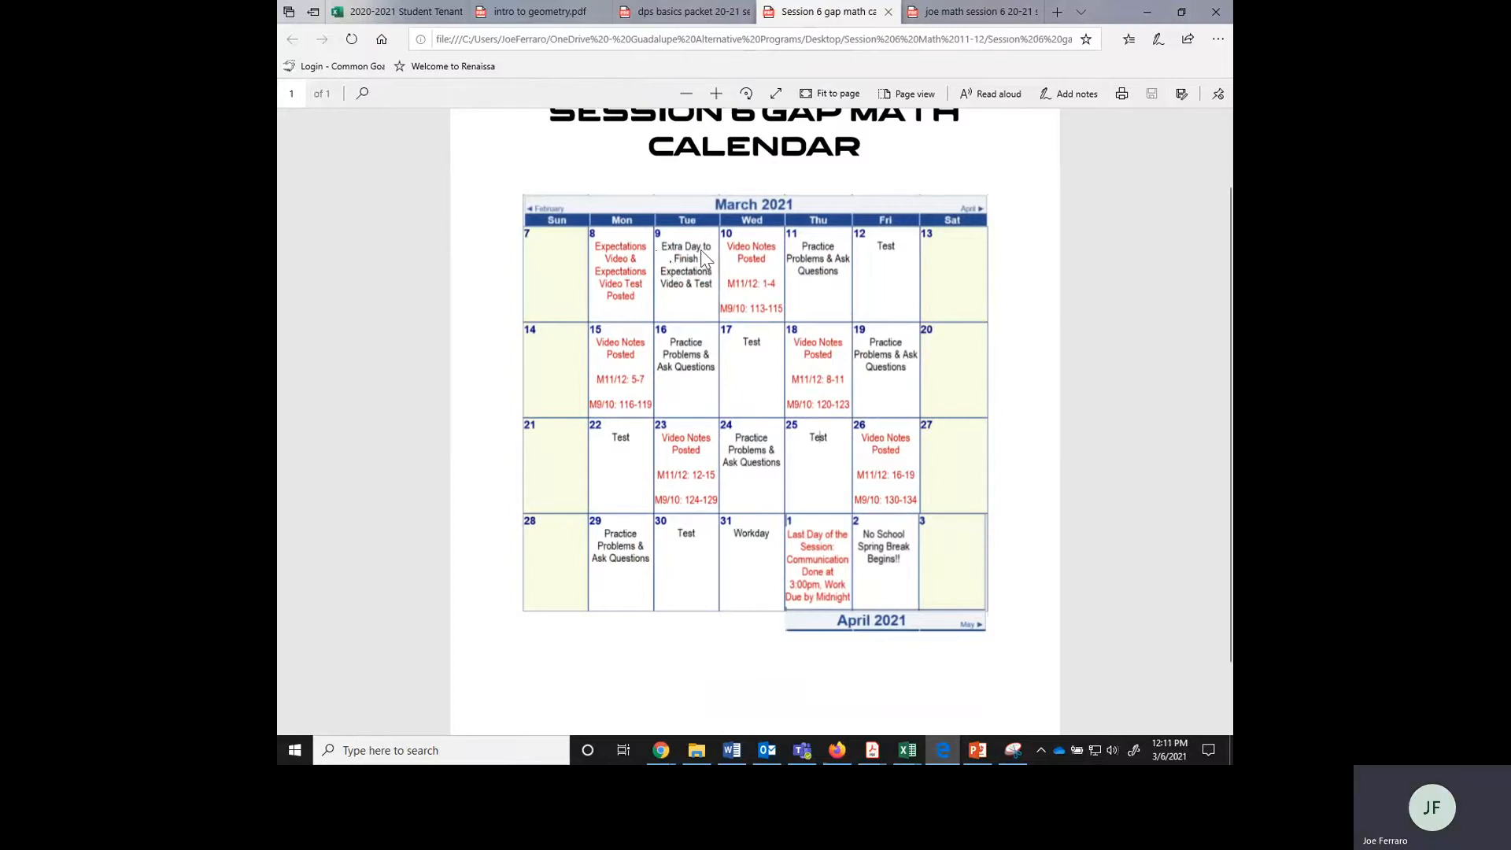
pyautogui.moveTo(753, 265)
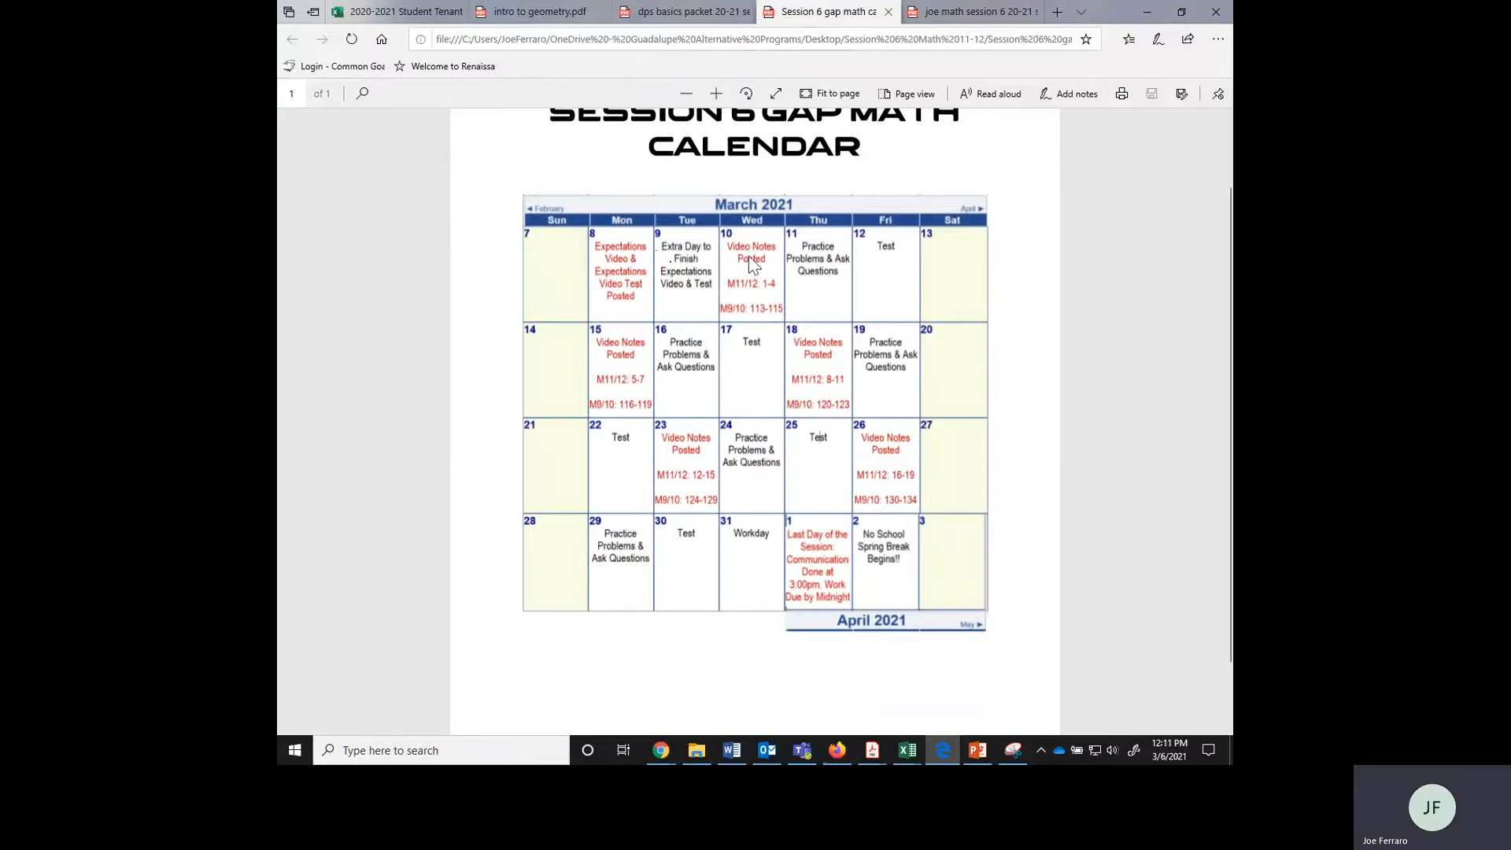
pyautogui.moveTo(738, 293)
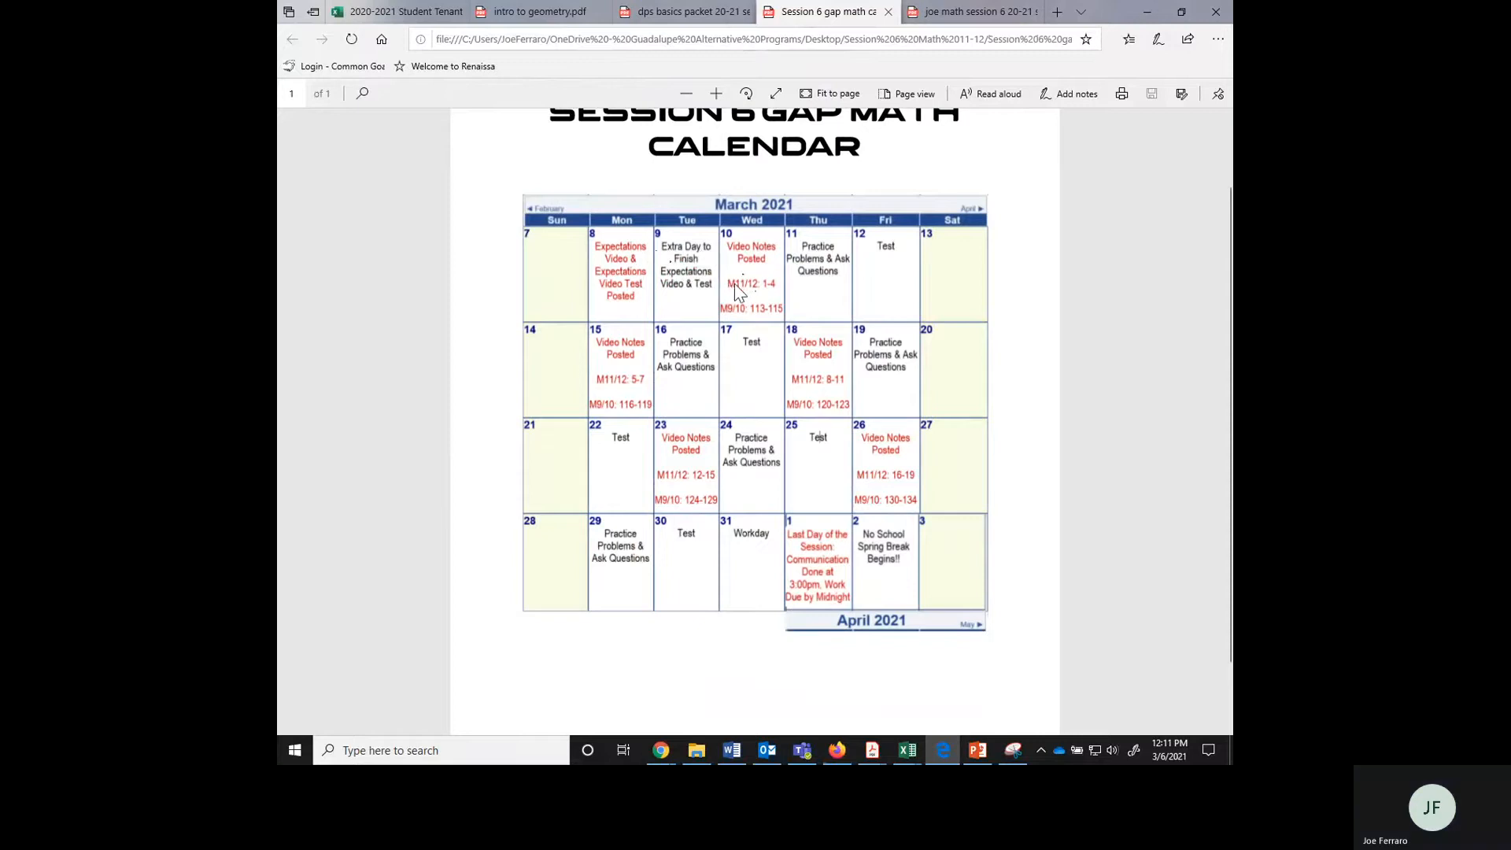
pyautogui.moveTo(755, 292)
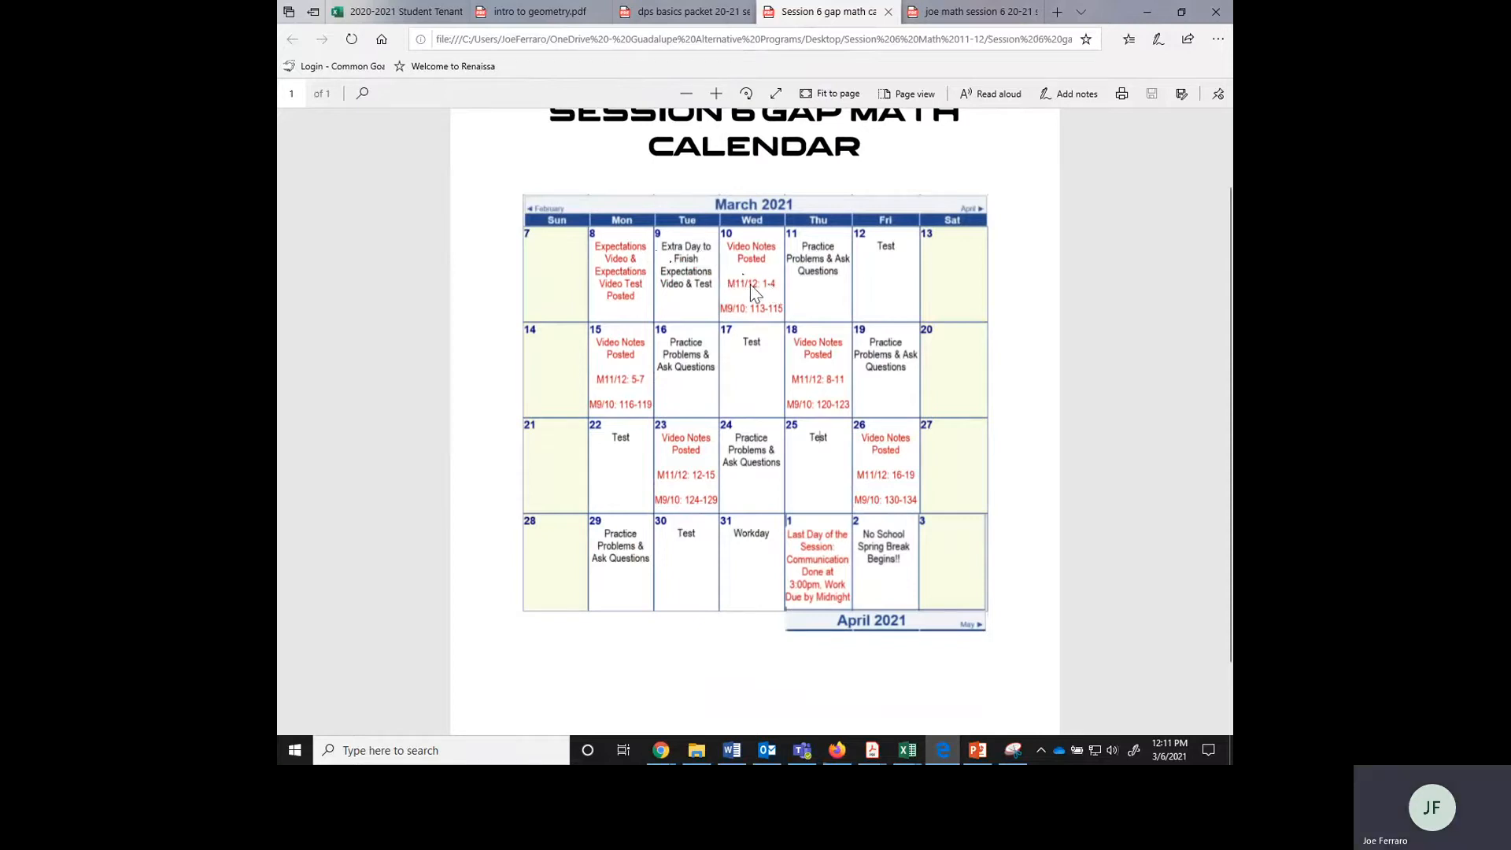
pyautogui.moveTo(765, 322)
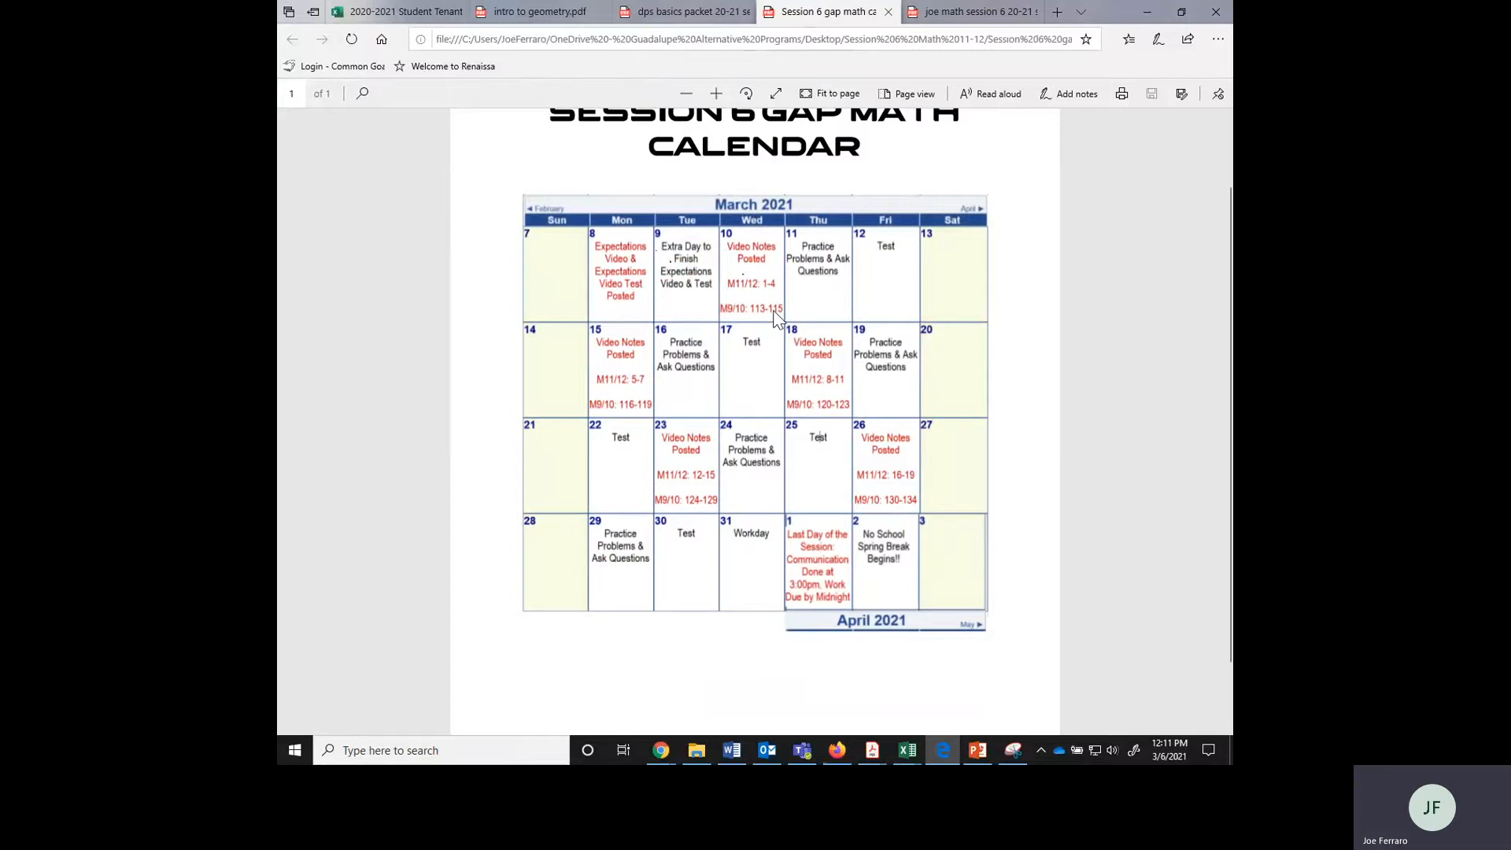
pyautogui.moveTo(755, 267)
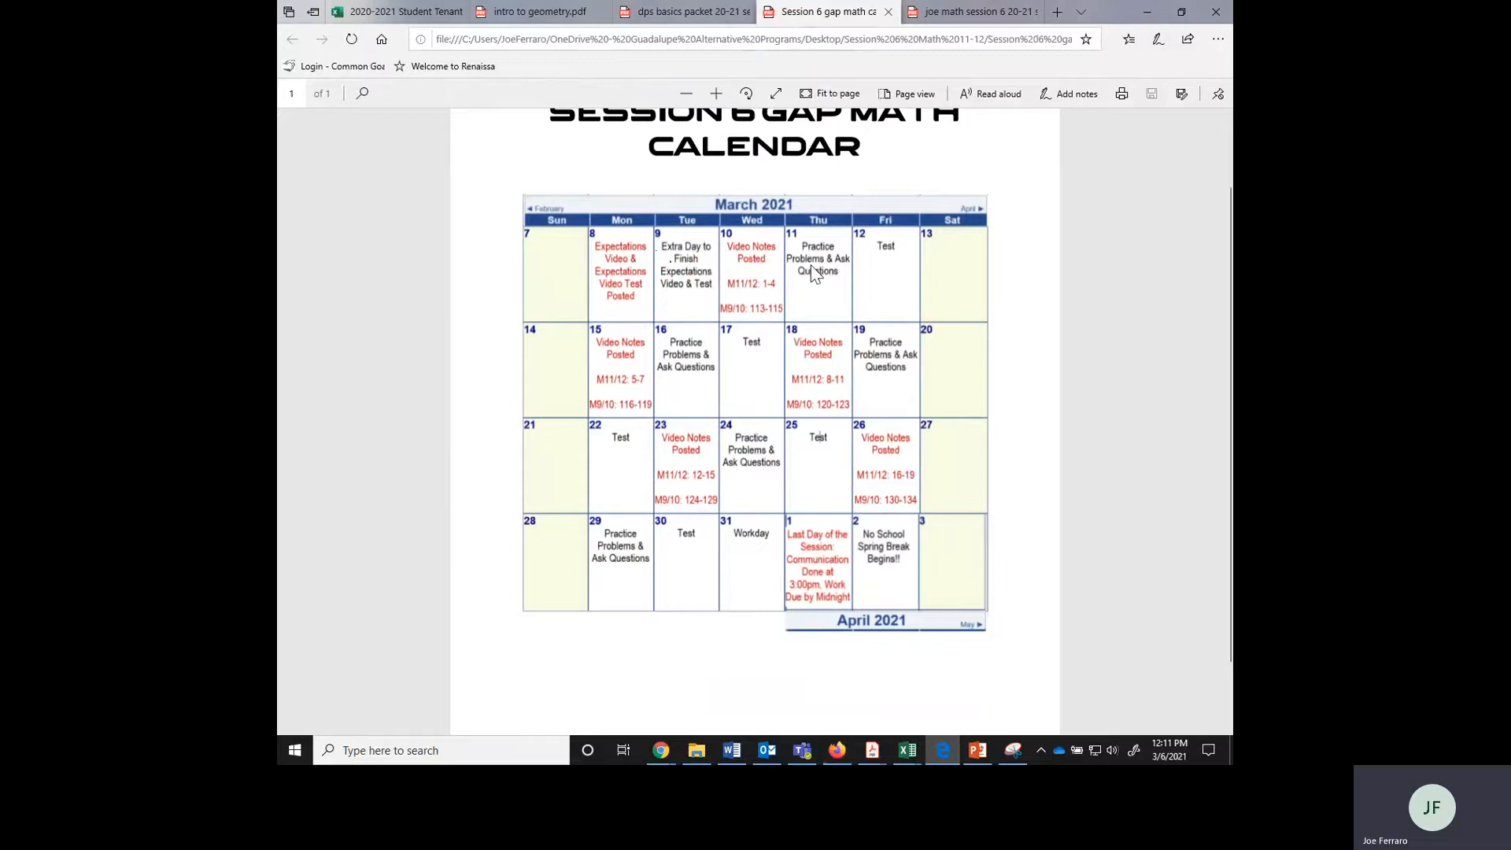
pyautogui.moveTo(807, 310)
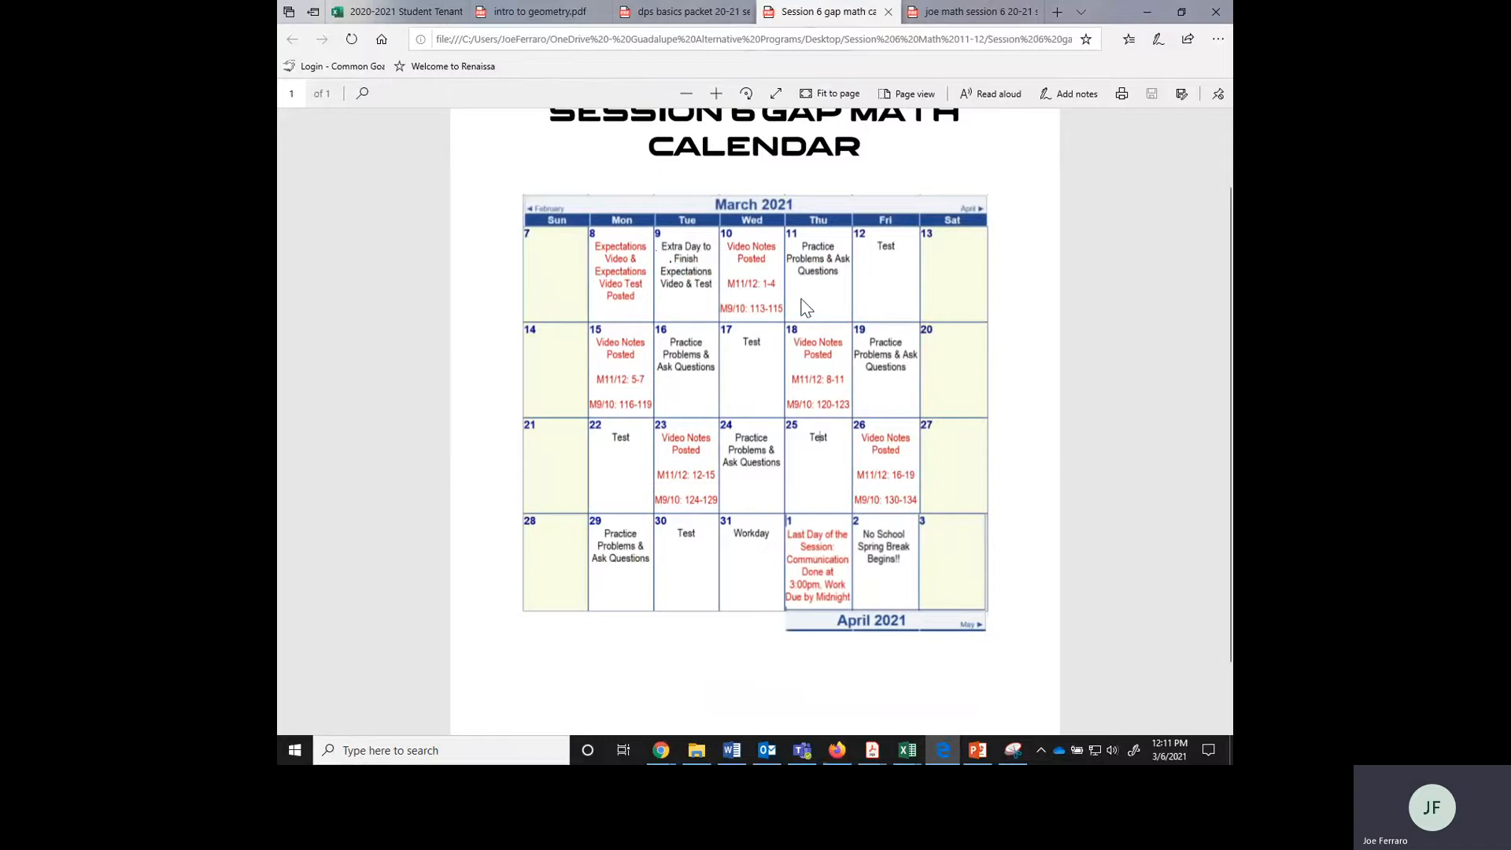
pyautogui.moveTo(894, 285)
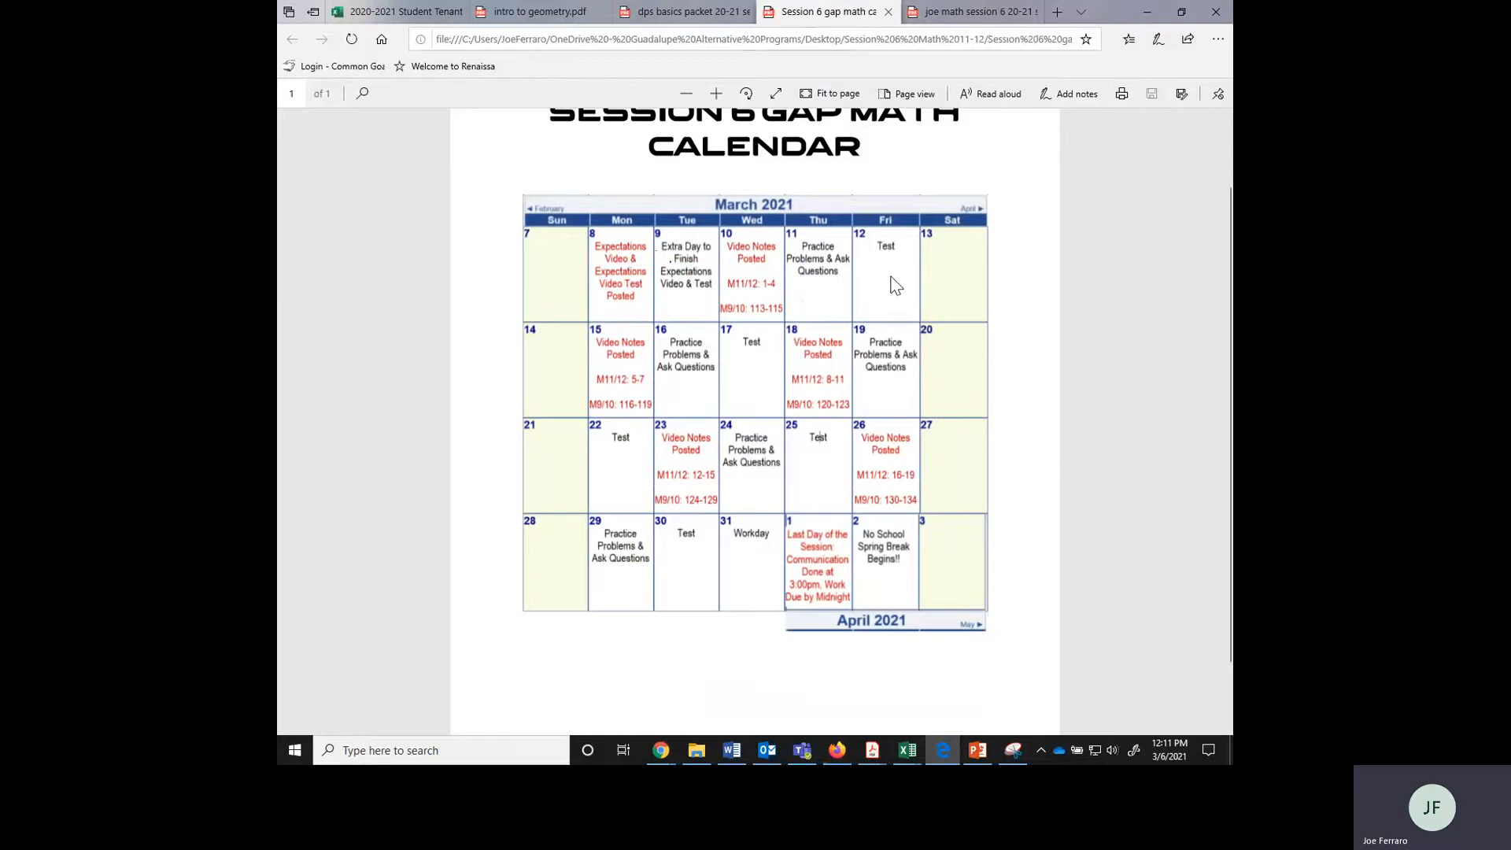
pyautogui.moveTo(889, 284)
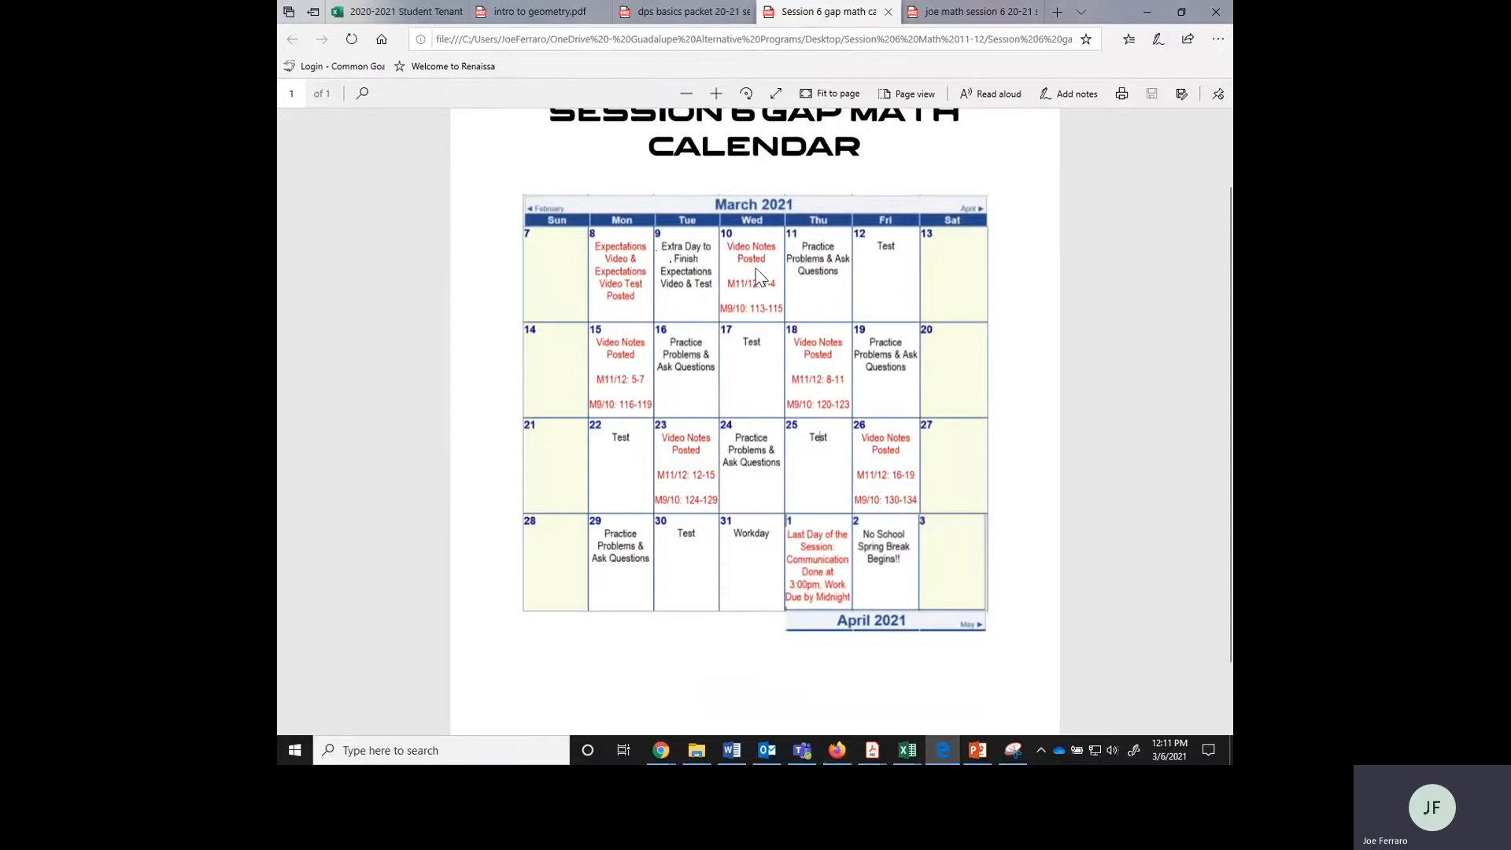
pyautogui.moveTo(756, 278)
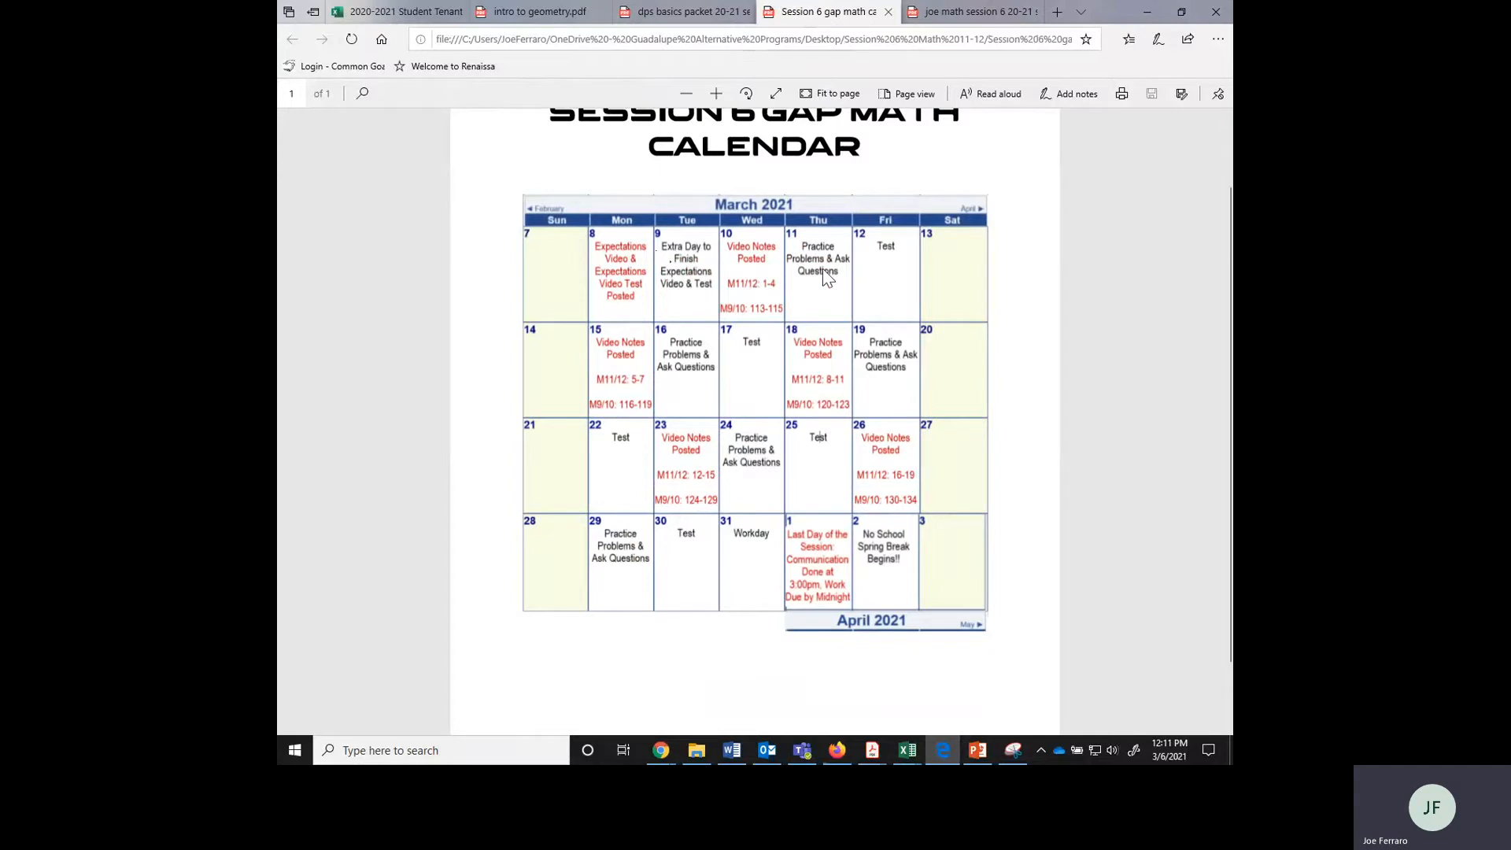
pyautogui.moveTo(887, 282)
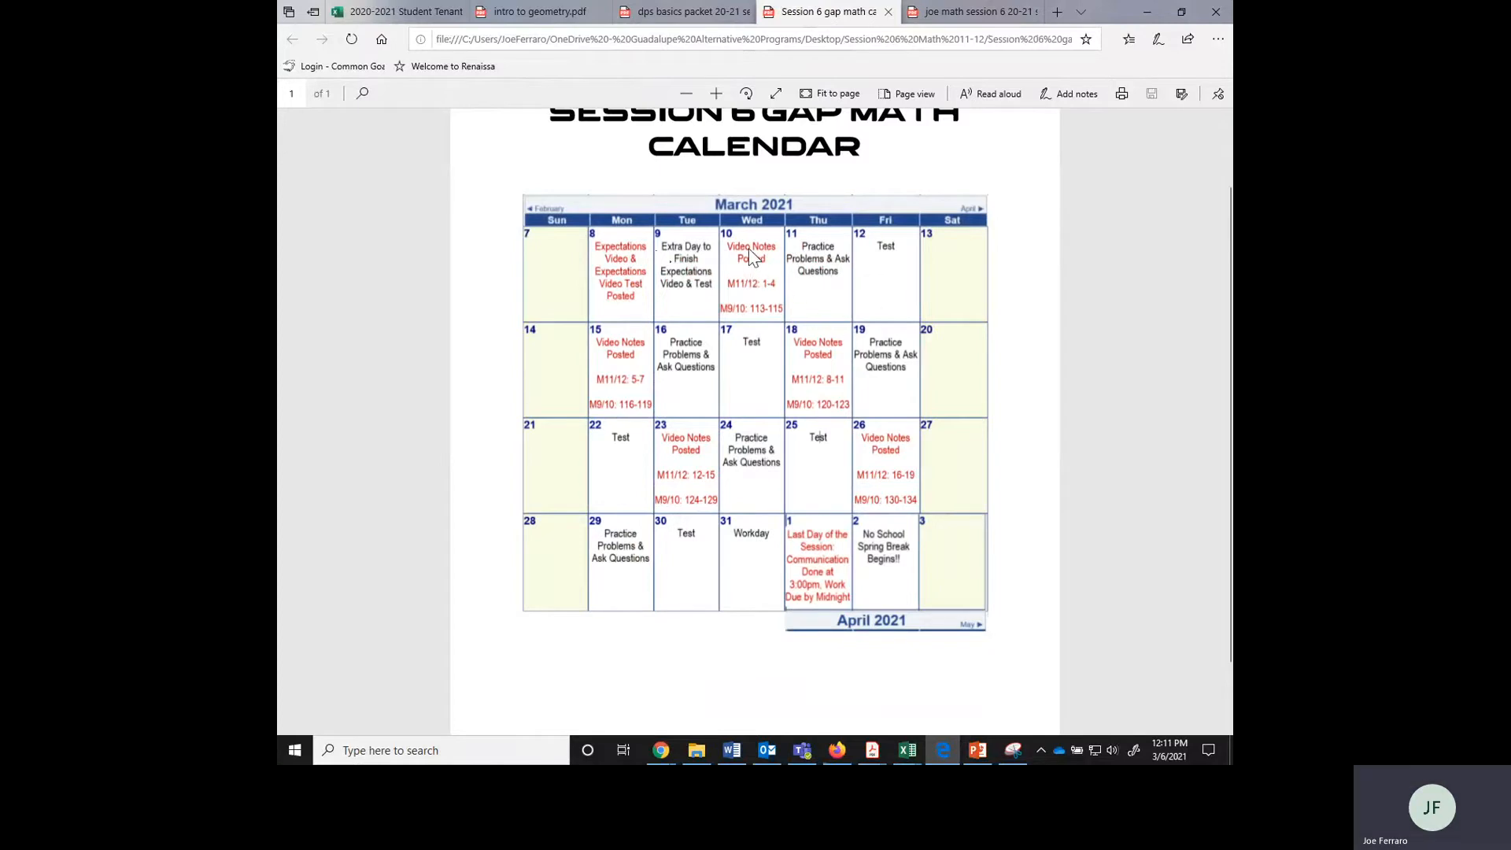
pyautogui.moveTo(819, 267)
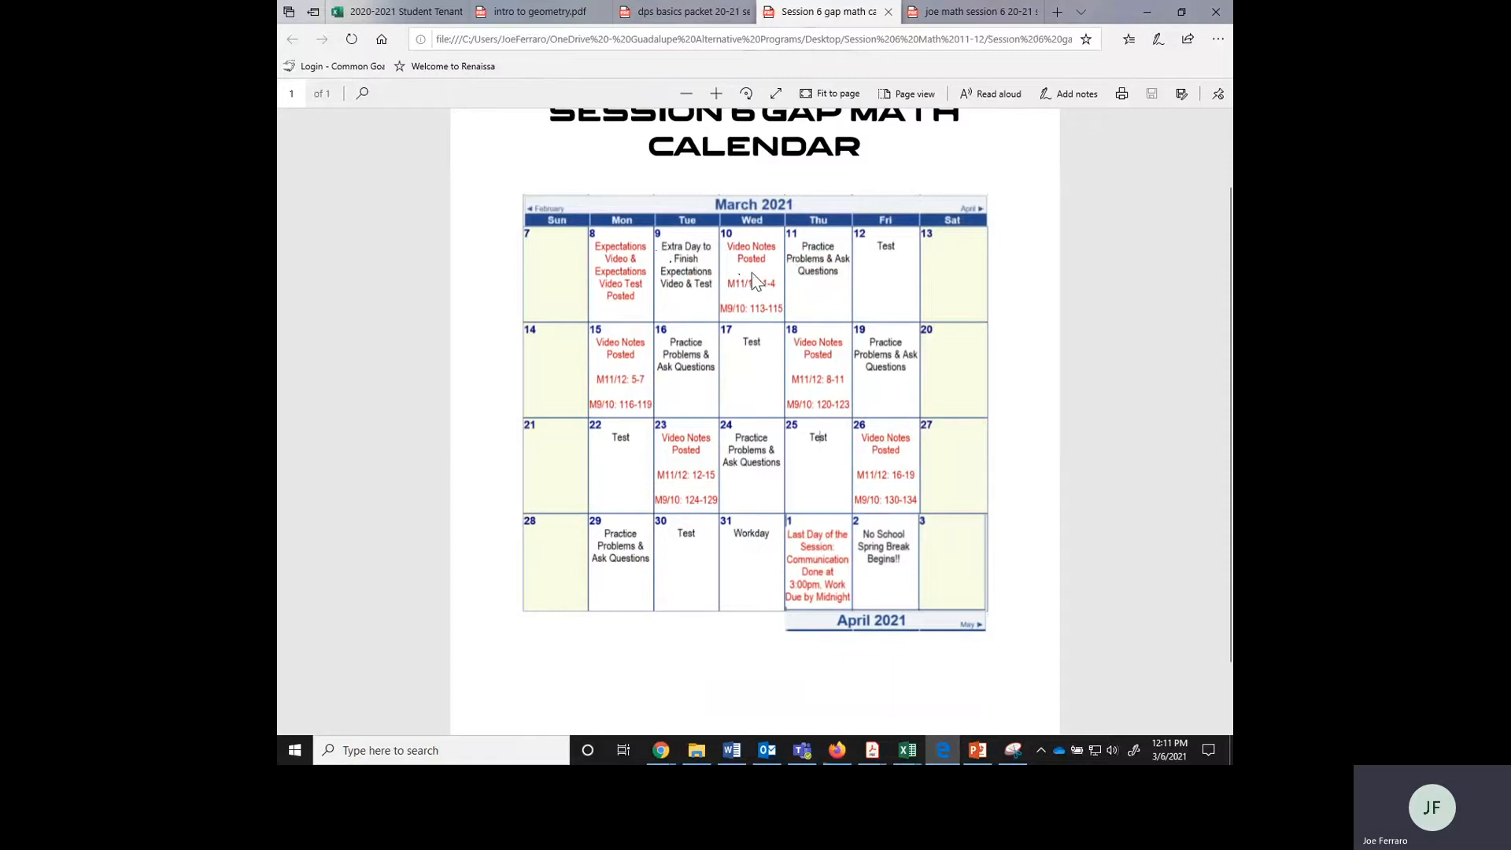
pyautogui.moveTo(871, 255)
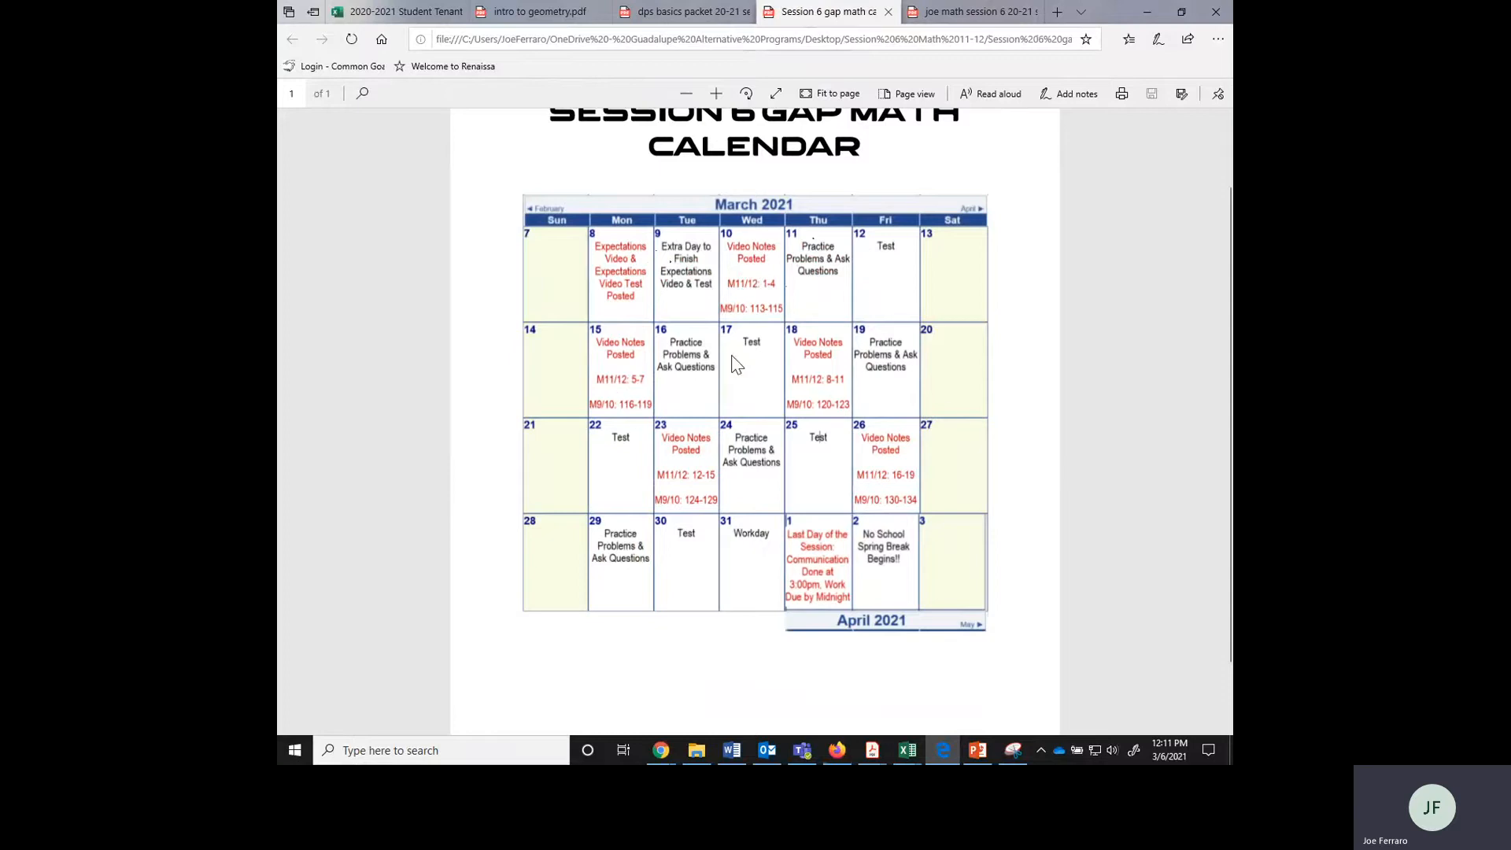
pyautogui.moveTo(572, 470)
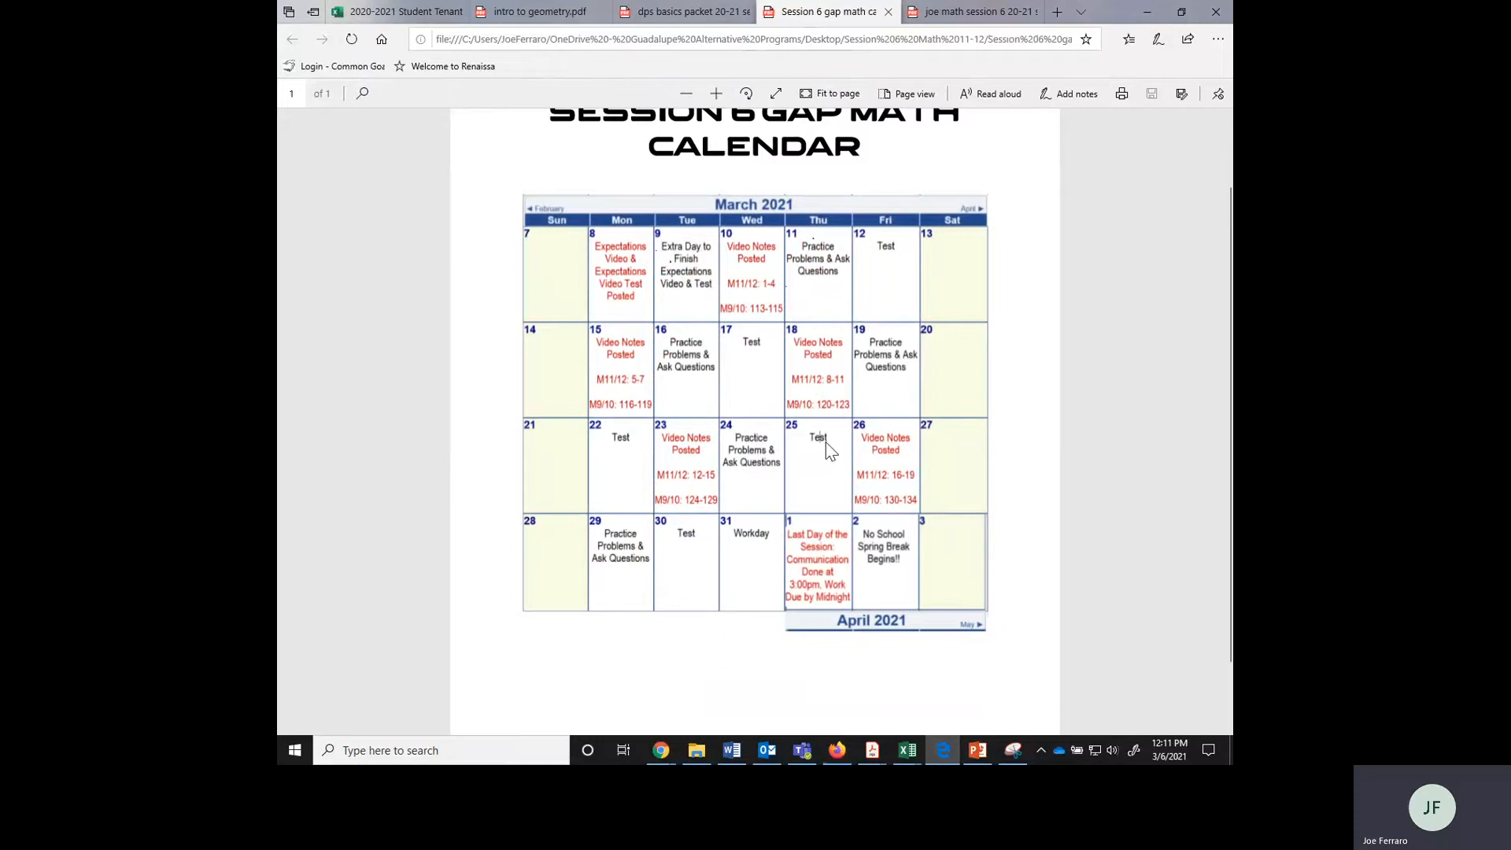
pyautogui.moveTo(825, 455)
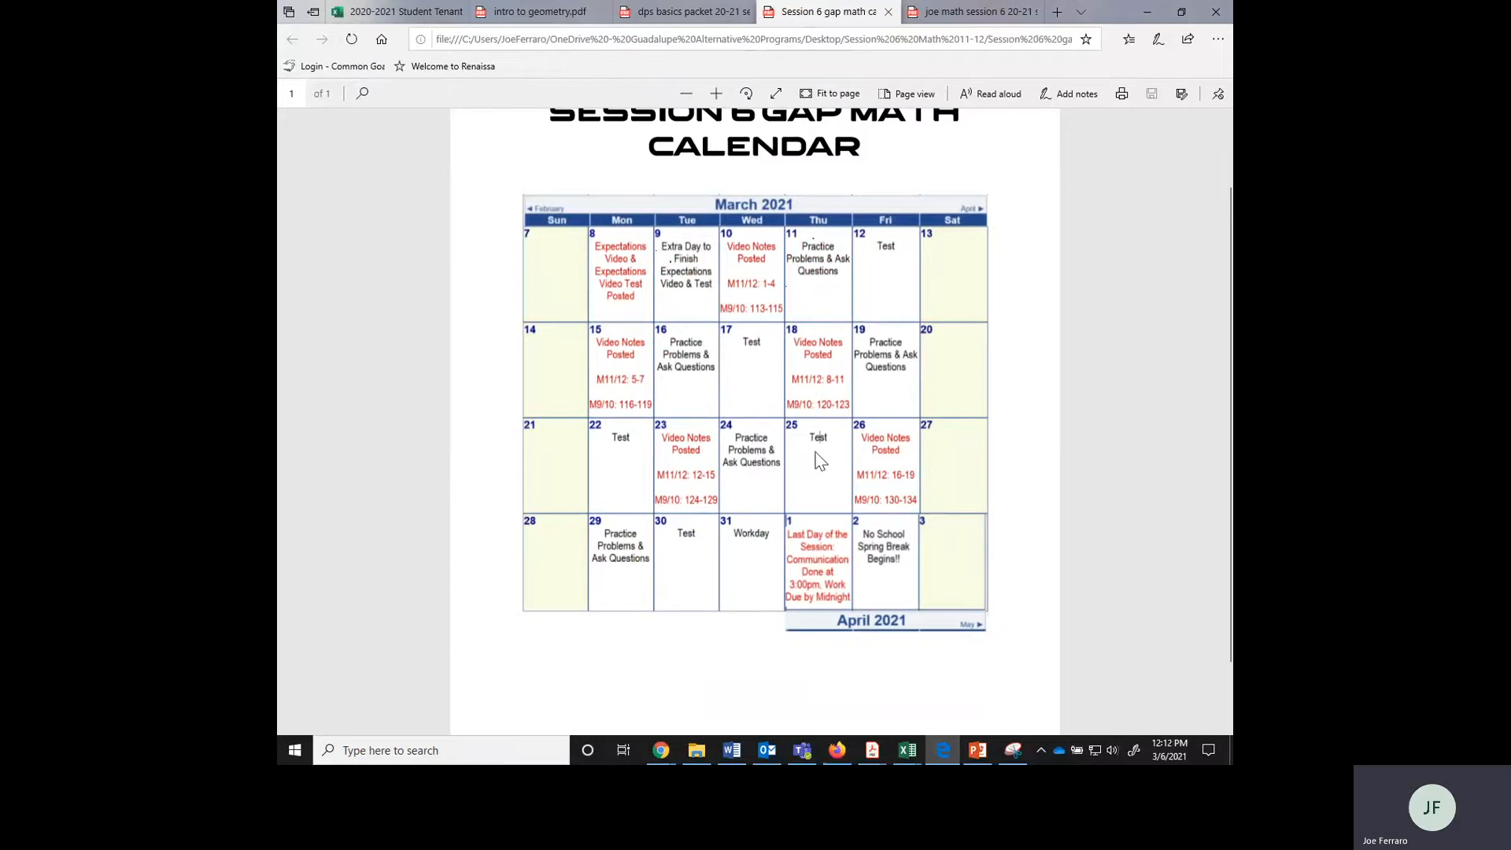
pyautogui.moveTo(662, 571)
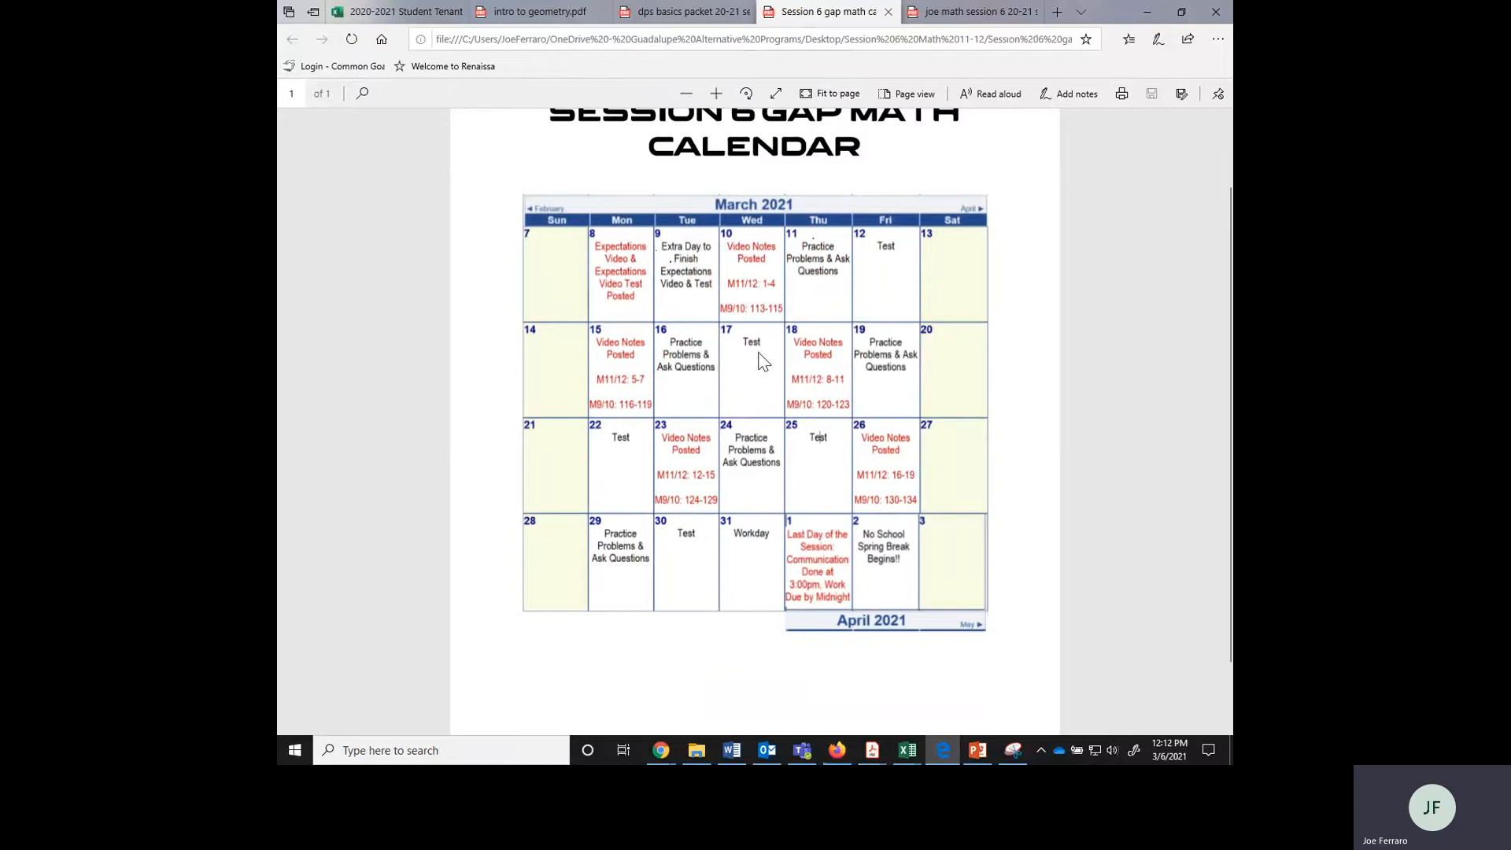
pyautogui.moveTo(712, 556)
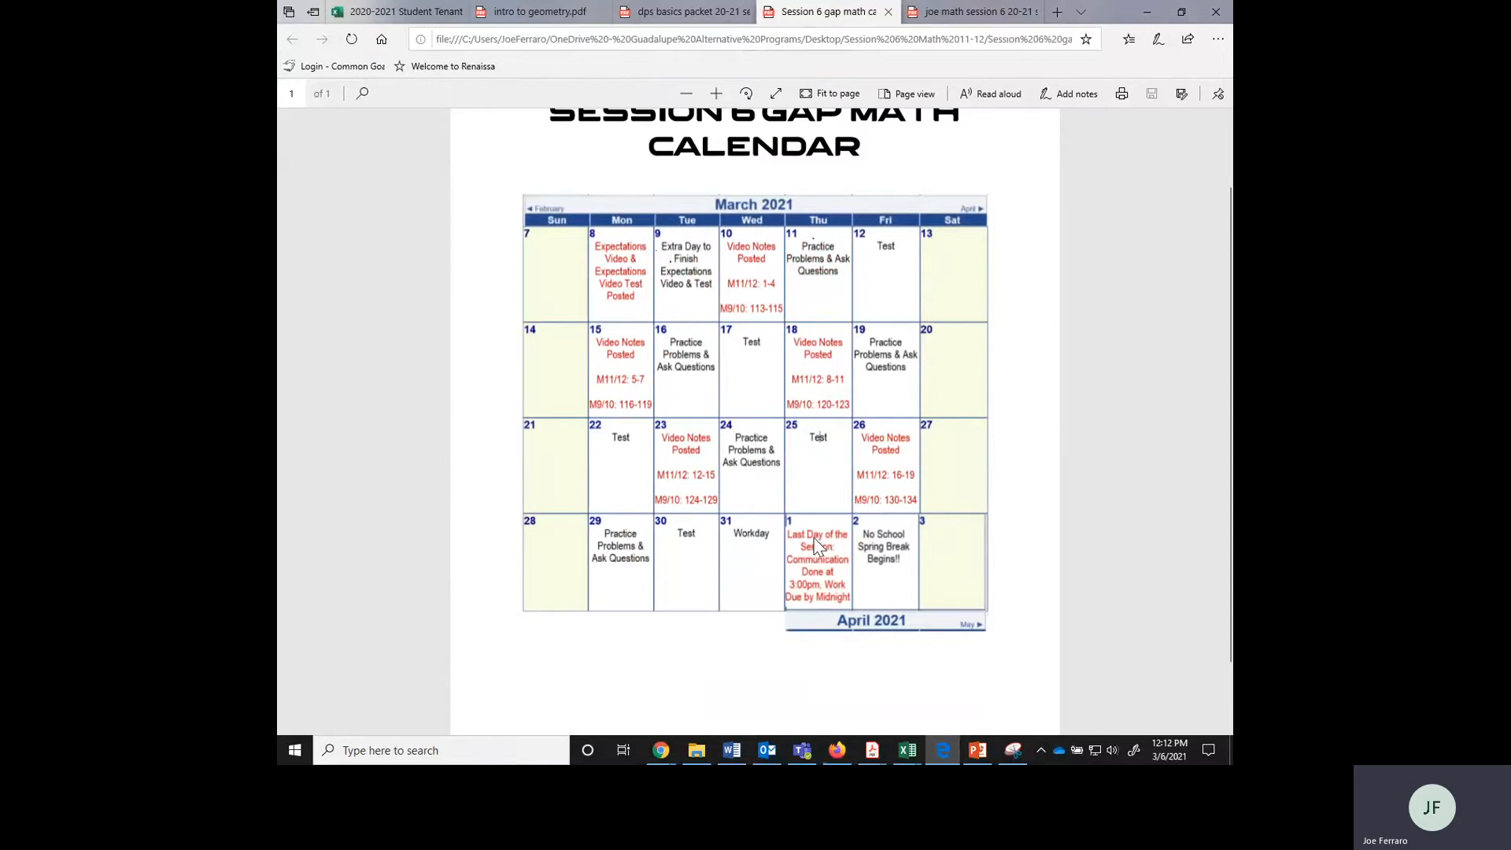
pyautogui.moveTo(819, 584)
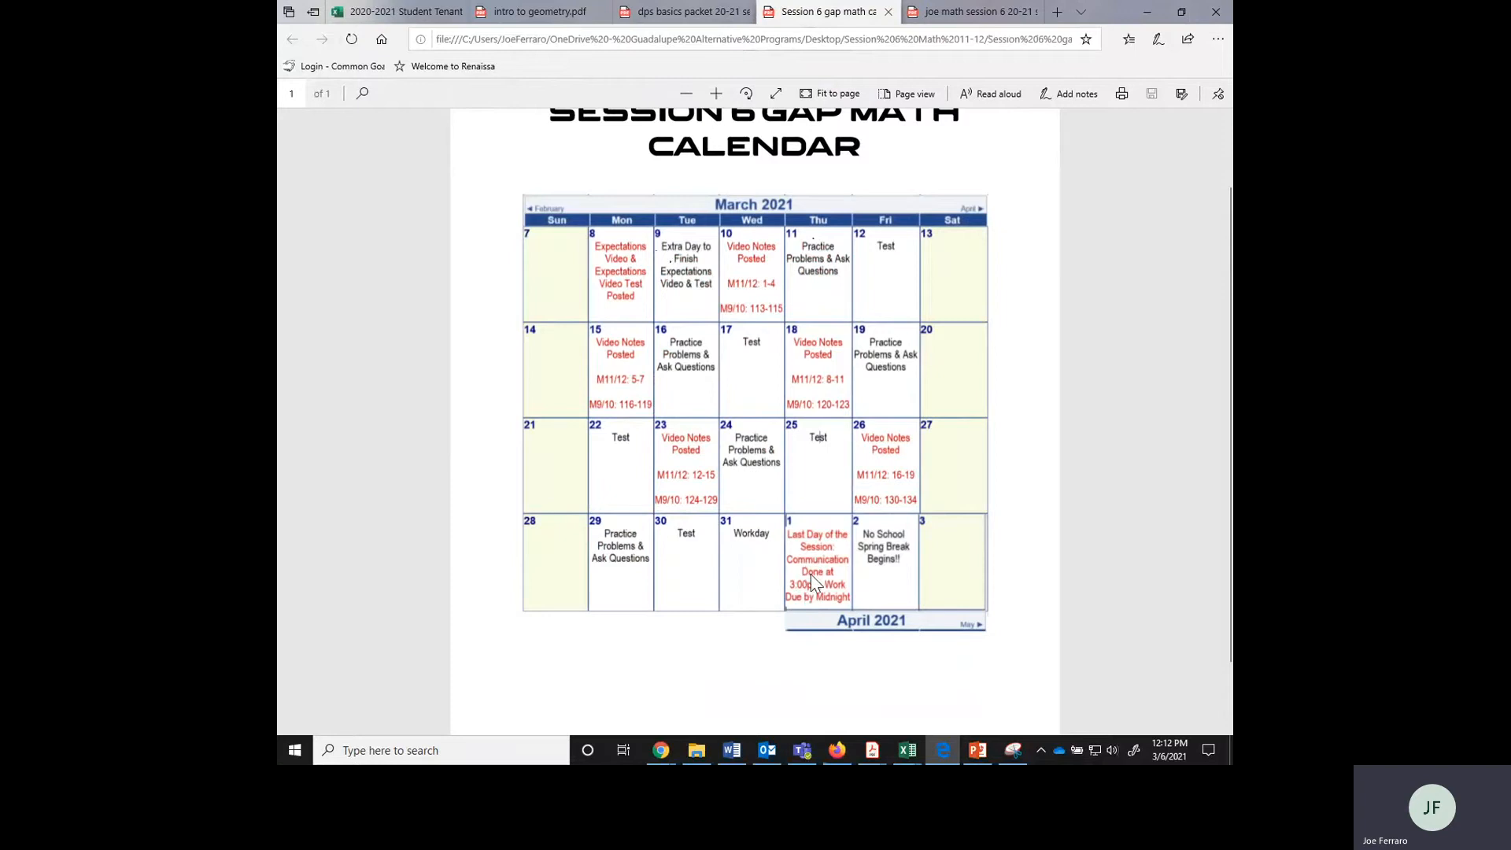
pyautogui.moveTo(804, 595)
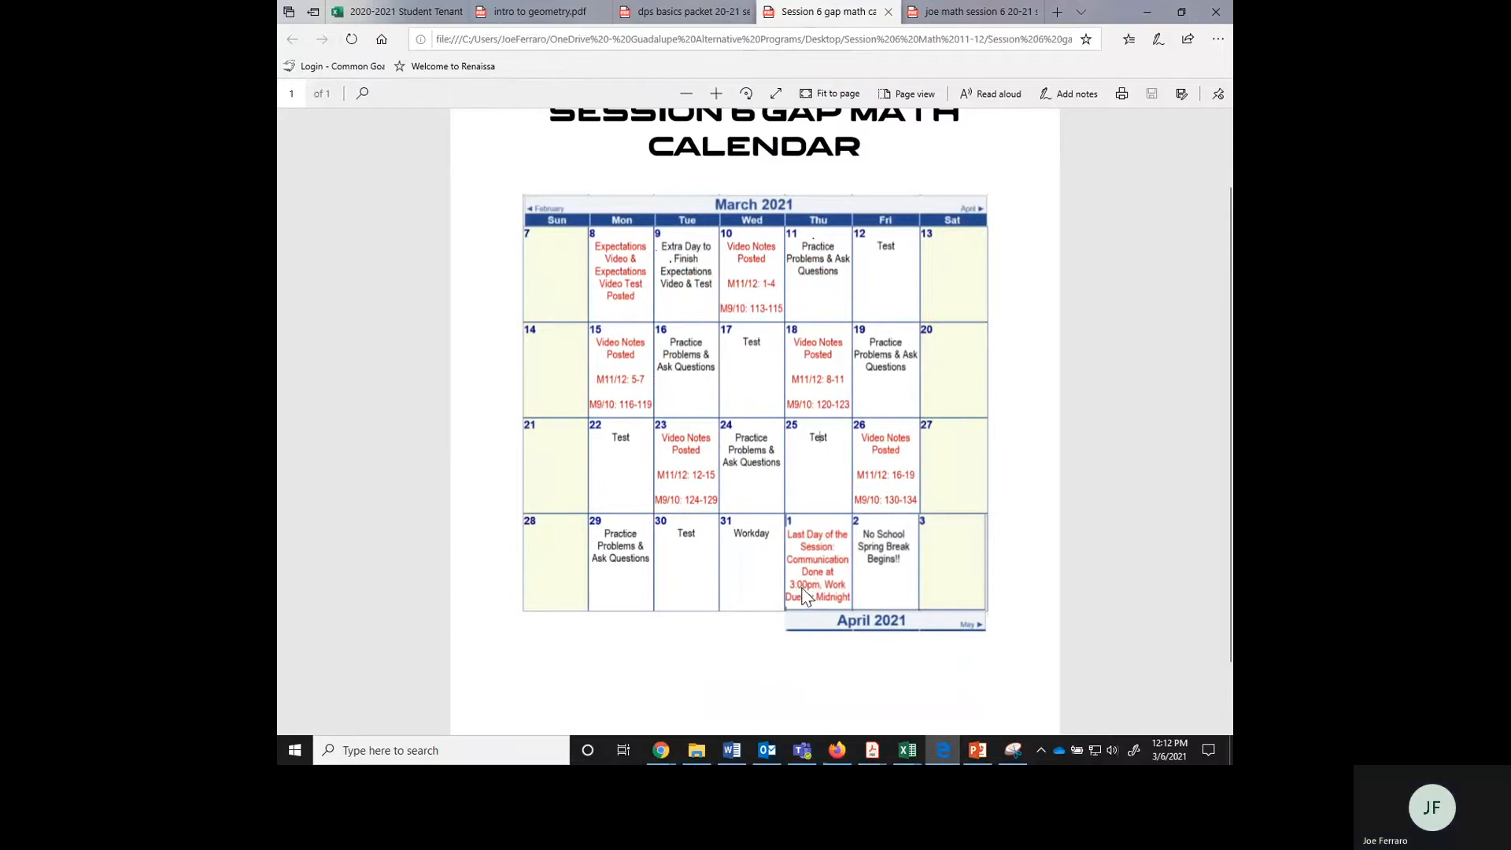
pyautogui.moveTo(824, 612)
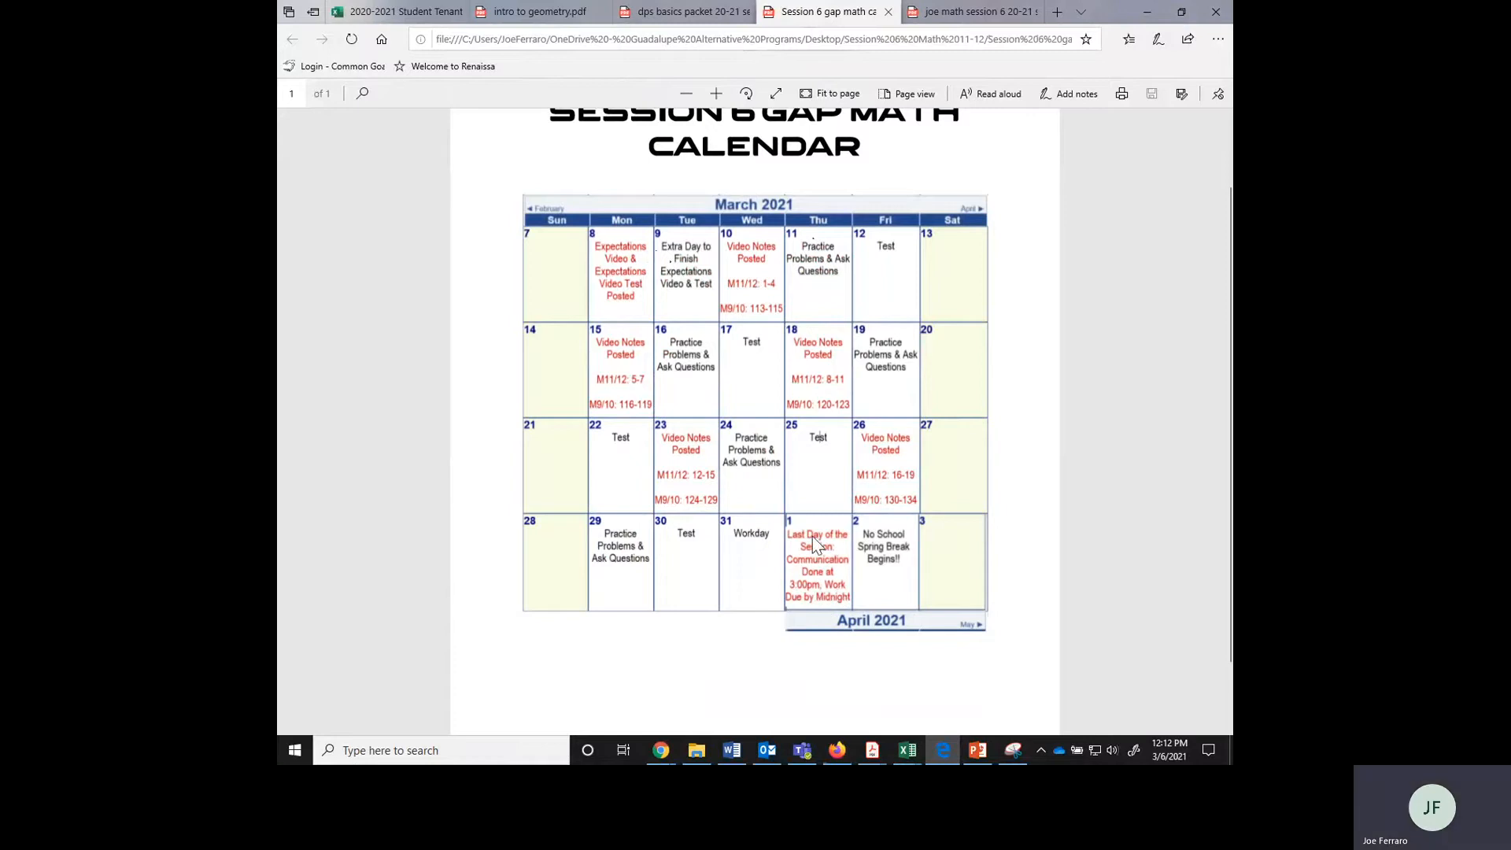
pyautogui.moveTo(896, 567)
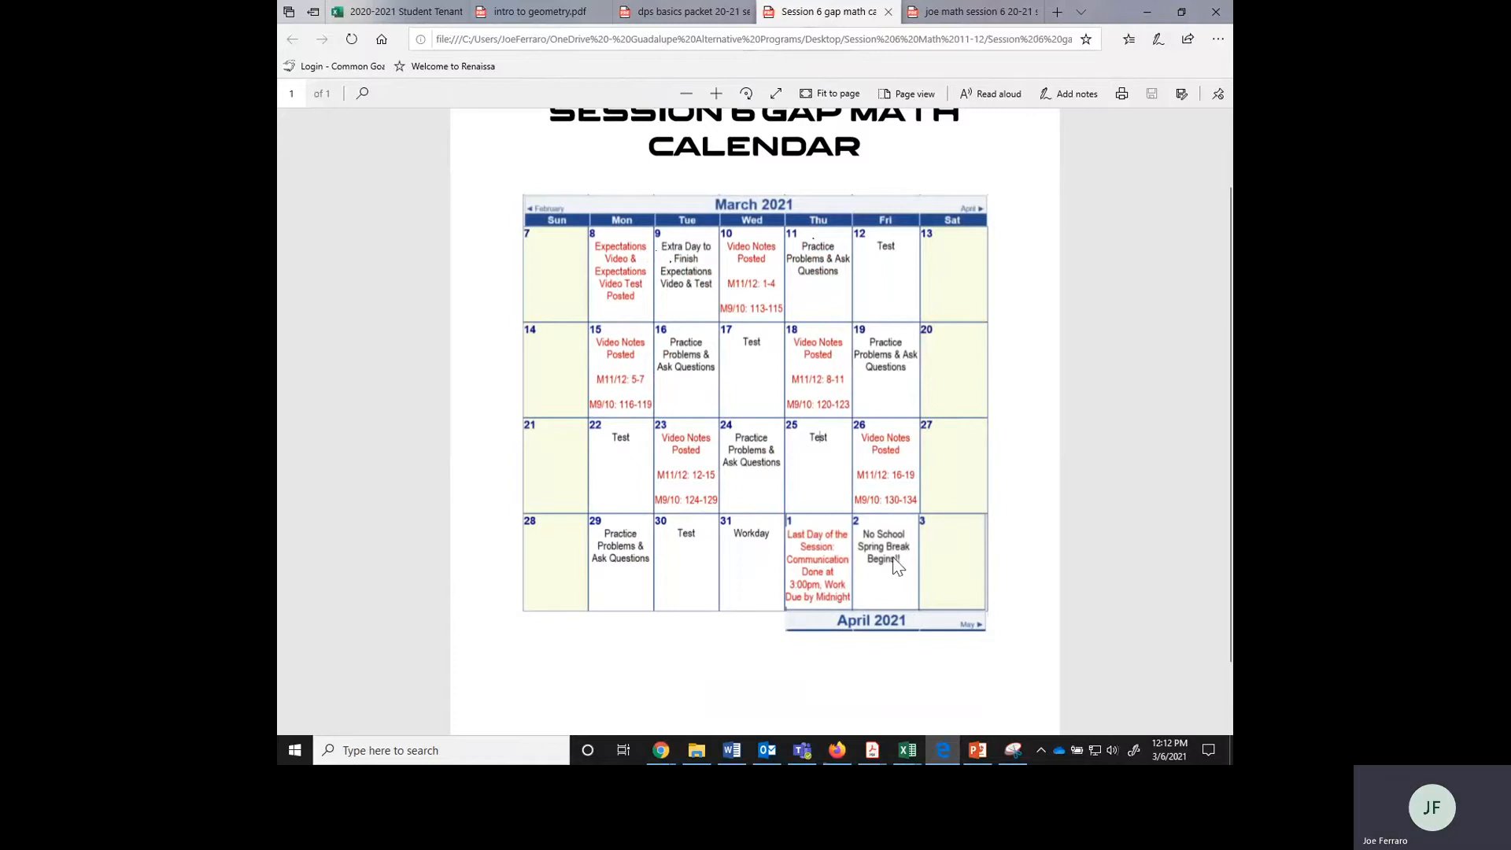
pyautogui.moveTo(893, 563)
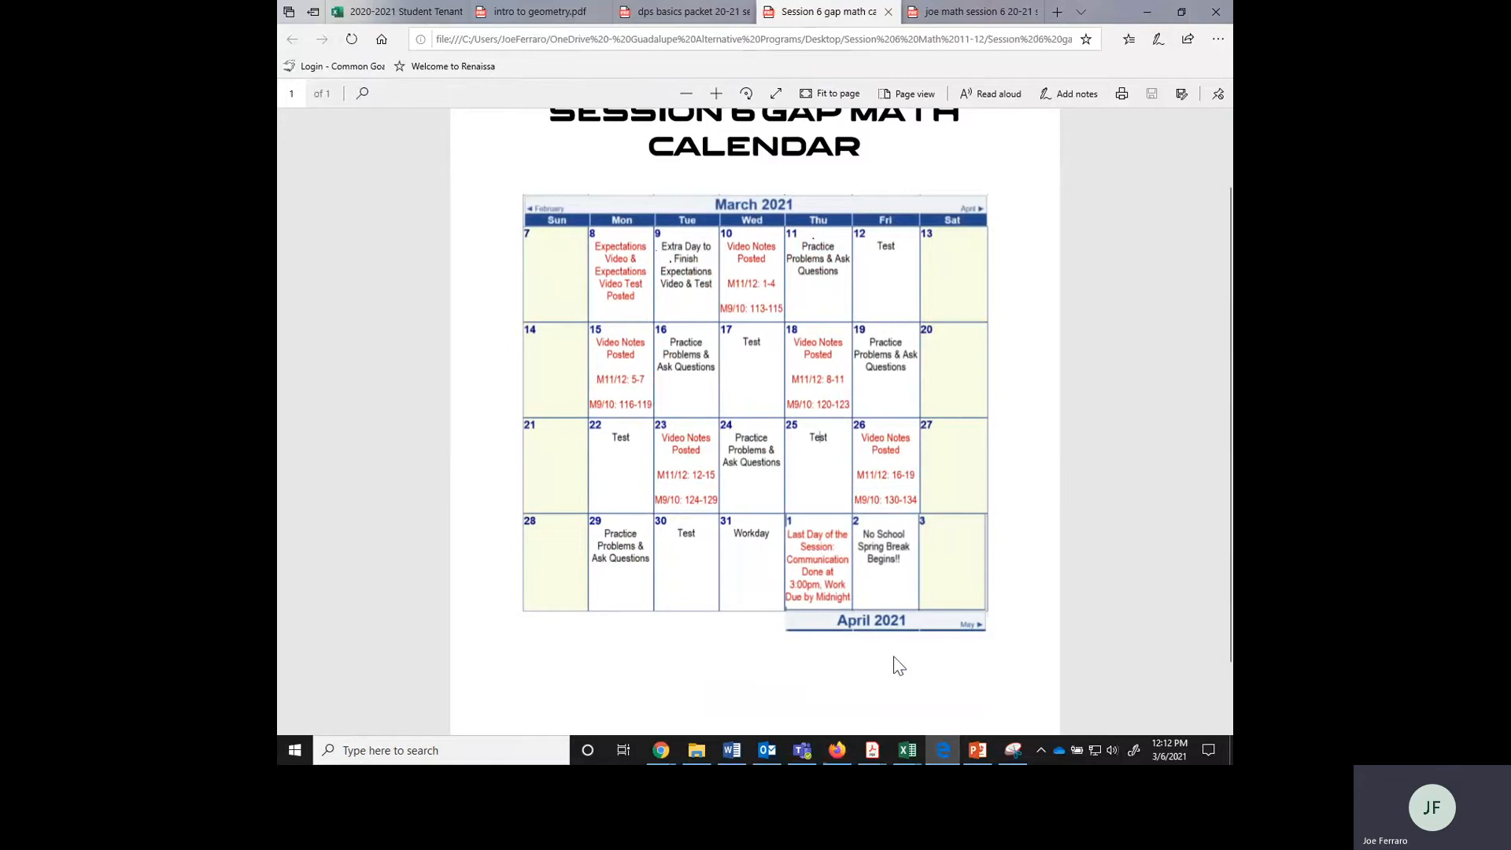
pyautogui.moveTo(821, 480)
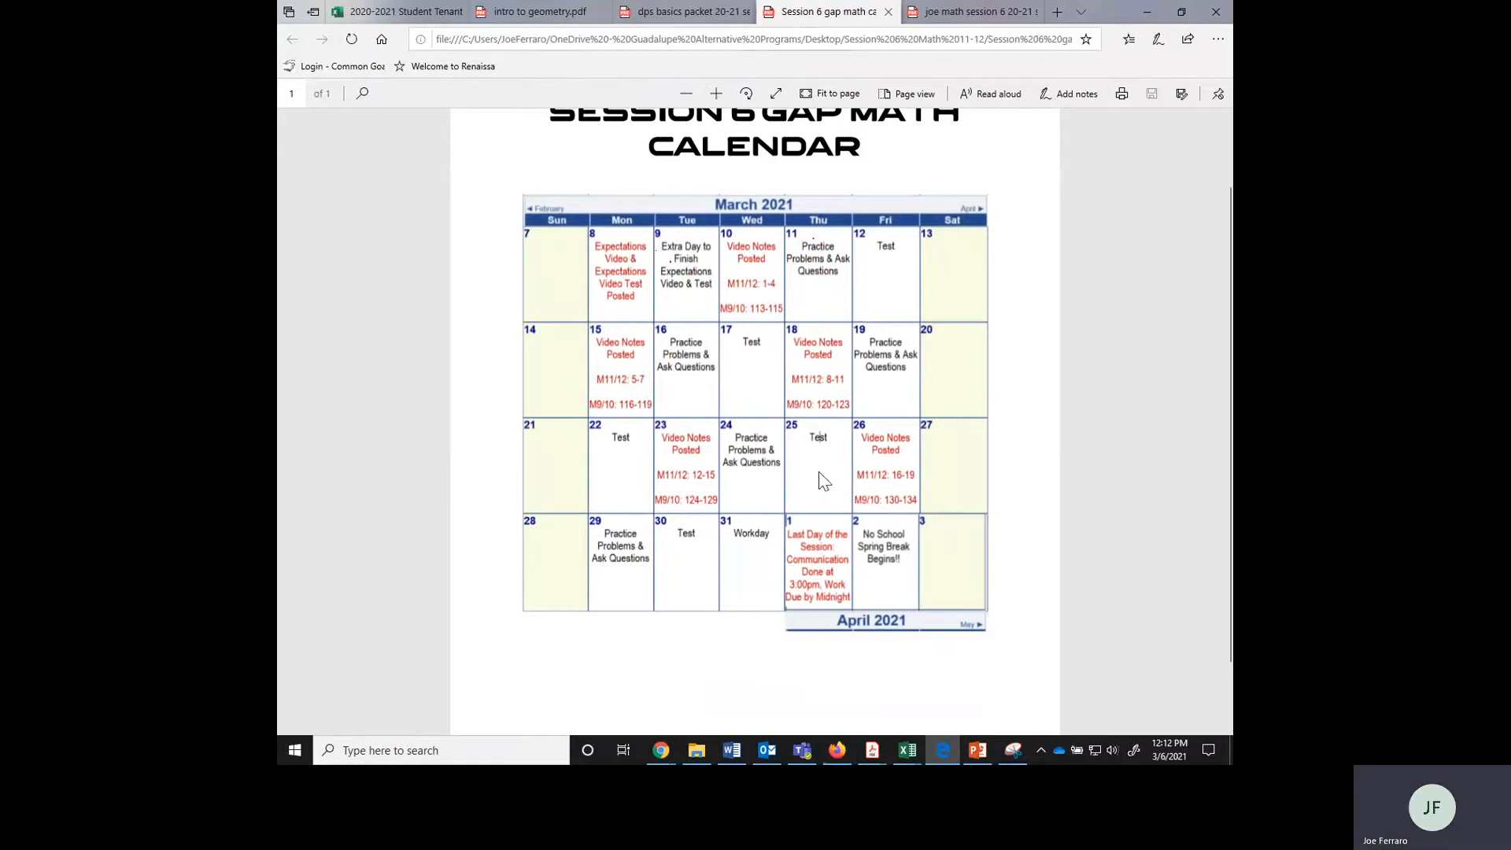
pyautogui.moveTo(751, 390)
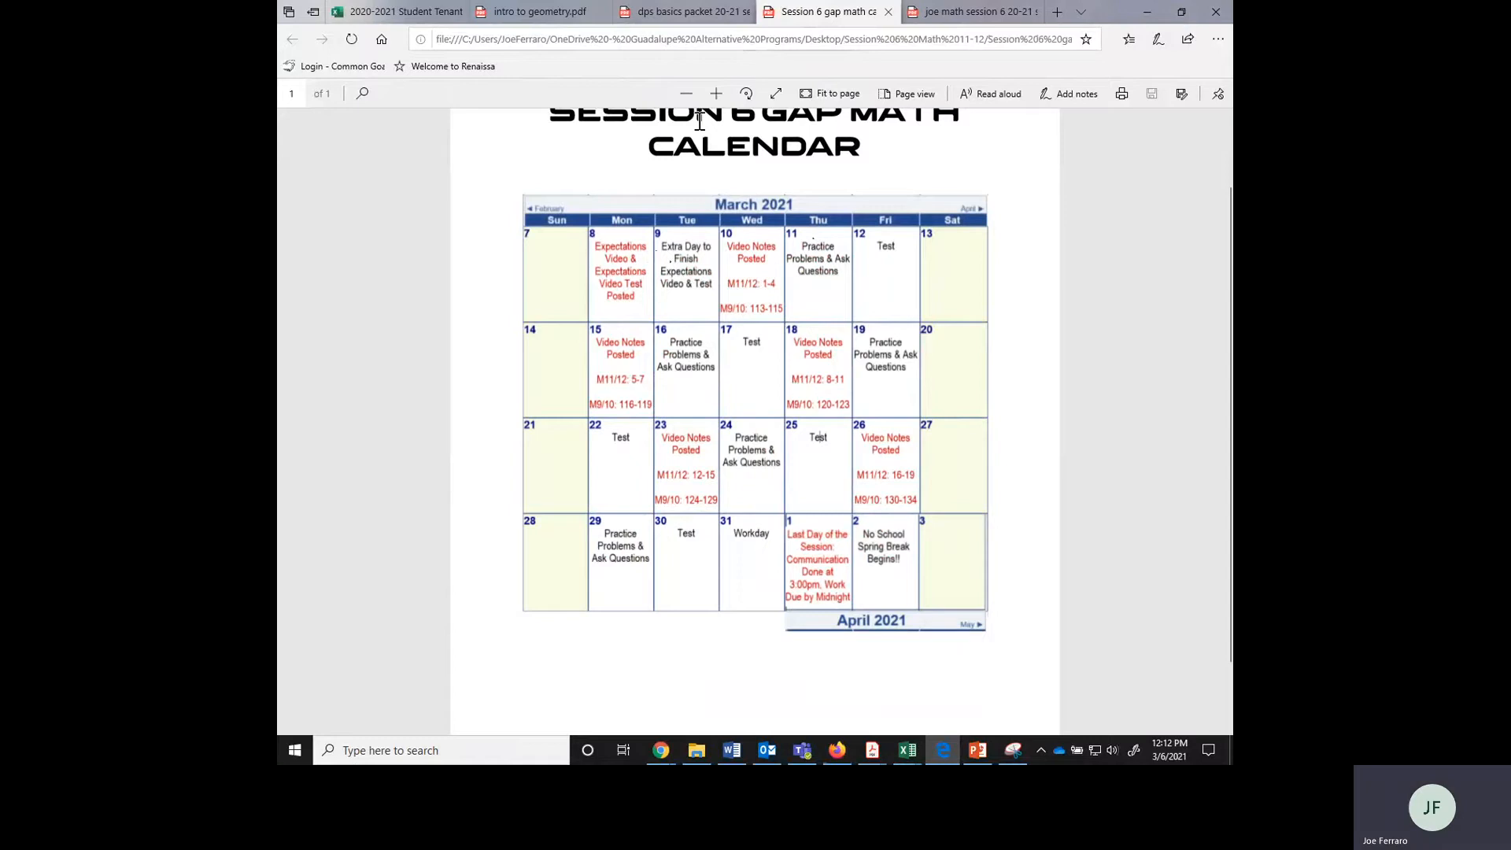
pyautogui.moveTo(684, 59)
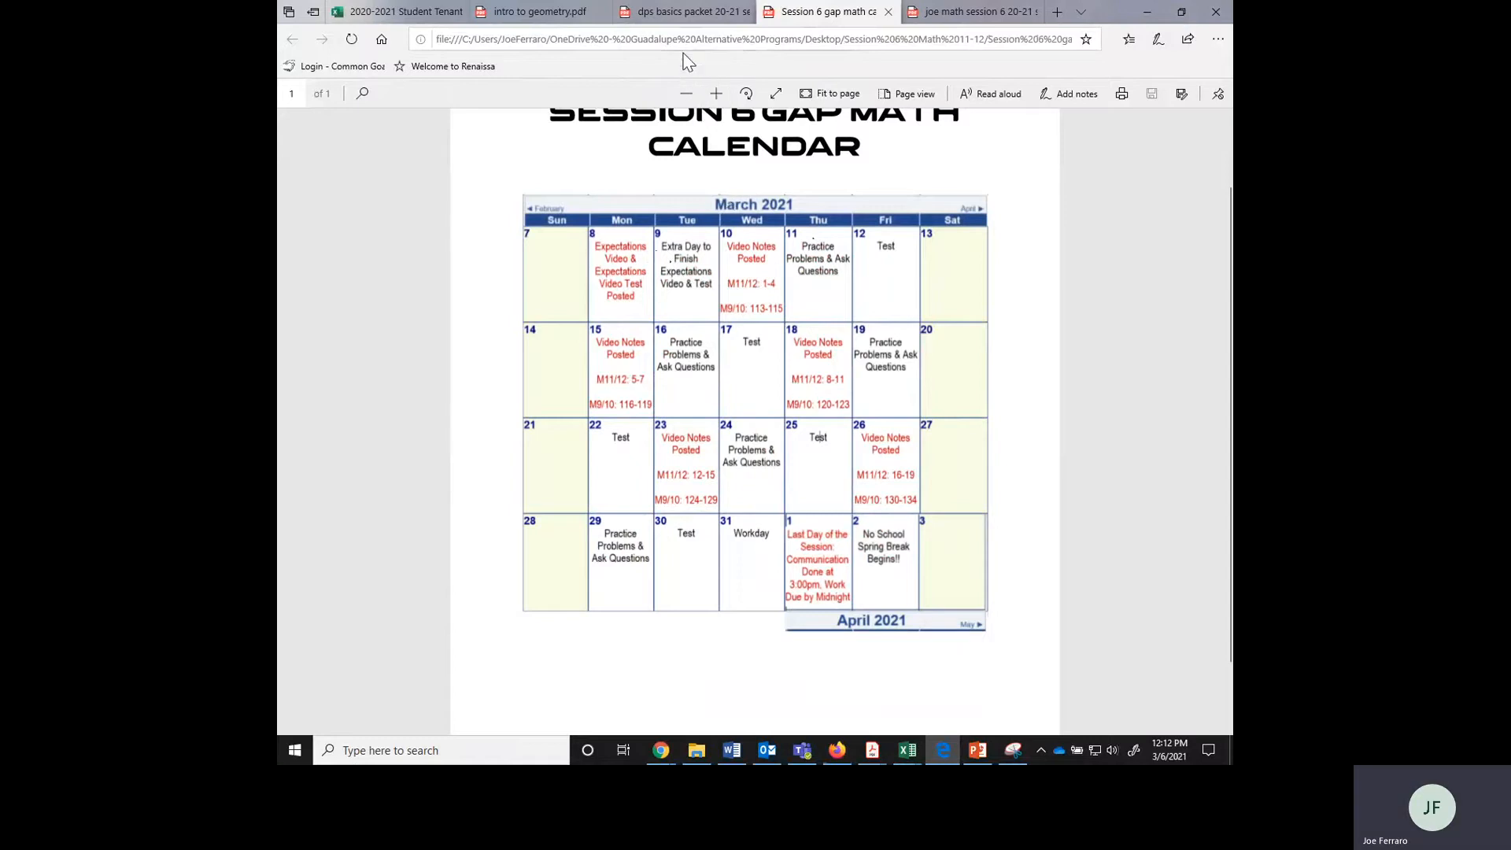
# Scroll through intro to geometry.pdf, then switch to the dps basics packet tab
pyautogui.click(533, 12)
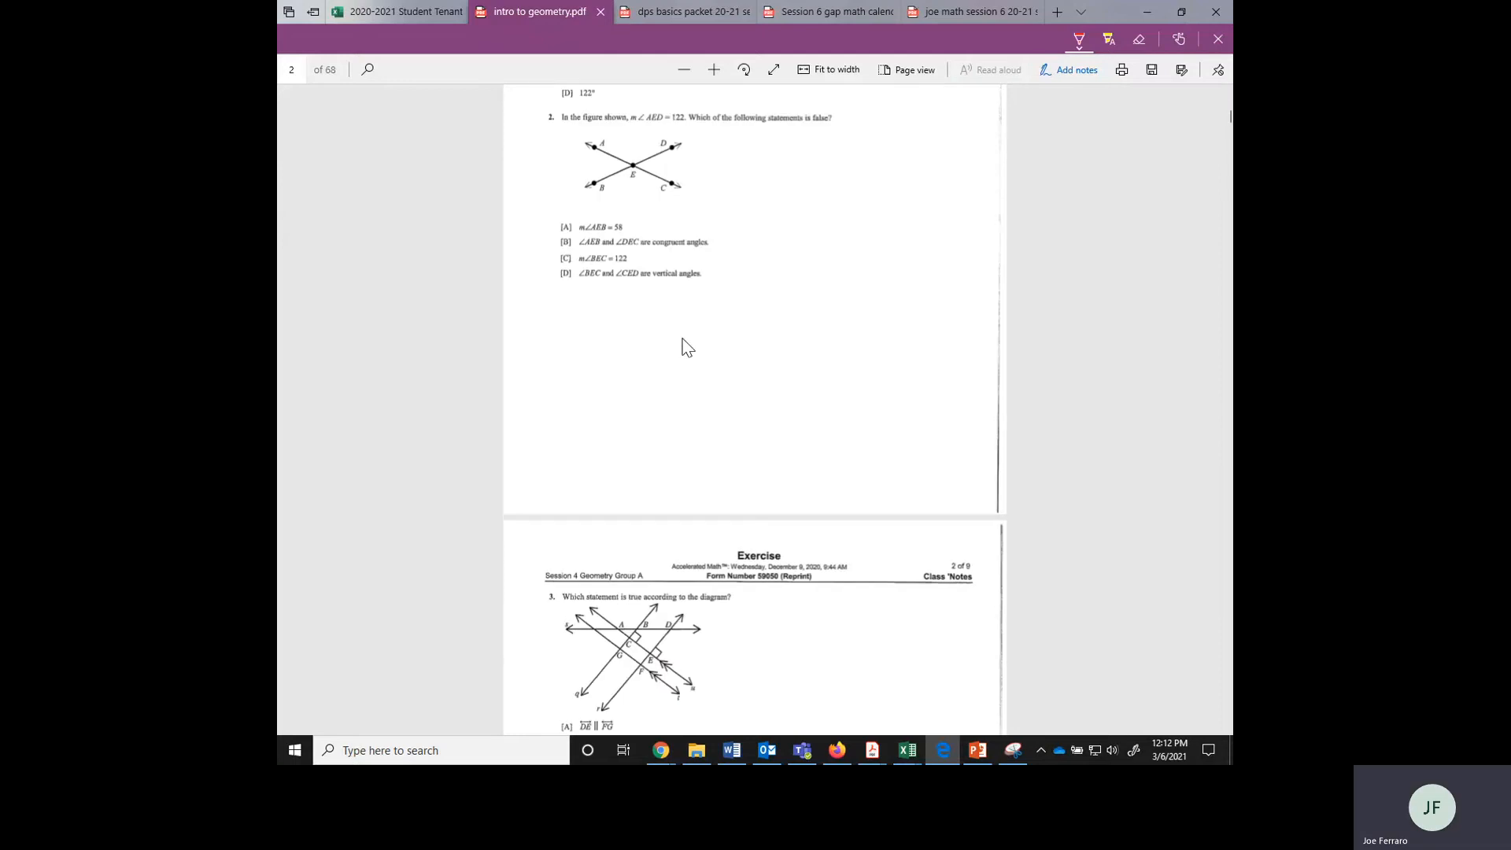
pyautogui.moveTo(1134, 422)
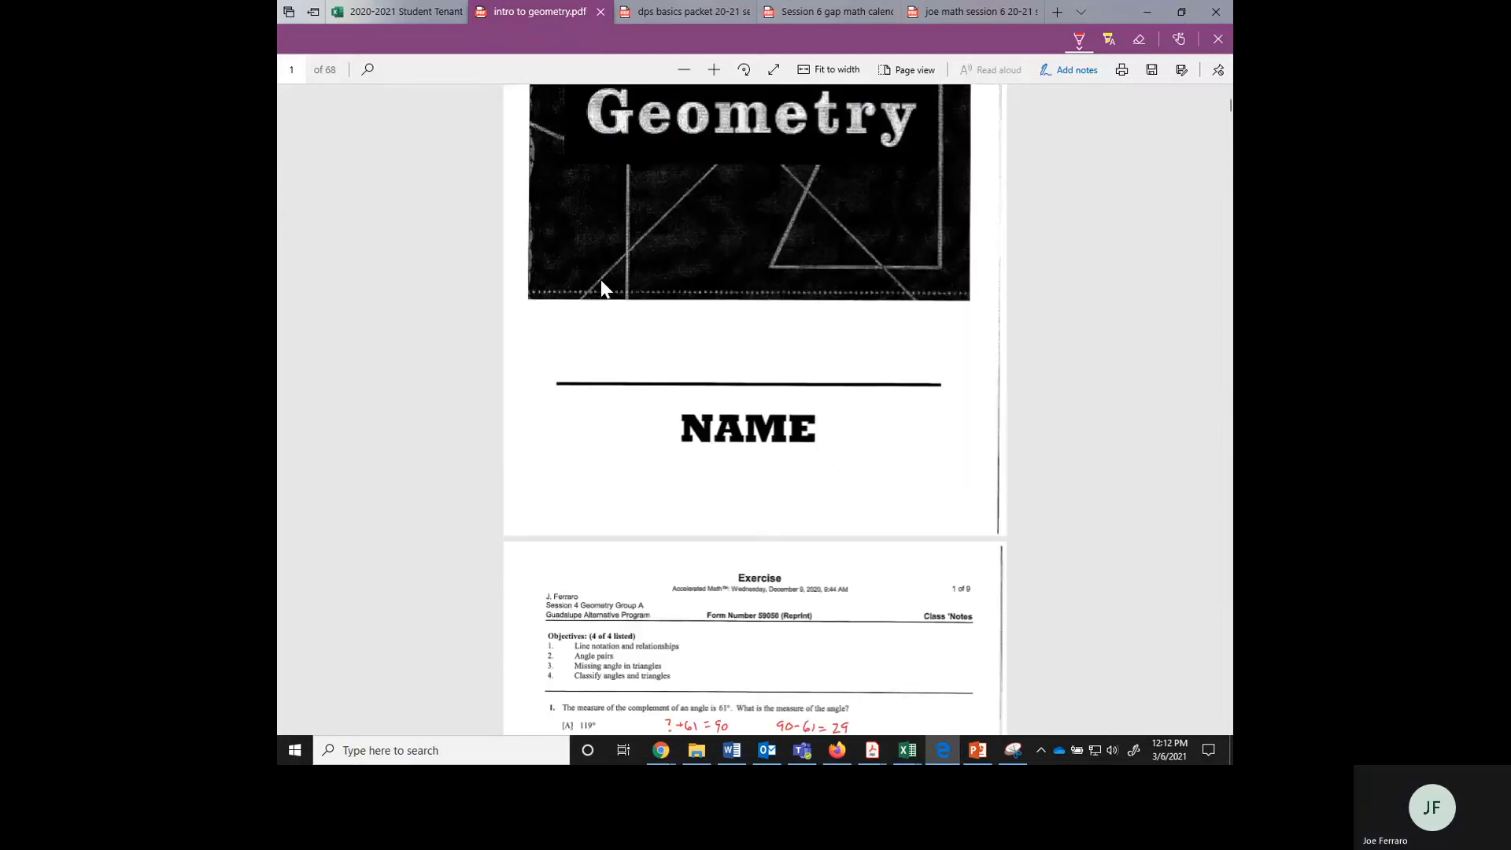
pyautogui.scroll(-3)
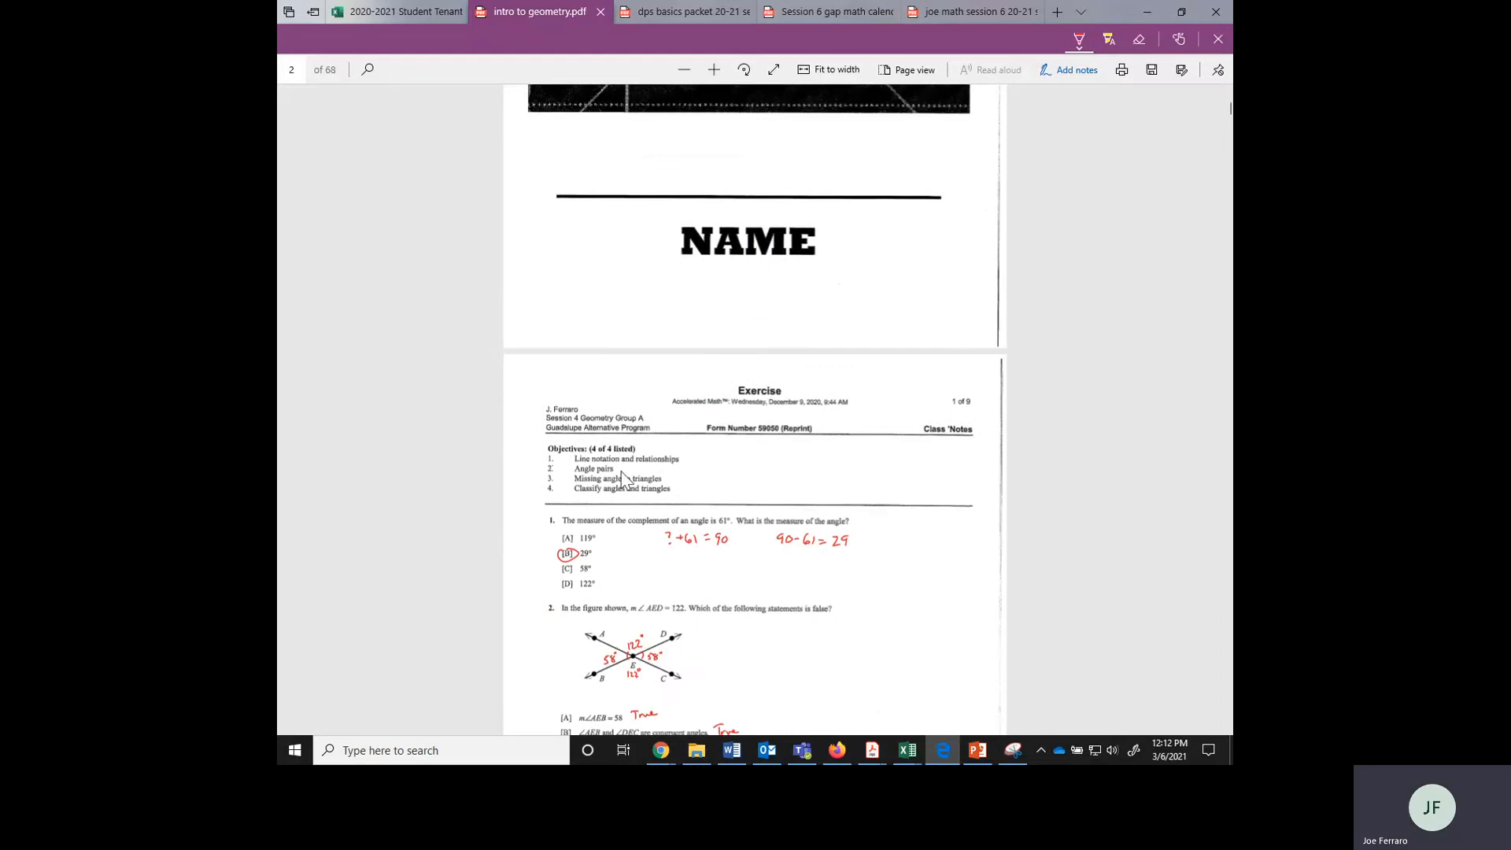
pyautogui.moveTo(589, 509)
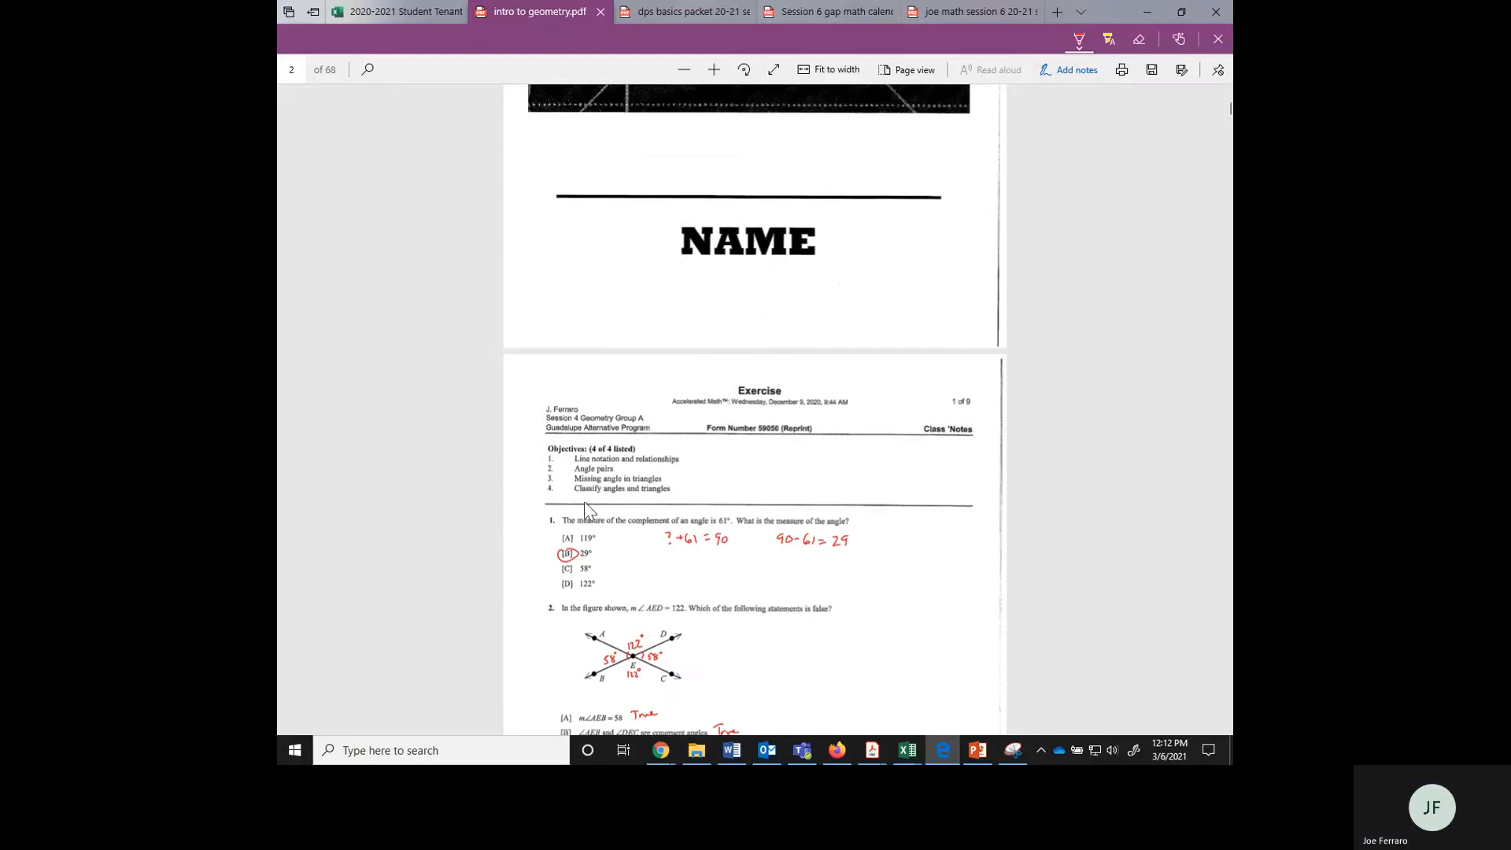
pyautogui.click(684, 11)
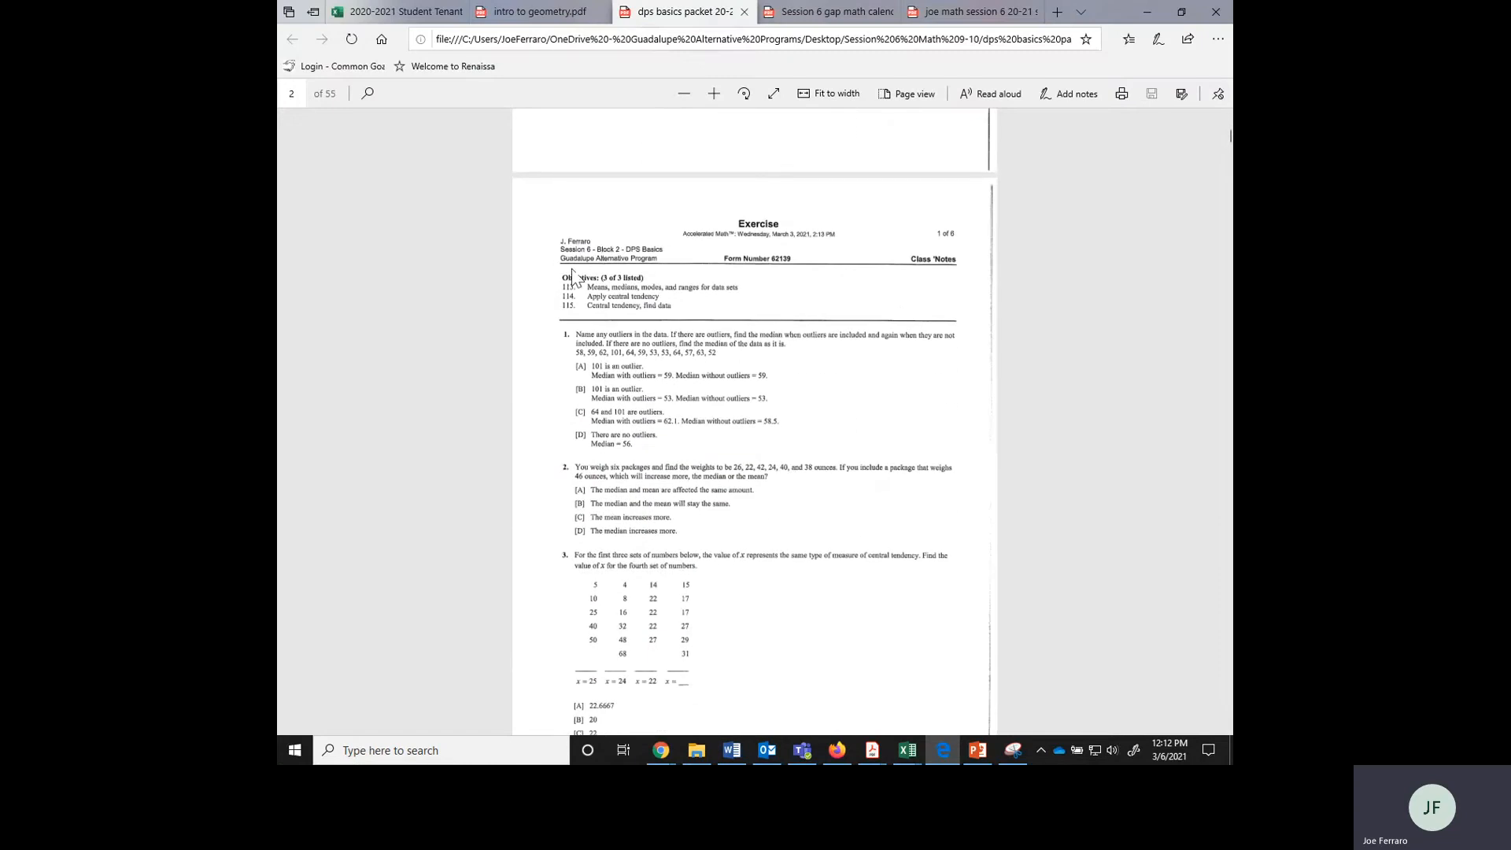
pyautogui.moveTo(605, 277)
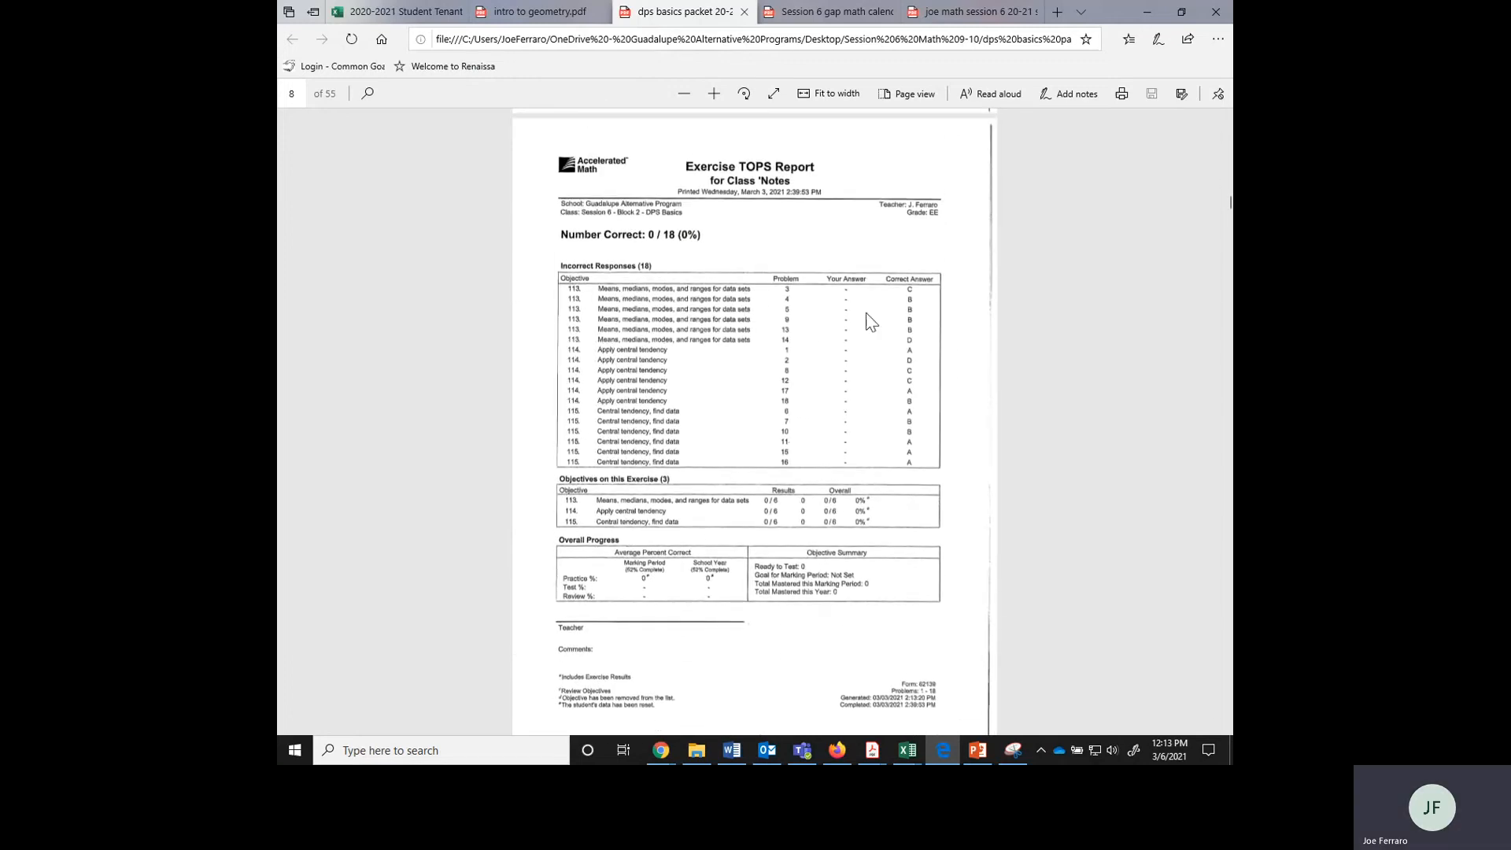
pyautogui.moveTo(759, 287)
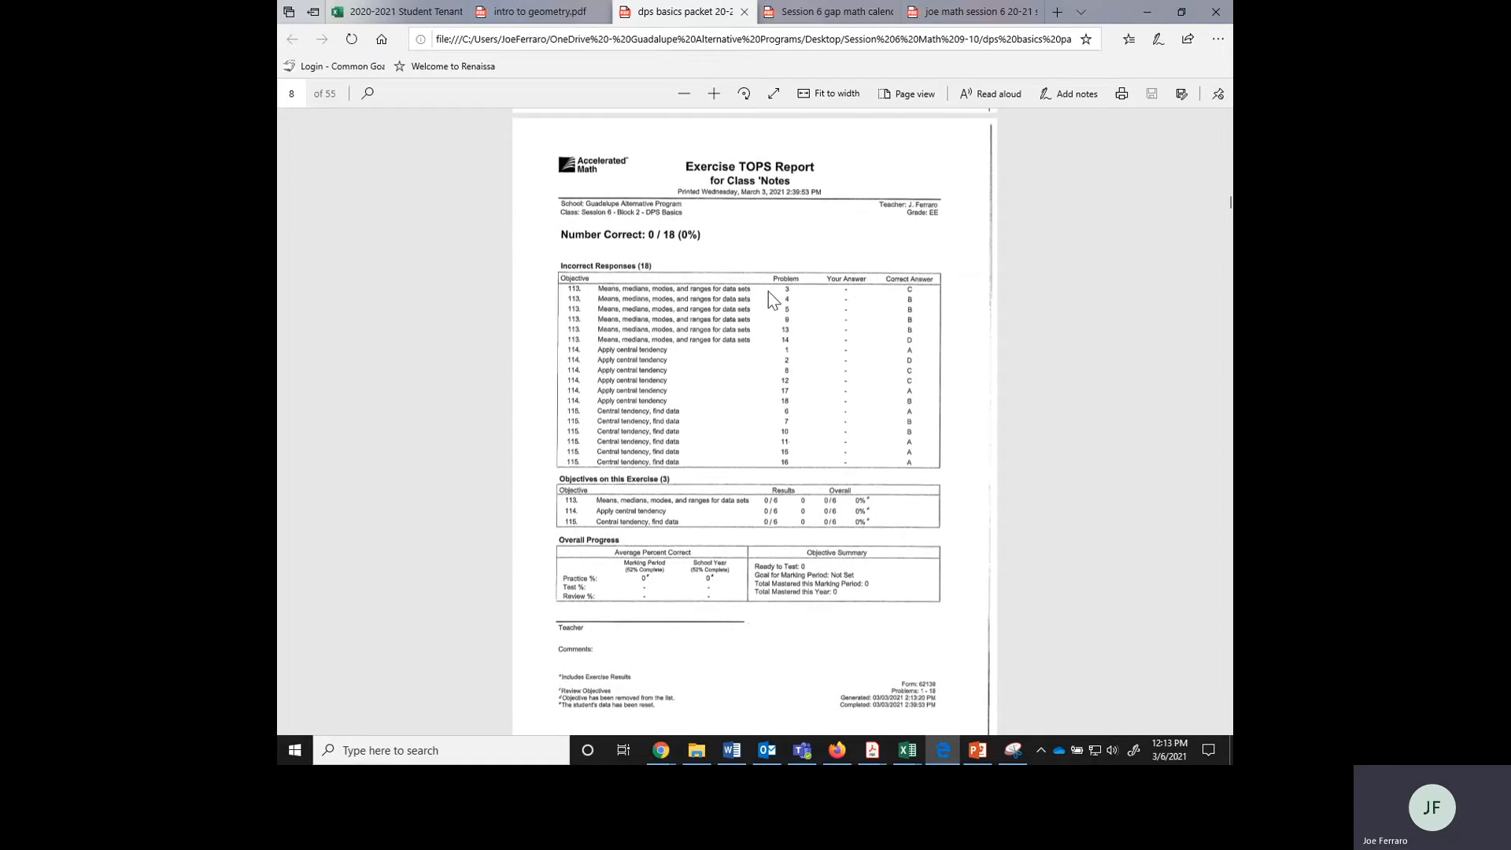
pyautogui.moveTo(777, 368)
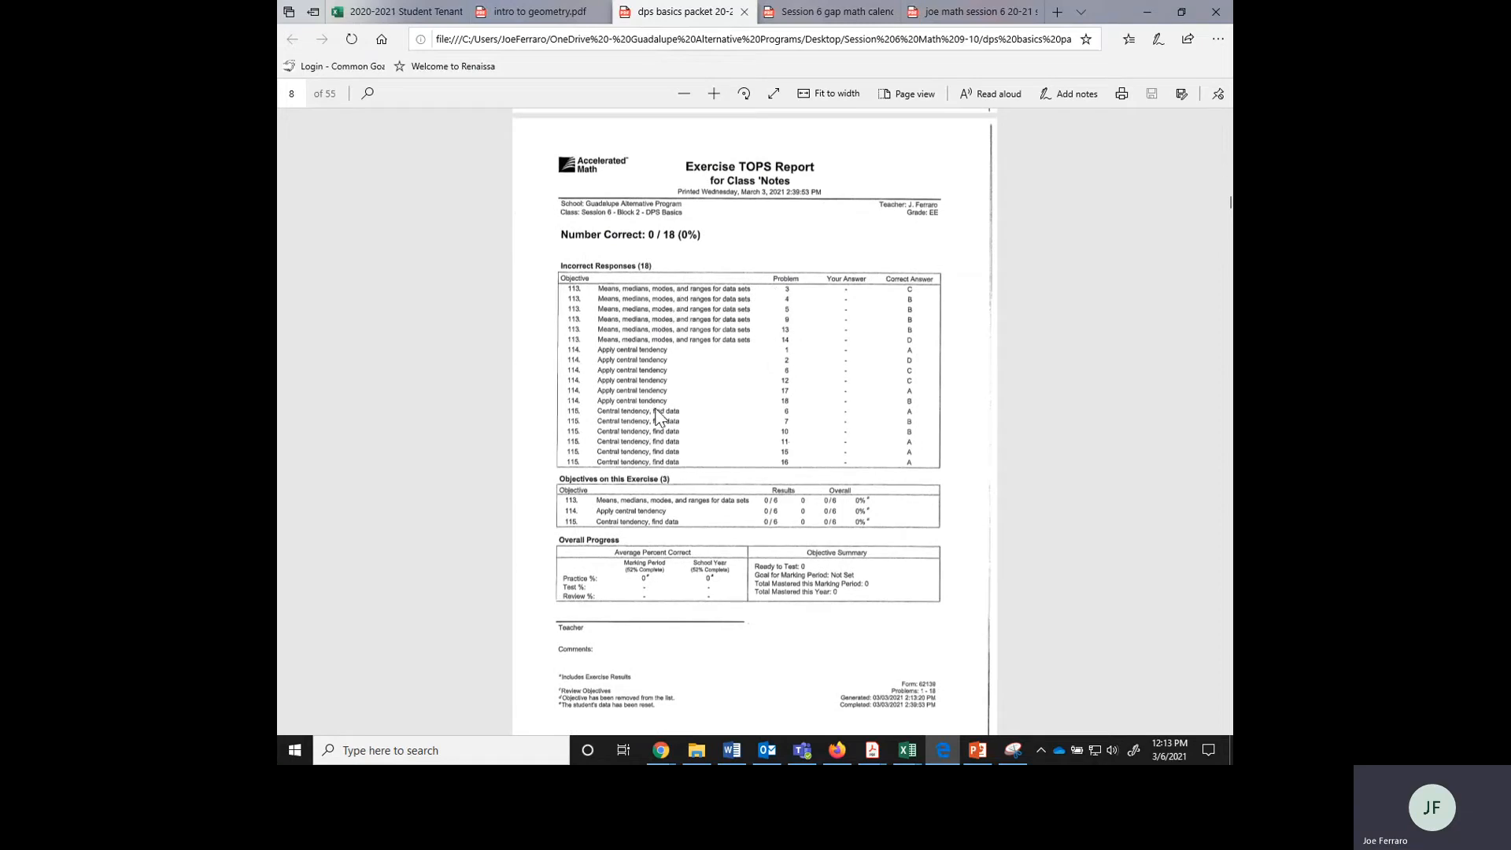
pyautogui.moveTo(726, 399)
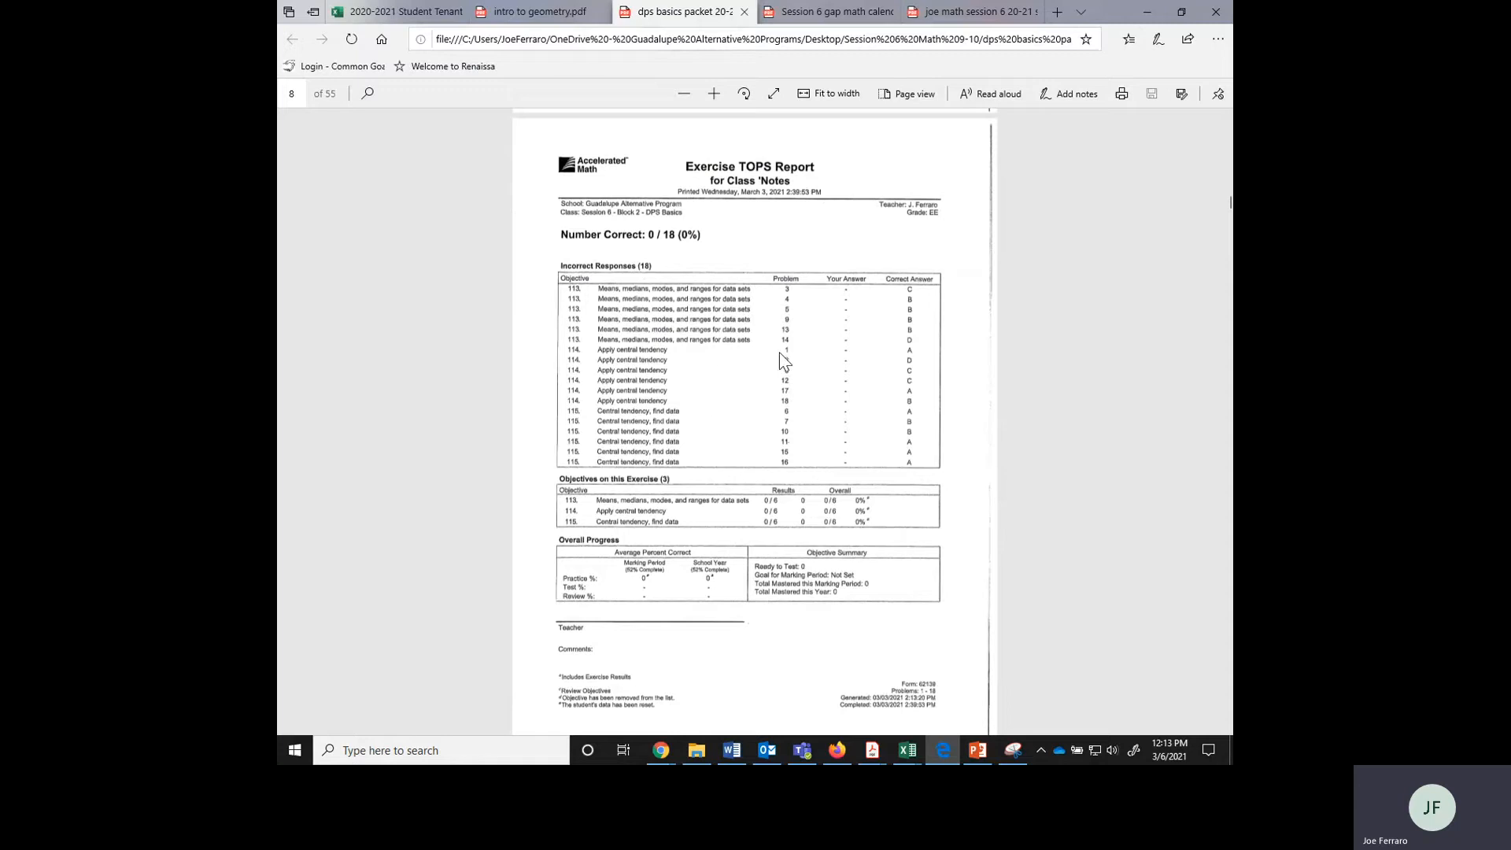
pyautogui.moveTo(789, 374)
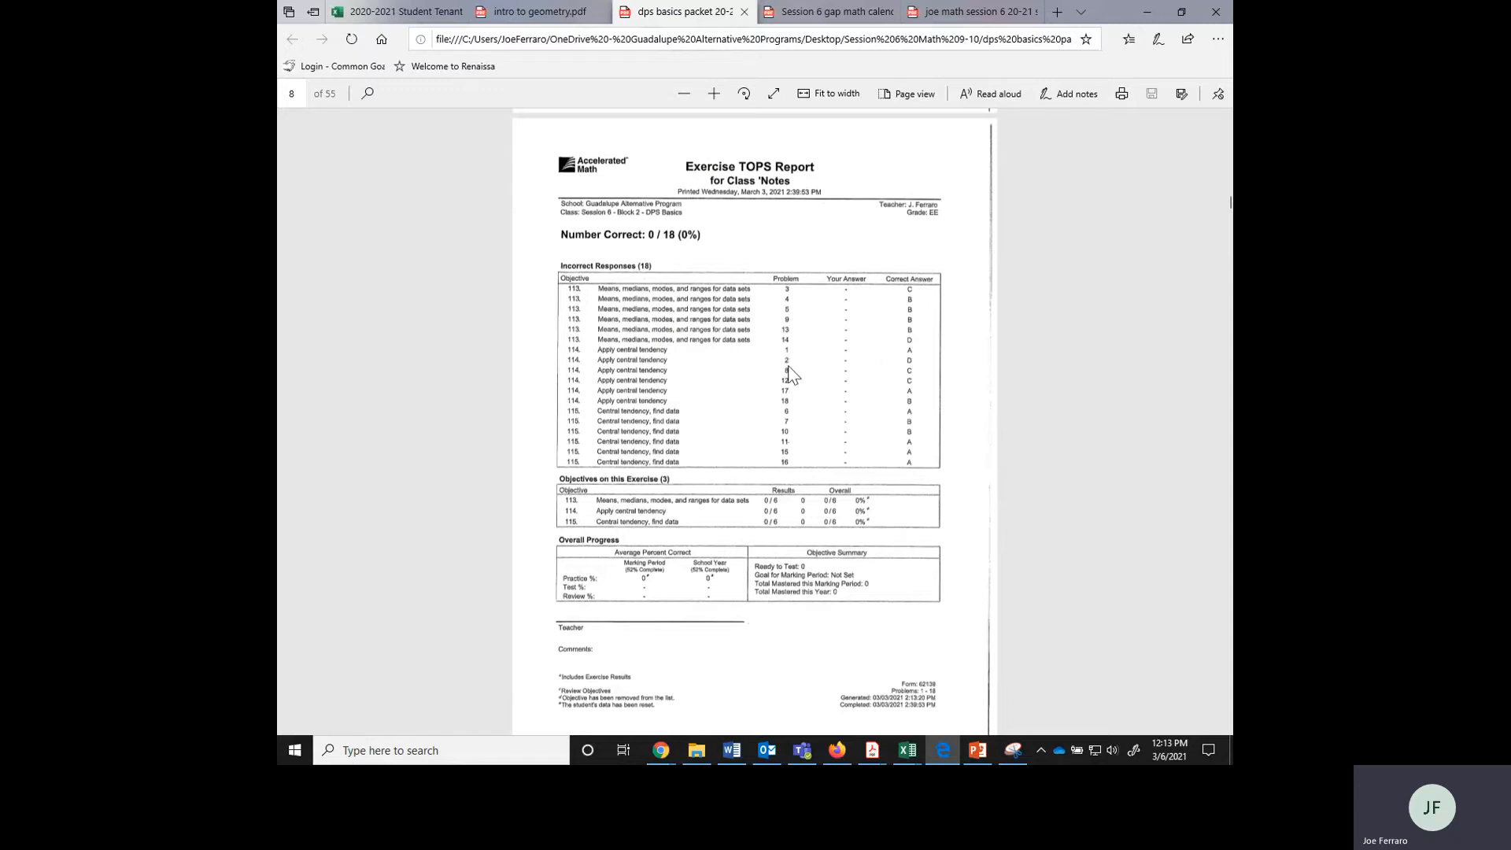
pyautogui.moveTo(836, 385)
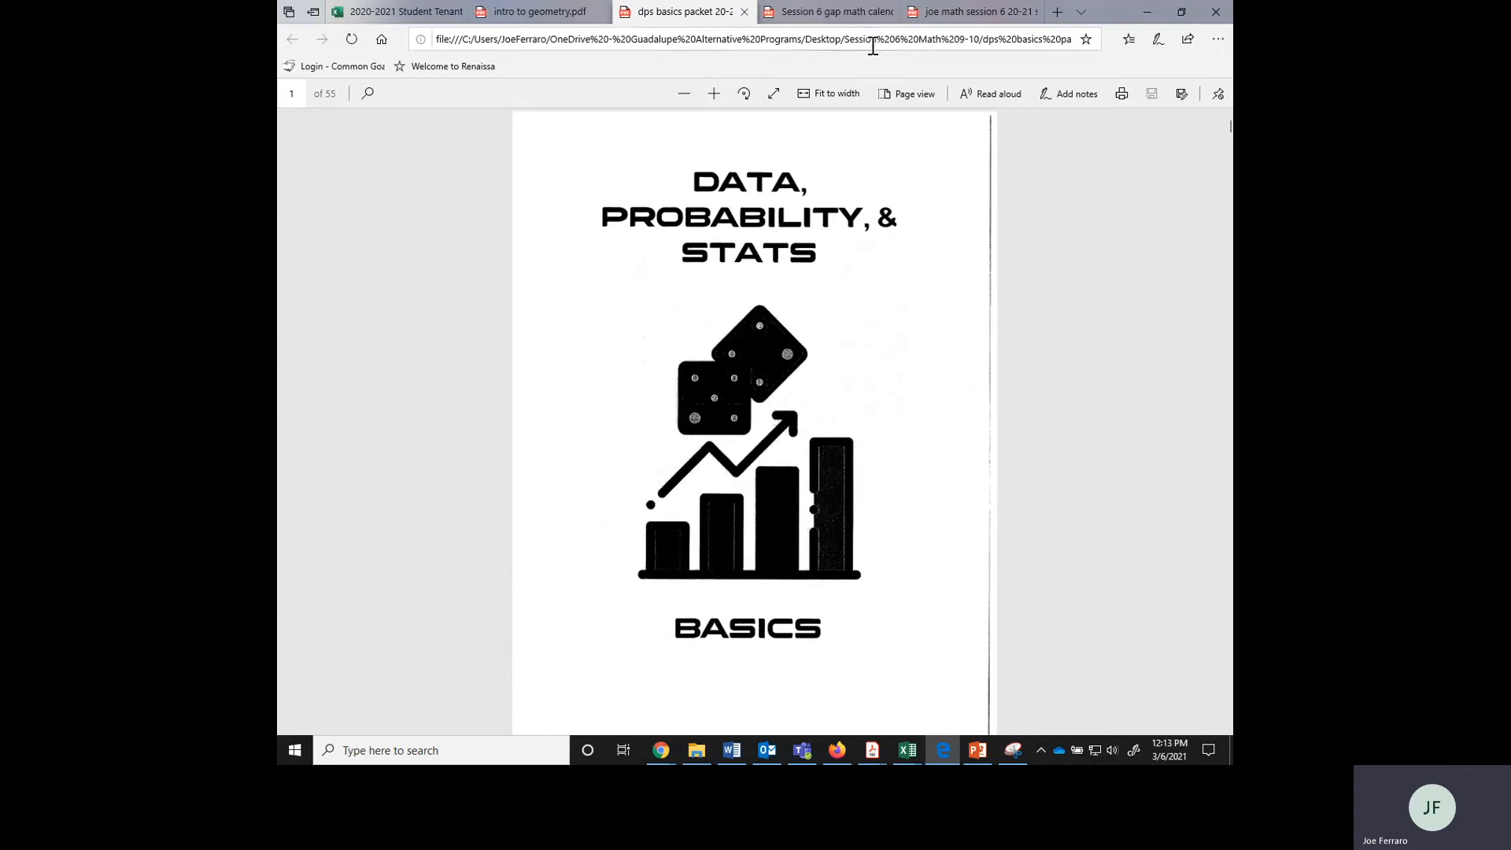
# Close the enlarged calendar image, view Video Notes, and return to the Teams overview
pyautogui.click(802, 750)
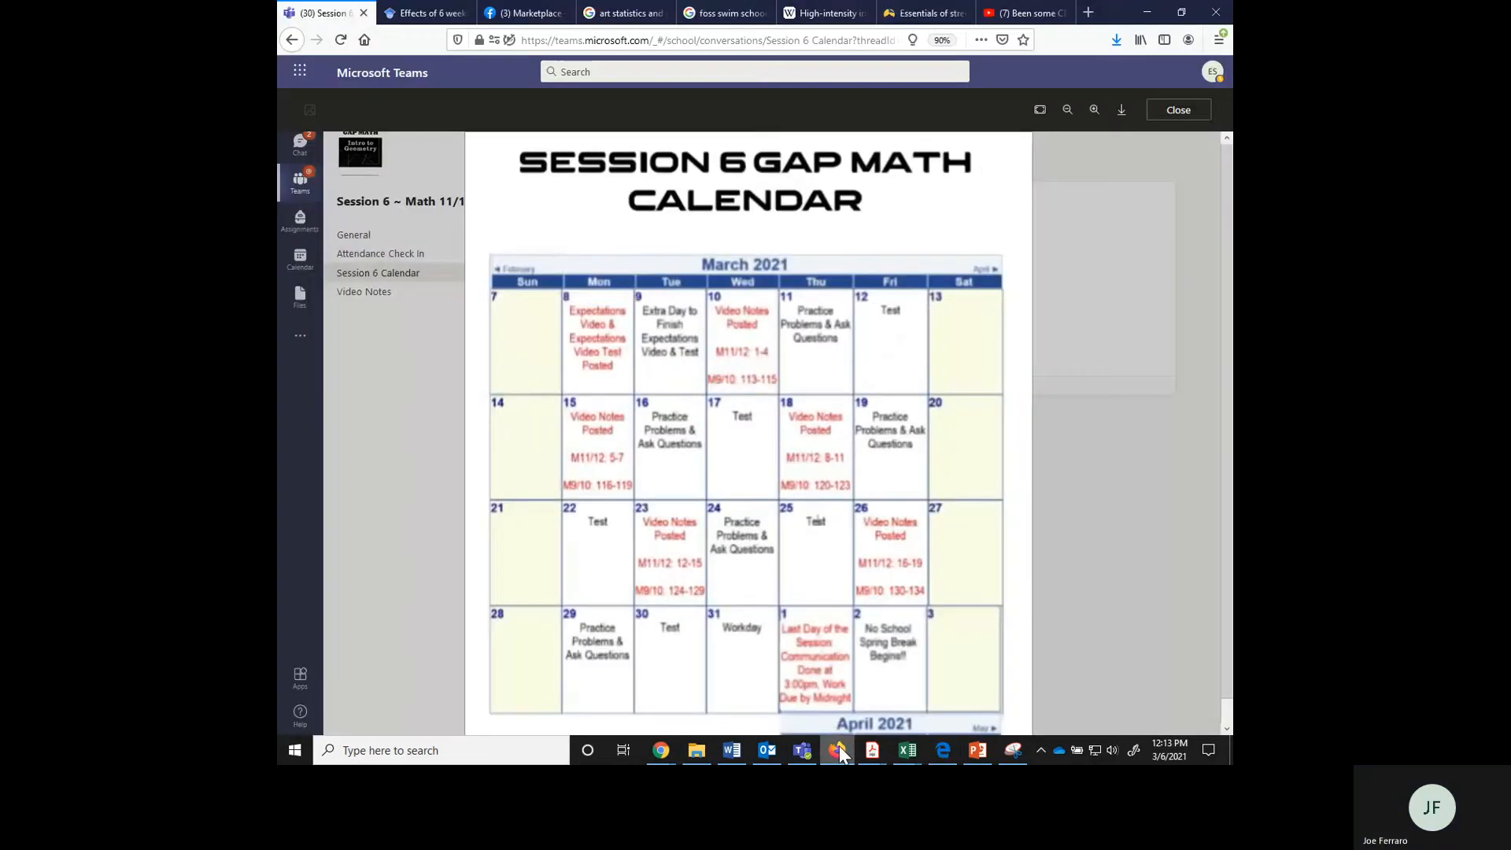
pyautogui.click(1177, 109)
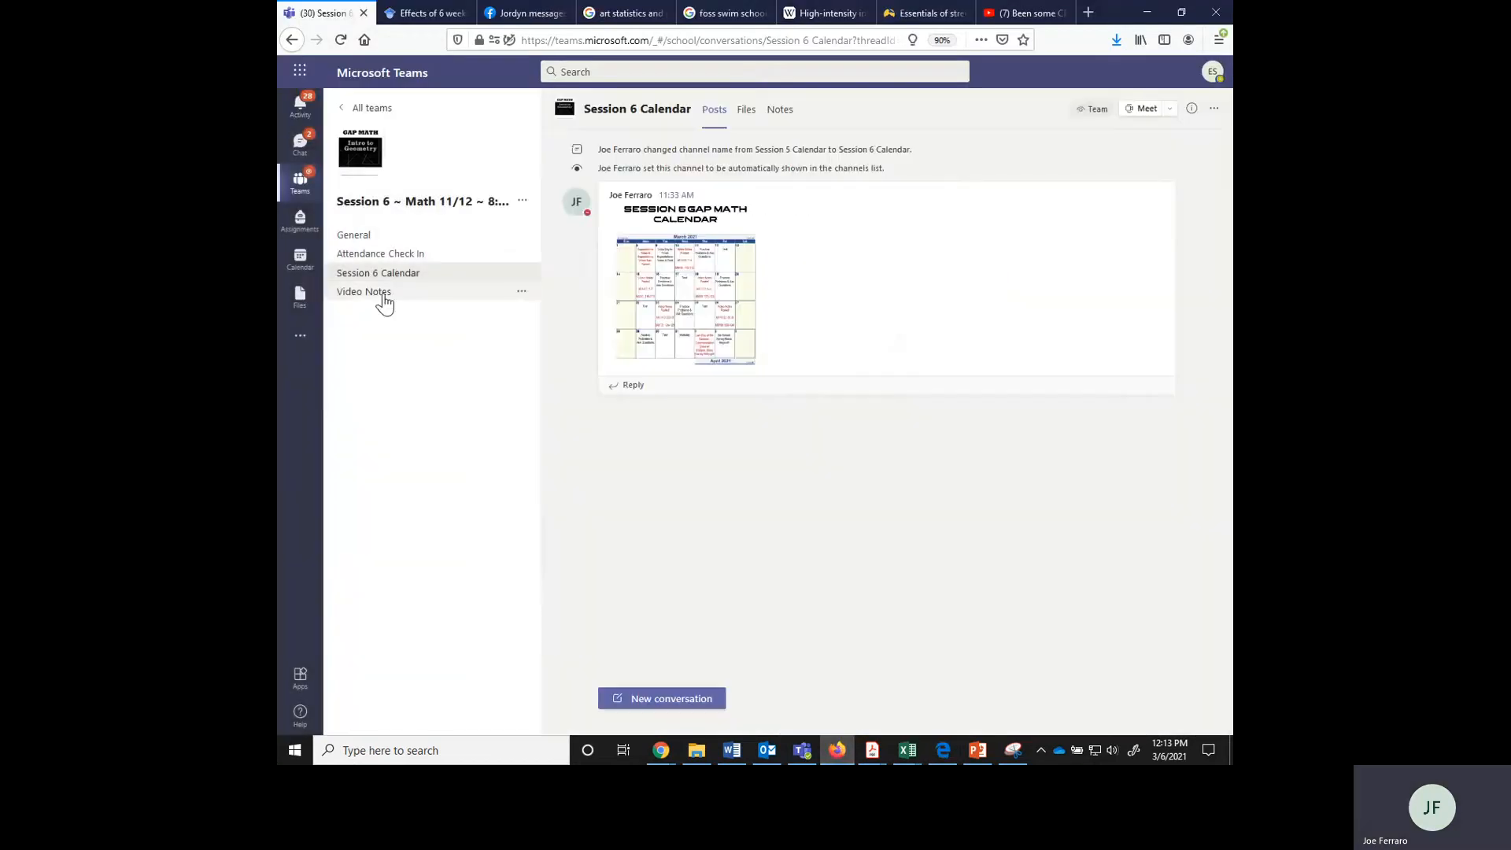
pyautogui.click(363, 292)
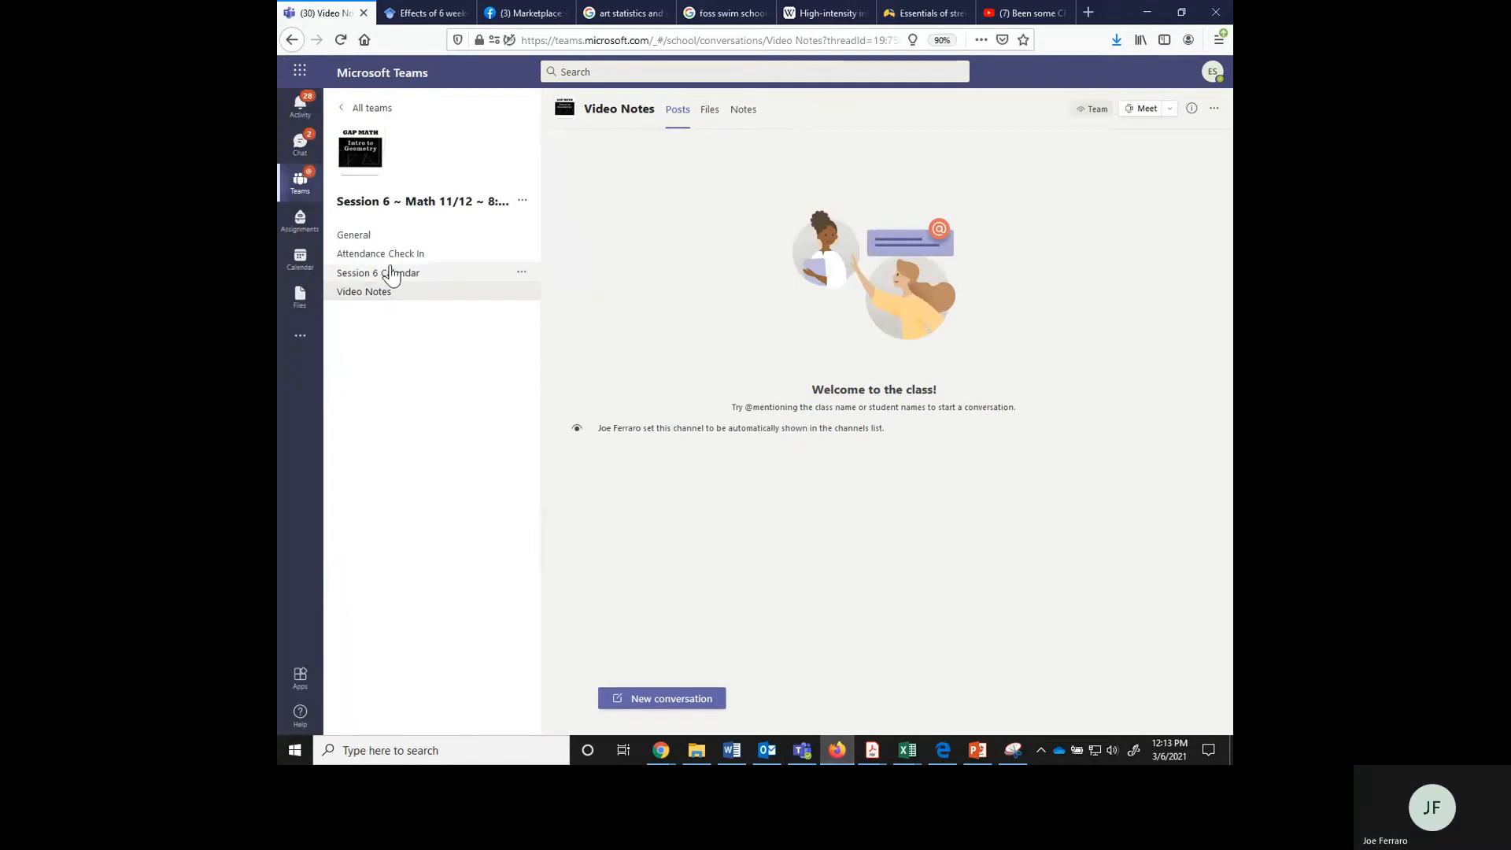
pyautogui.click(352, 235)
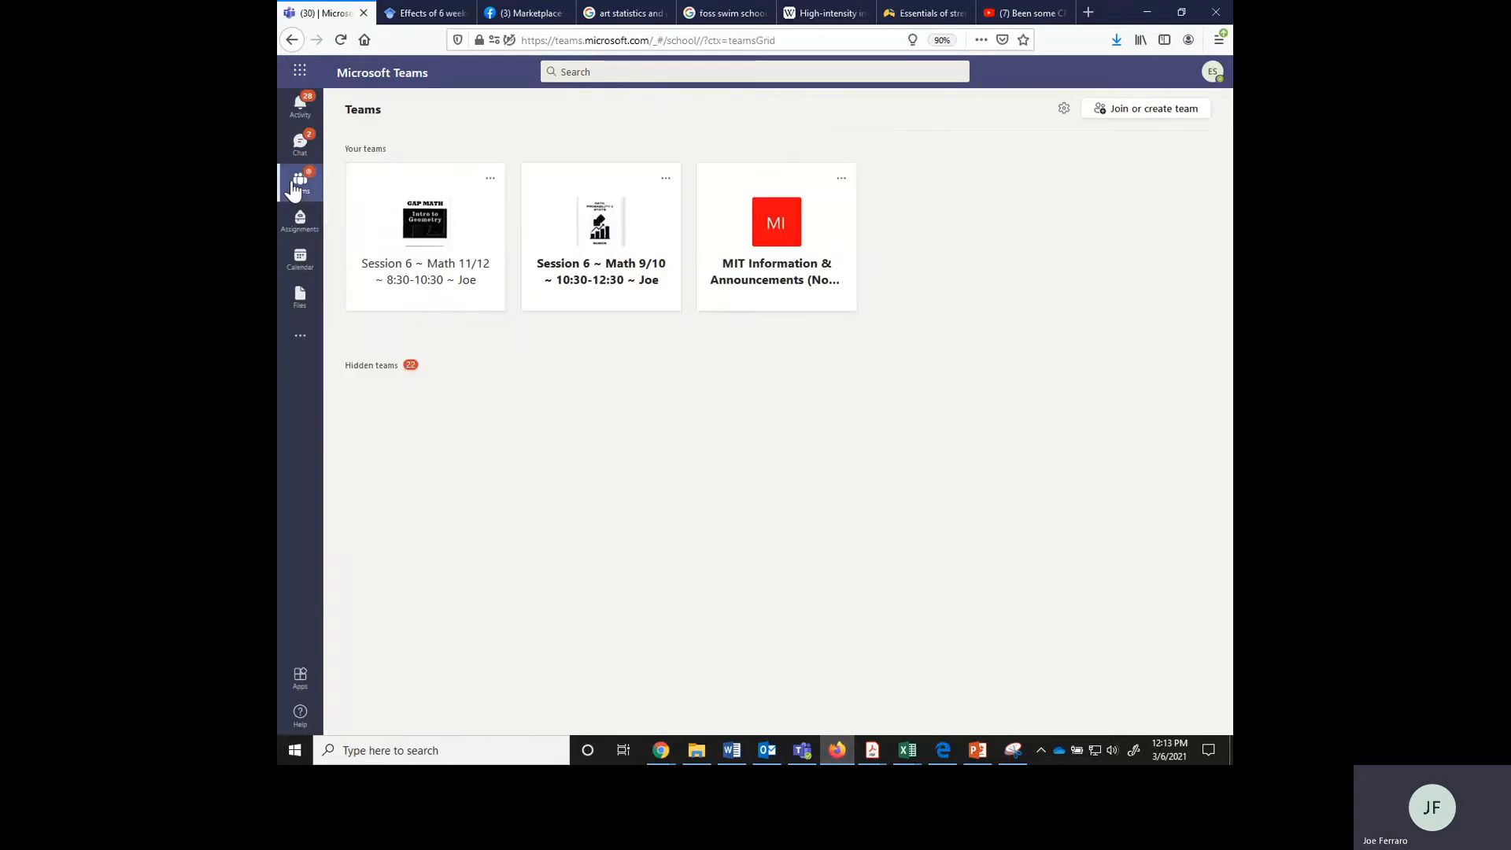
# Expand Hidden teams and open the Session 5 ~ Math 11/12 team tile
pyautogui.click(370, 364)
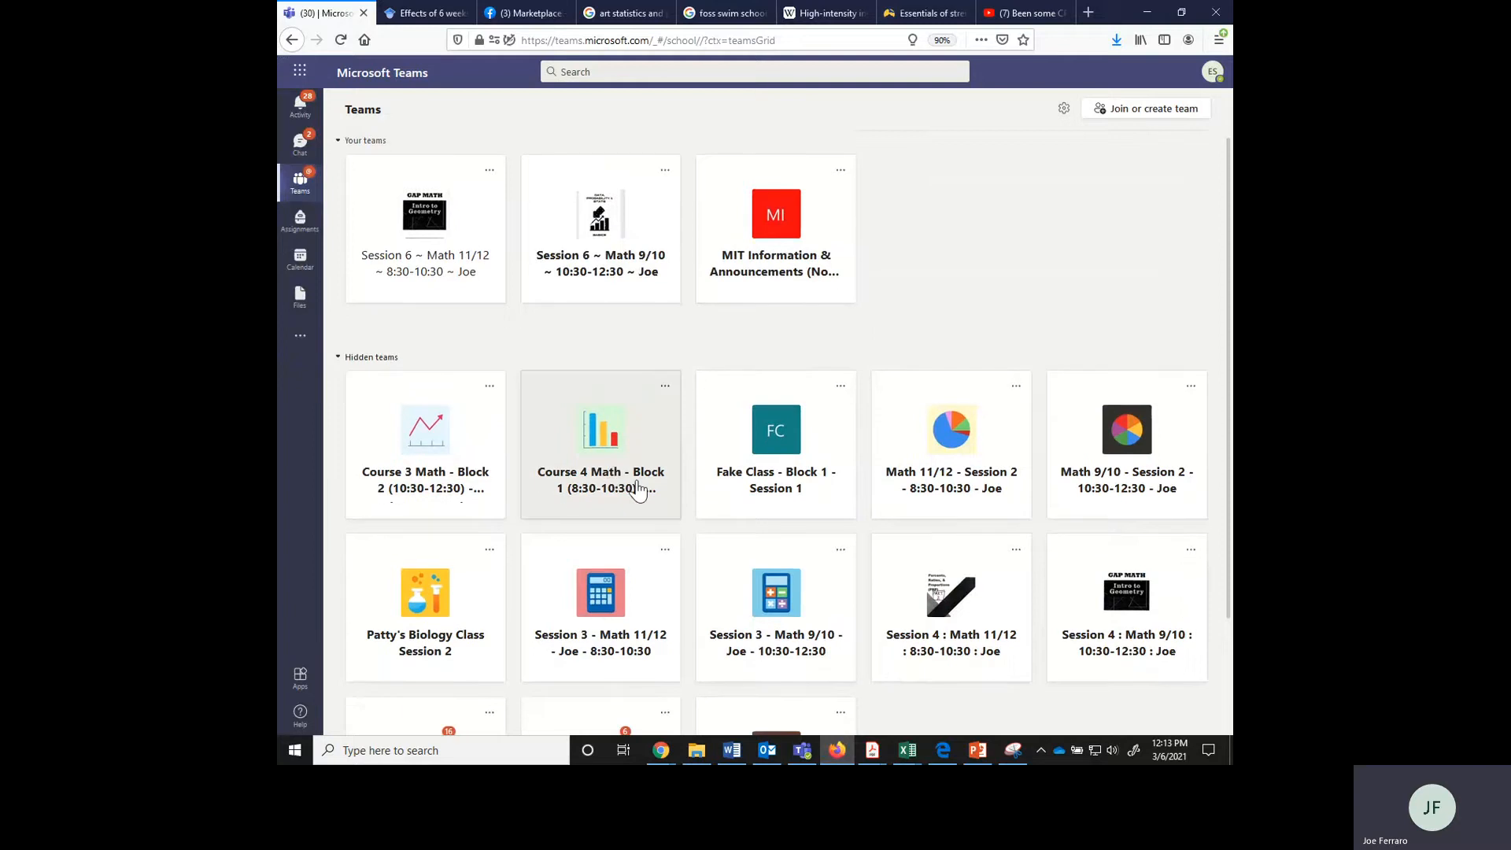
pyautogui.scroll(-3)
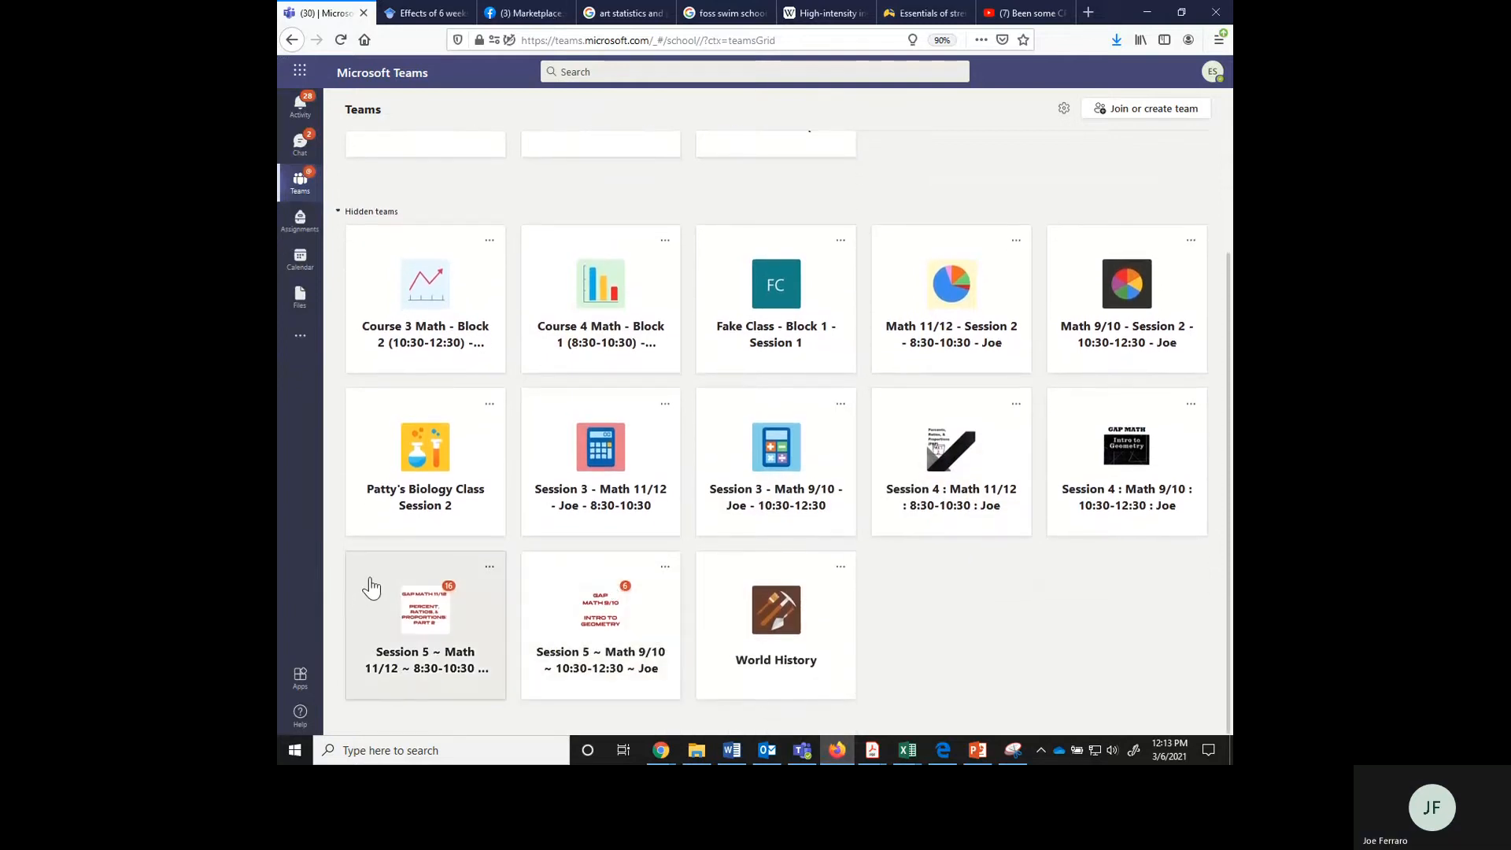
pyautogui.click(424, 626)
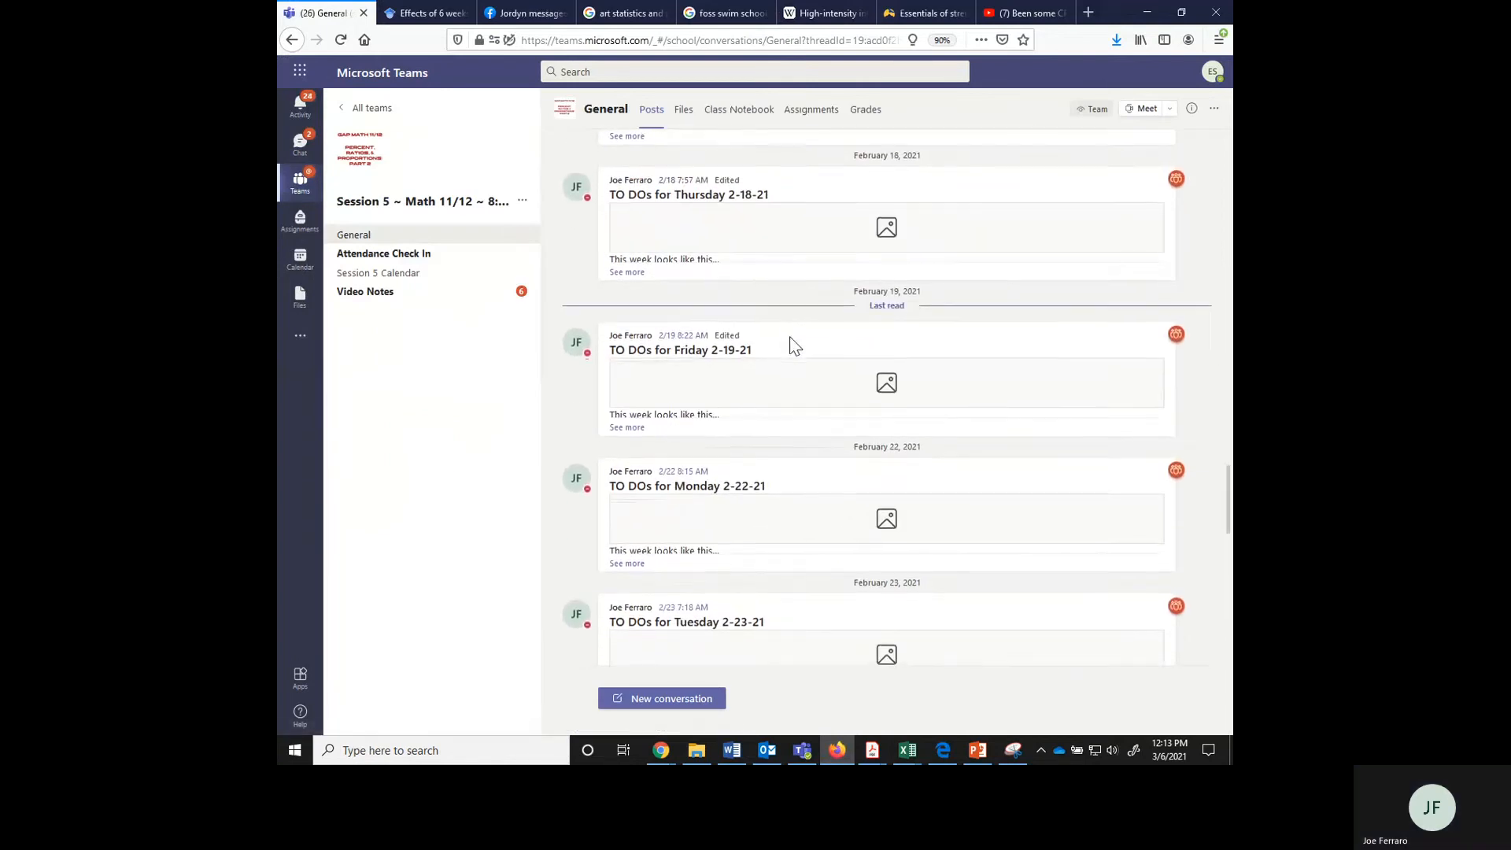
# Scroll down through the General channel's daily TO DOs posts
pyautogui.scroll(-3)
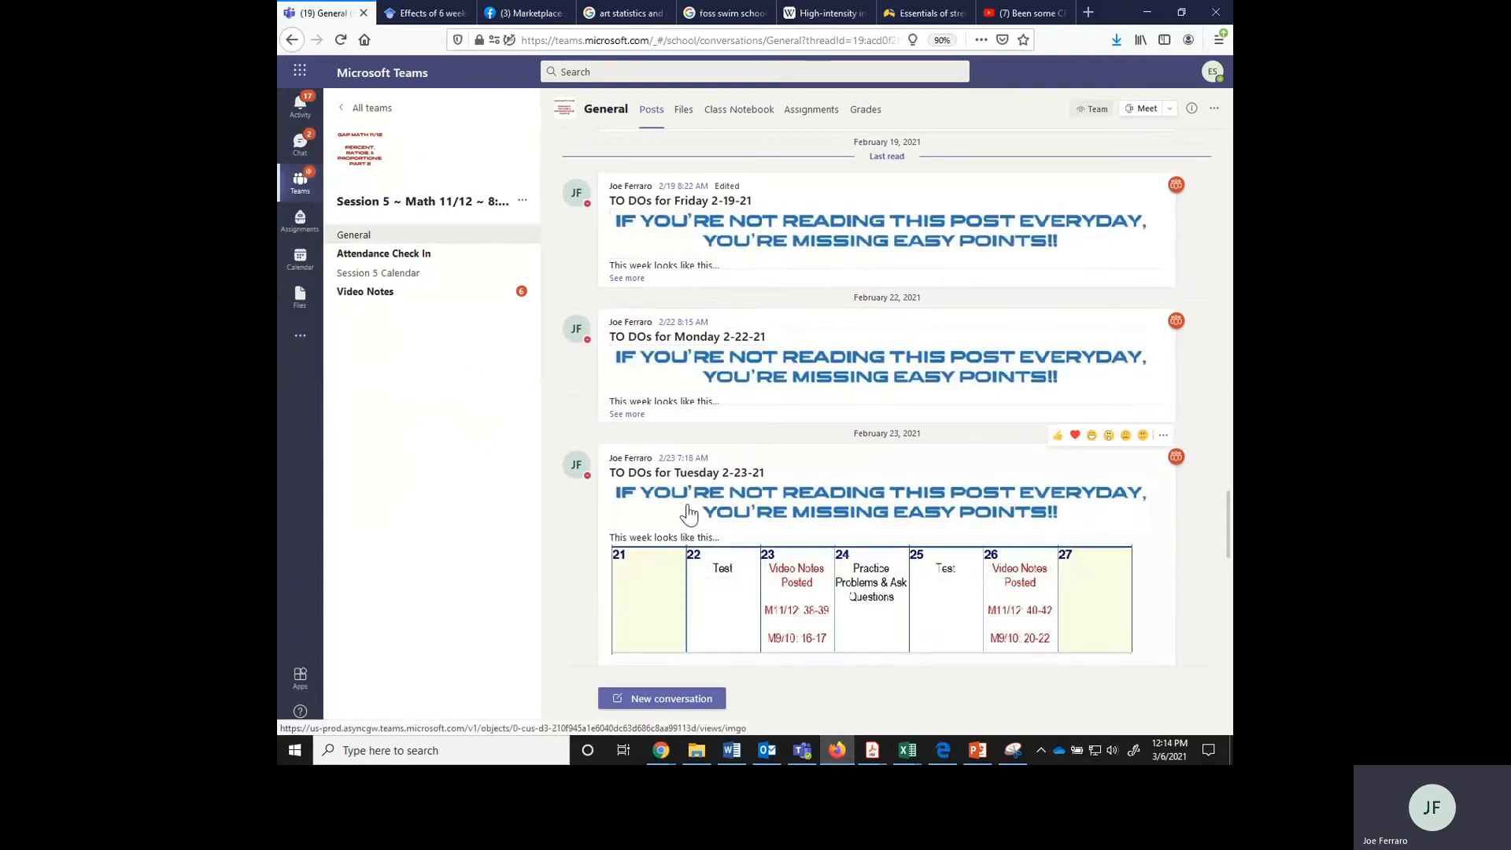
pyautogui.scroll(-3)
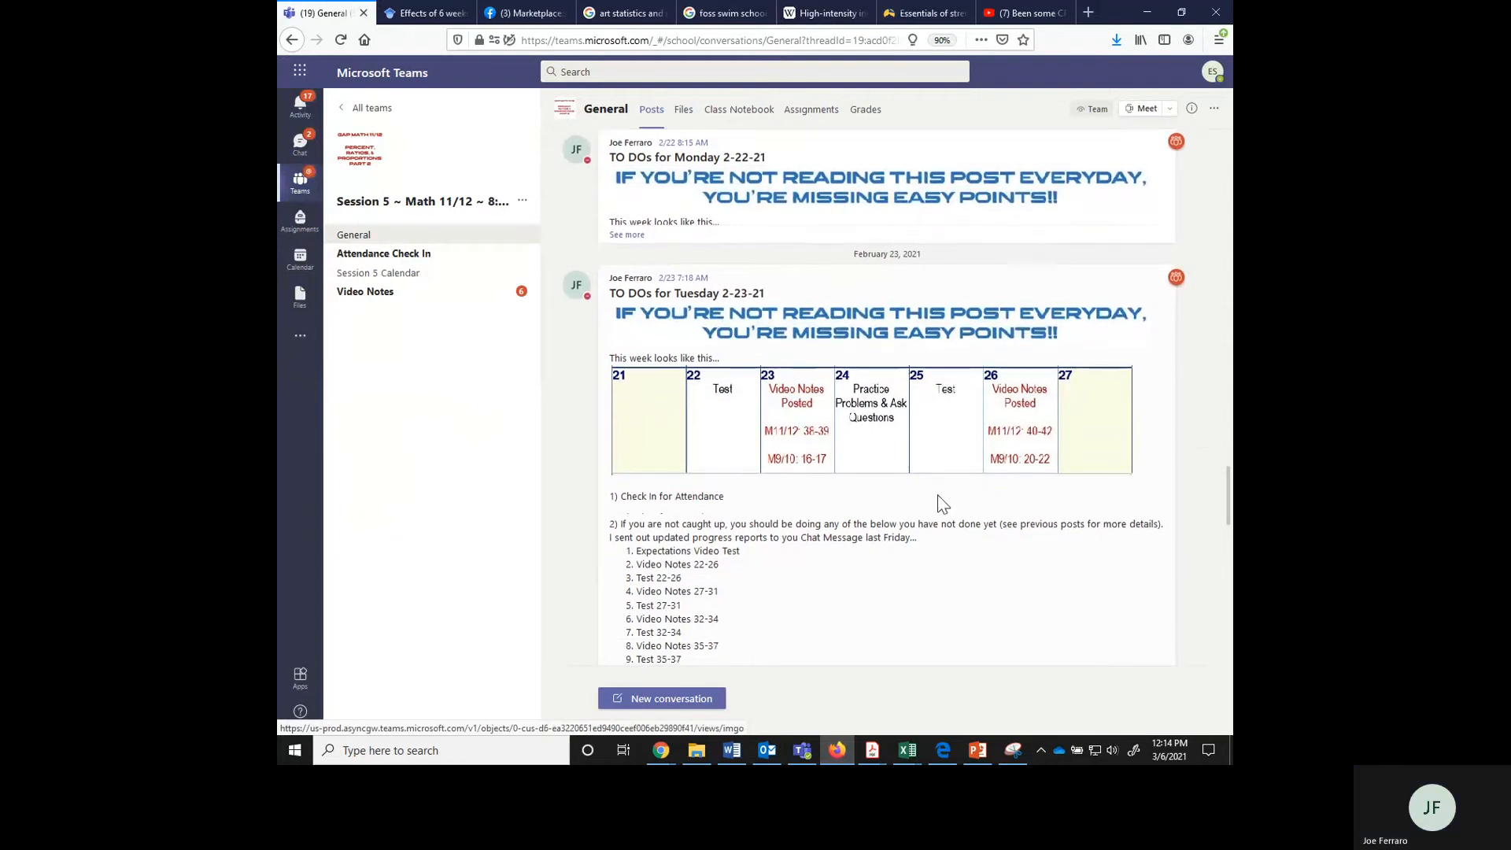
pyautogui.scroll(-3)
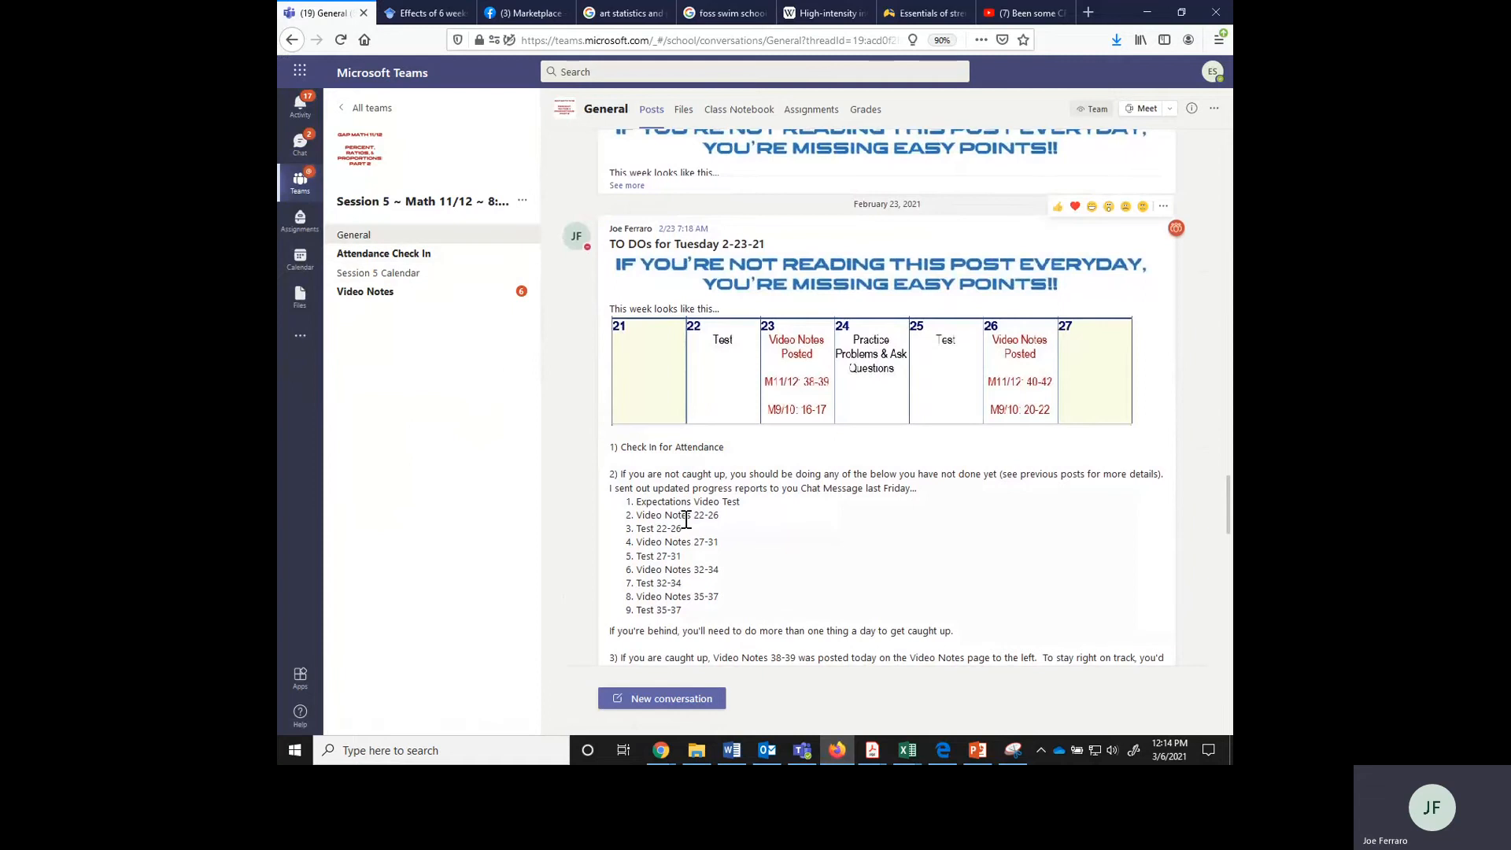
pyautogui.scroll(-3)
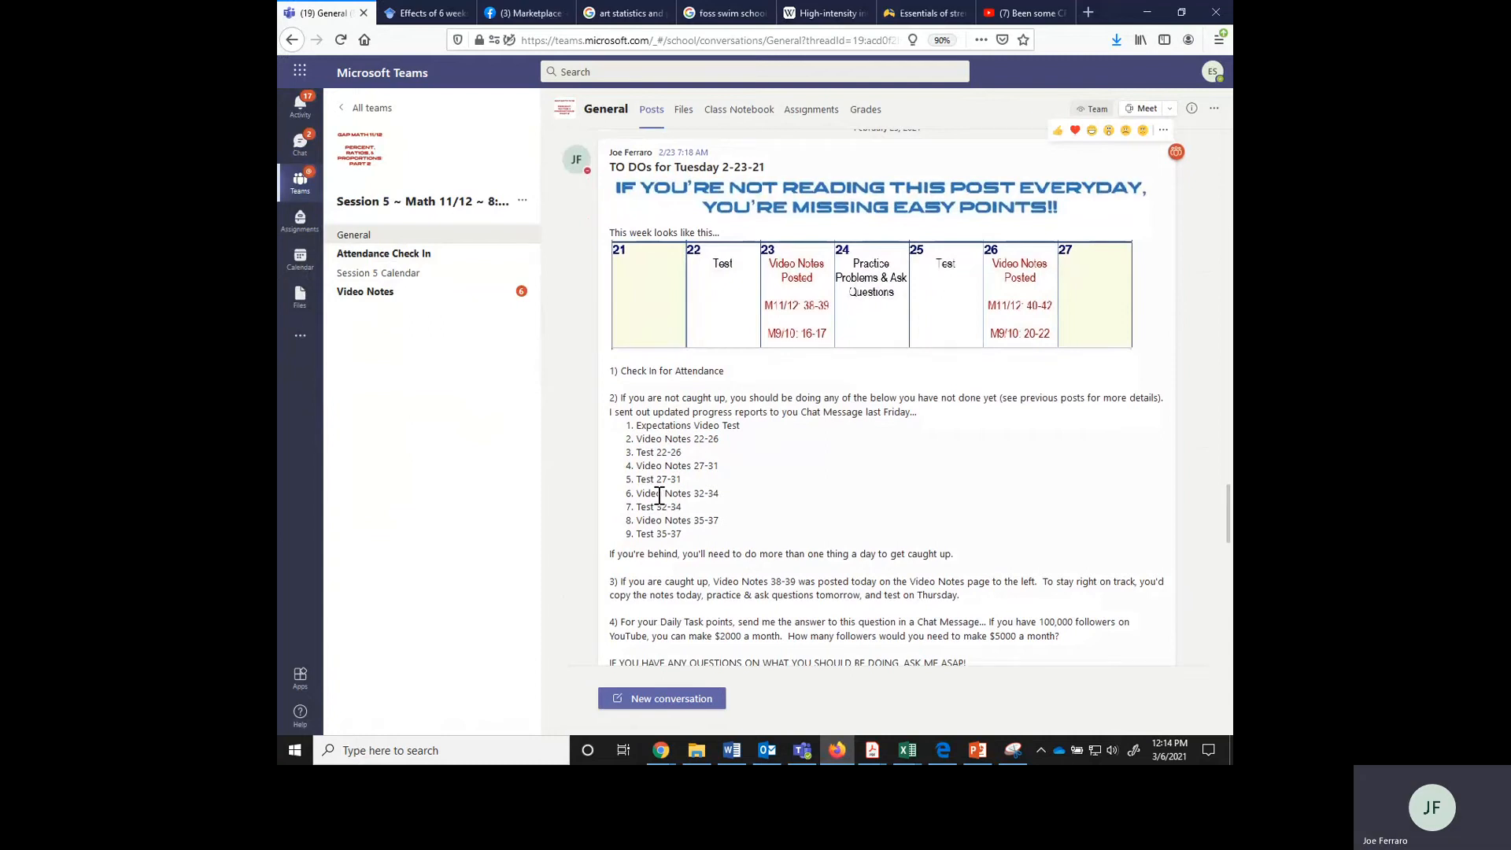
pyautogui.scroll(-3)
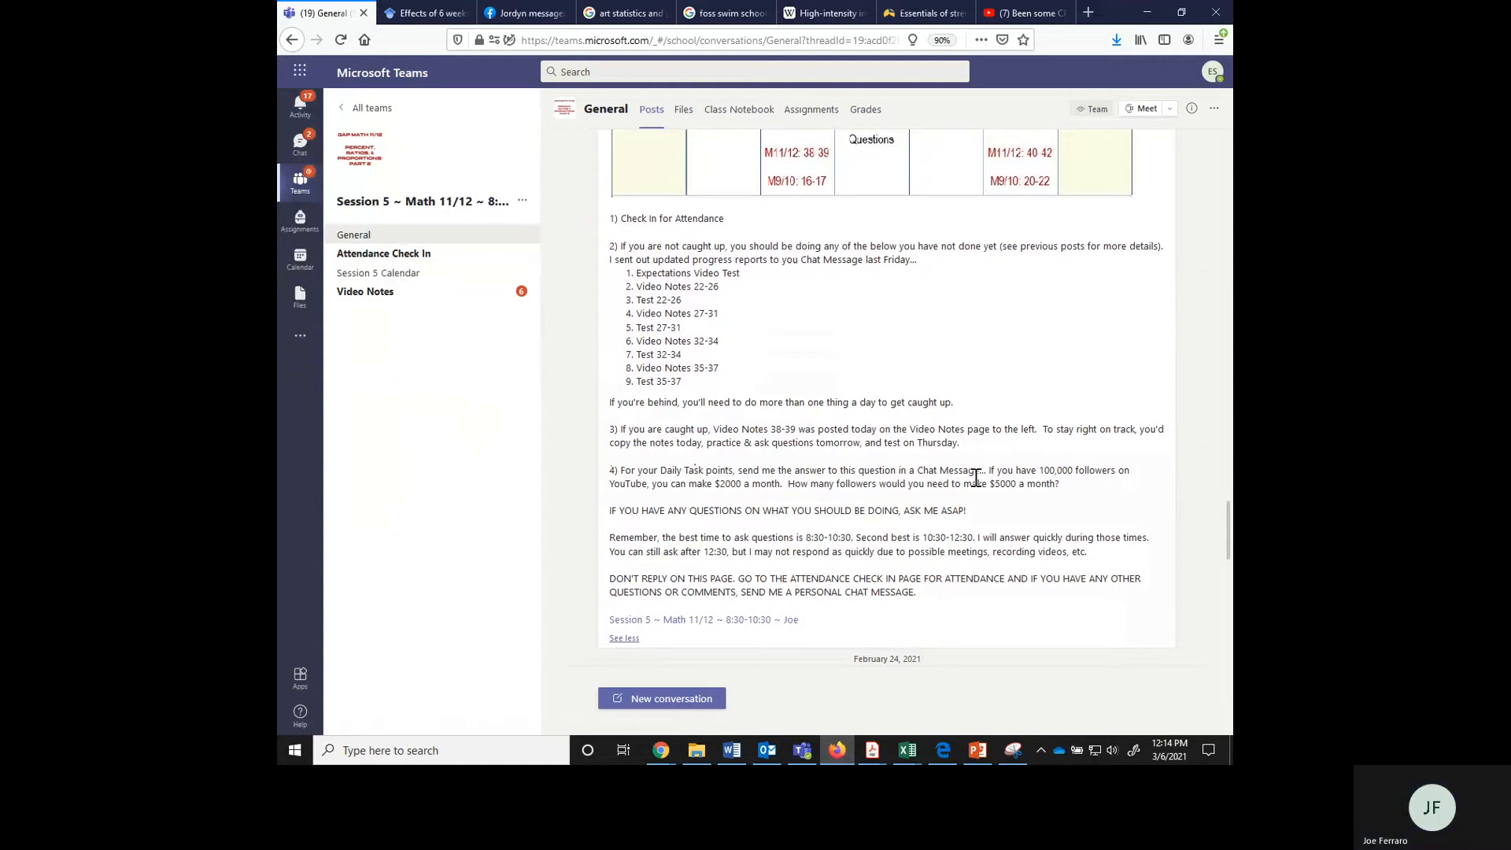
pyautogui.scroll(-3)
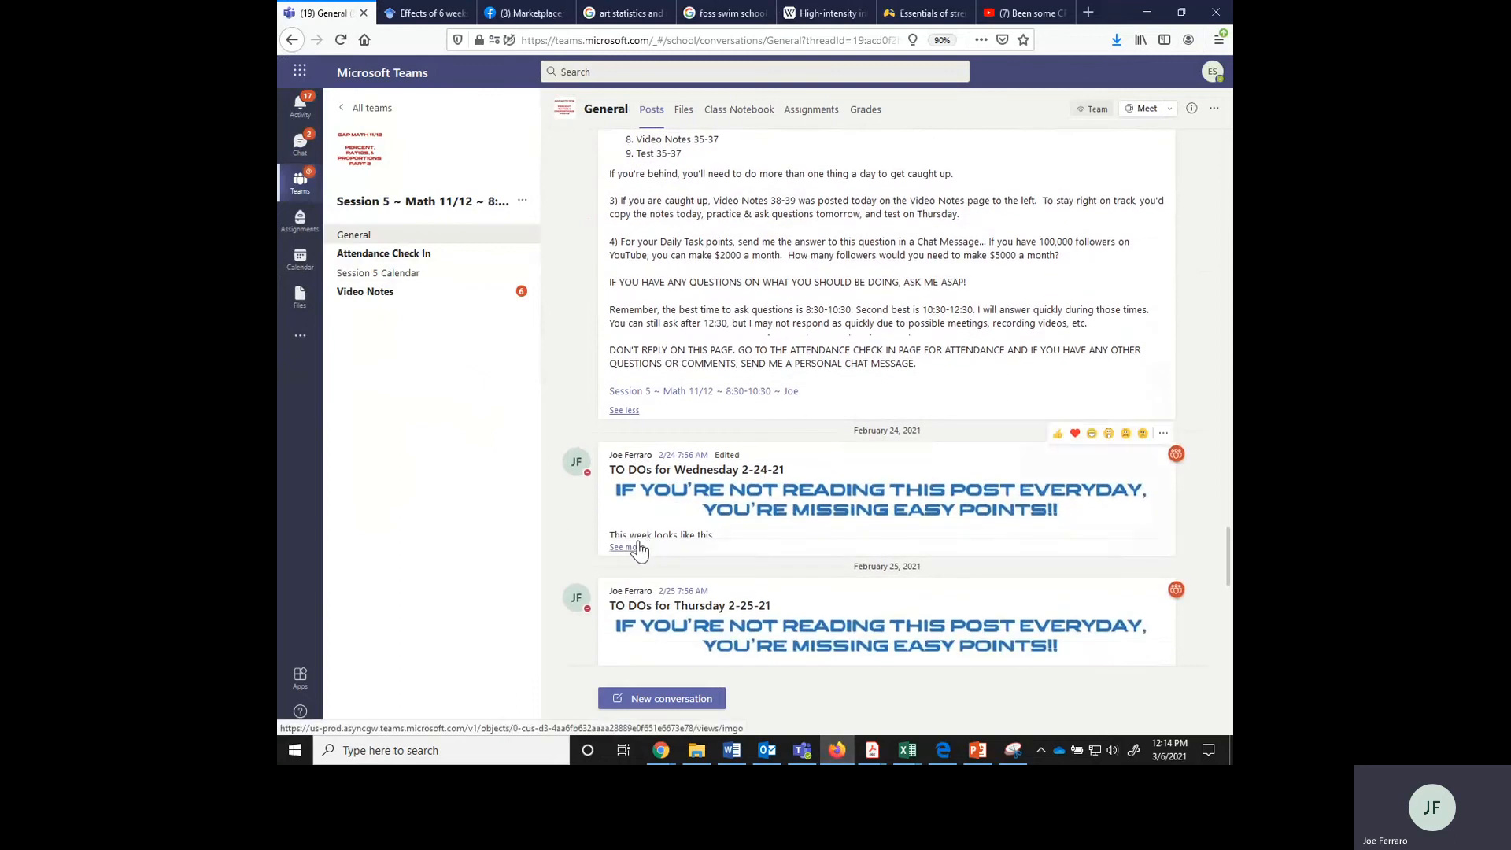
# Expand the Wednesday 2-24-21 TO DOs post and read on to Thursday 2-25-21
pyautogui.click(622, 546)
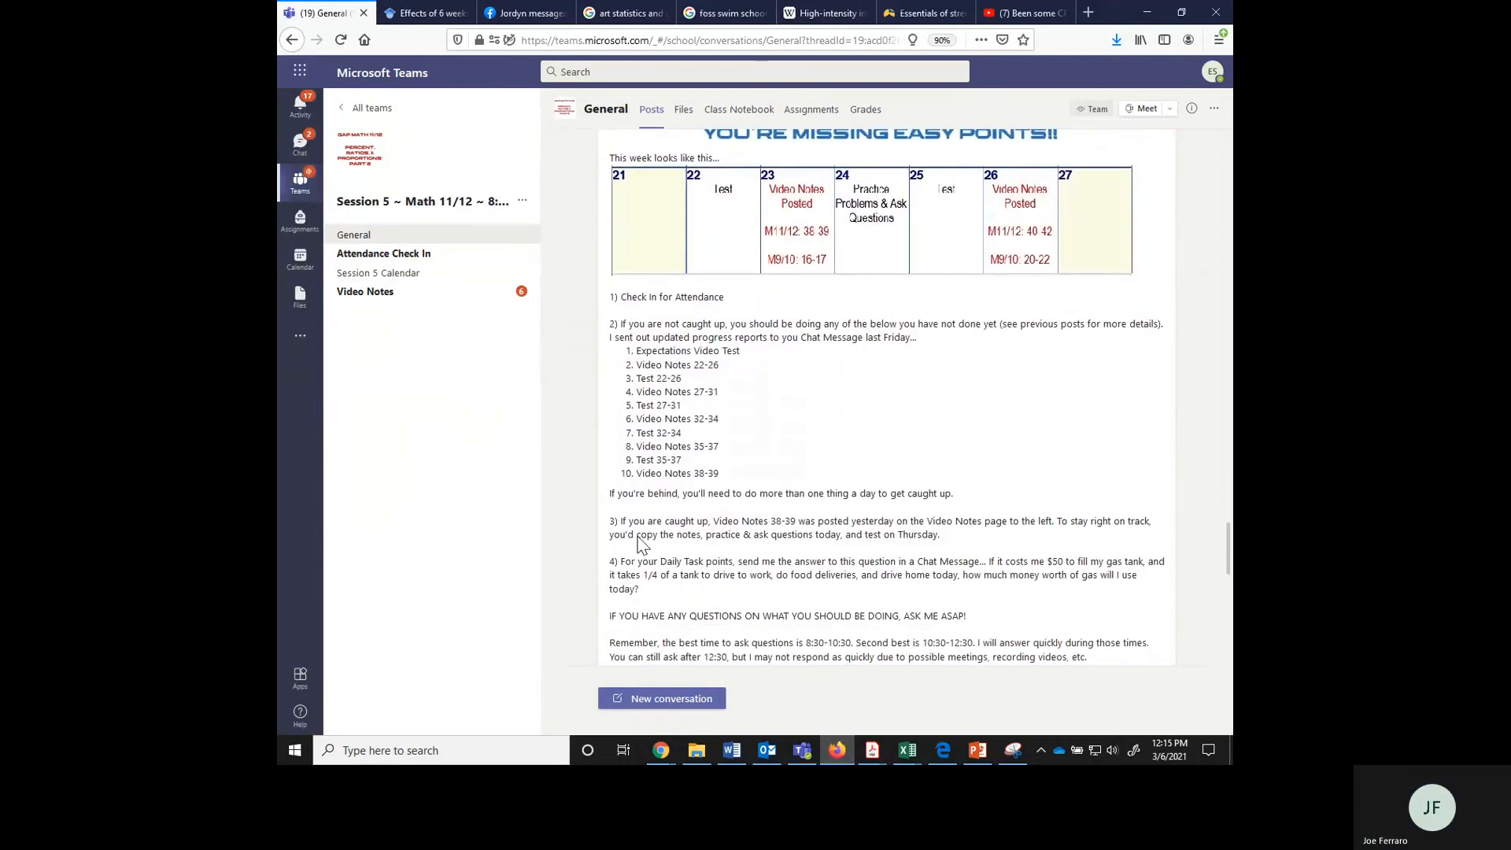
pyautogui.scroll(-3)
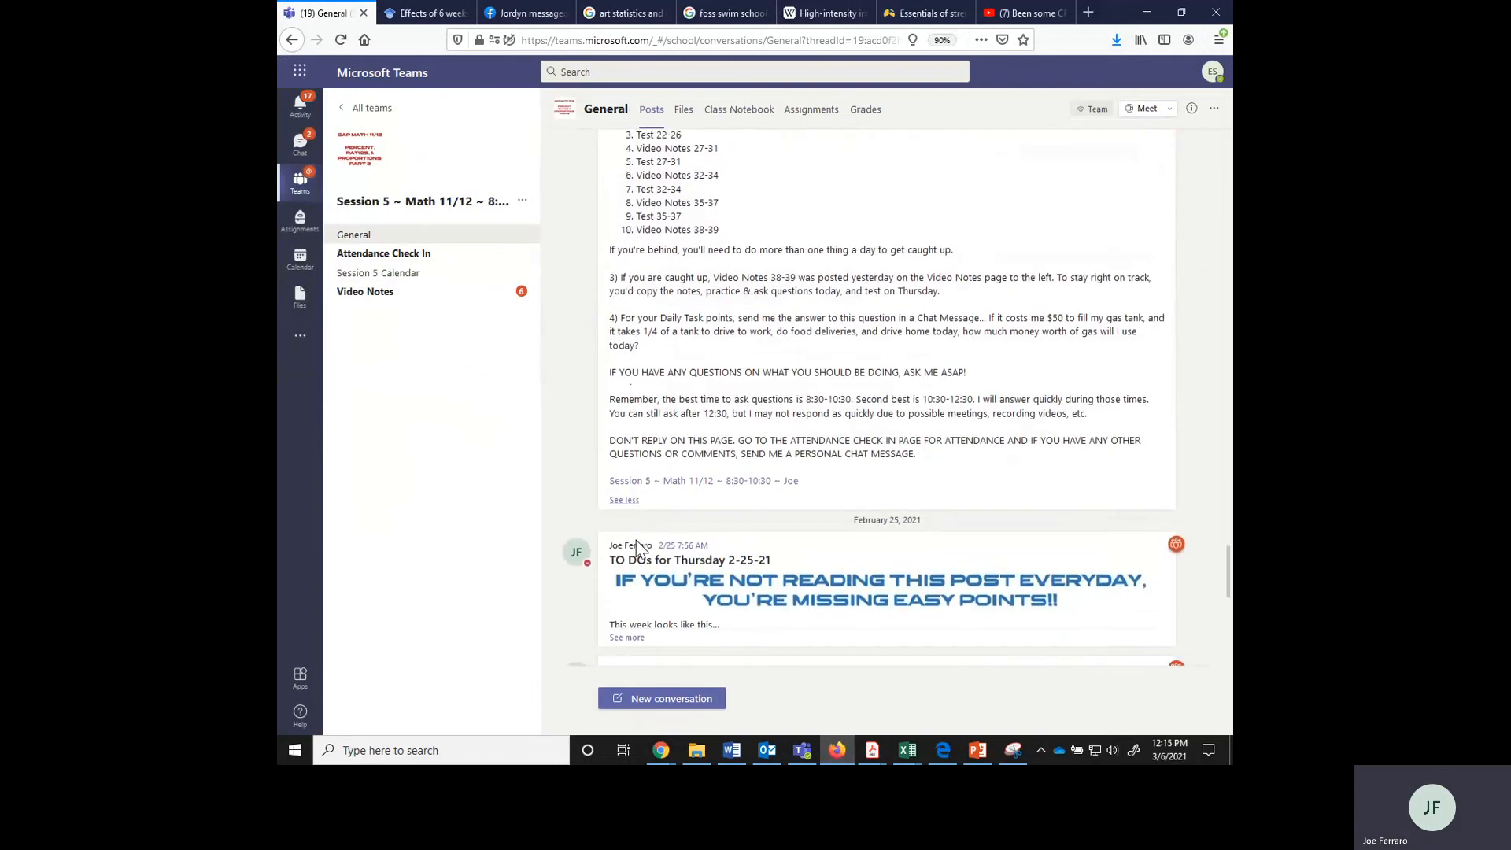
pyautogui.scroll(-3)
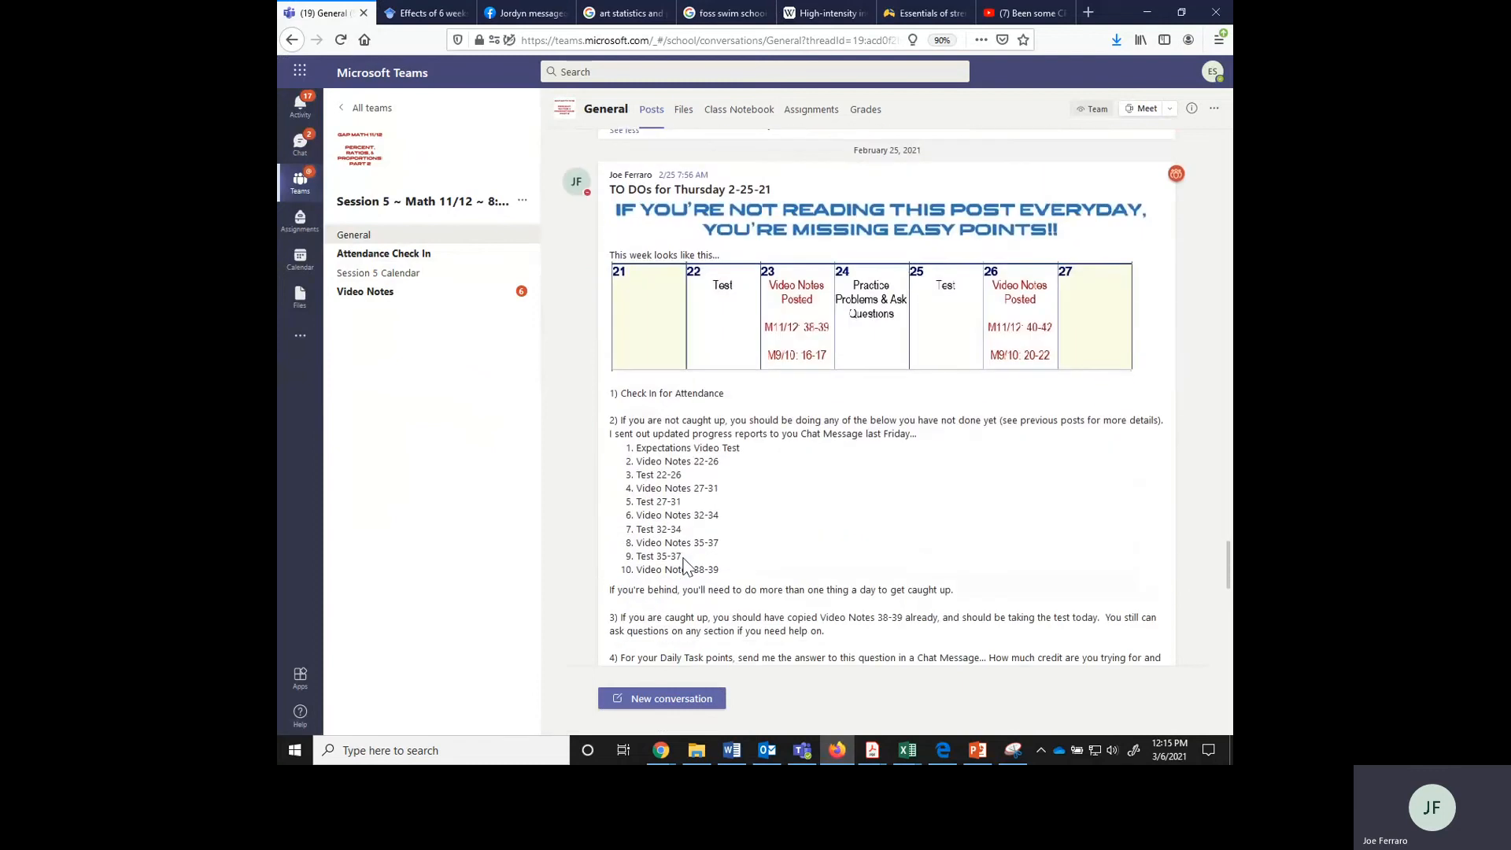
pyautogui.scroll(-3)
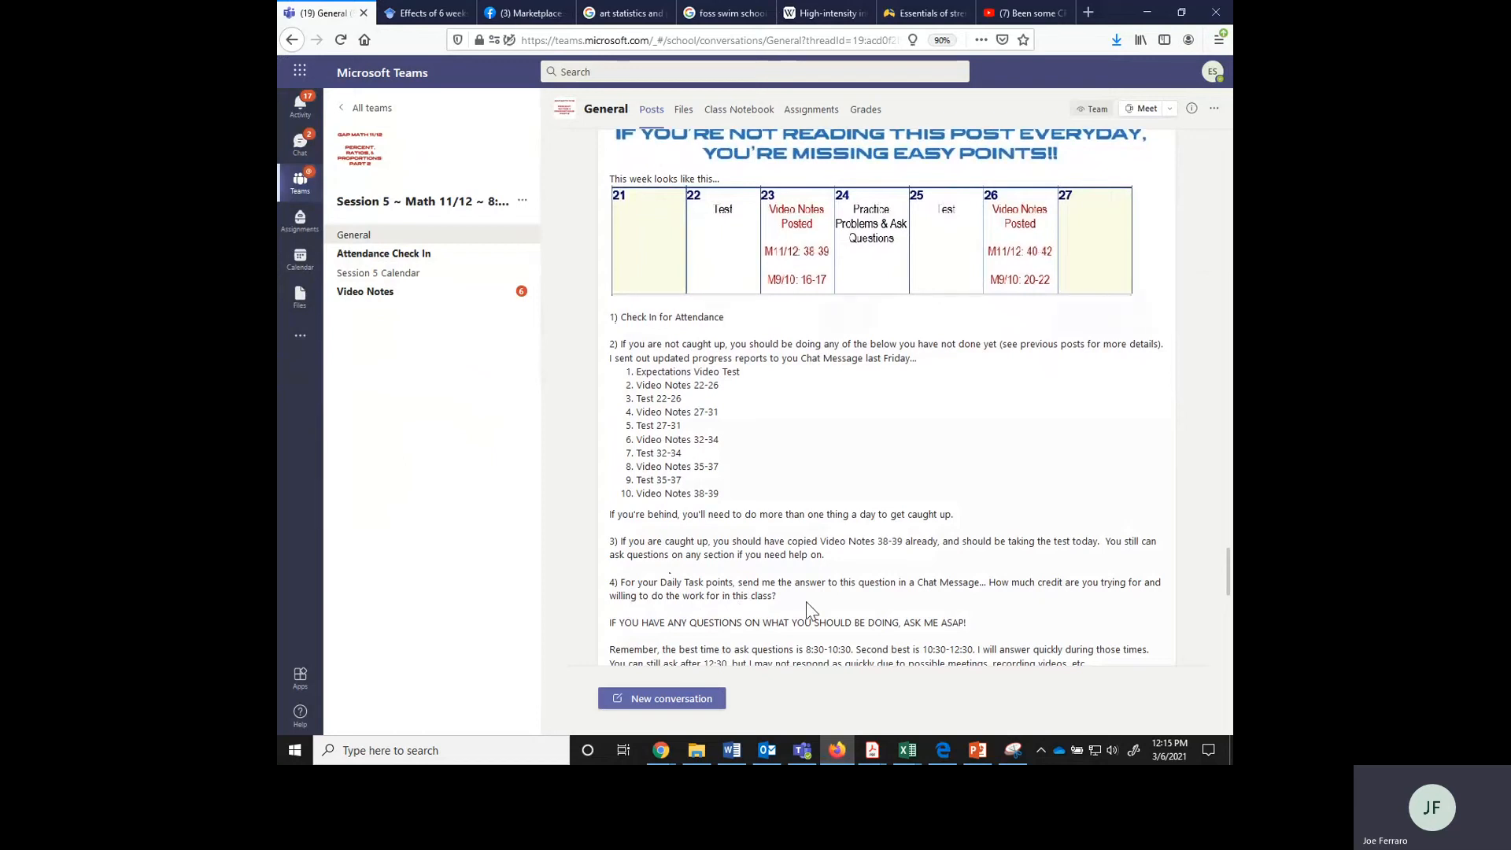
pyautogui.moveTo(772, 578)
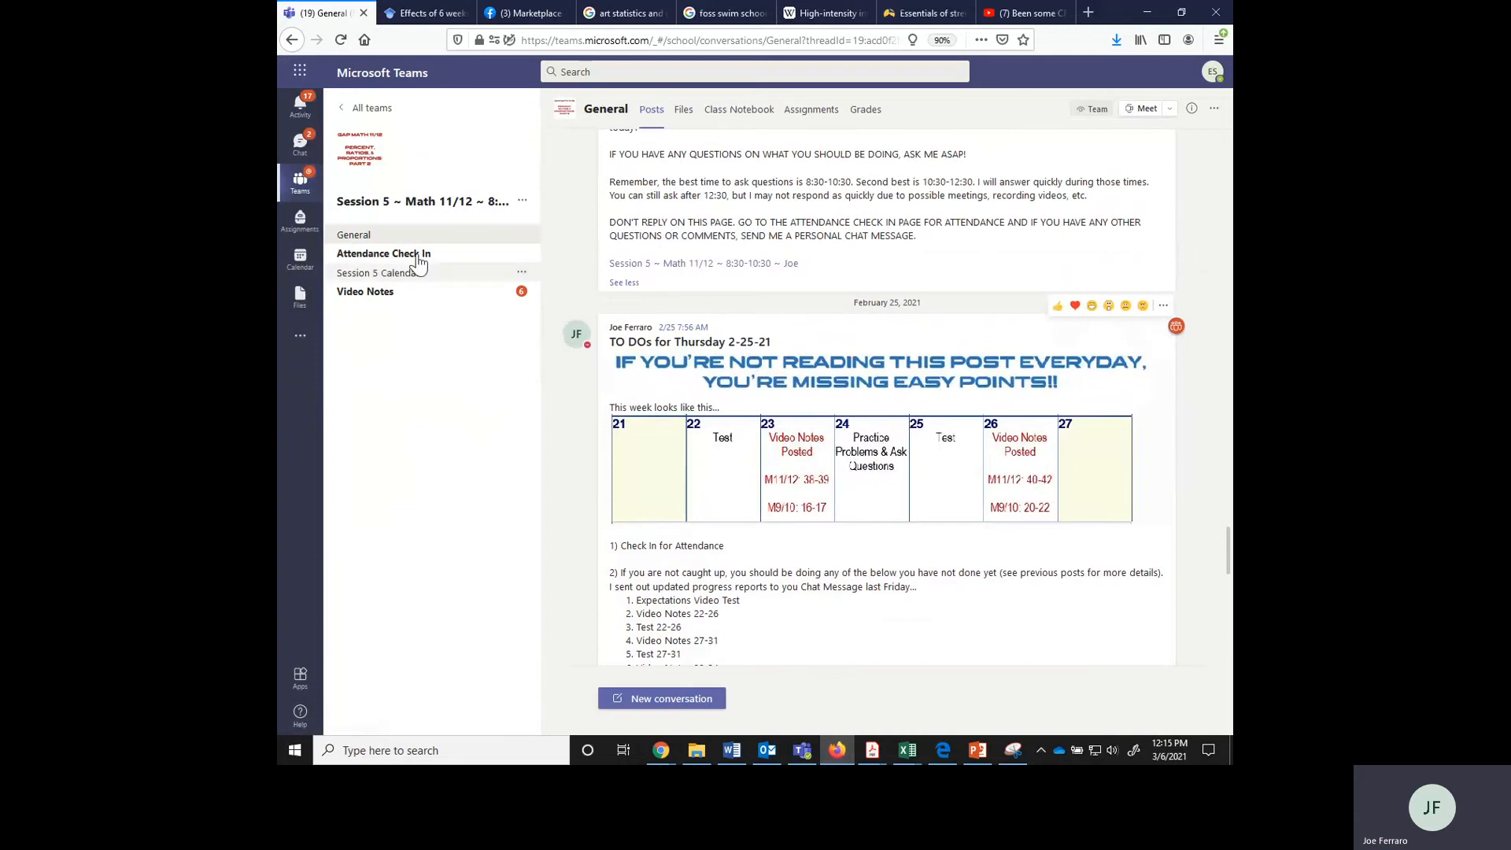
# Open Session 5's Attendance Check In channel to see students' 'here' replies
pyautogui.click(384, 253)
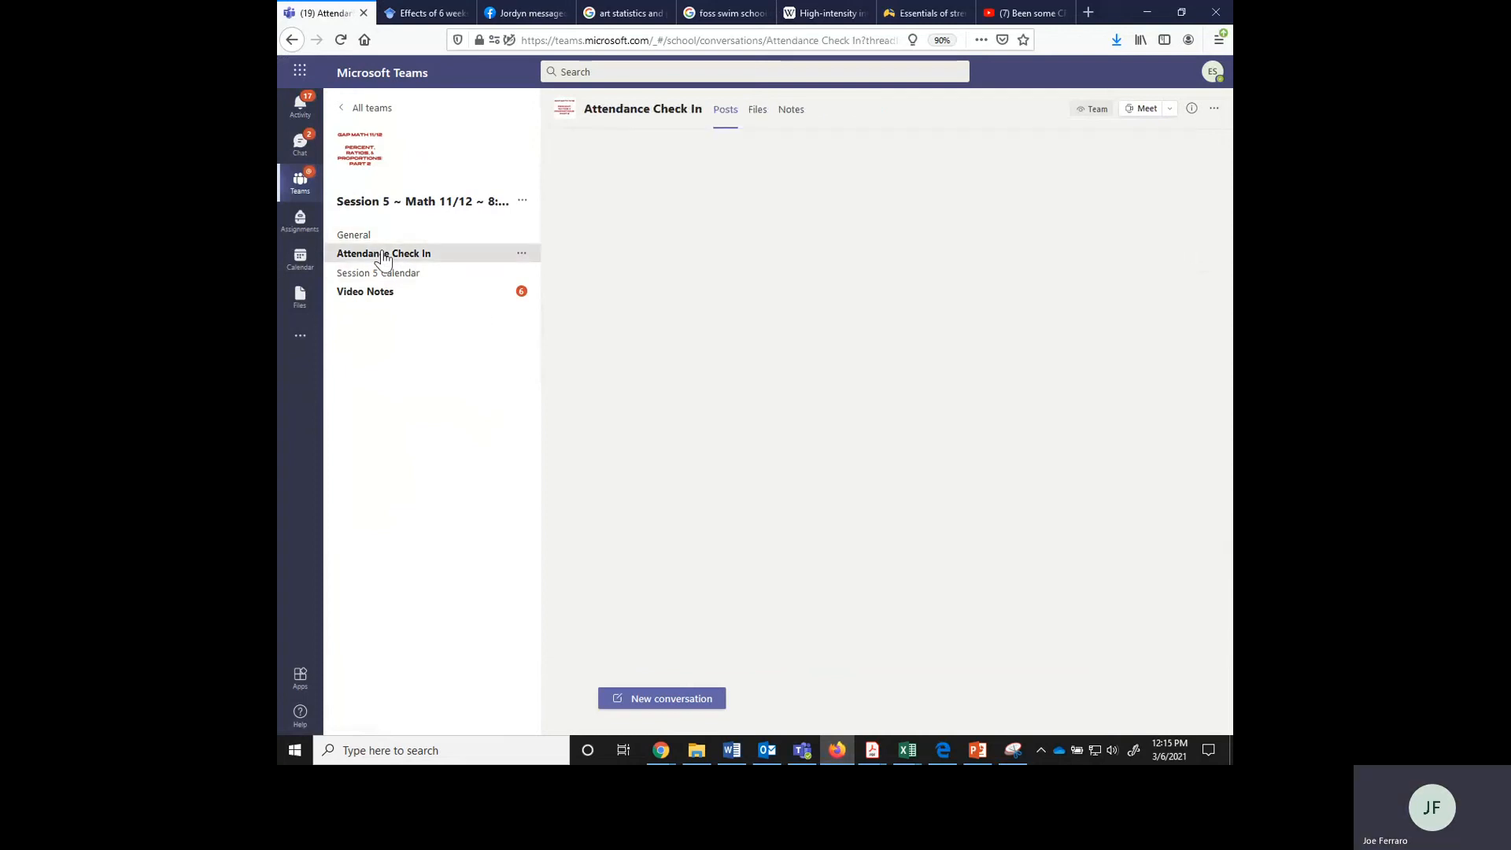
pyautogui.click(384, 253)
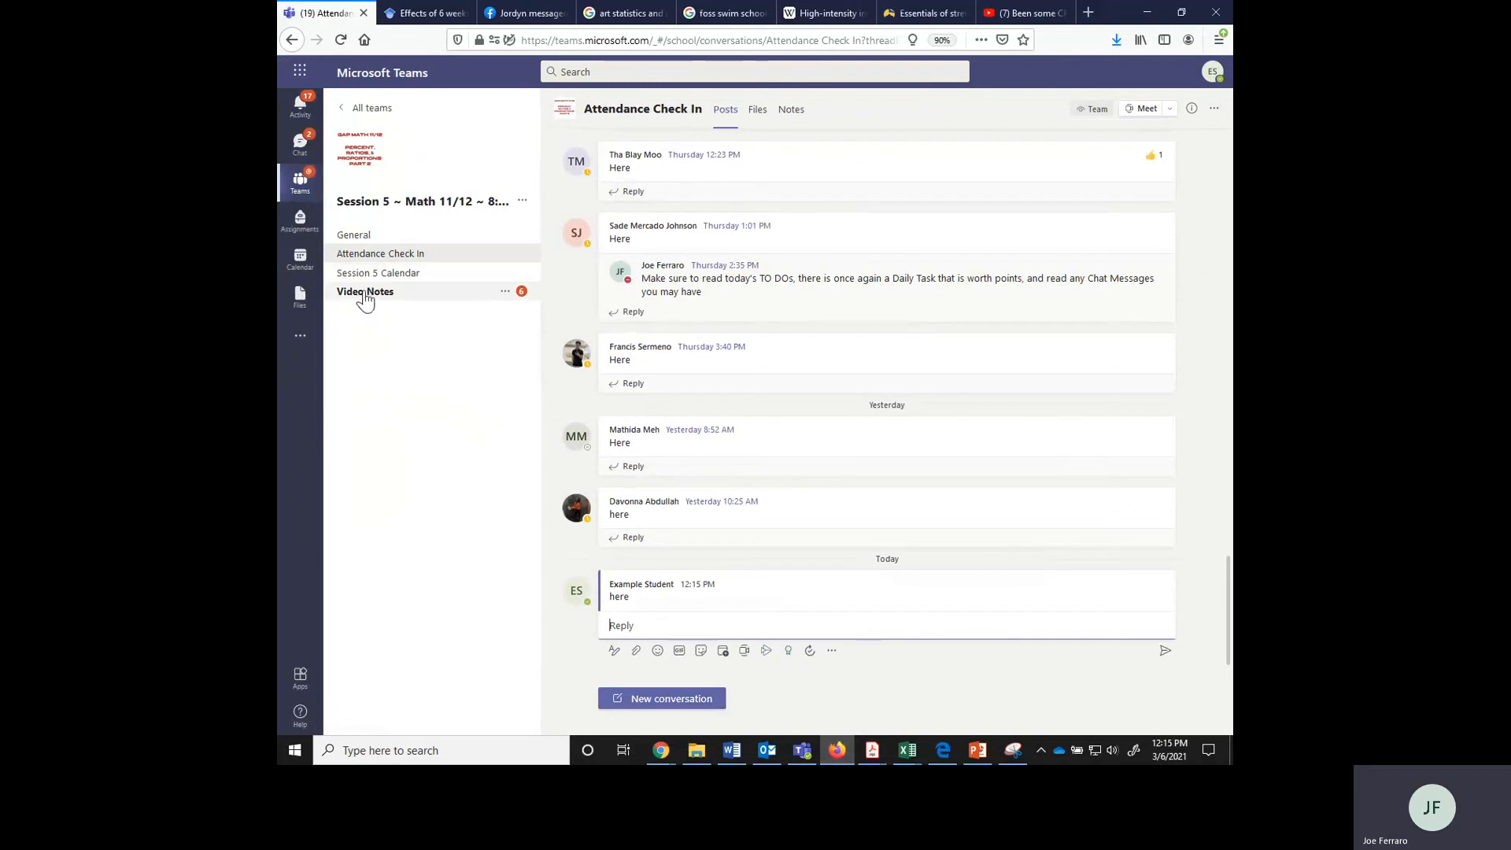
pyautogui.moveTo(365, 291)
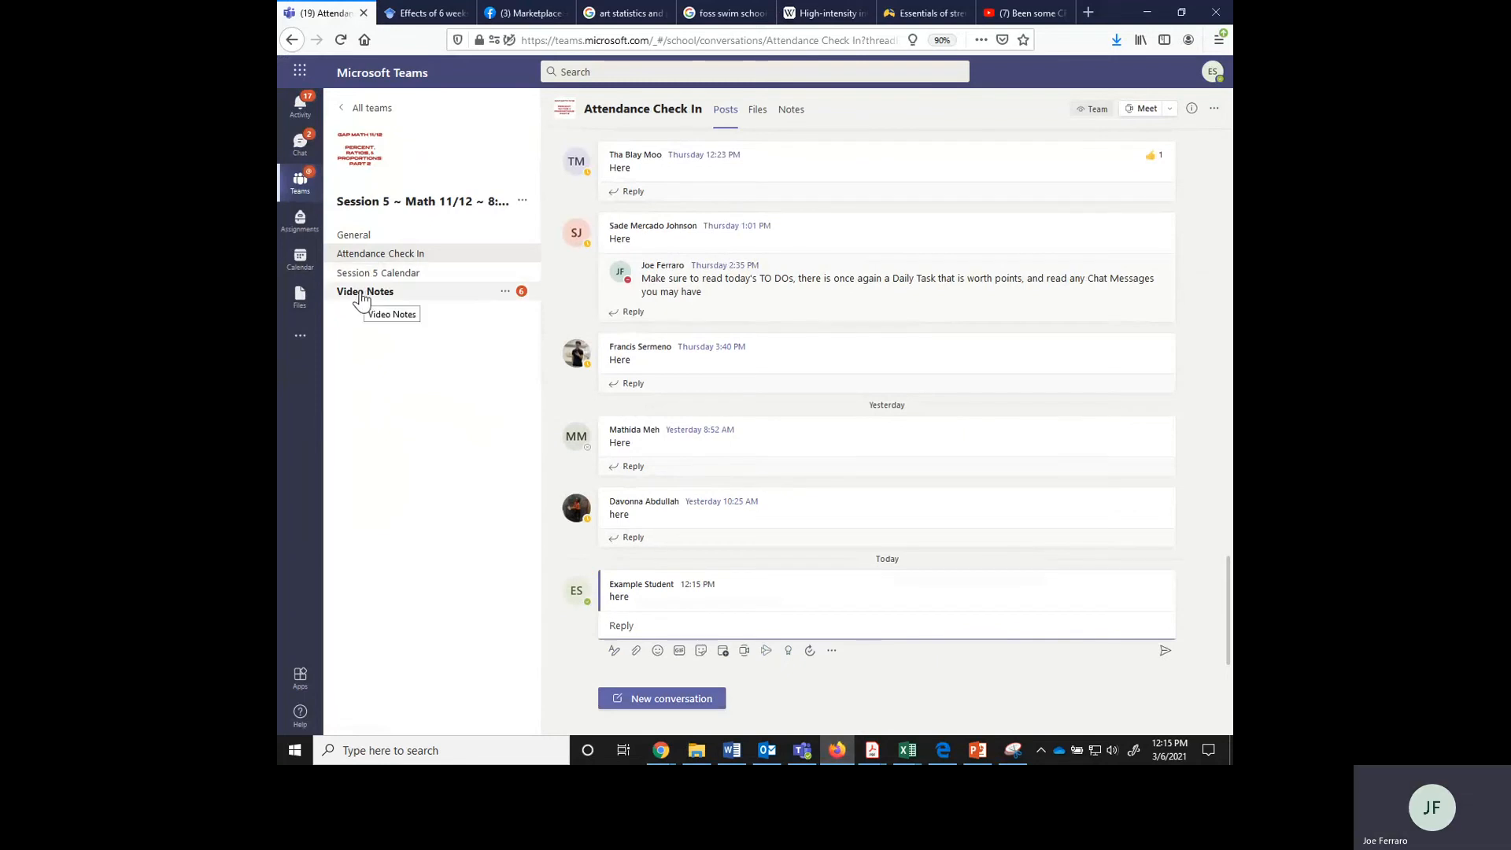
# Open Video Notes and scroll to the Video Notes 40-42 YouTube post
pyautogui.click(365, 292)
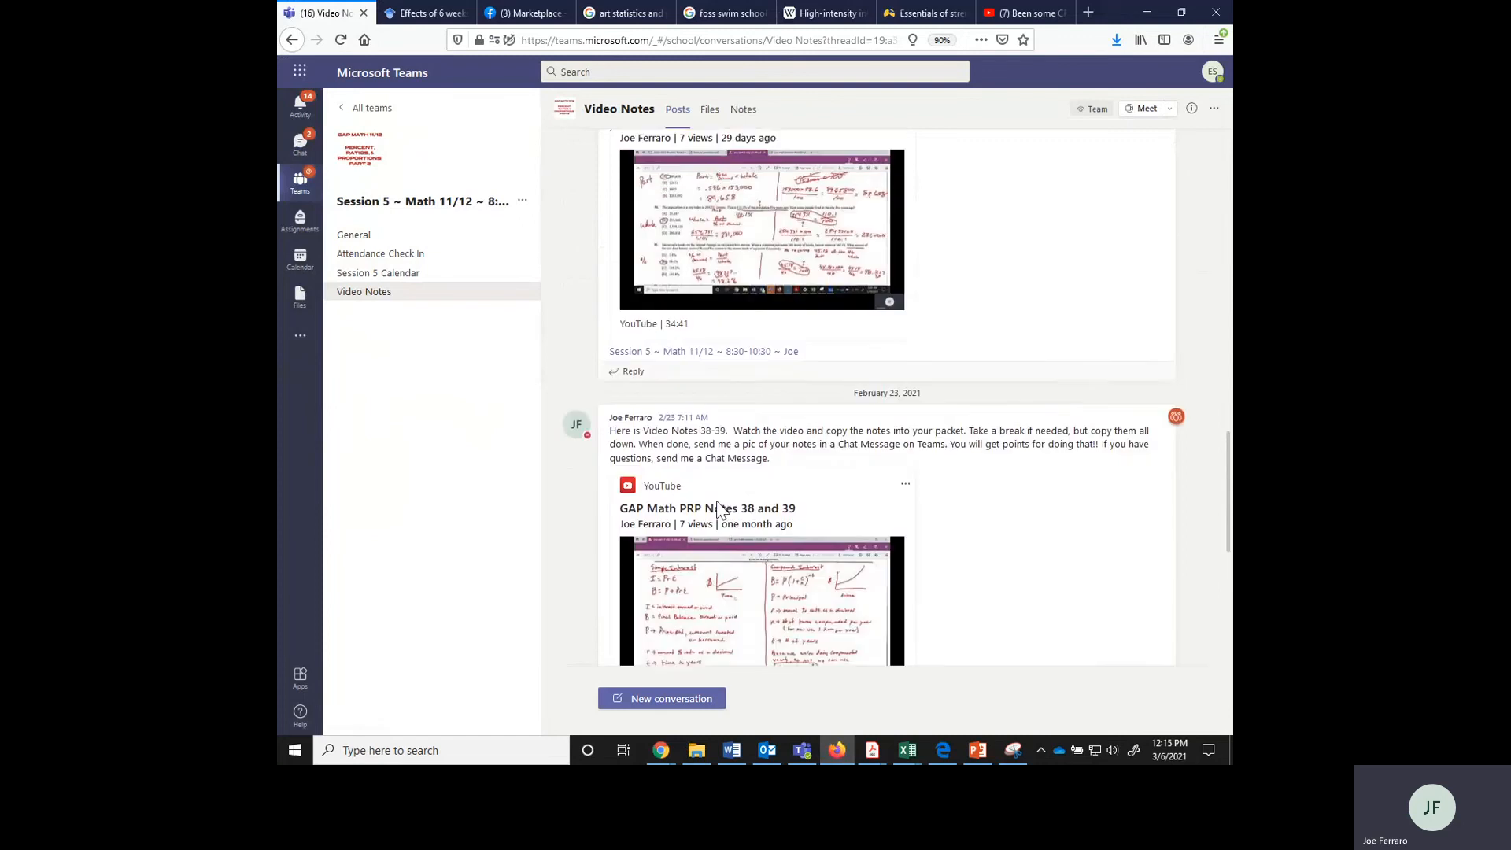
pyautogui.scroll(3)
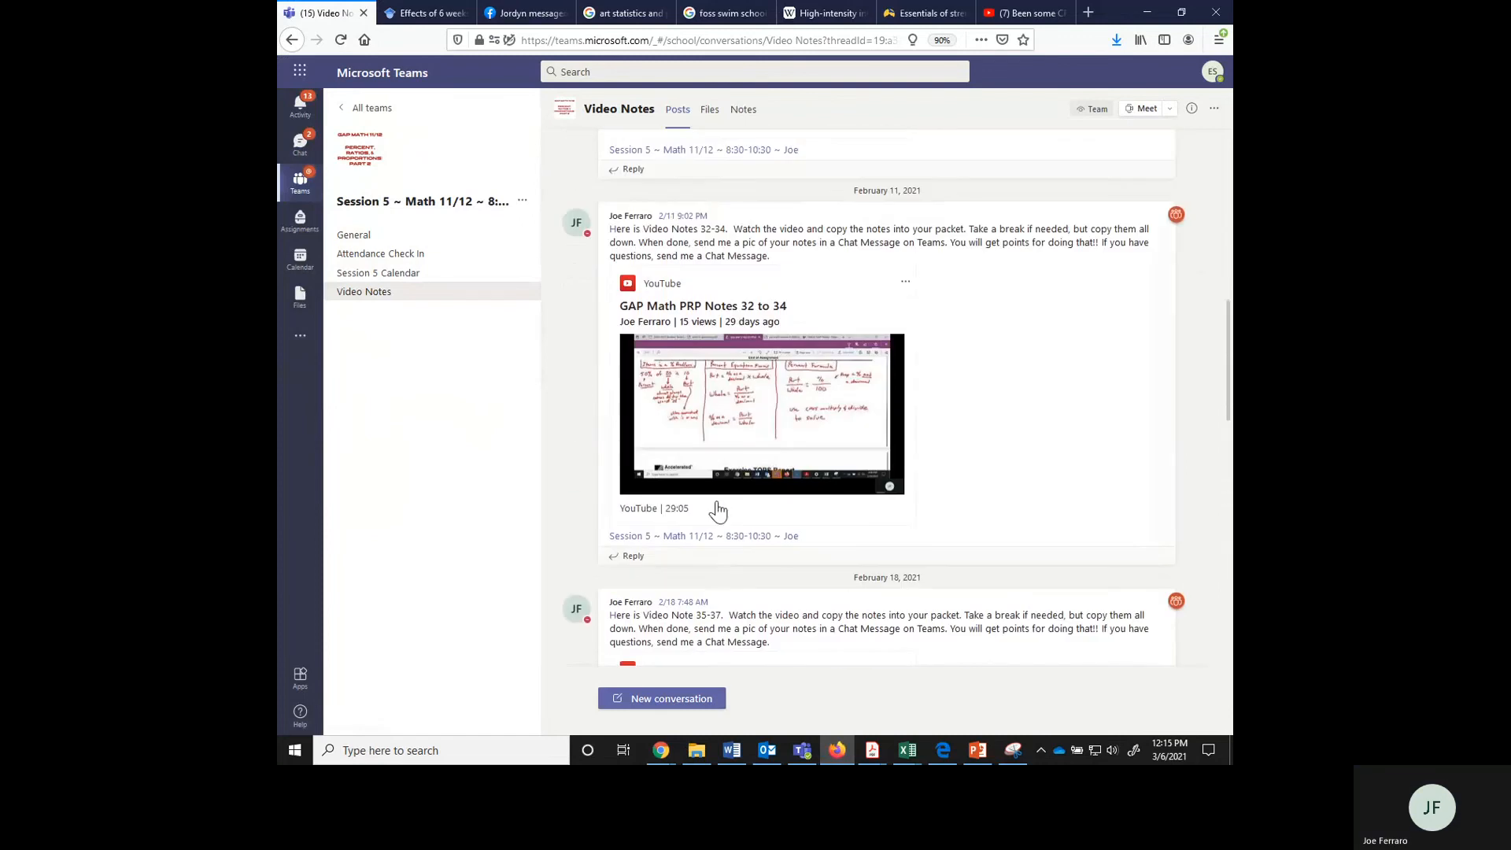
pyautogui.scroll(-3)
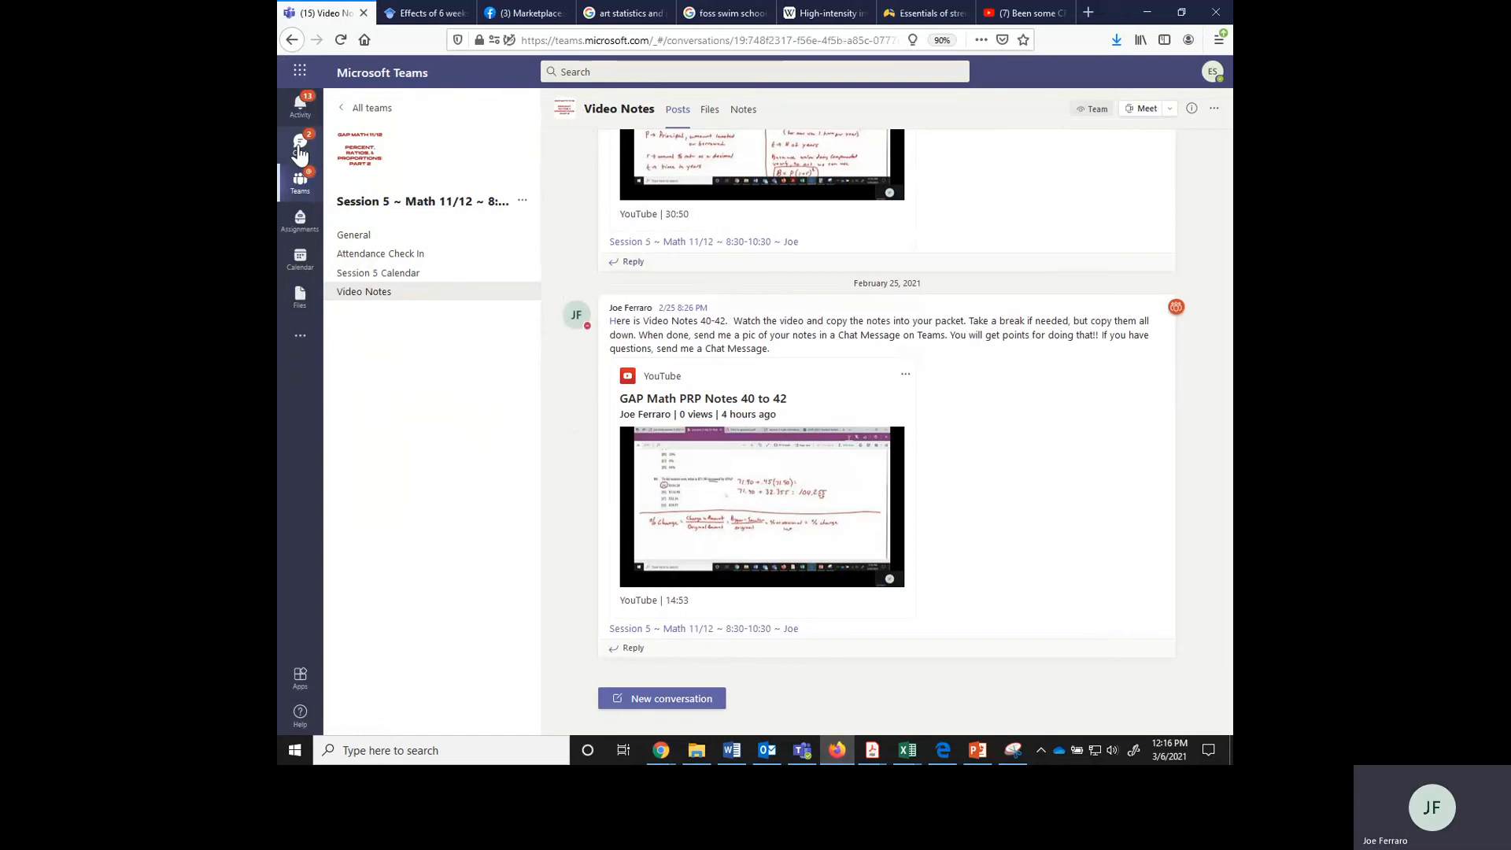
# Open the Session 5 - Math 11/12 group chat from the Recent chats list
pyautogui.click(299, 143)
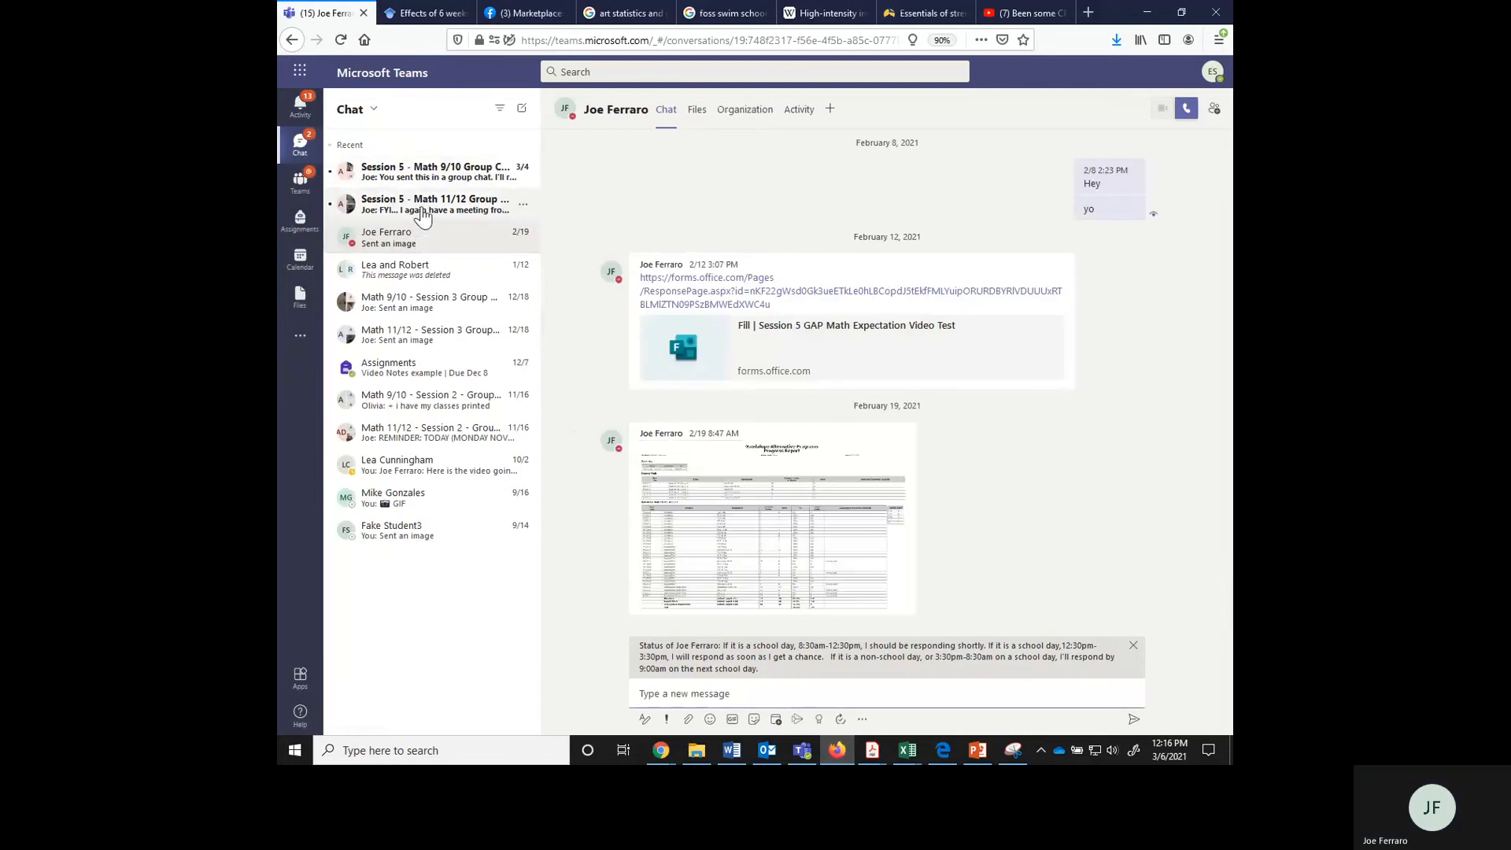
pyautogui.click(434, 204)
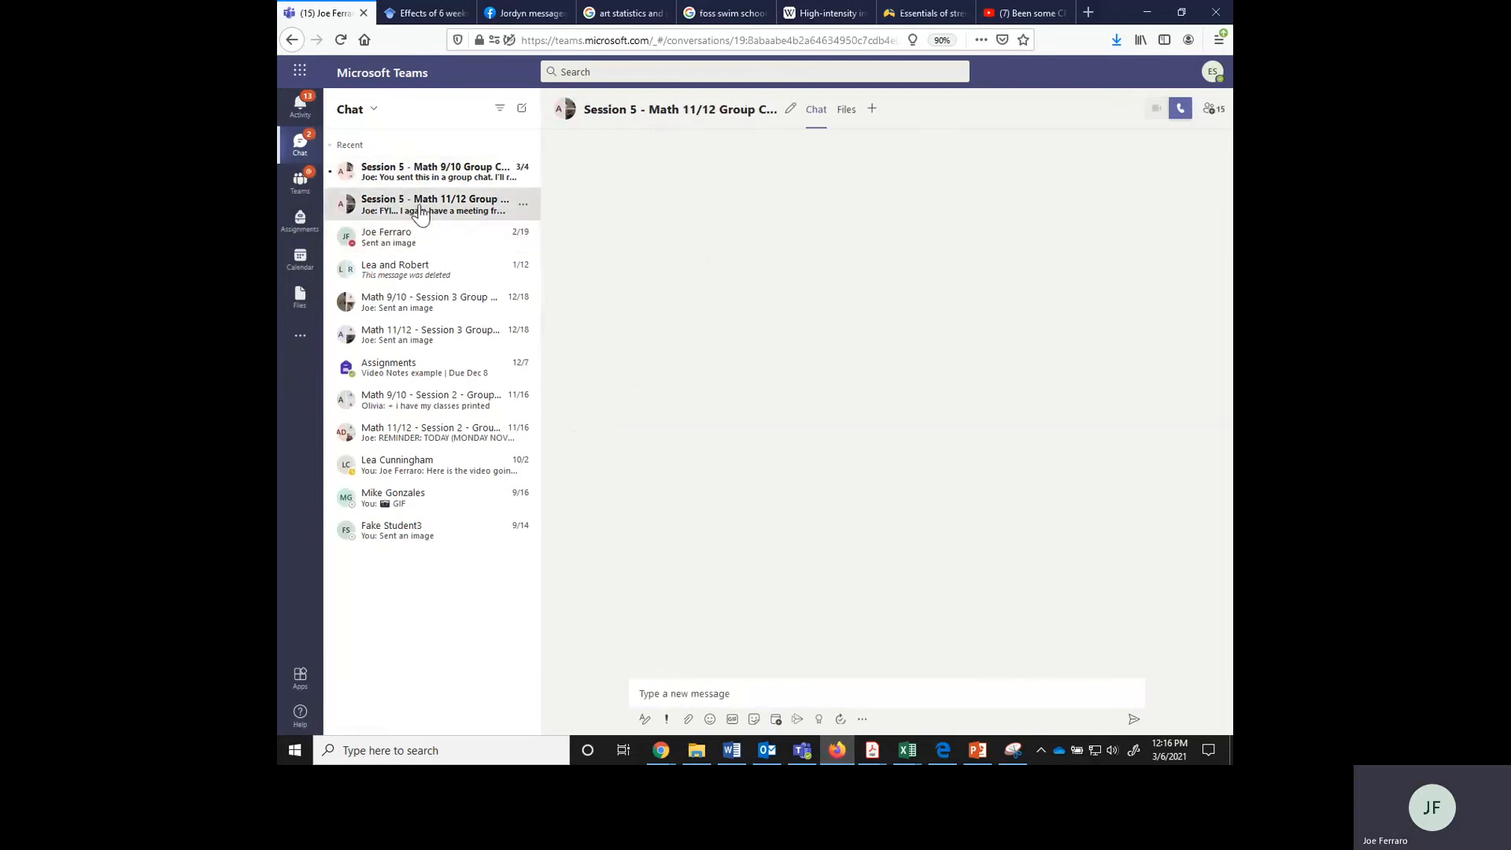
pyautogui.click(435, 204)
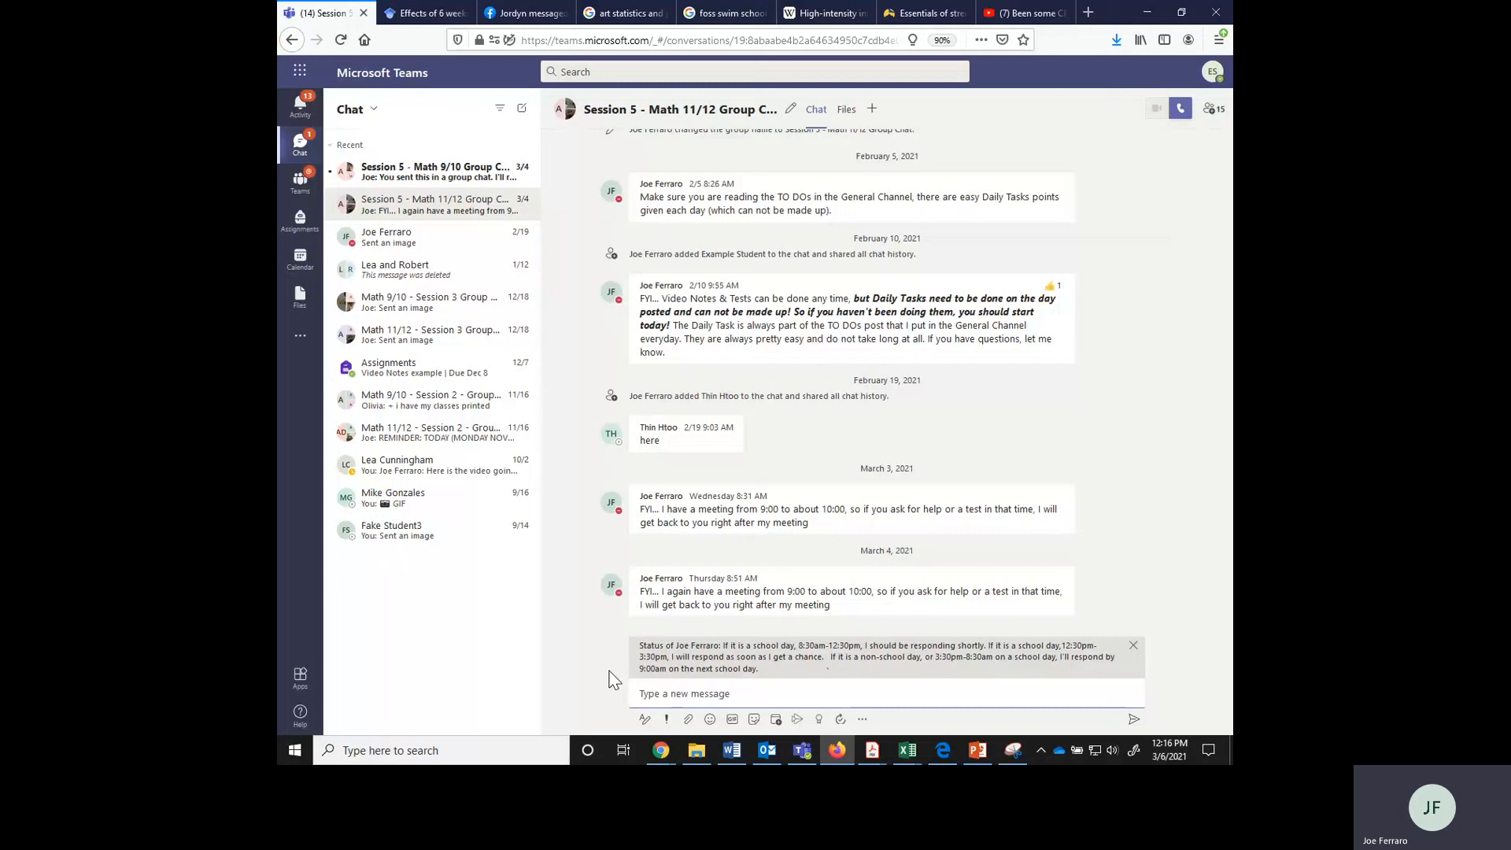
pyautogui.moveTo(388, 551)
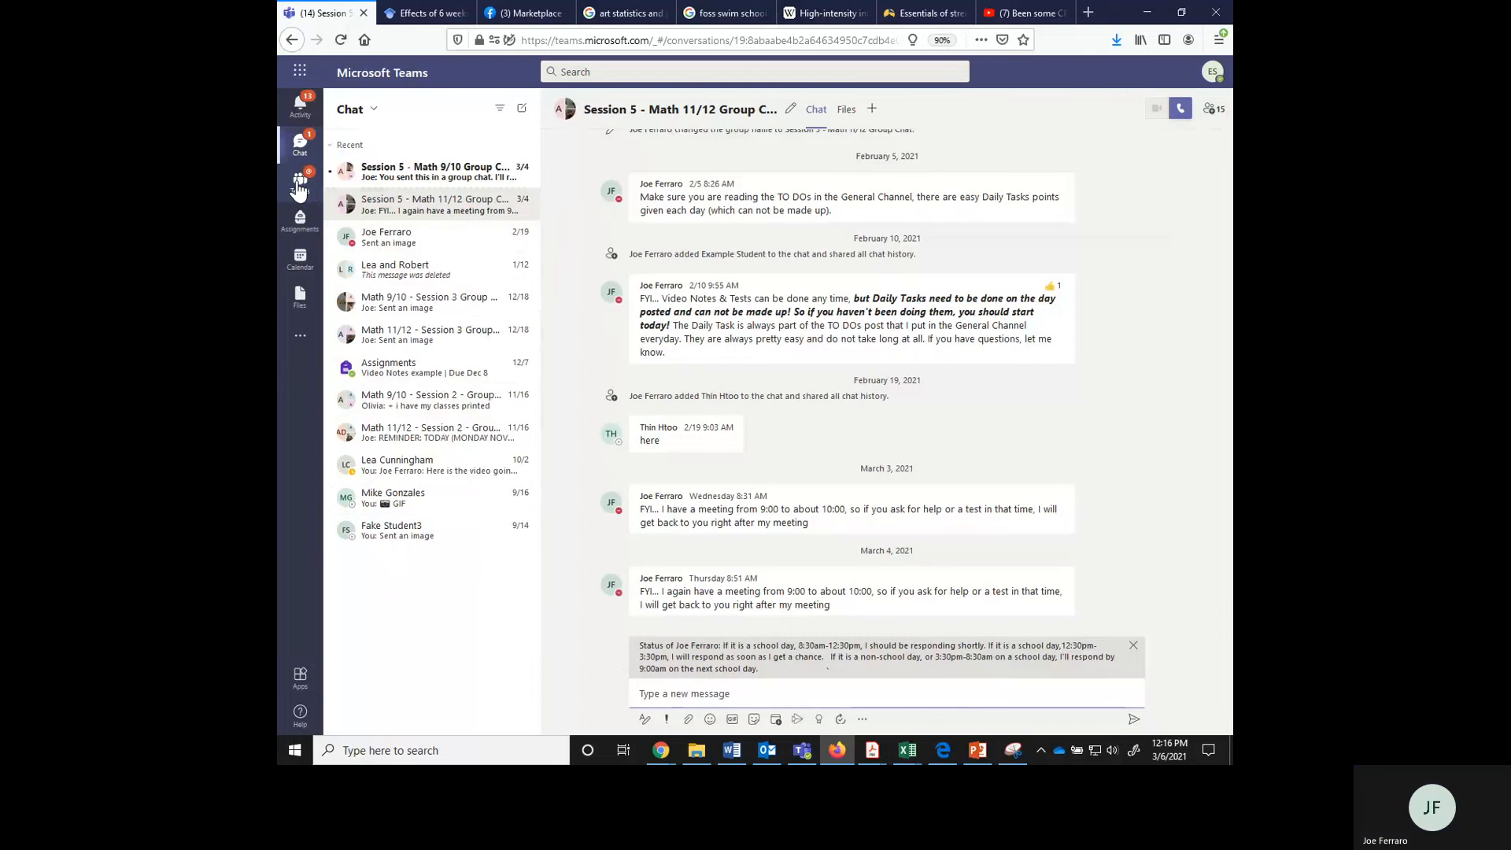
# Open the Session 6 Math 11/12 team from the Teams grid, showing its syllabus post
pyautogui.click(300, 183)
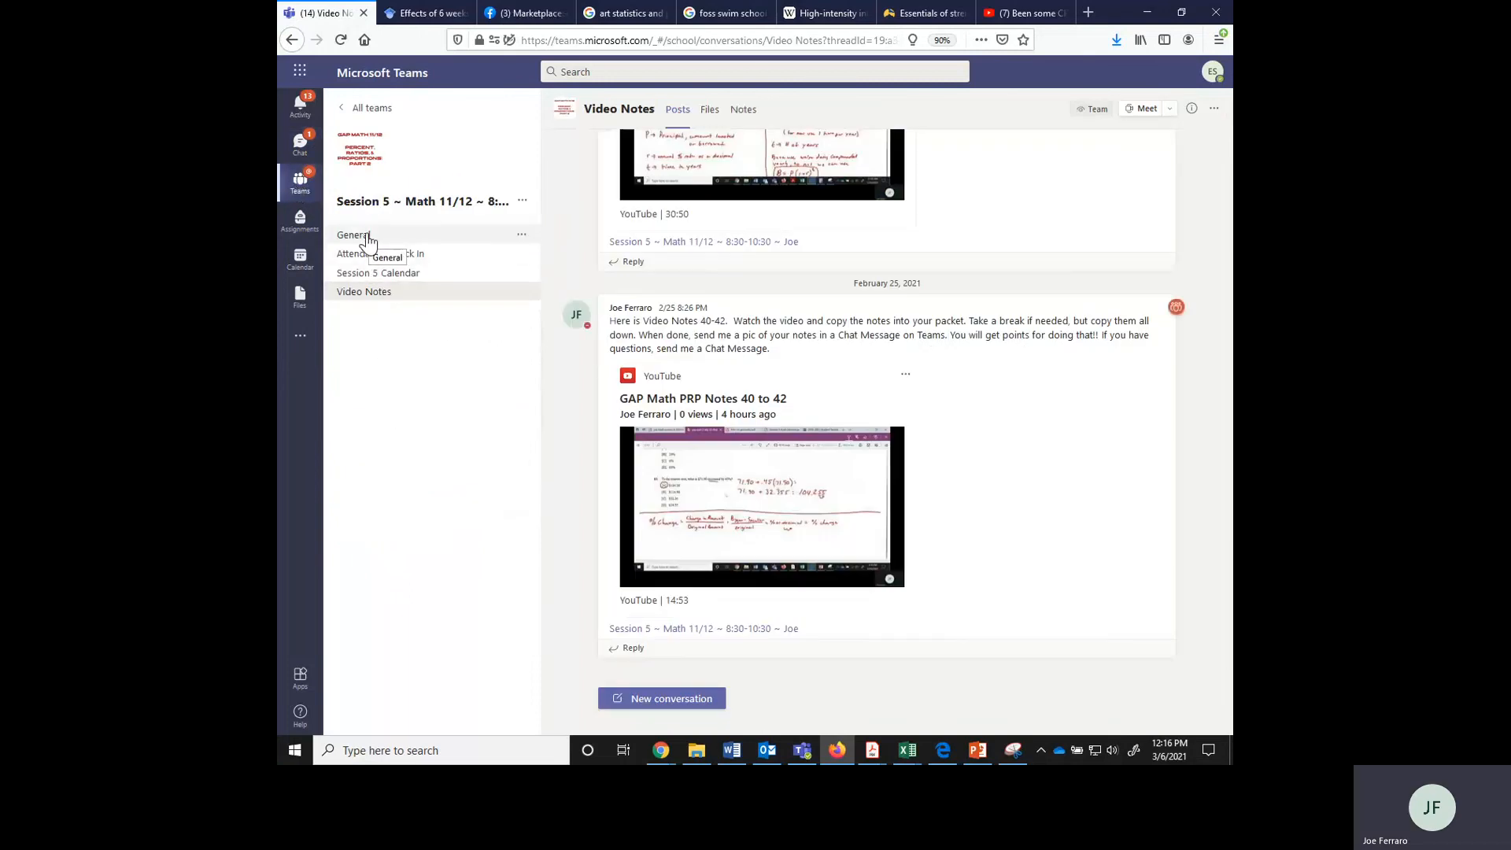
pyautogui.click(352, 235)
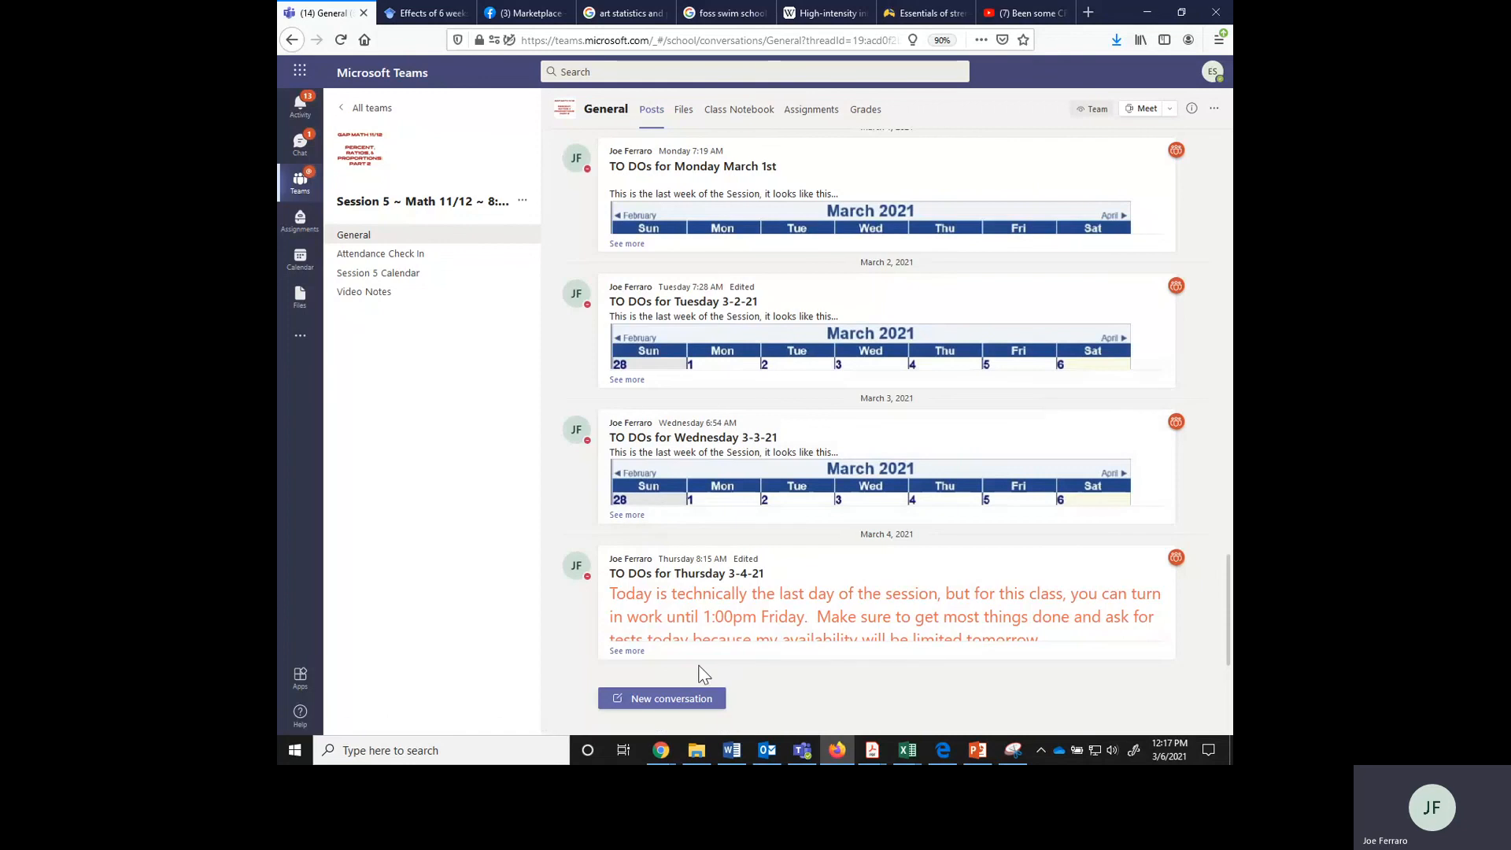
pyautogui.click(300, 183)
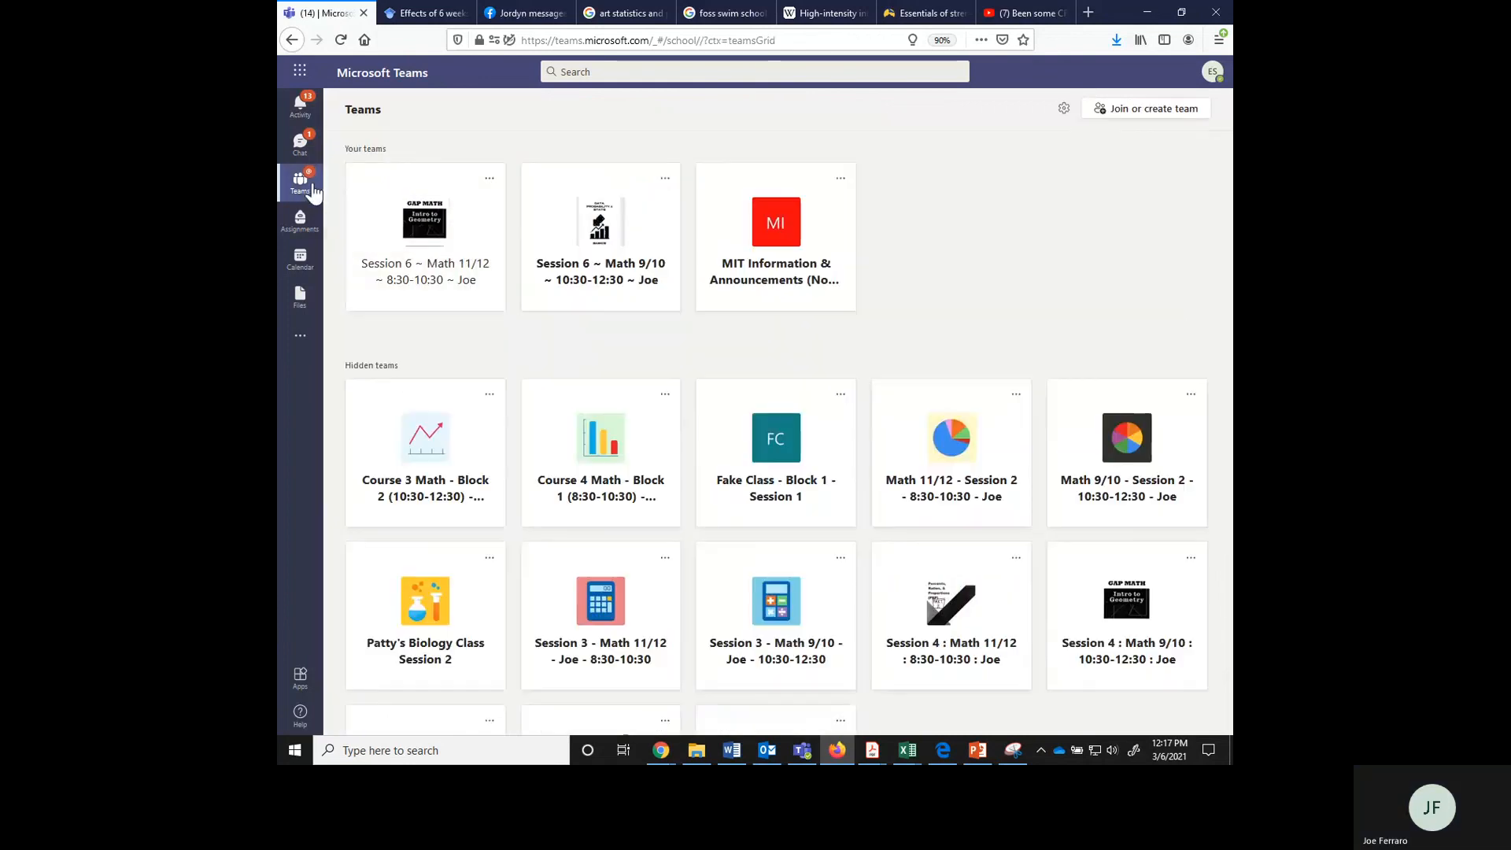
pyautogui.click(424, 236)
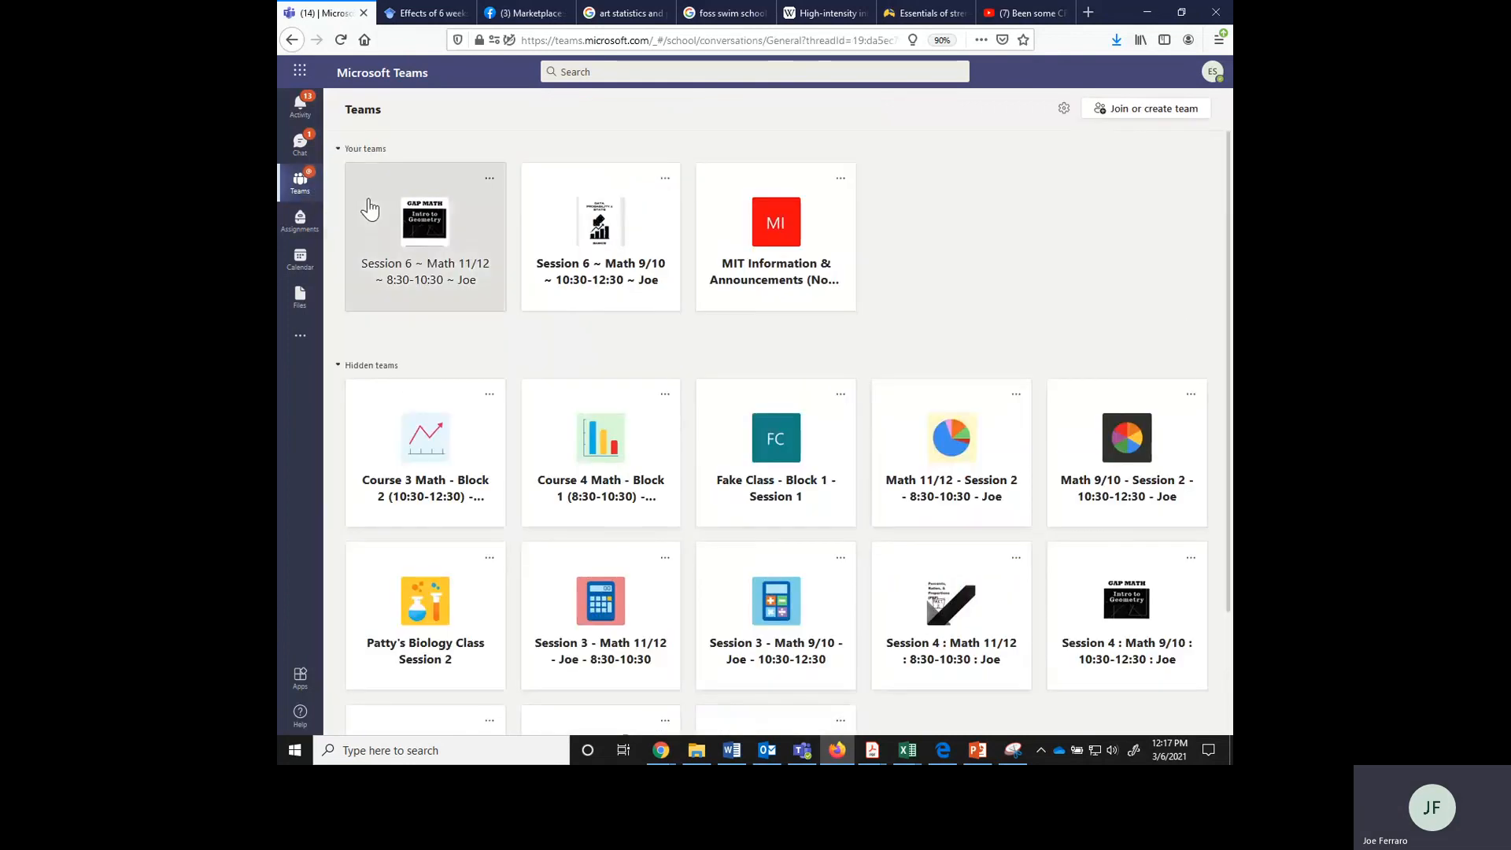
pyautogui.click(424, 236)
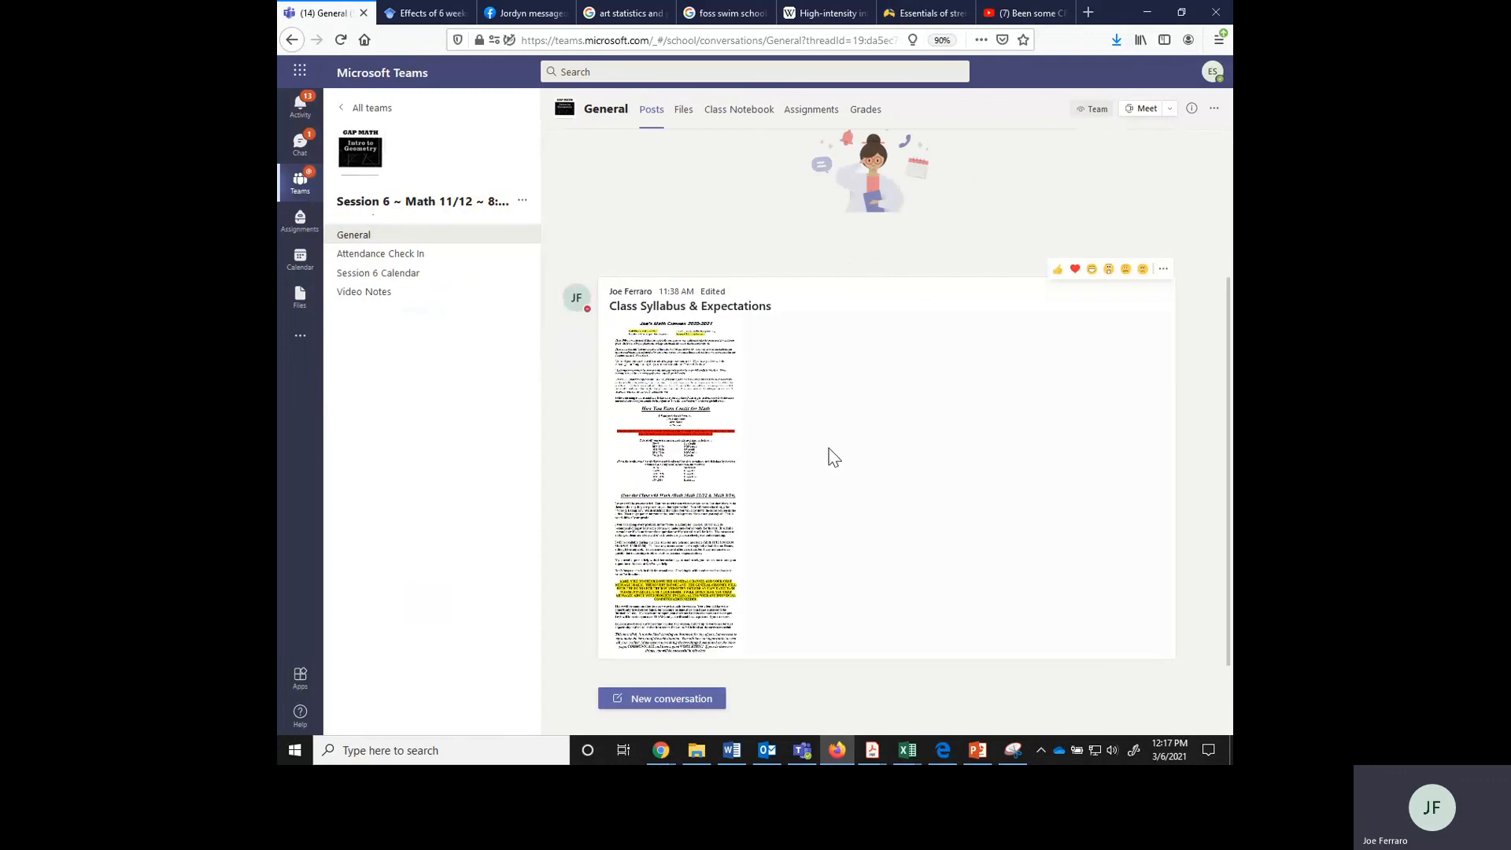